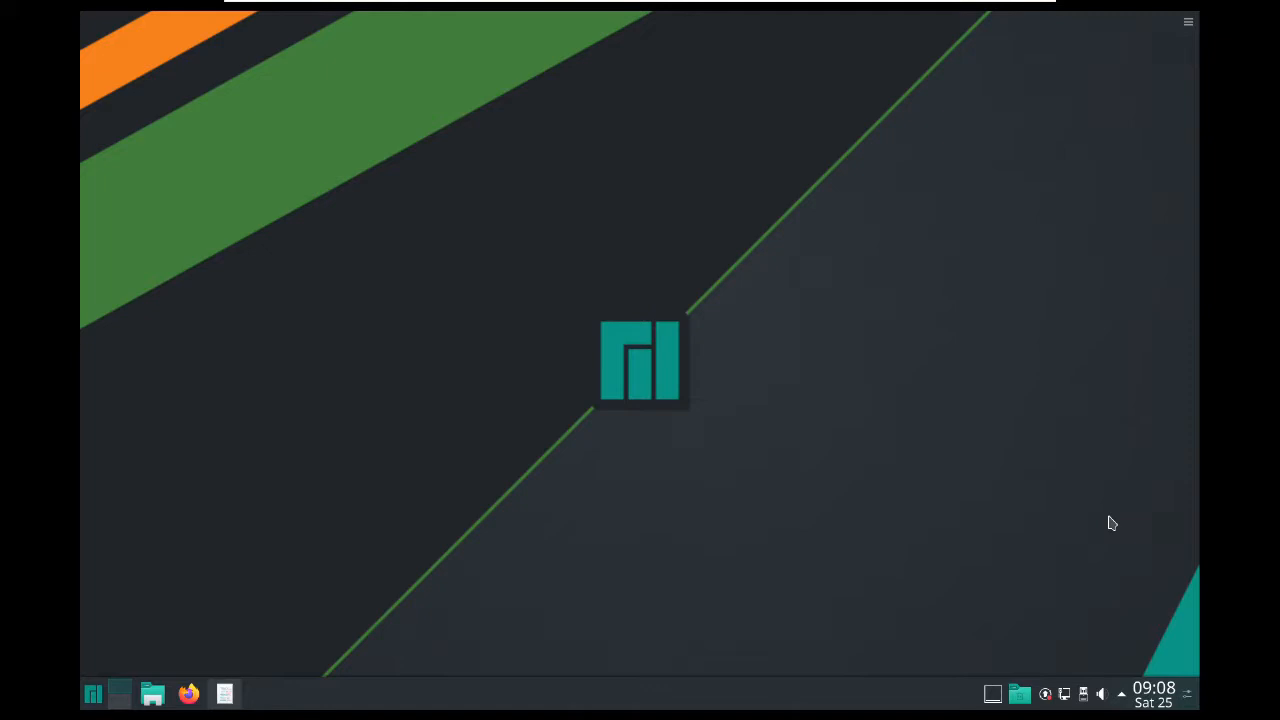
Launch System Settings from the application launcher and minimise it to show the desktop.
{"action": "left_click", "coordinate": [92, 692]}
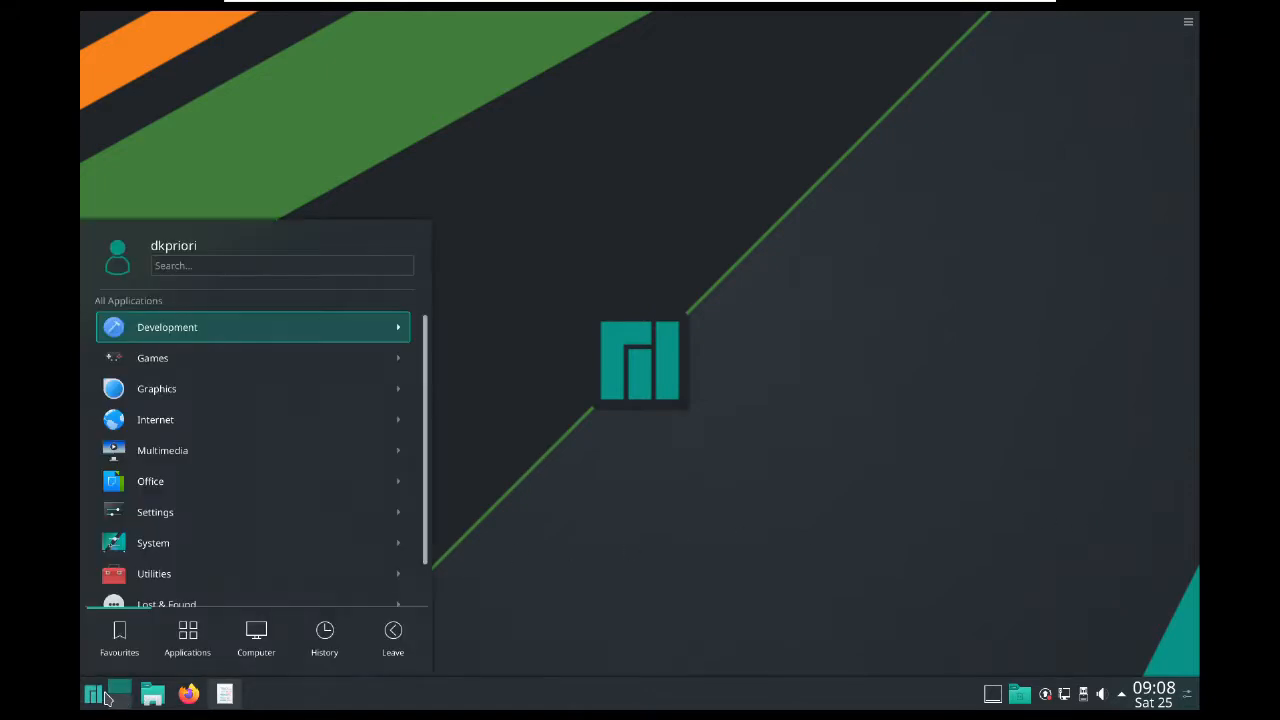
{"action": "left_click", "coordinate": [120, 638]}
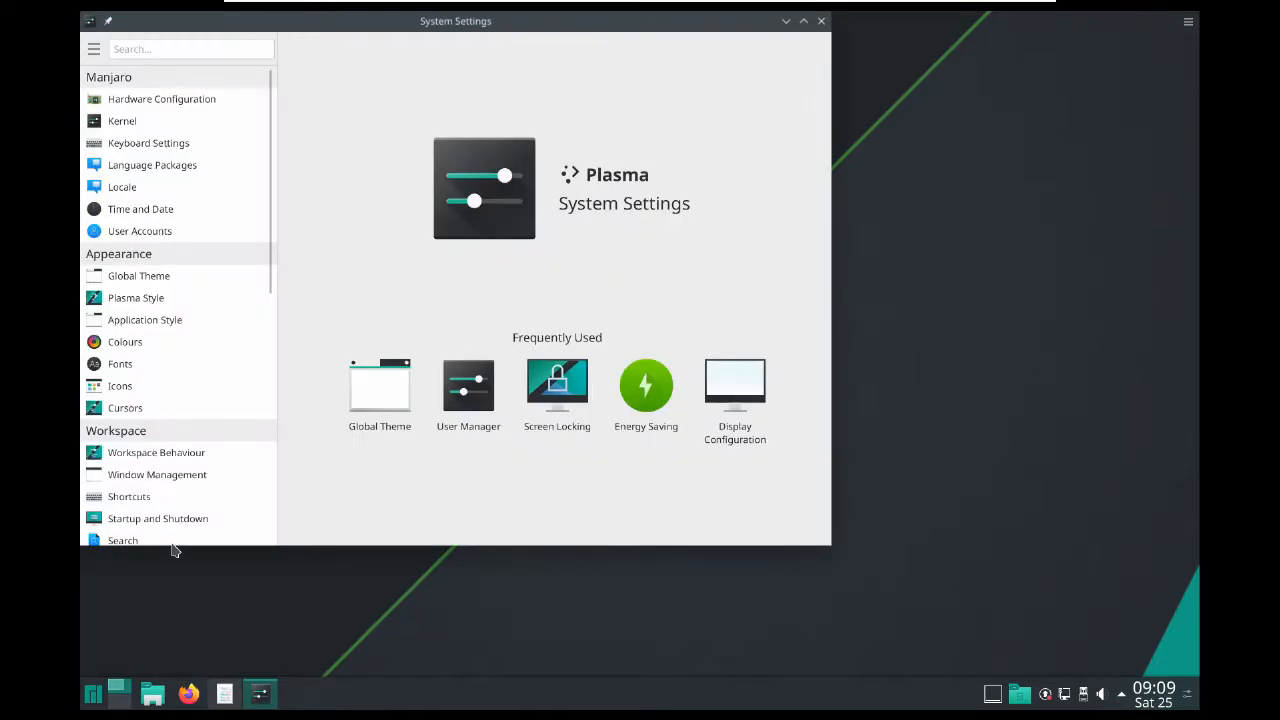
{"action": "mouse_move", "coordinate": [540, 468]}
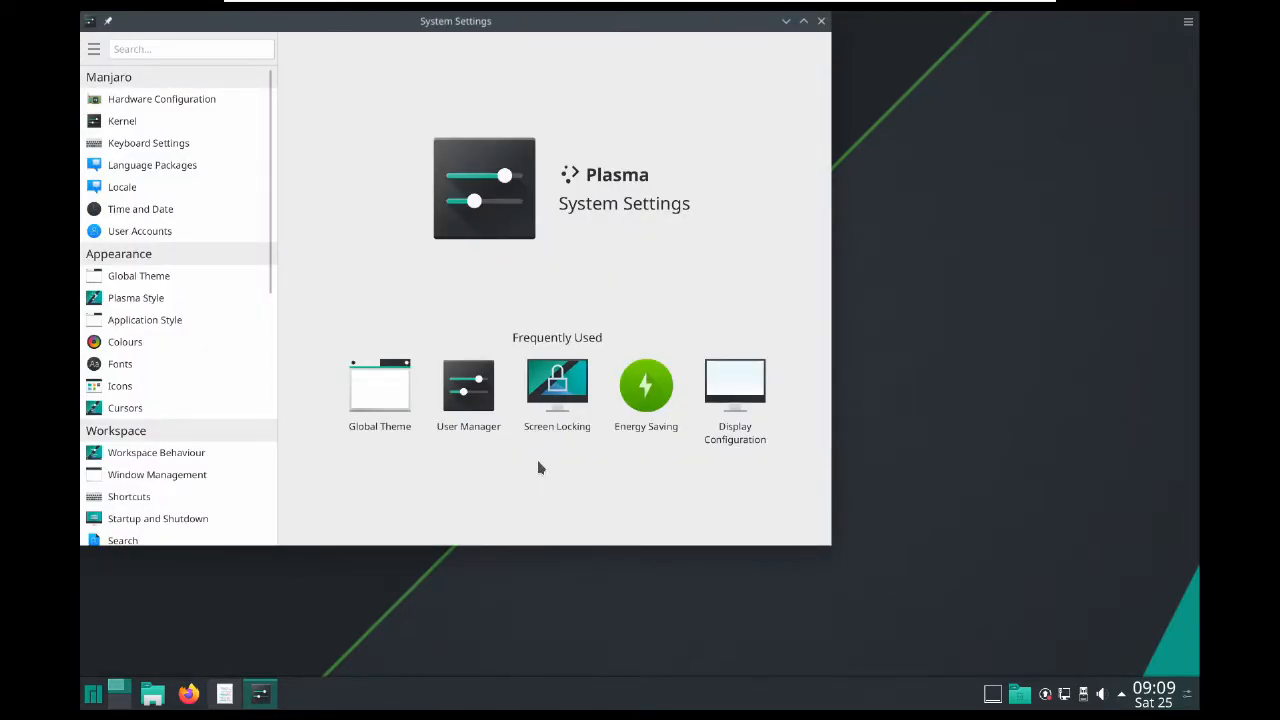
{"action": "mouse_move", "coordinate": [648, 28]}
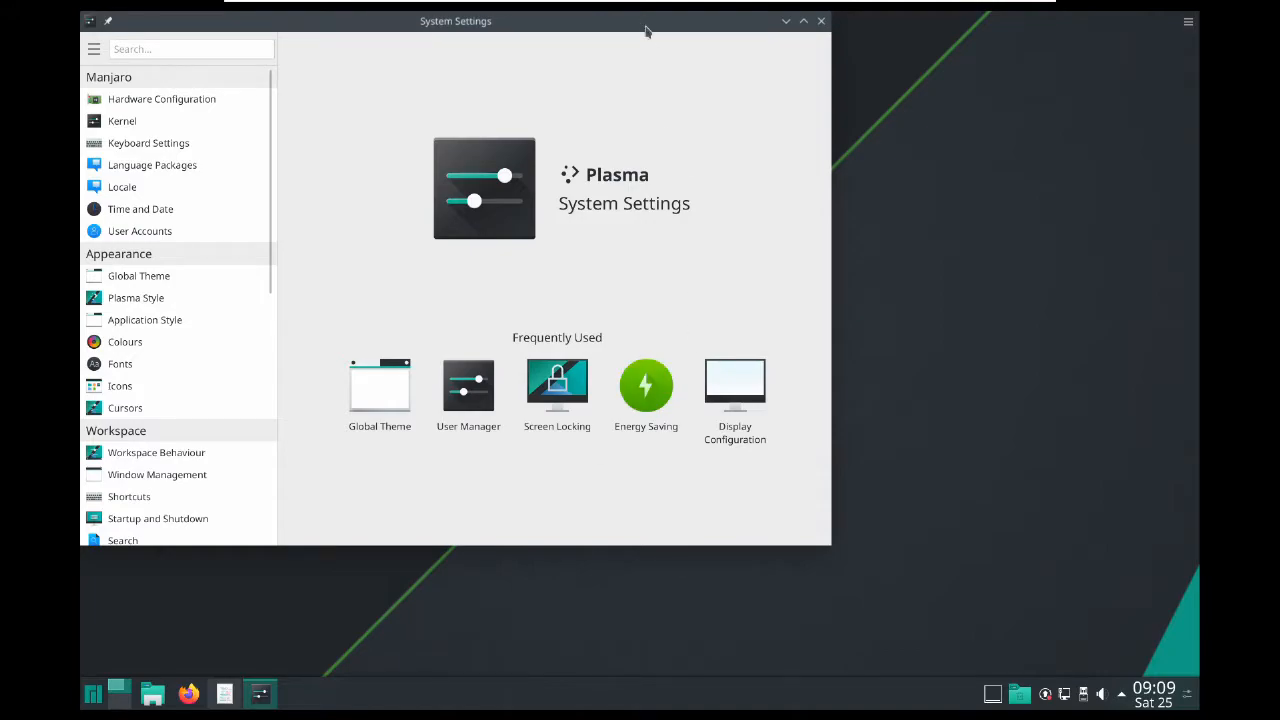
{"action": "mouse_move", "coordinate": [710, 162]}
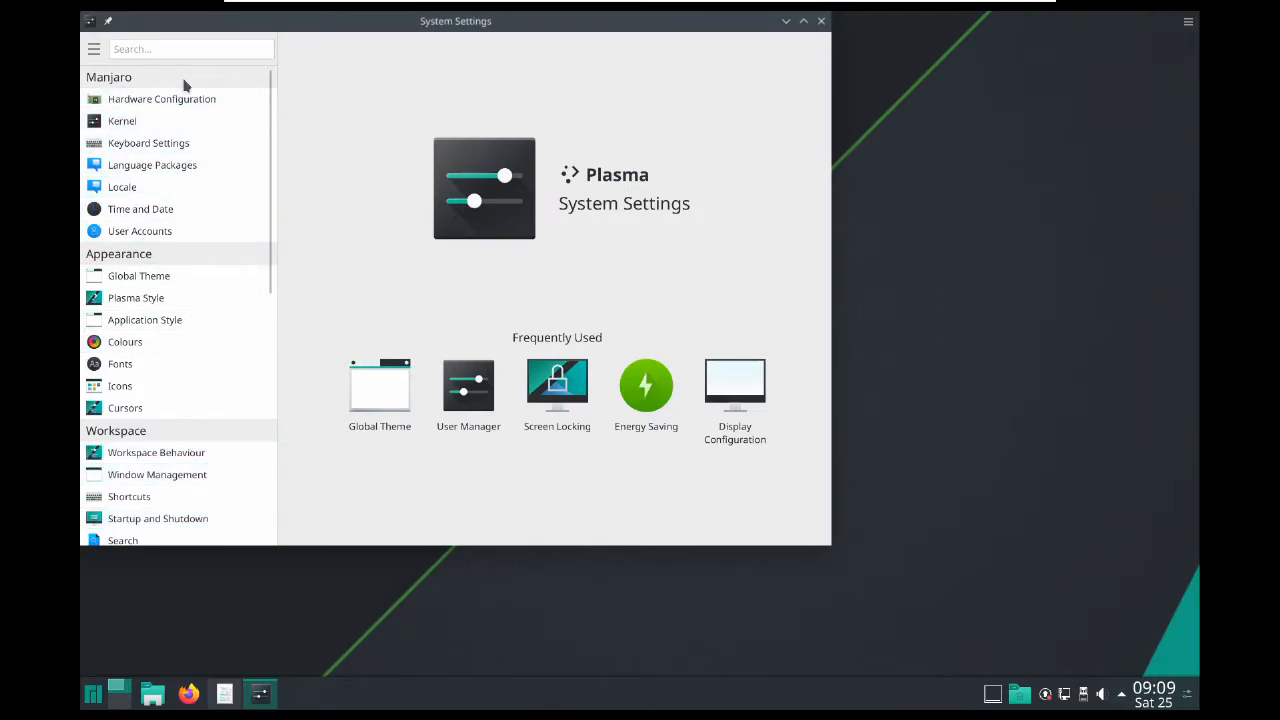
{"action": "mouse_move", "coordinate": [808, 44]}
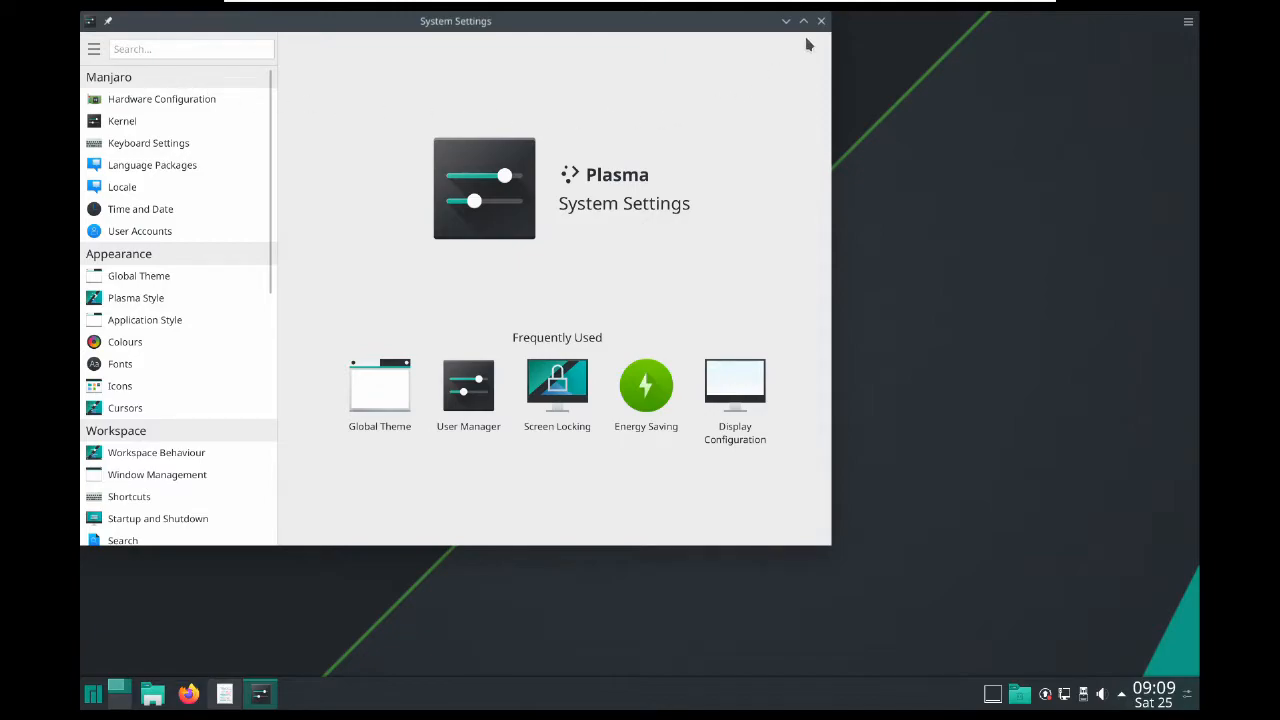
{"action": "left_click", "coordinate": [820, 20]}
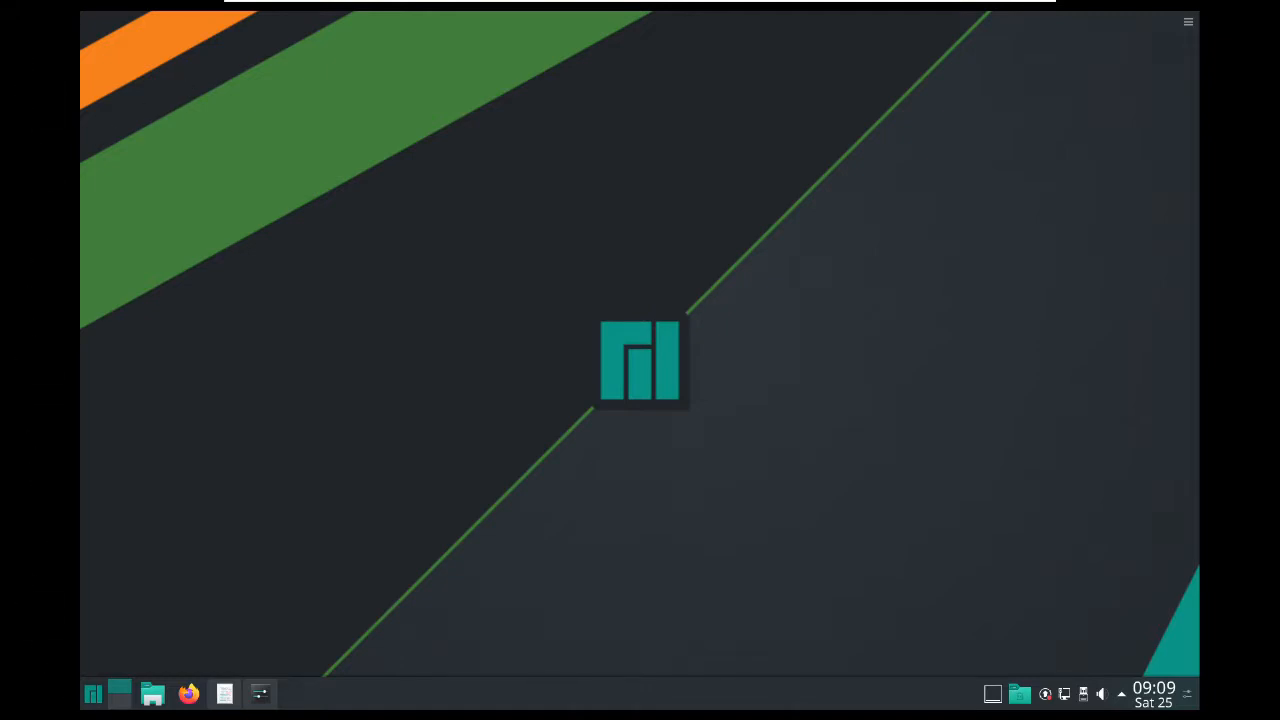
{"action": "mouse_move", "coordinate": [650, 244]}
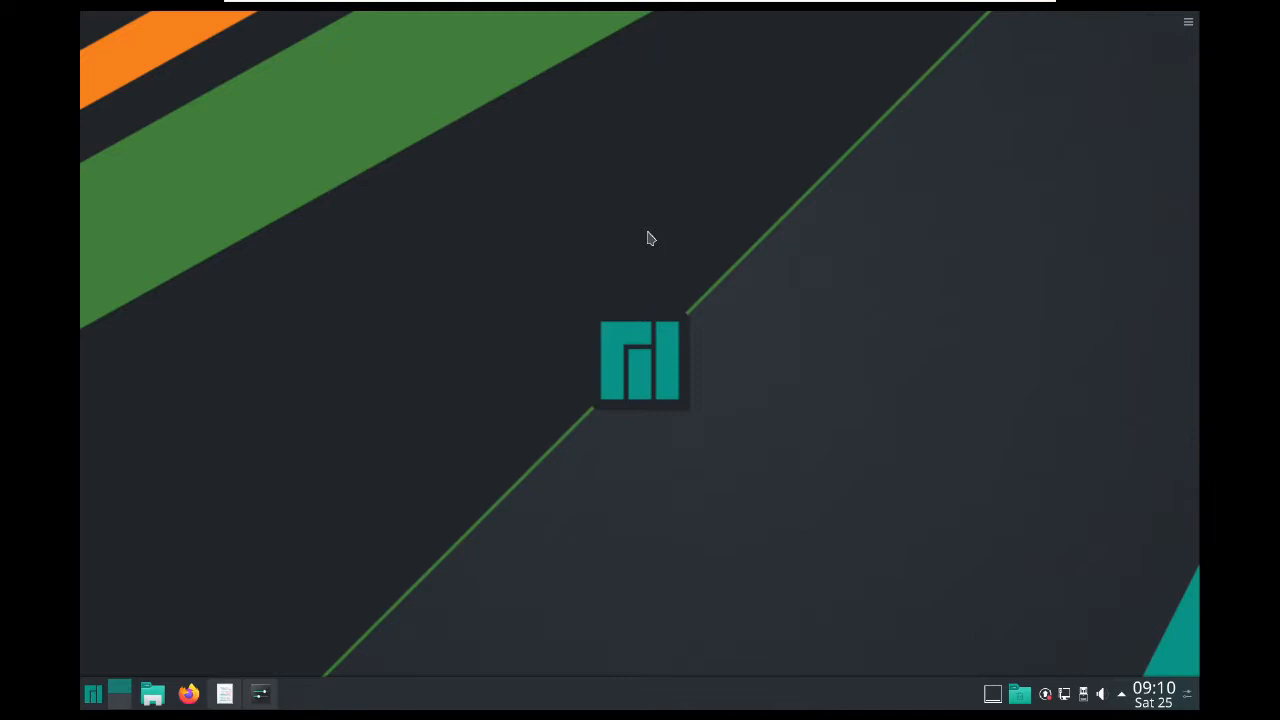
{"action": "mouse_move", "coordinate": [280, 616]}
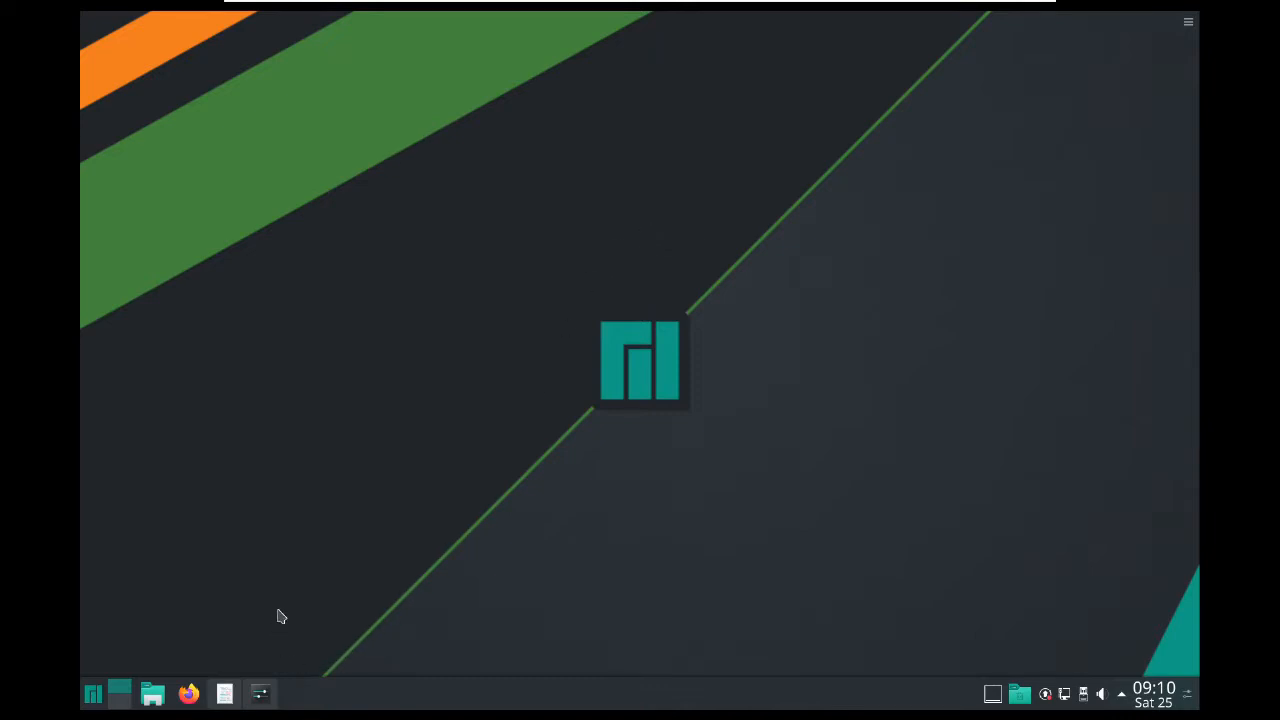
{"action": "mouse_move", "coordinate": [310, 628]}
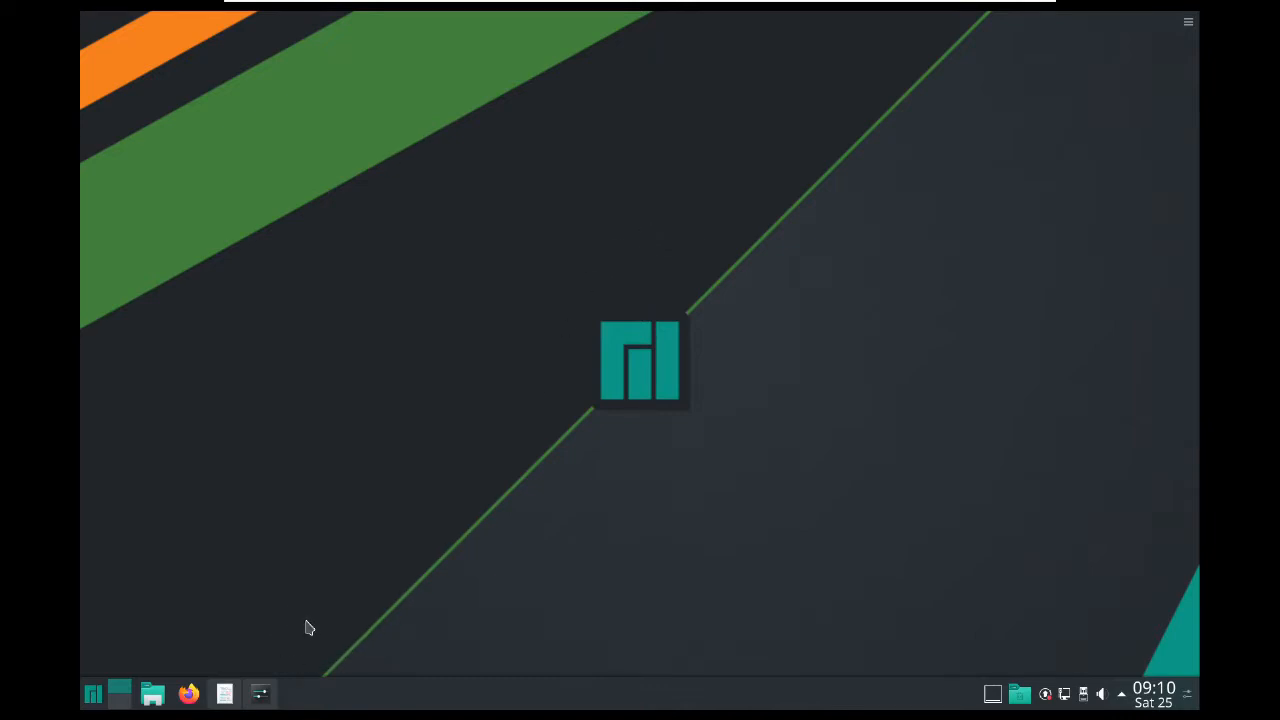
Restore the Kate notes from the taskbar, select the seven command lines, then deselect them.
{"action": "left_click", "coordinate": [224, 692]}
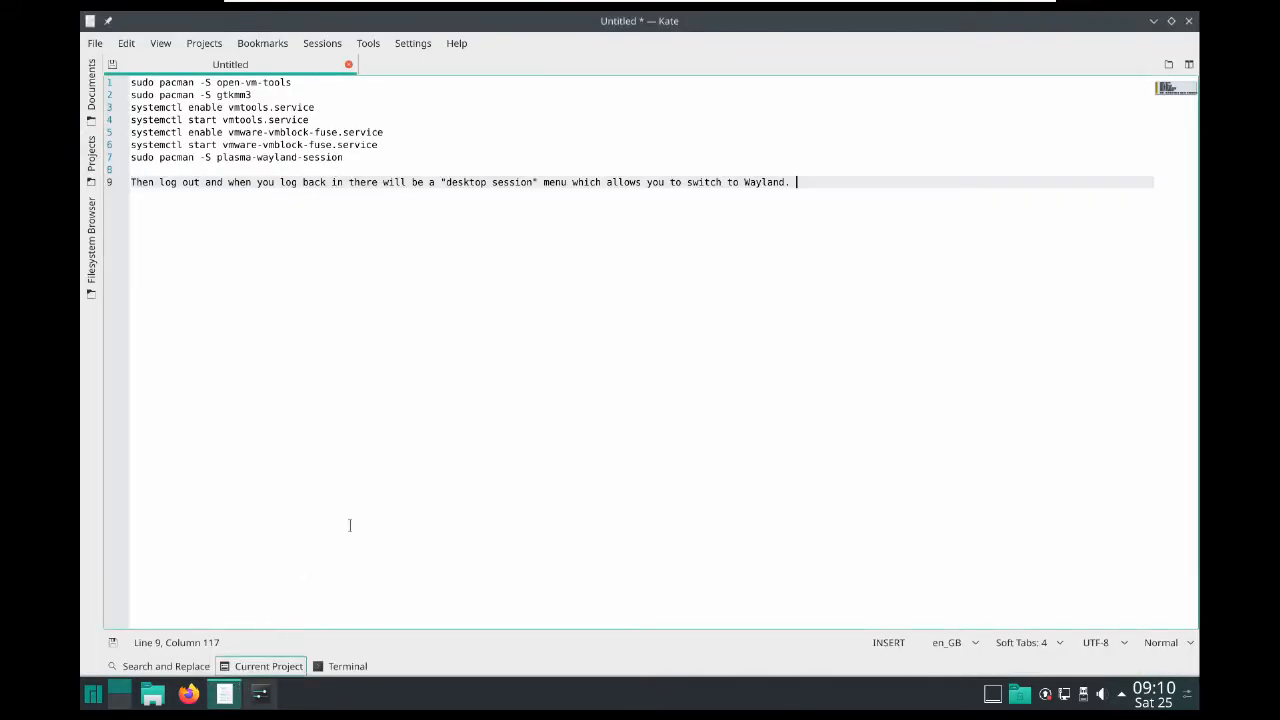
{"action": "mouse_move", "coordinate": [352, 448]}
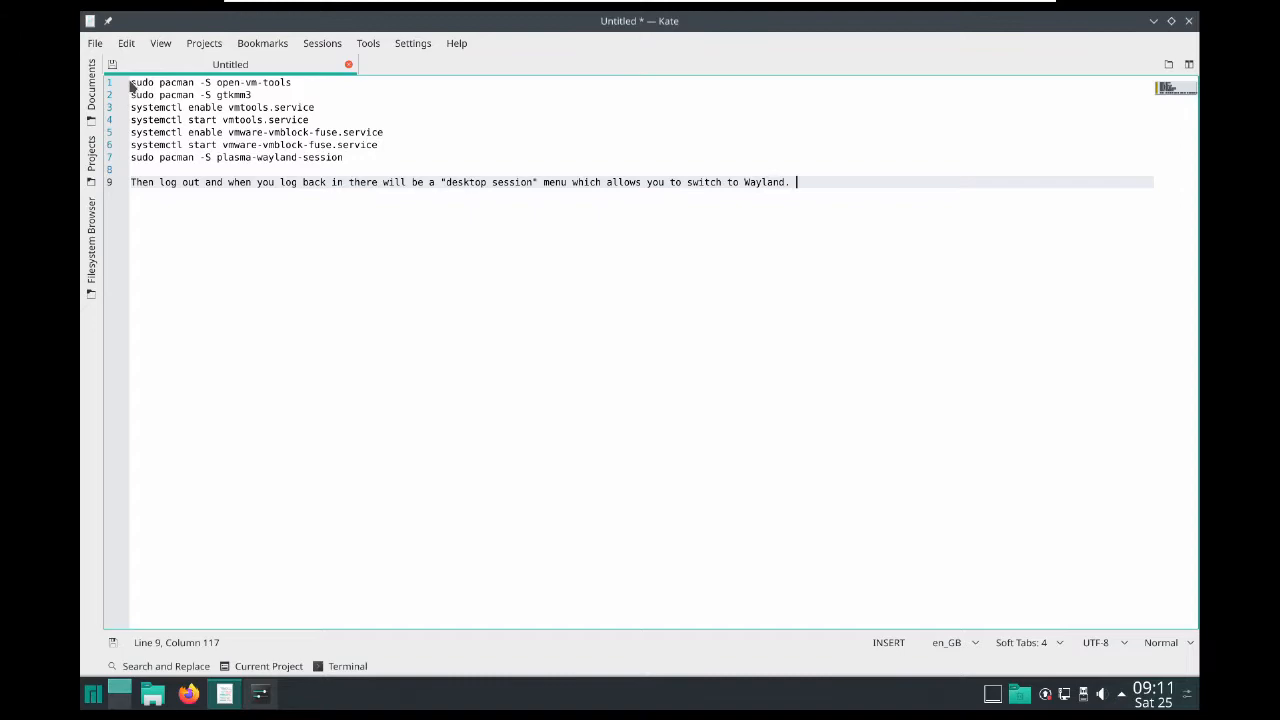
{"action": "left_click_drag", "start_coordinate": [132, 82], "coordinate": [348, 156]}
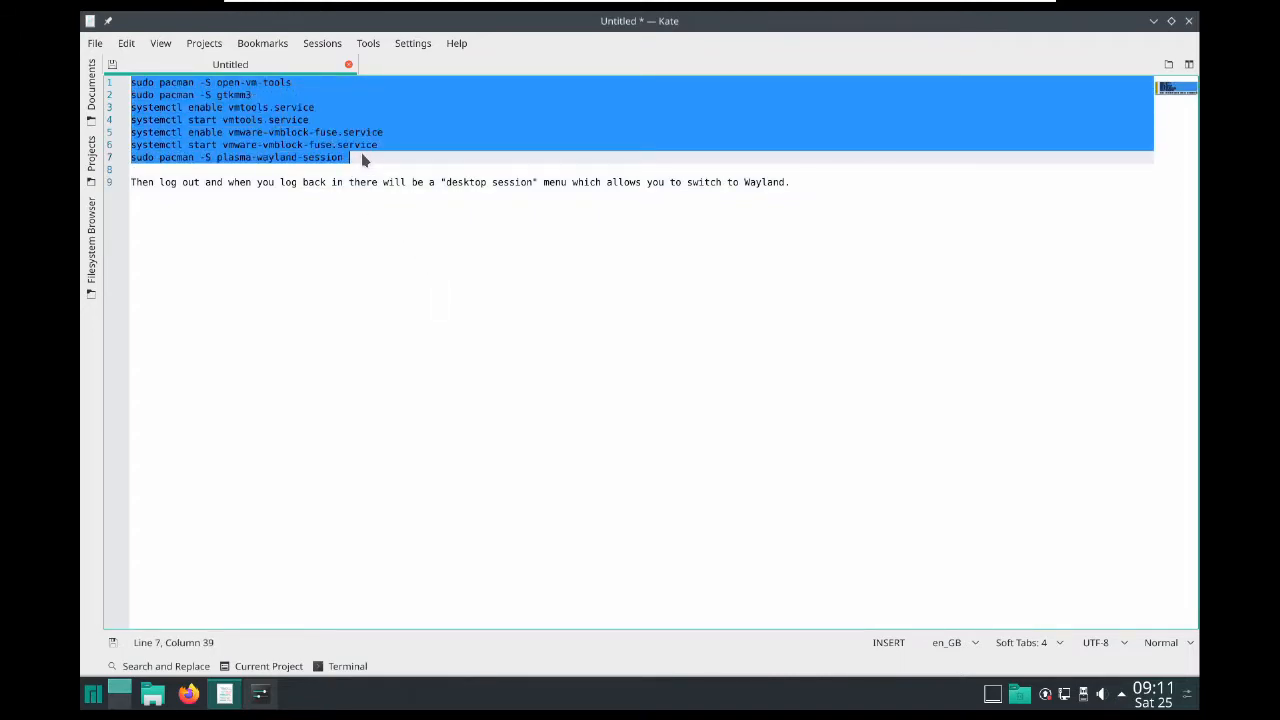
{"action": "left_click", "coordinate": [424, 310]}
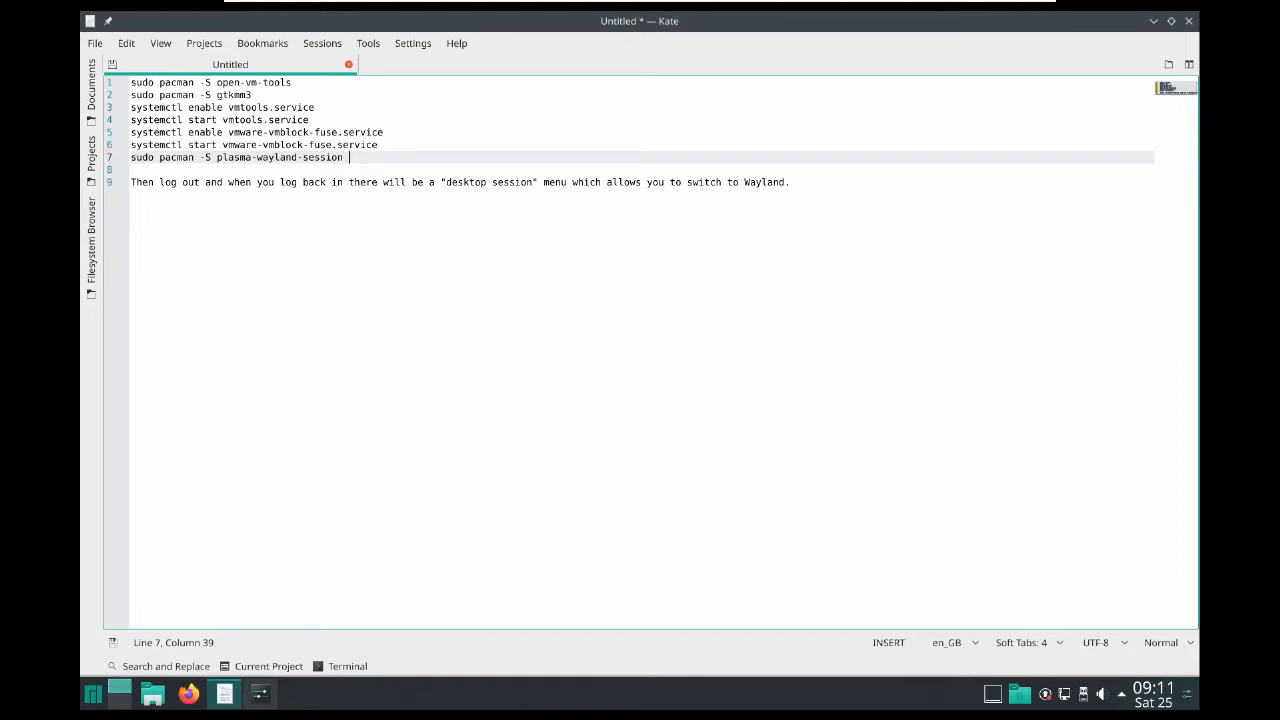
{"action": "mouse_move", "coordinate": [352, 290]}
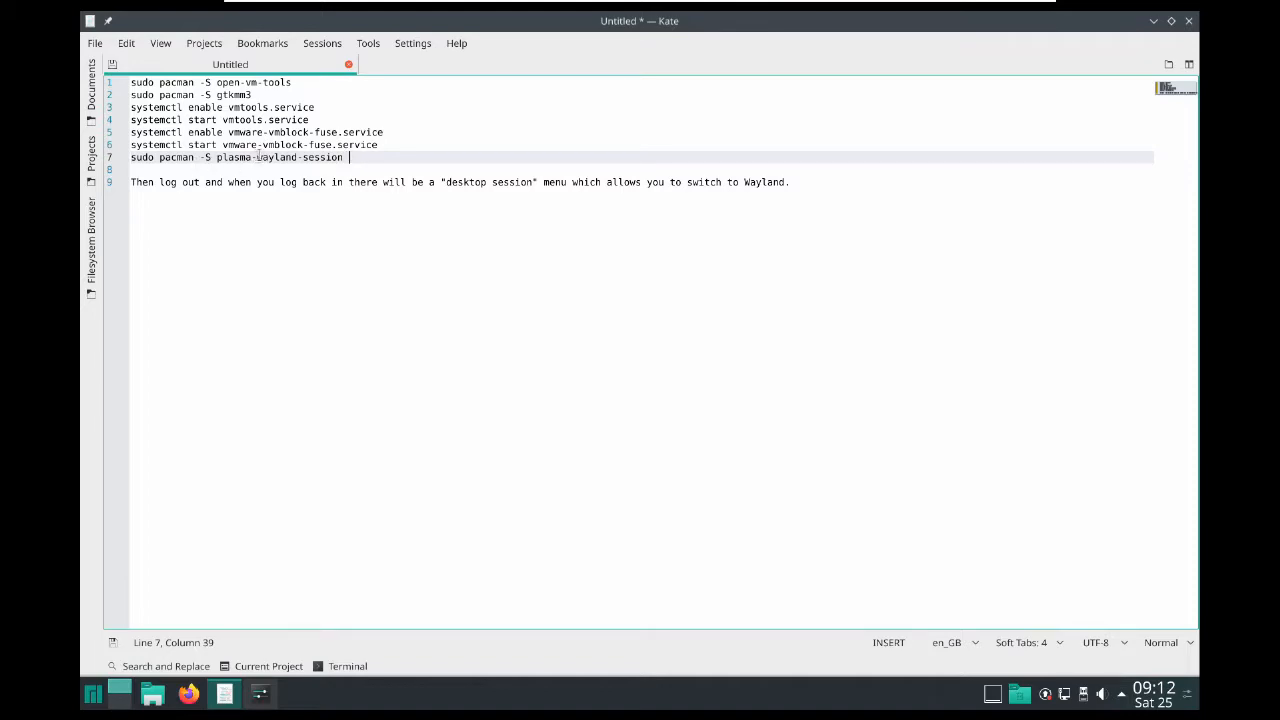
{"action": "mouse_move", "coordinate": [350, 260]}
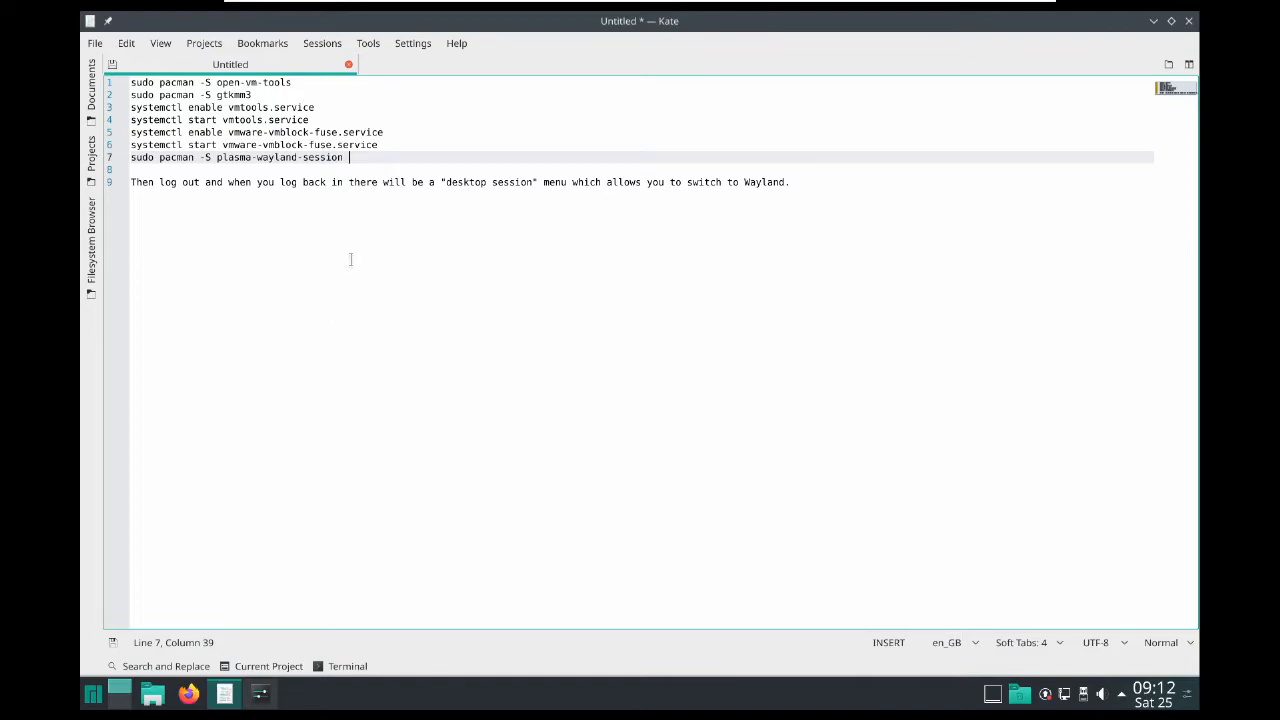
{"action": "mouse_move", "coordinate": [364, 292]}
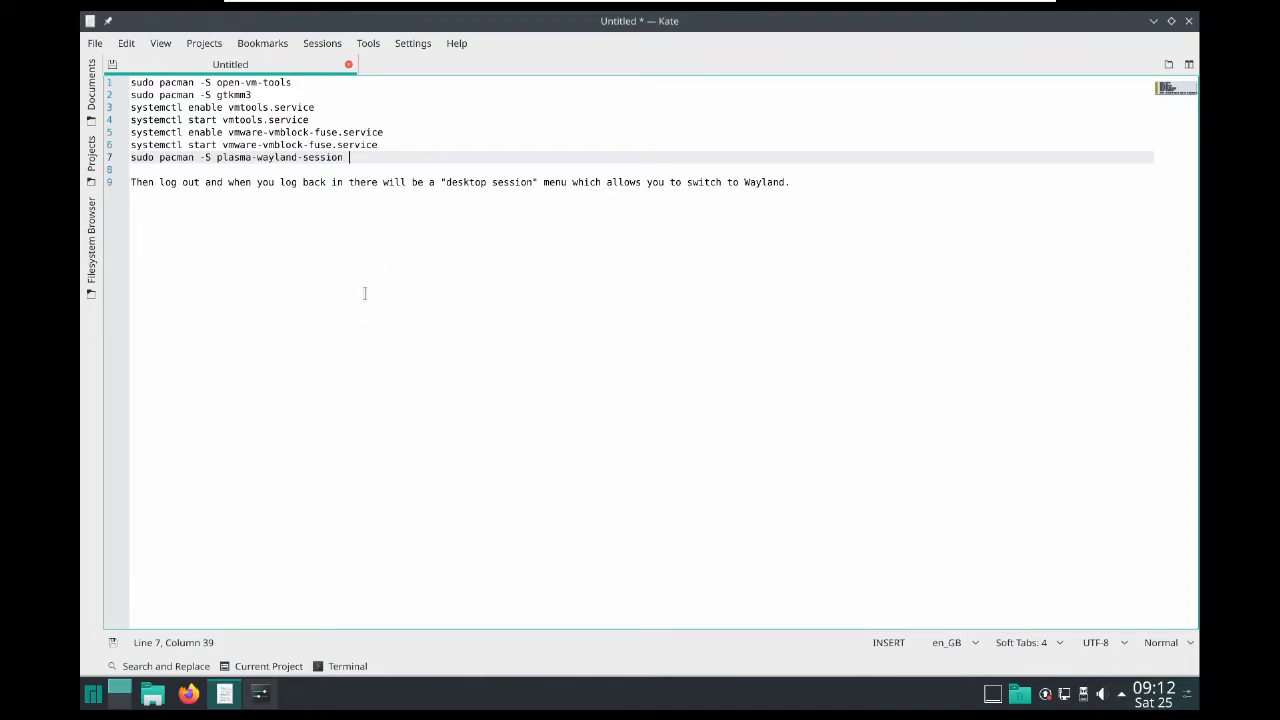
{"action": "mouse_move", "coordinate": [504, 308]}
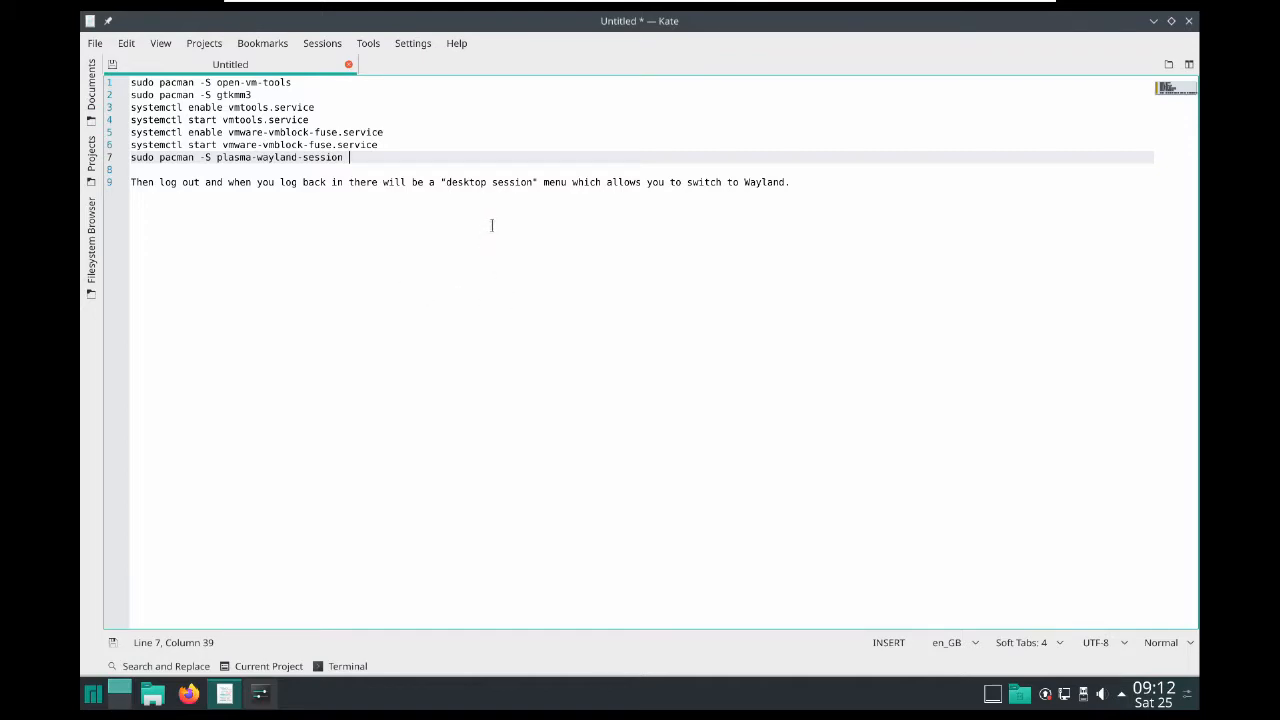
{"action": "mouse_move", "coordinate": [484, 238]}
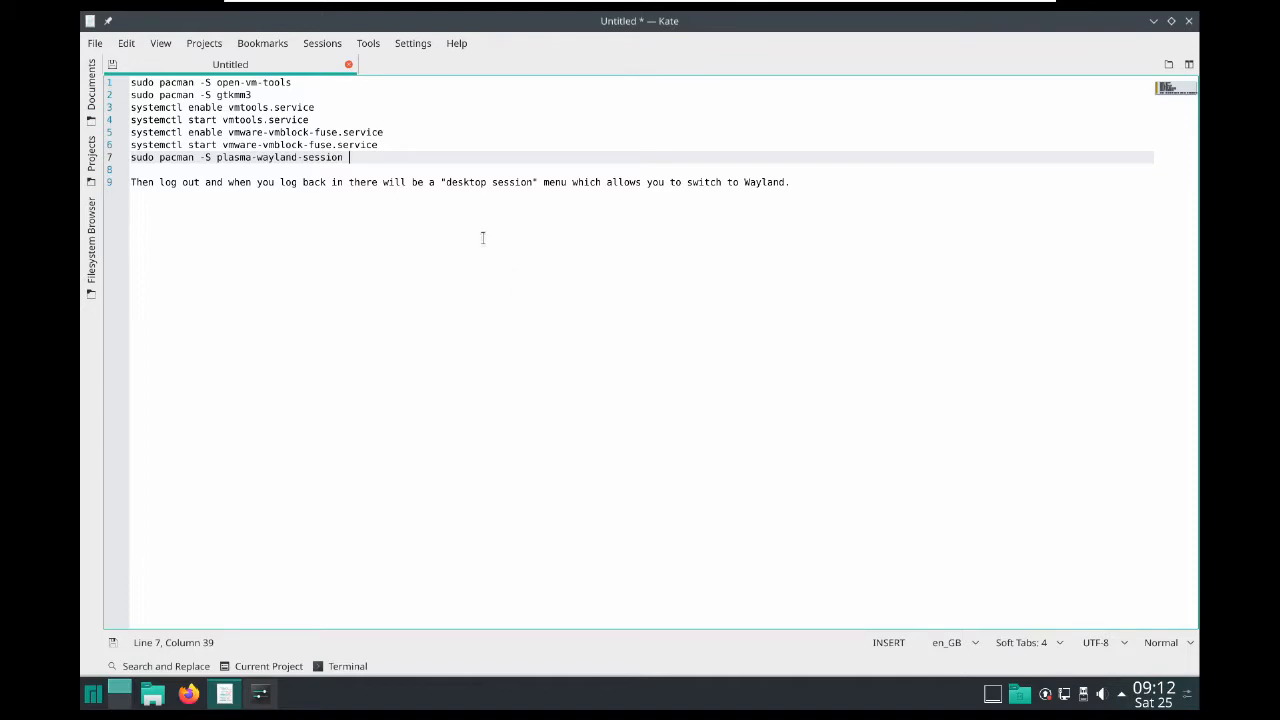
{"action": "mouse_move", "coordinate": [494, 228]}
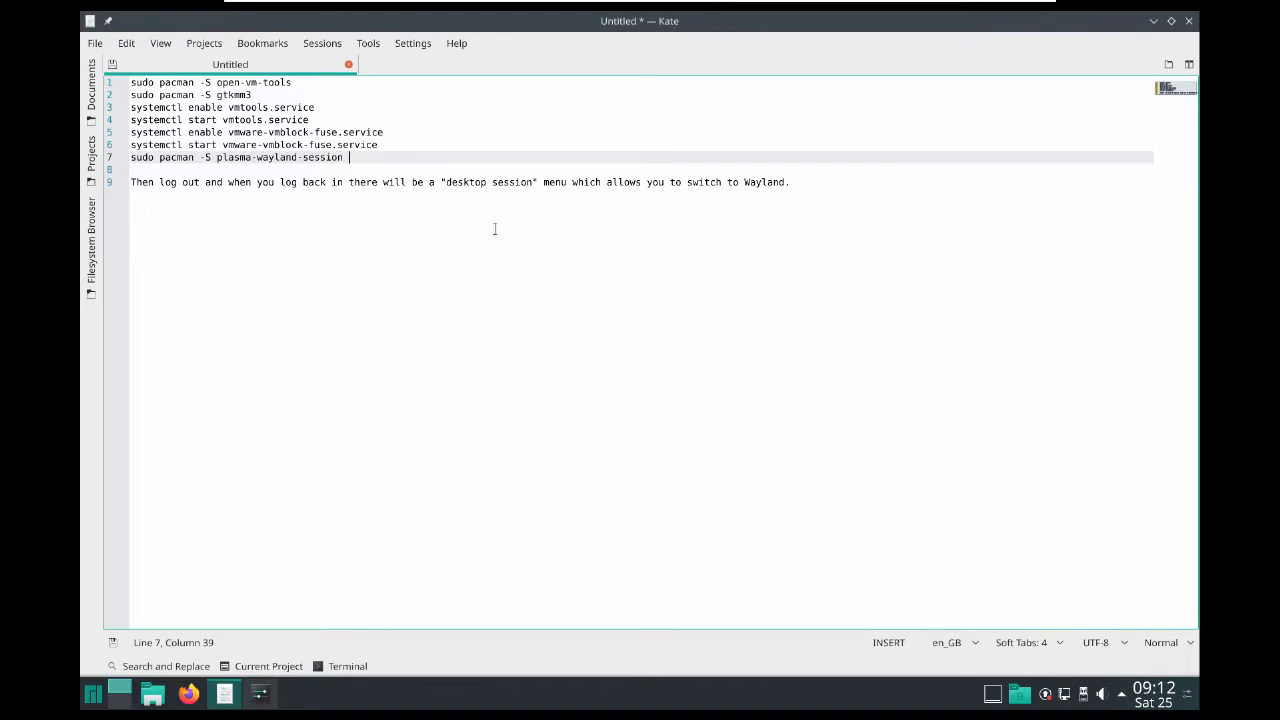
{"action": "mouse_move", "coordinate": [564, 264]}
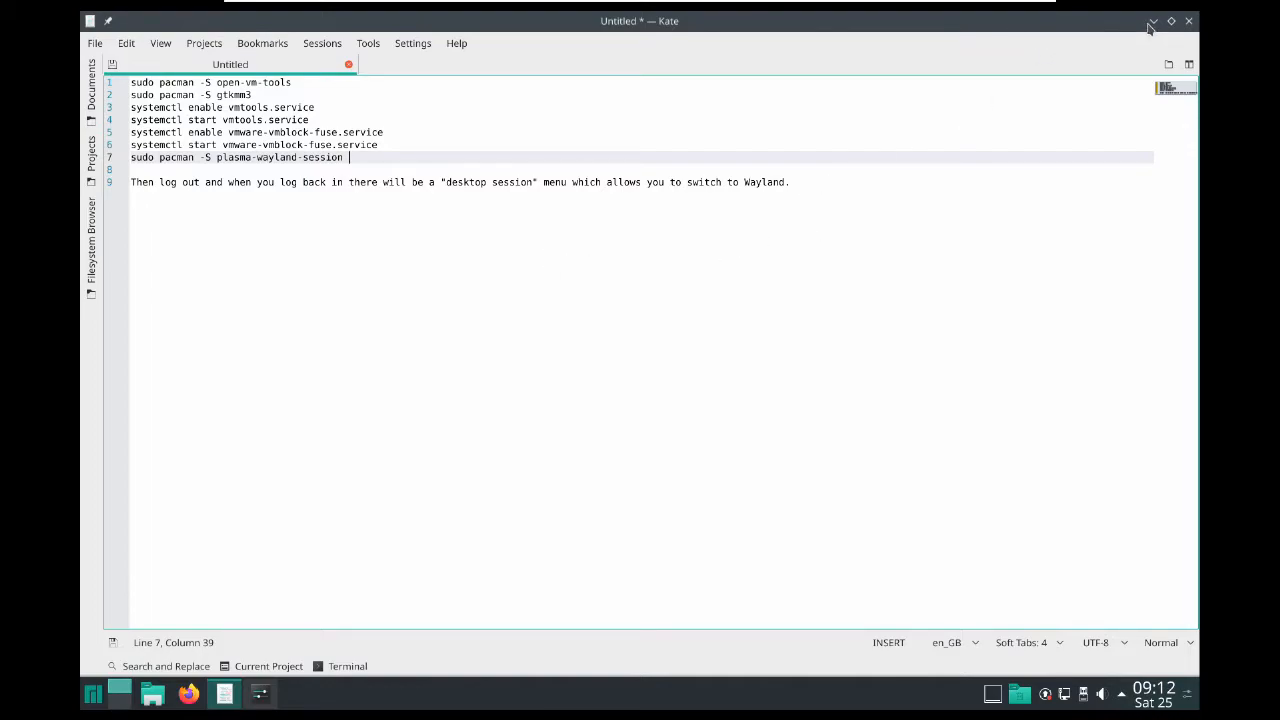
Minimise Kate and dismiss the desktop context menu, leaving the bare wallpaper.
{"action": "left_click", "coordinate": [1152, 20]}
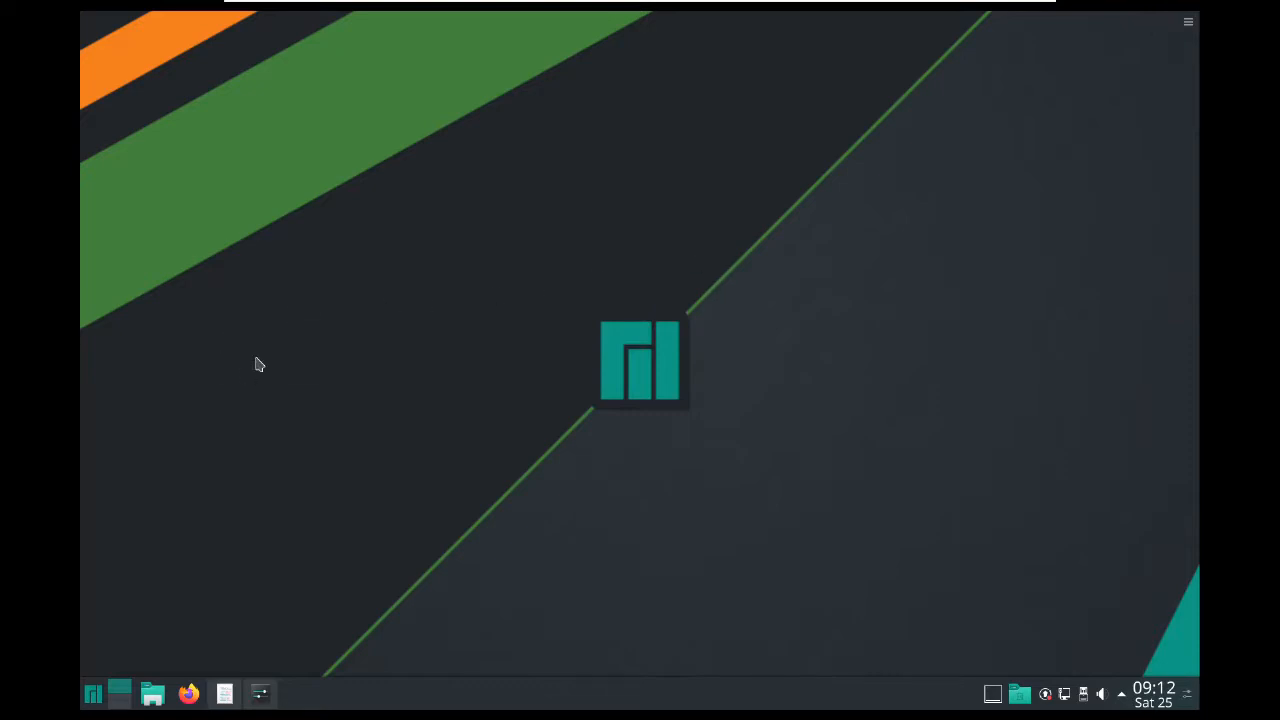
{"action": "right_click", "coordinate": [260, 364]}
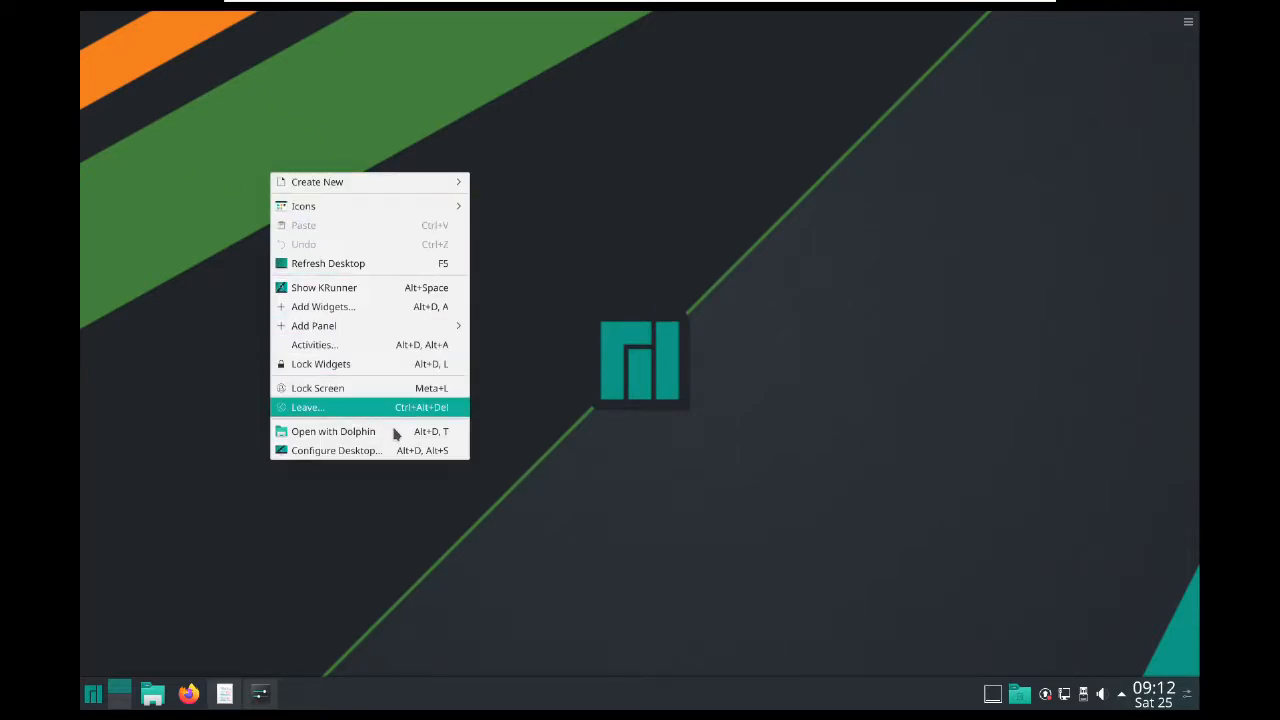
{"action": "left_click", "coordinate": [336, 450]}
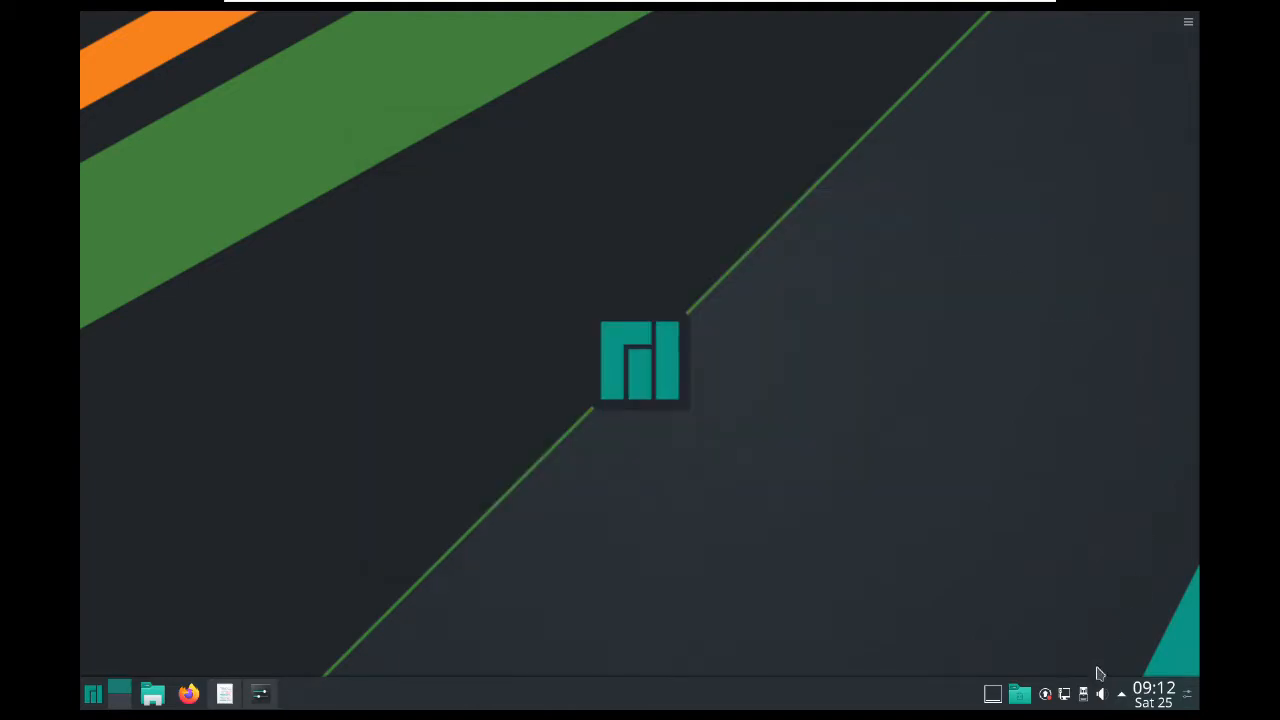
{"action": "mouse_move", "coordinate": [1060, 440]}
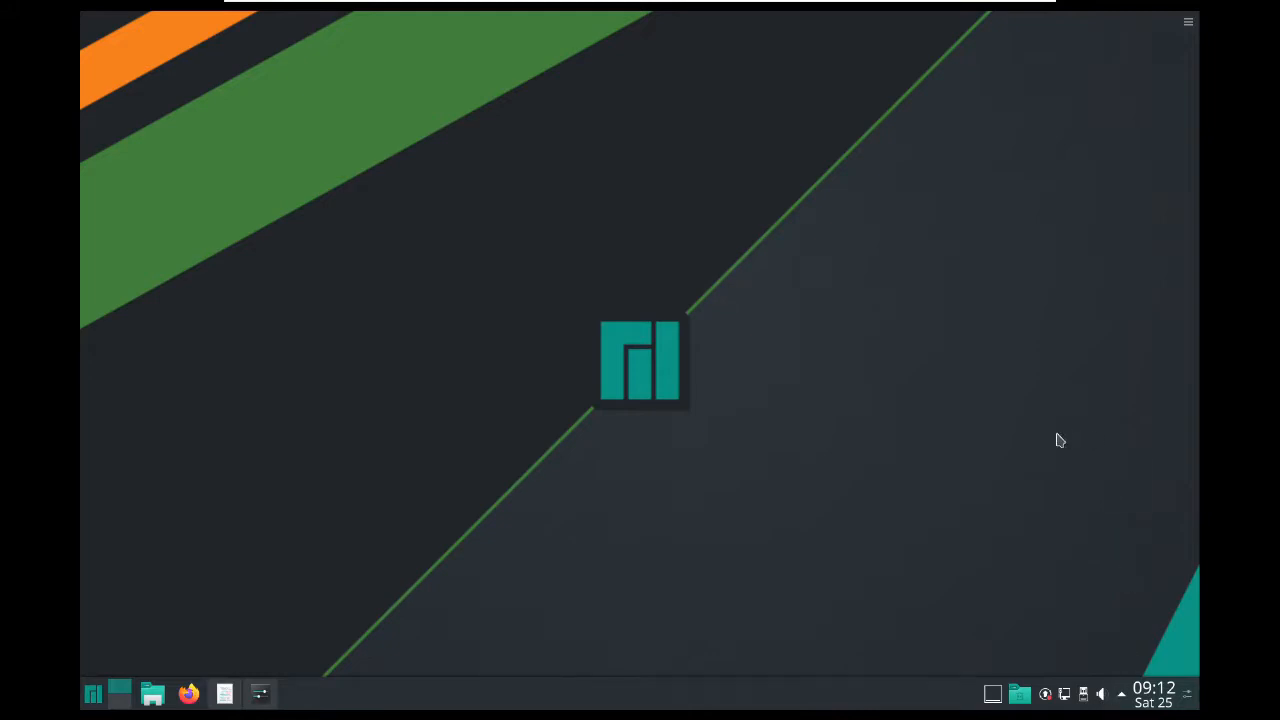
{"action": "mouse_move", "coordinate": [276, 292]}
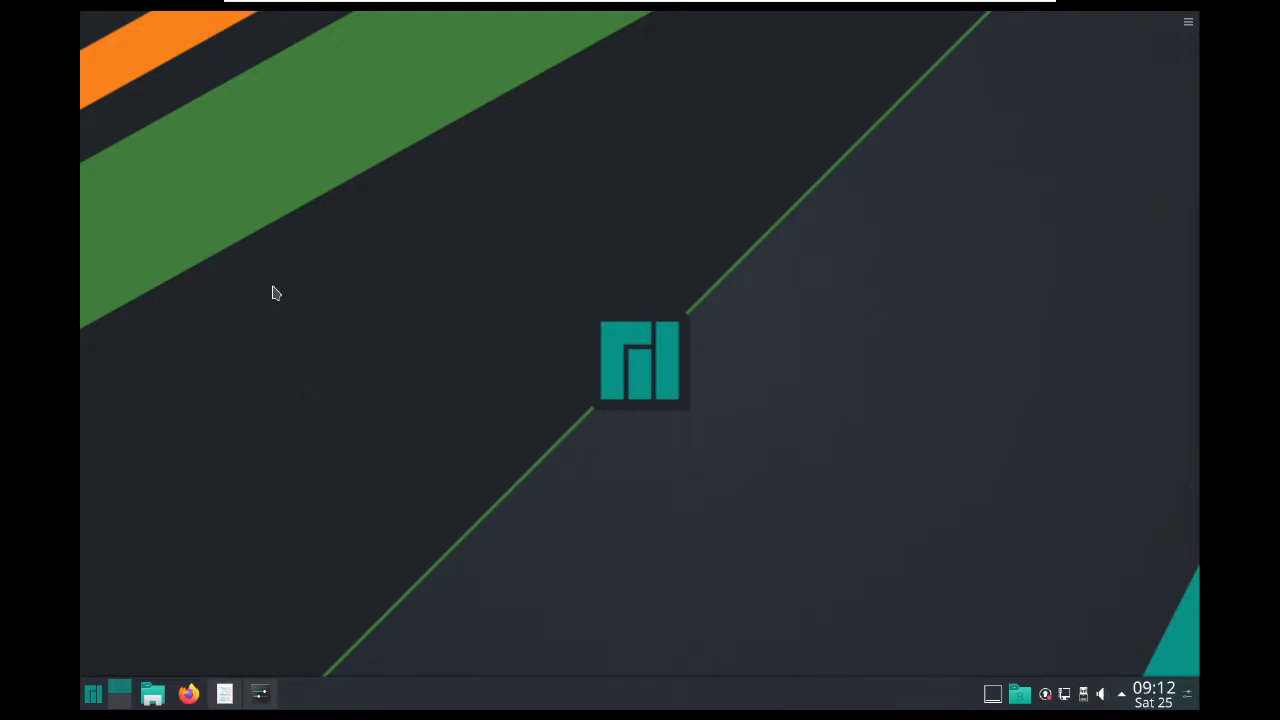
{"action": "mouse_move", "coordinate": [324, 408]}
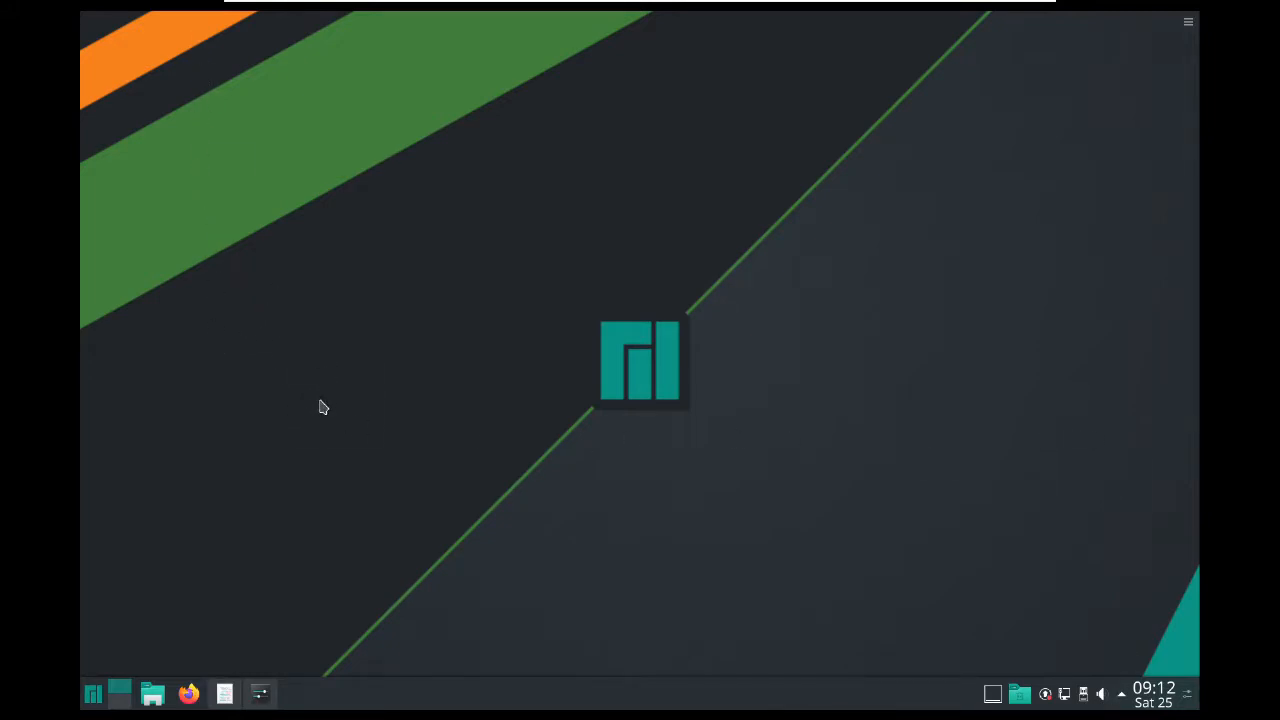
{"action": "mouse_move", "coordinate": [792, 596]}
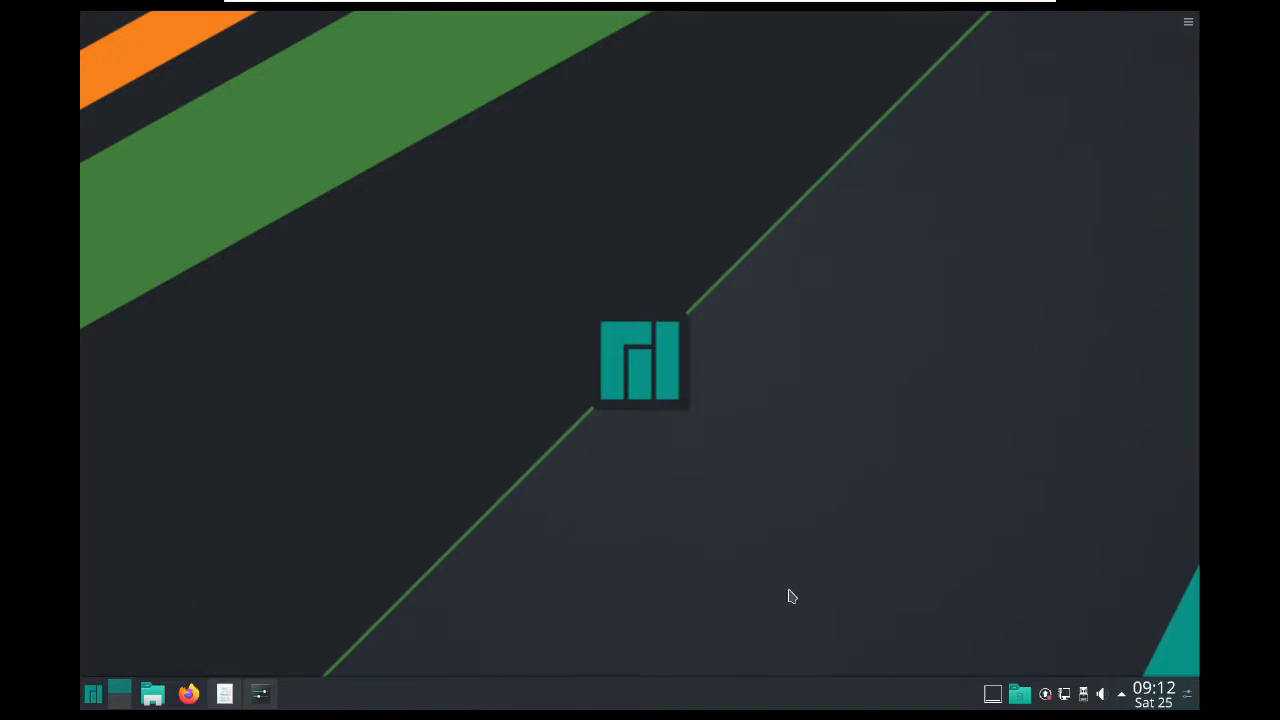
{"action": "mouse_move", "coordinate": [748, 584]}
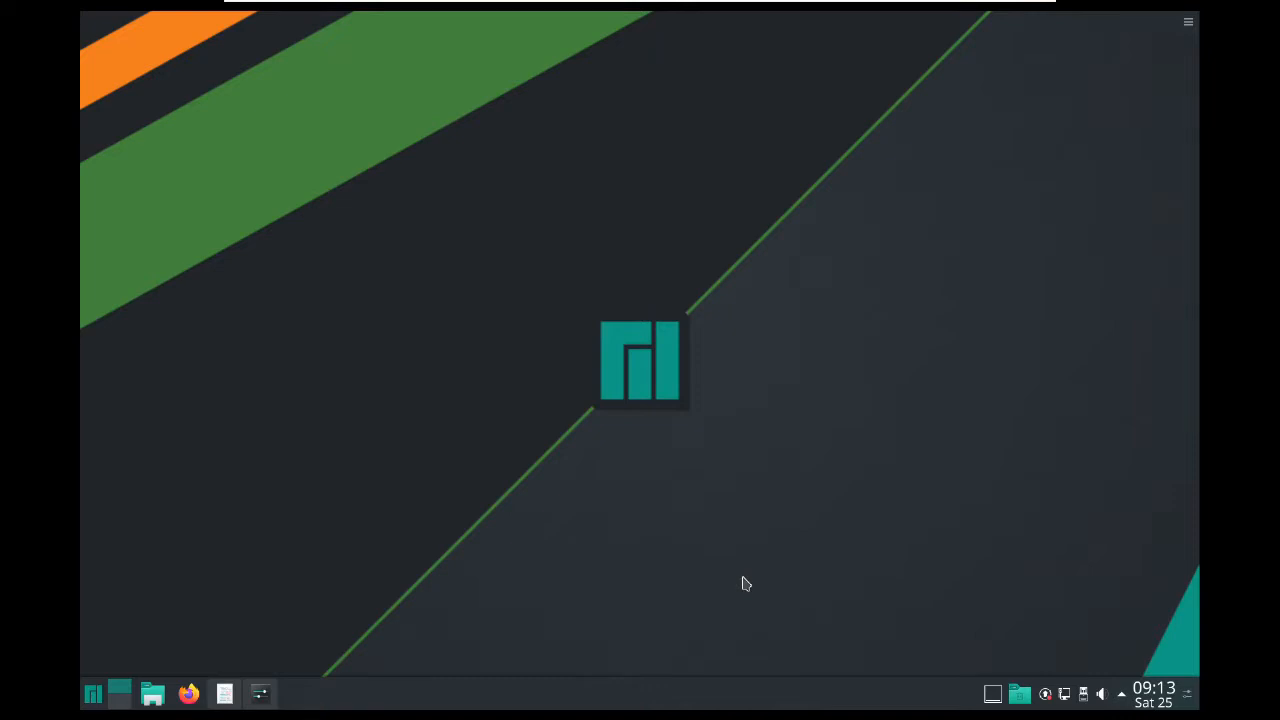
{"action": "mouse_move", "coordinate": [580, 408]}
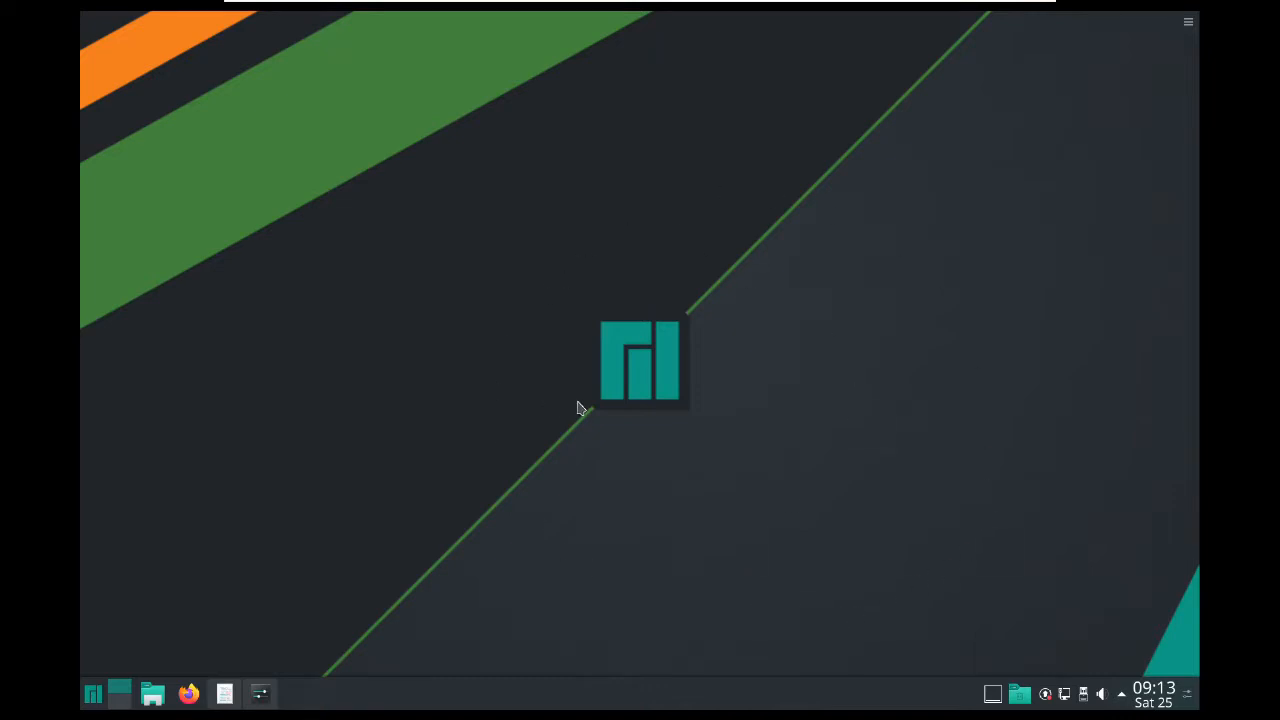
{"action": "mouse_move", "coordinate": [308, 486]}
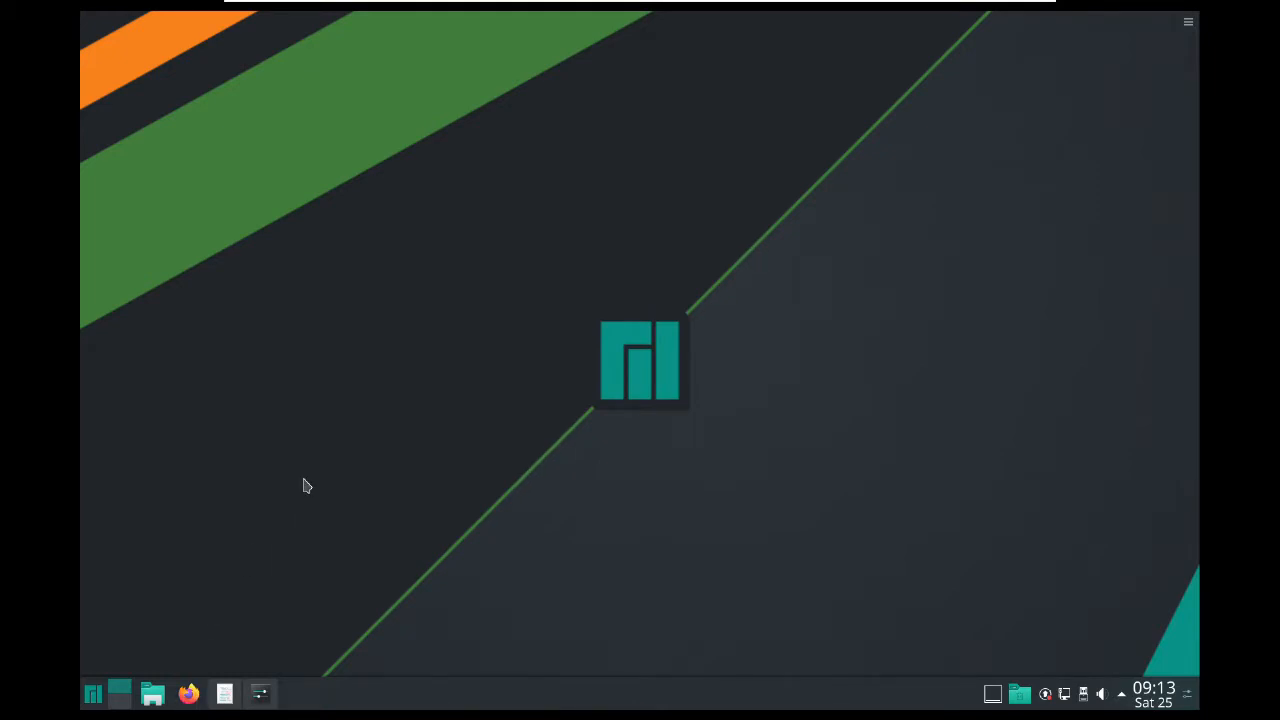
Bring up Firefox, close the Mozilla privacy tab and load manjaro.org.
{"action": "left_click", "coordinate": [188, 692]}
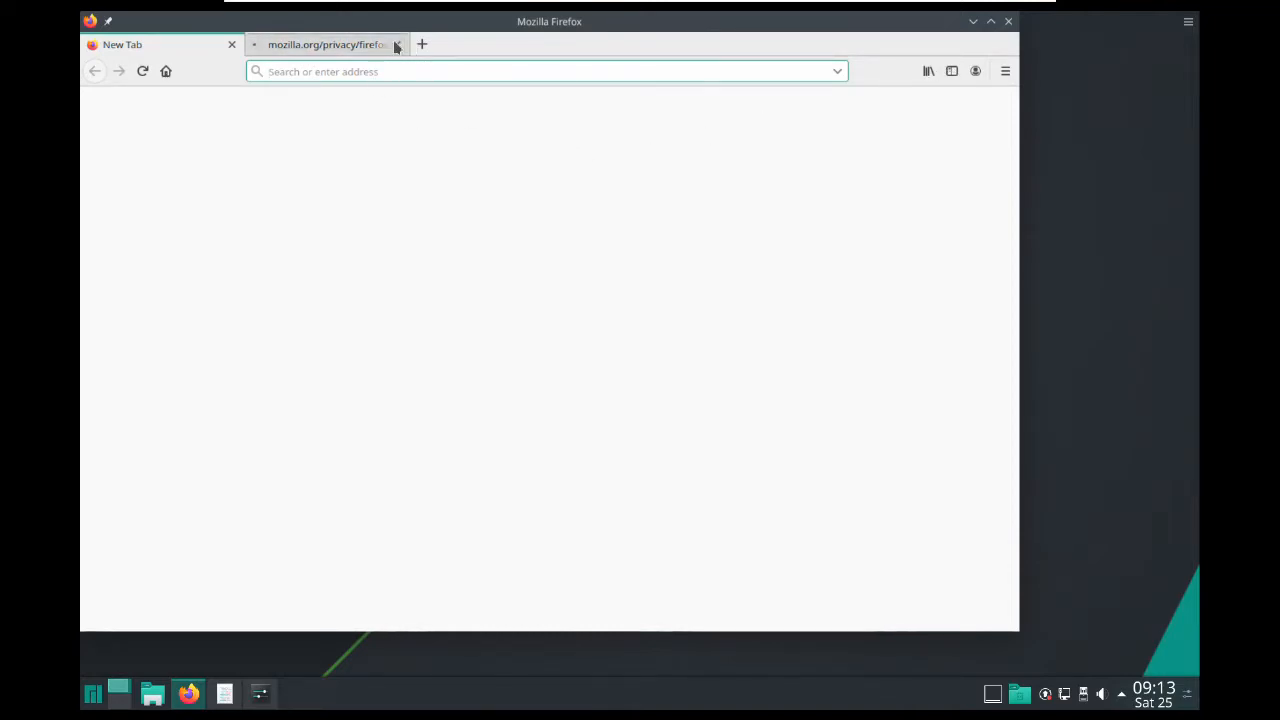
{"action": "left_click", "coordinate": [396, 44]}
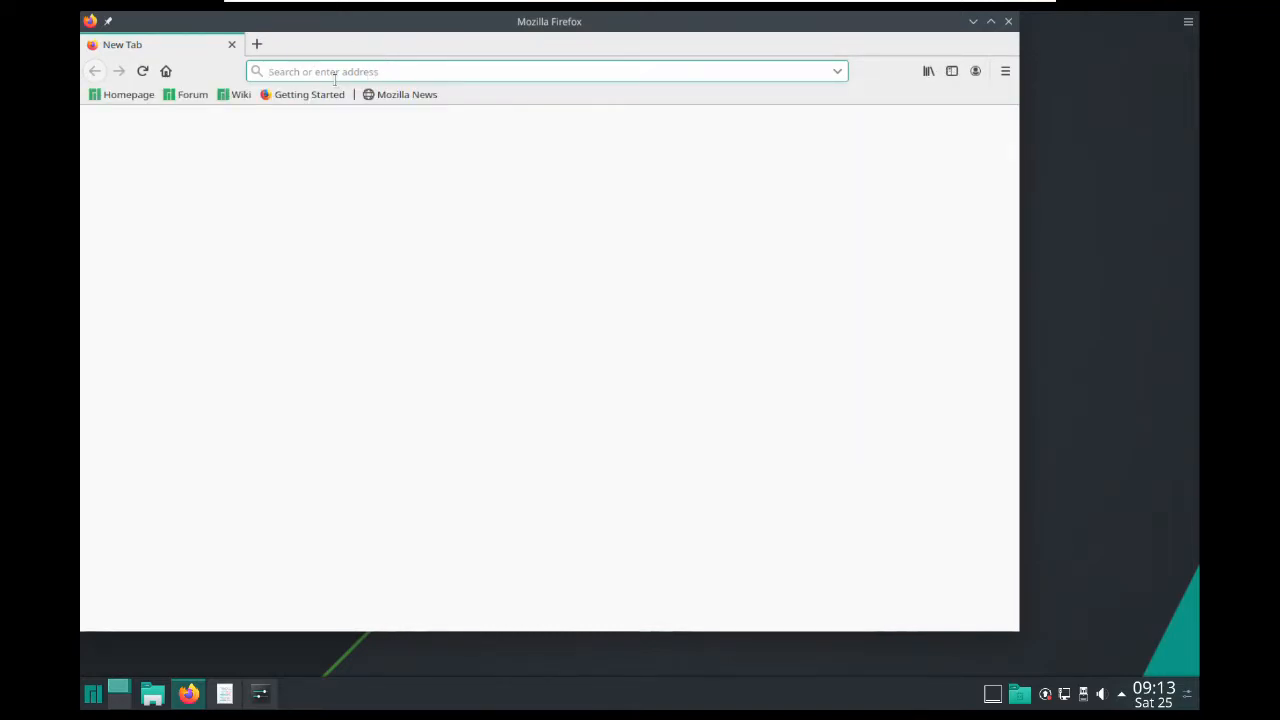
{"action": "type", "text": "manjaro.org"}
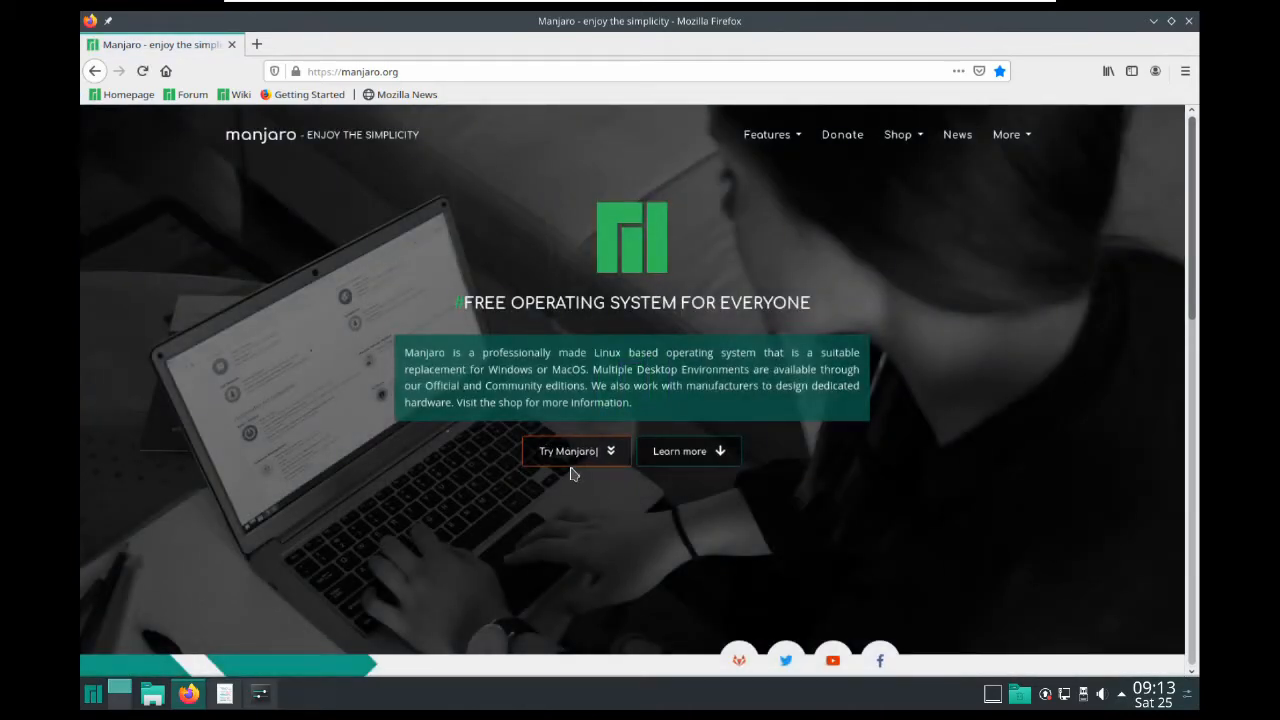
Go to the Manjaro downloads page via 'Try Manjaro' and scroll to the KDE Plasma edition.
{"action": "left_click", "coordinate": [568, 452]}
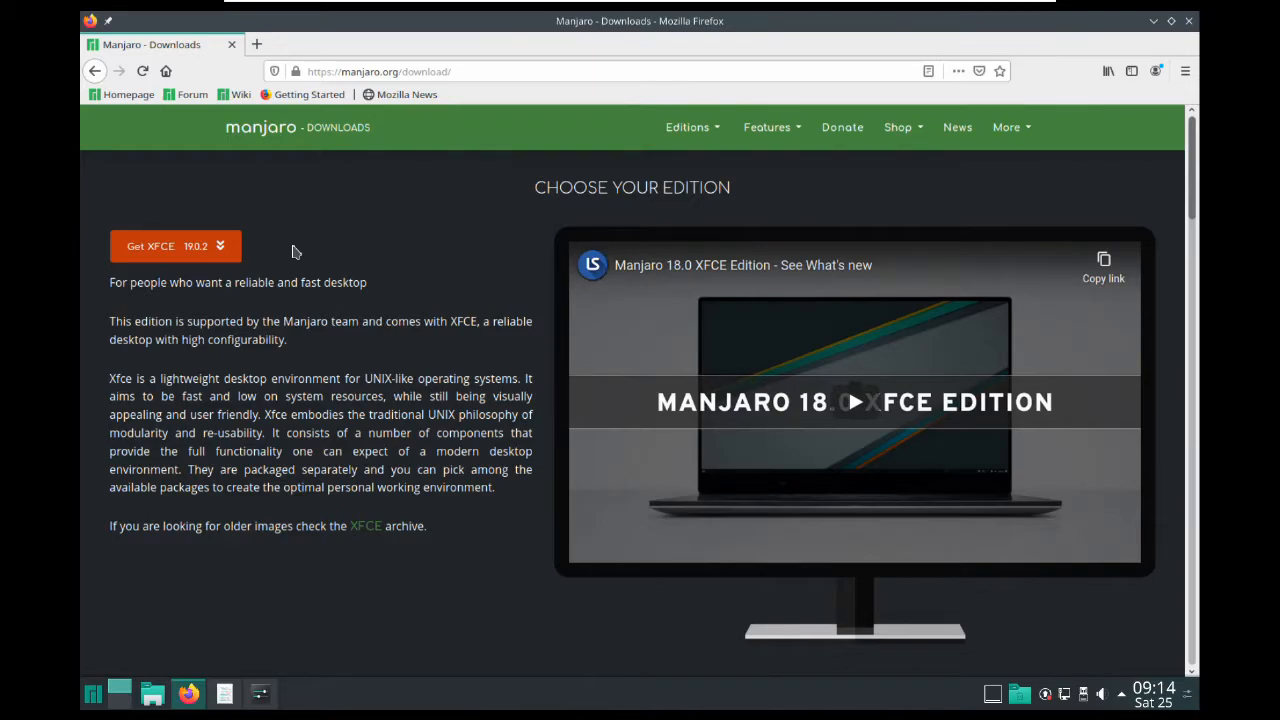
{"action": "mouse_move", "coordinate": [298, 268]}
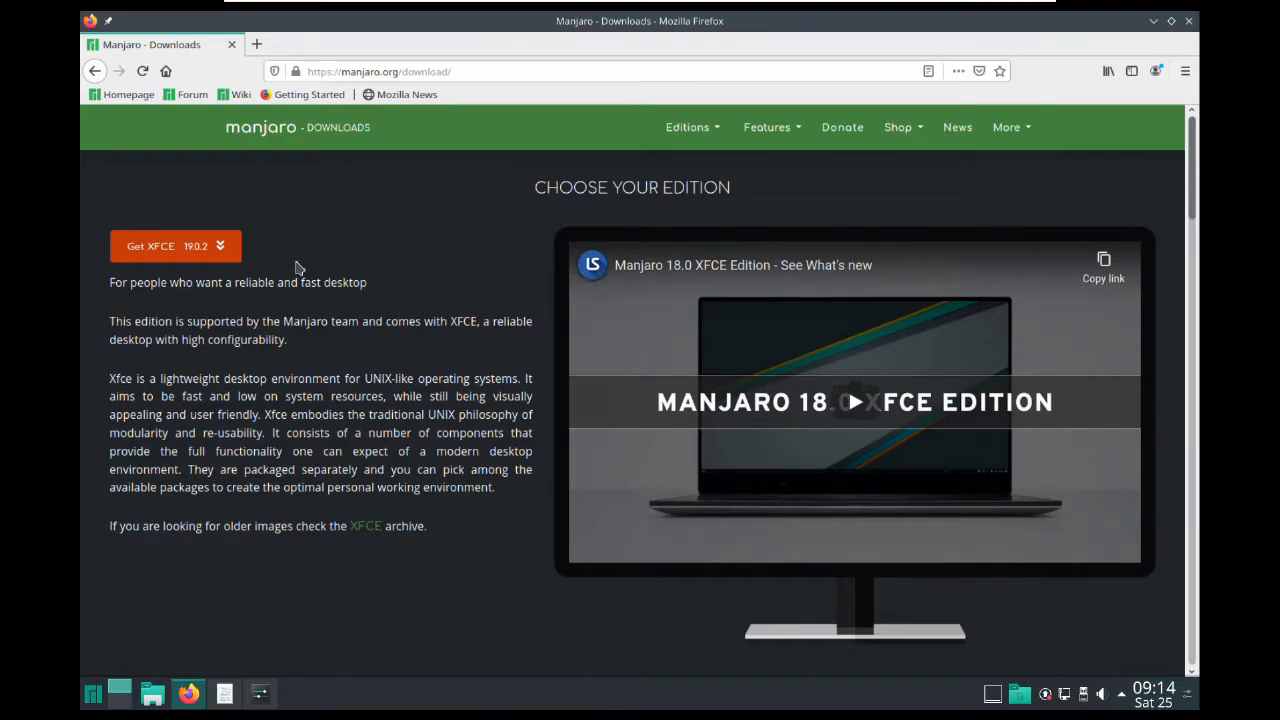
{"action": "mouse_move", "coordinate": [398, 274]}
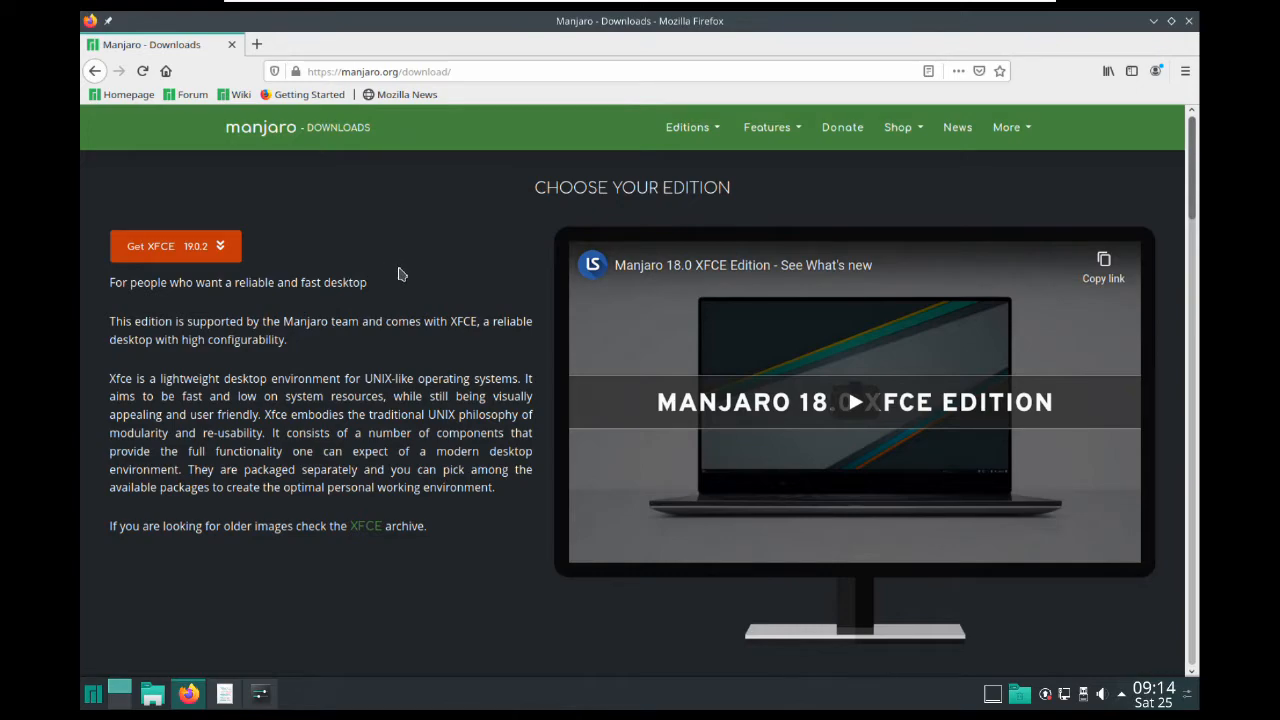
{"action": "mouse_move", "coordinate": [406, 280]}
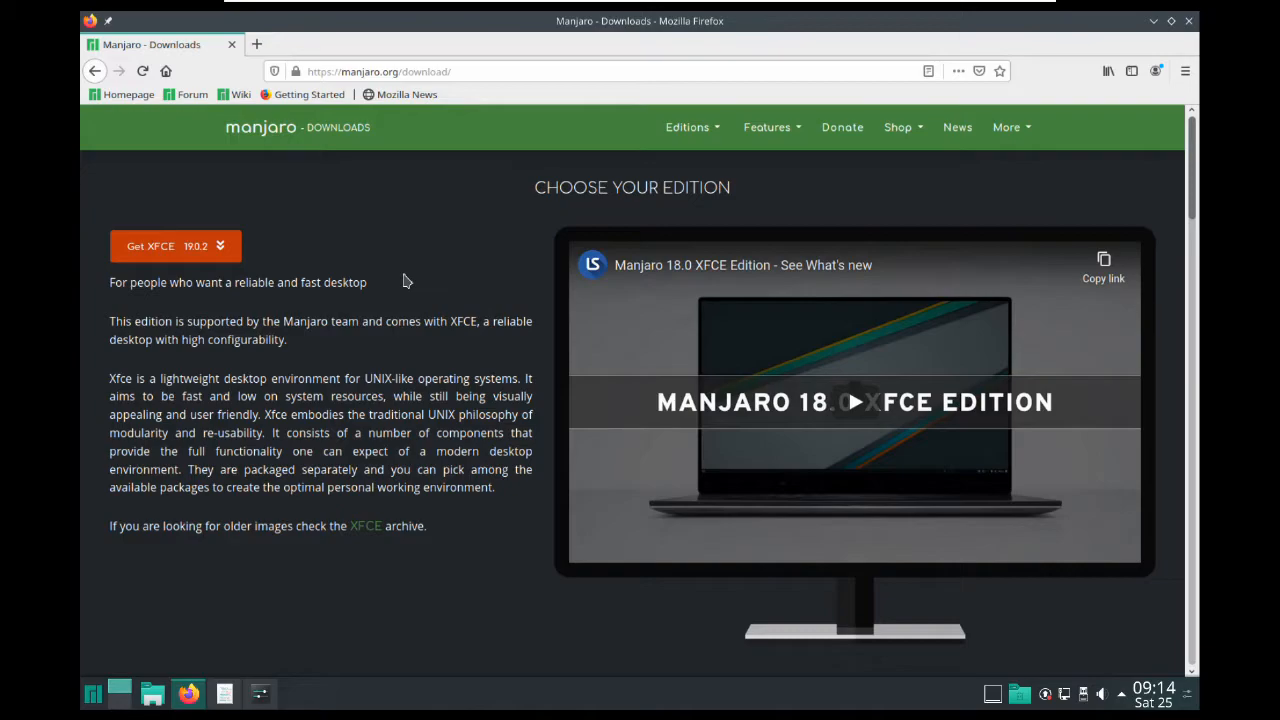
{"action": "mouse_move", "coordinate": [432, 308]}
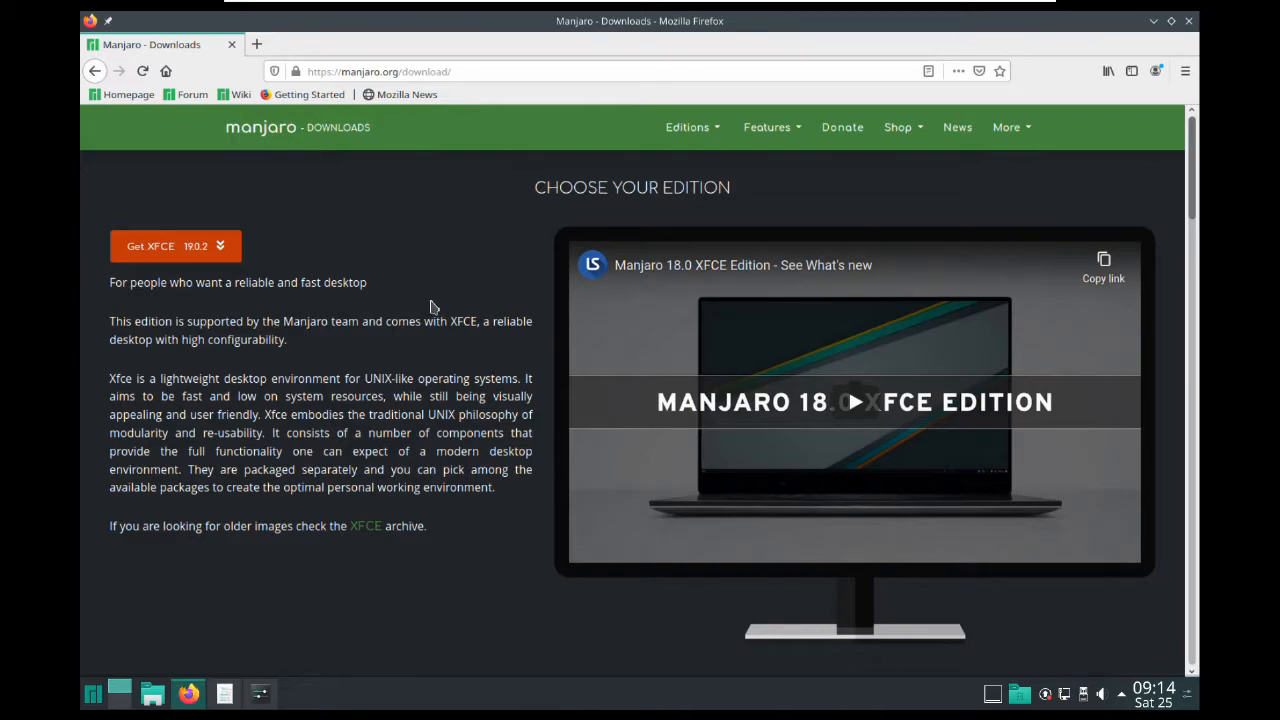
{"action": "mouse_move", "coordinate": [392, 256]}
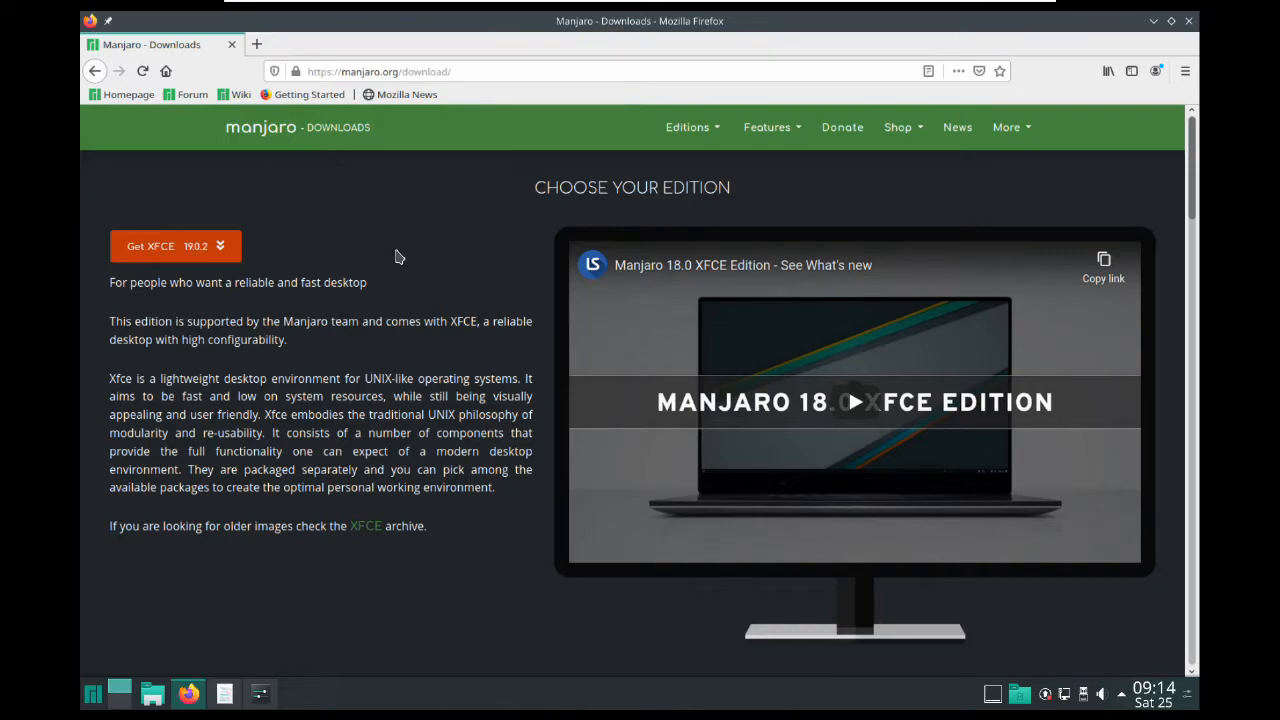
{"action": "mouse_move", "coordinate": [448, 284]}
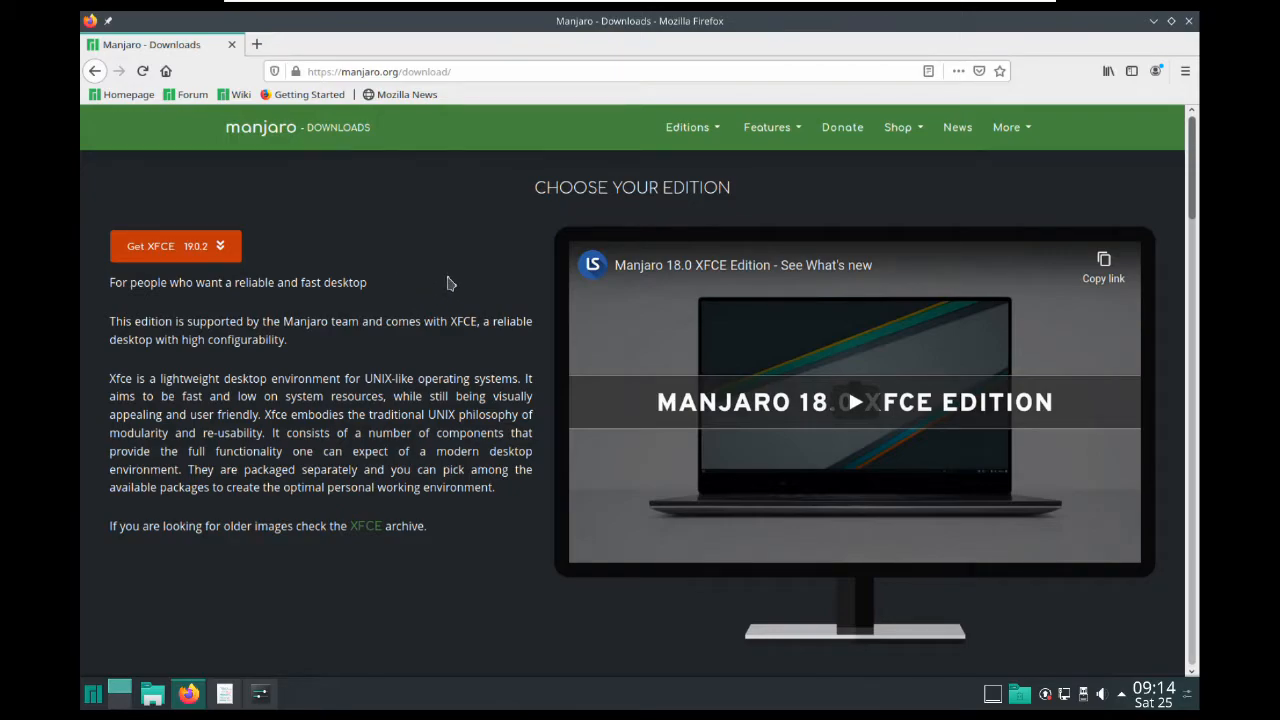
{"action": "scroll", "scroll_direction": "down", "scroll_amount": 3}
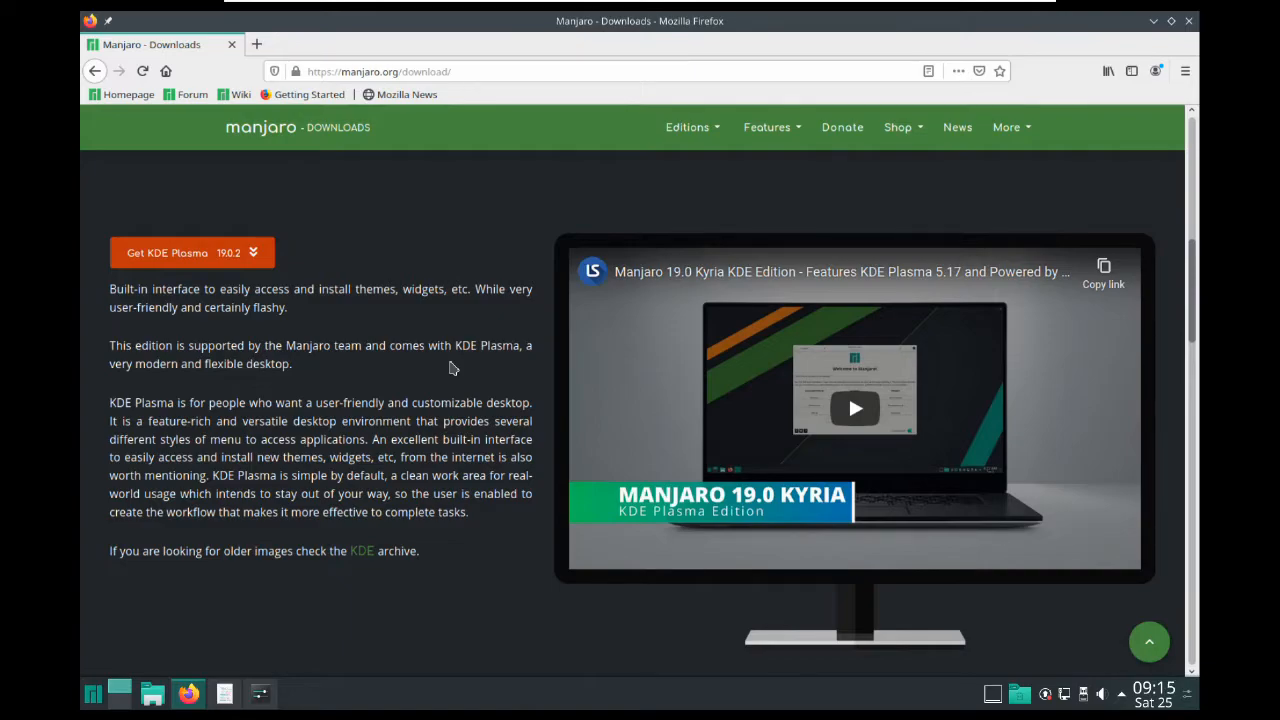
{"action": "mouse_move", "coordinate": [472, 364]}
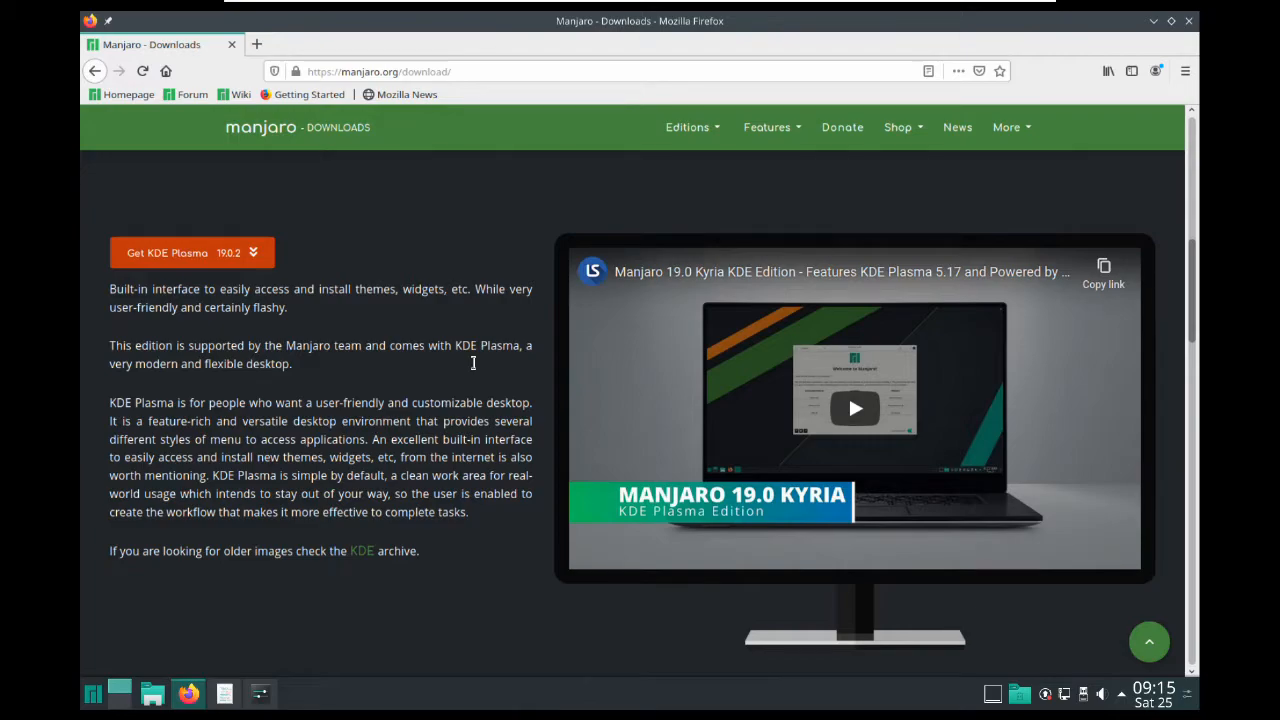
{"action": "mouse_move", "coordinate": [460, 364]}
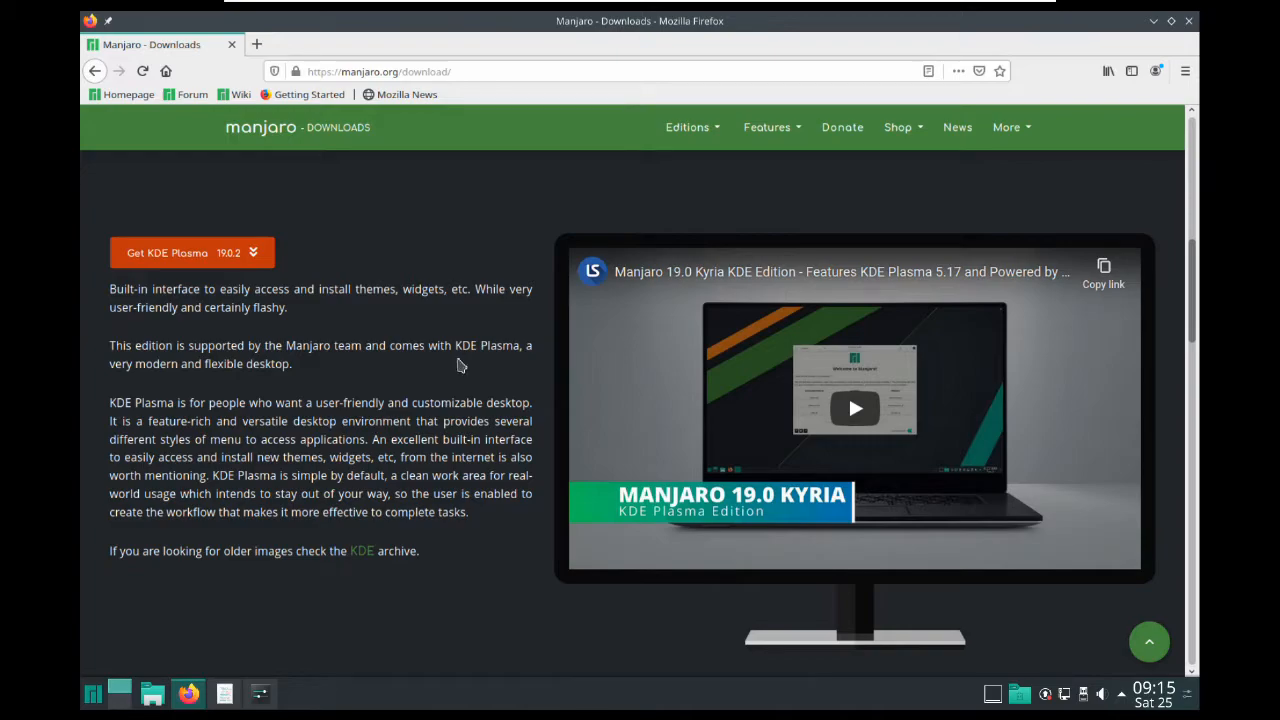
Scroll the downloads page down to the GNOME edition section.
{"action": "scroll", "scroll_direction": "down", "scroll_amount": 3}
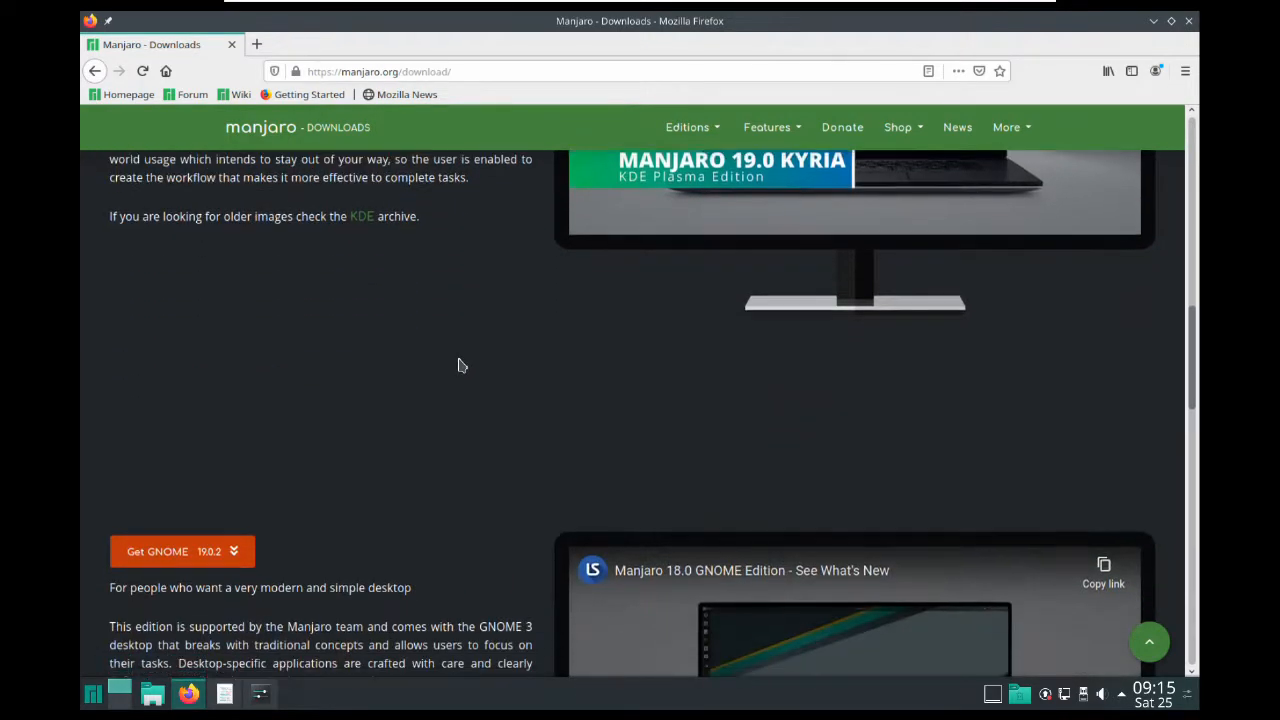
{"action": "scroll", "scroll_direction": "down", "scroll_amount": 3}
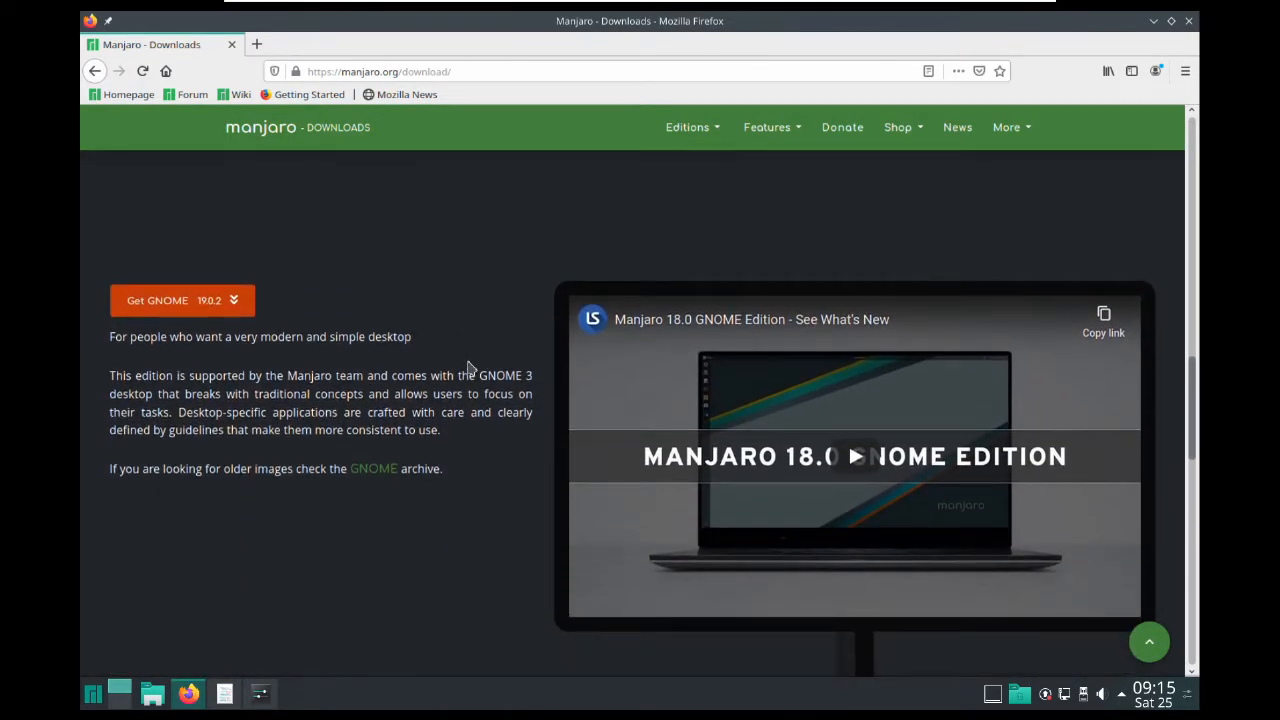
{"action": "mouse_move", "coordinate": [482, 504]}
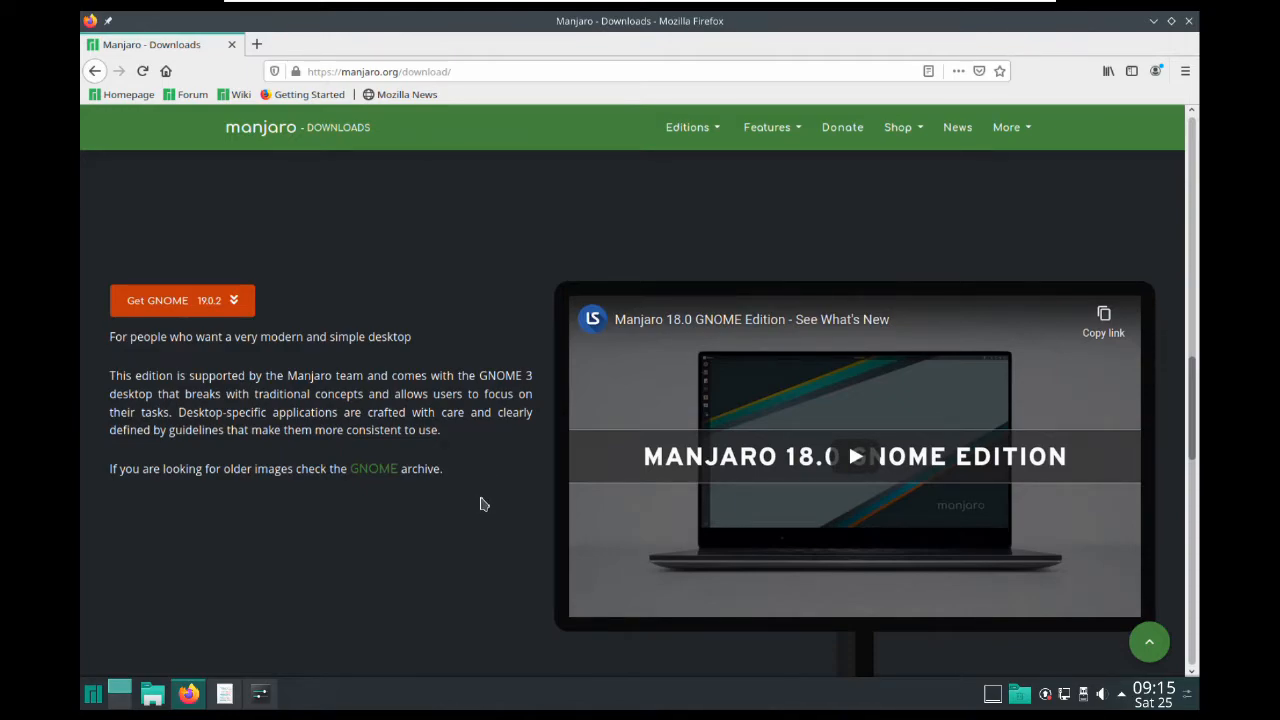
{"action": "mouse_move", "coordinate": [490, 500]}
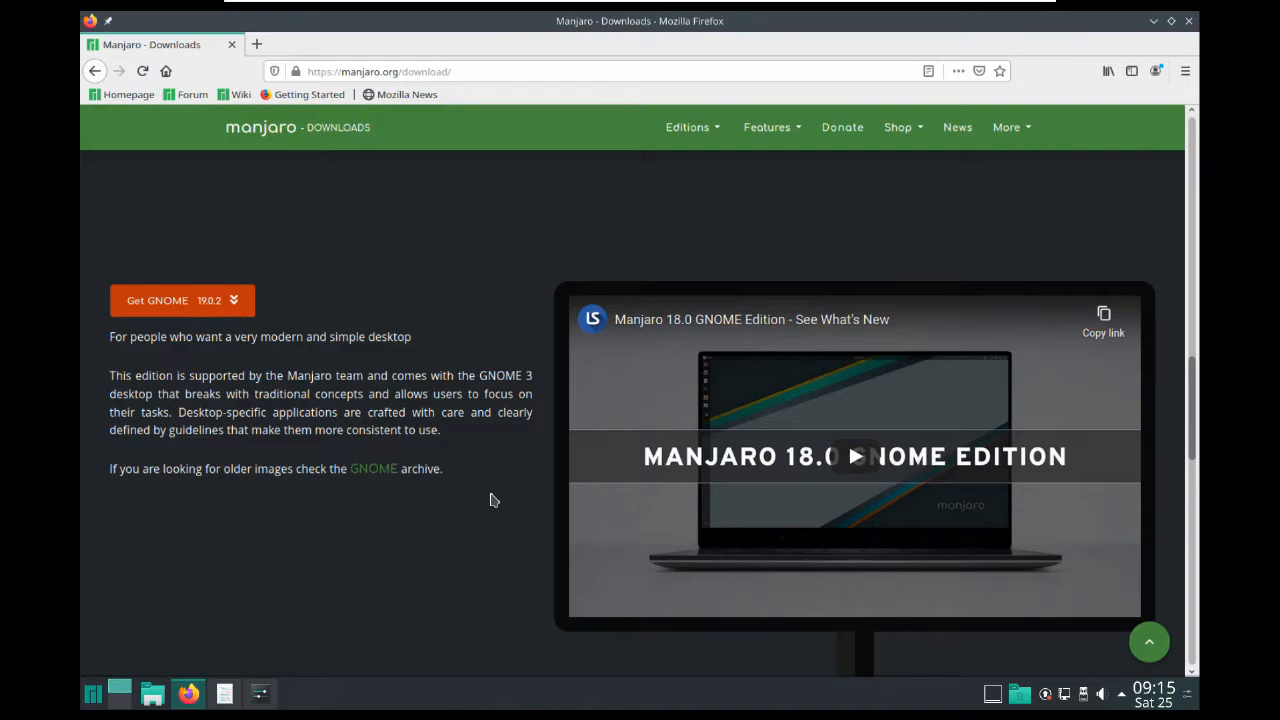
{"action": "mouse_move", "coordinate": [518, 480]}
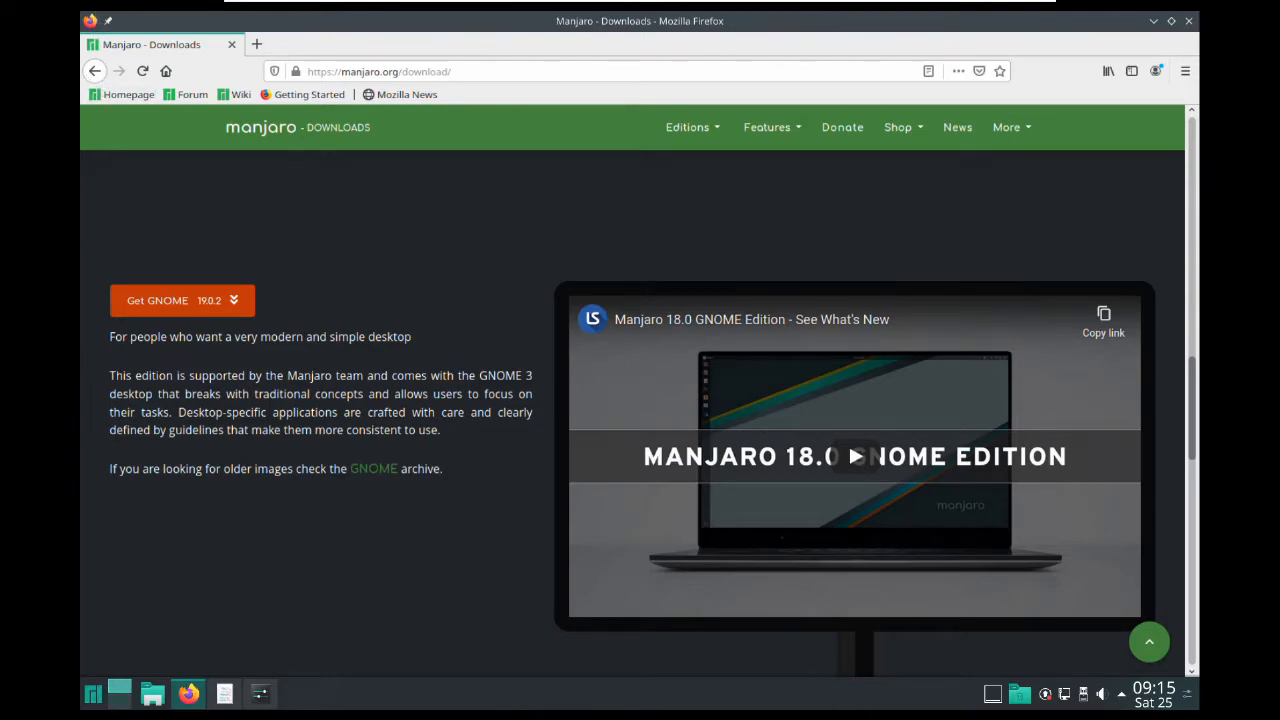
{"action": "mouse_move", "coordinate": [120, 228]}
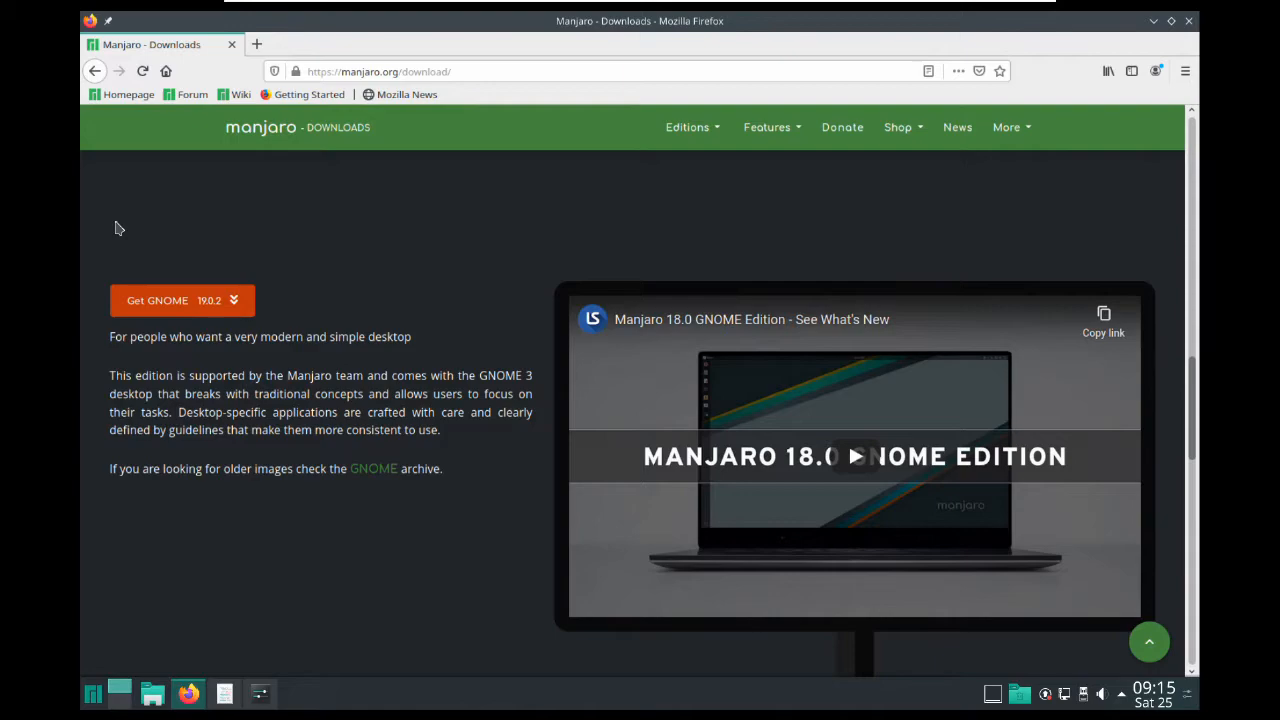
{"action": "mouse_move", "coordinate": [366, 408]}
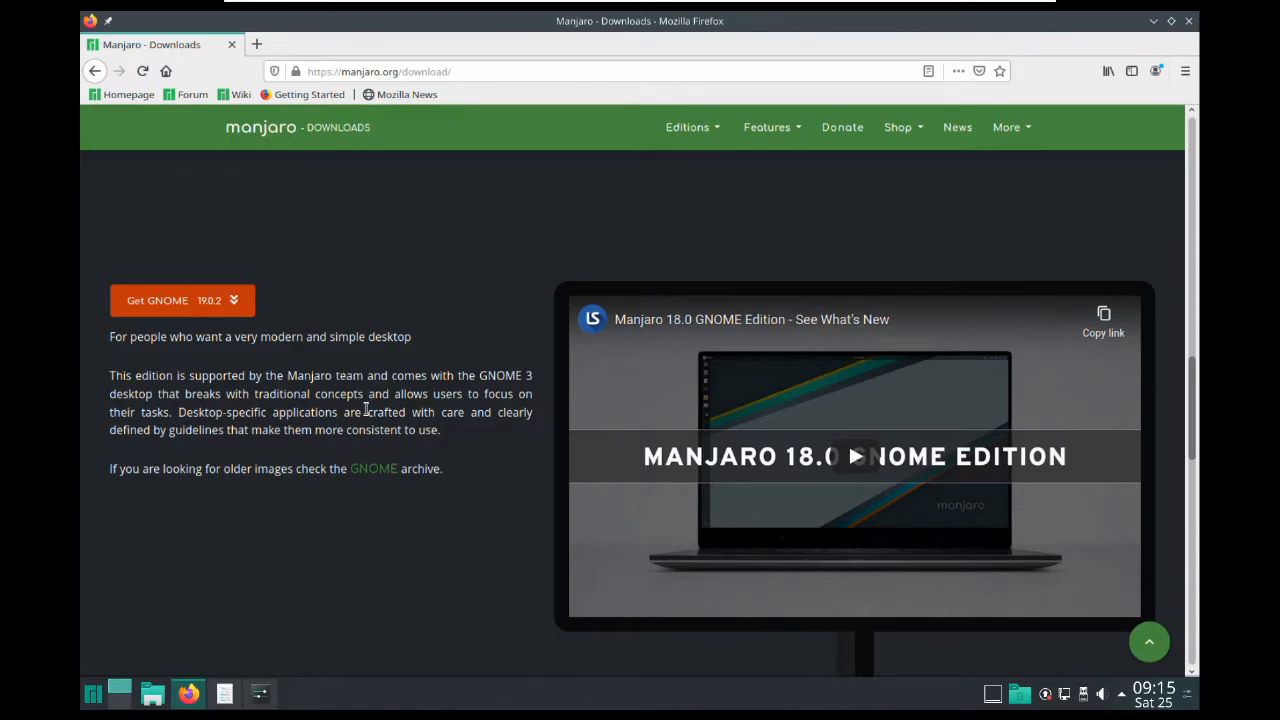
Scroll further down to the Manjaro Architect edition and its feature list.
{"action": "scroll", "scroll_direction": "down", "scroll_amount": 3}
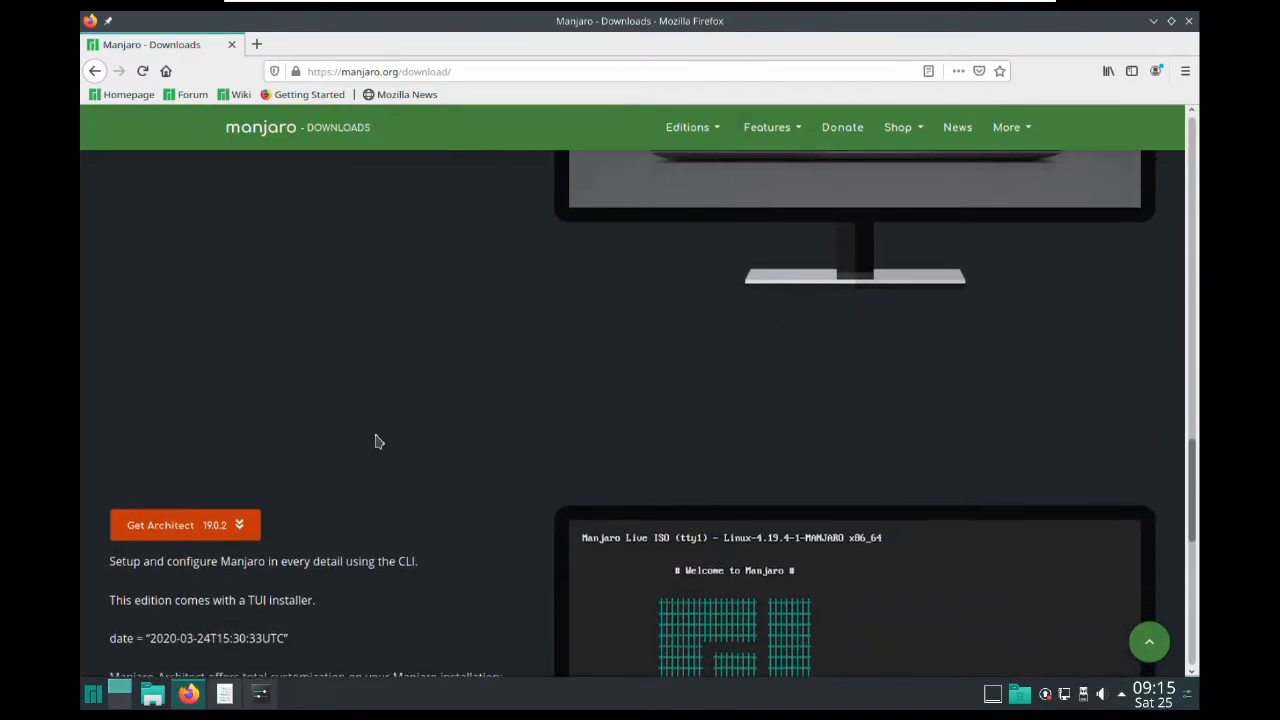
{"action": "scroll", "scroll_direction": "down", "scroll_amount": 3}
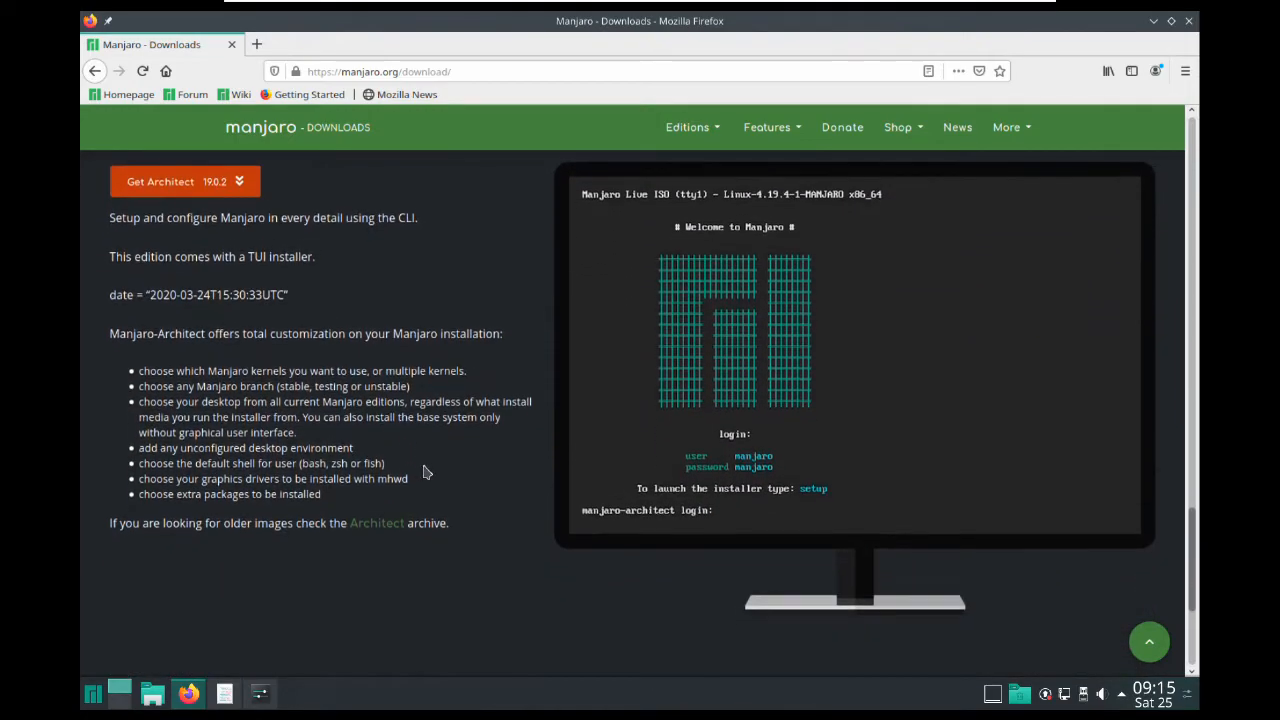
{"action": "mouse_move", "coordinate": [504, 556]}
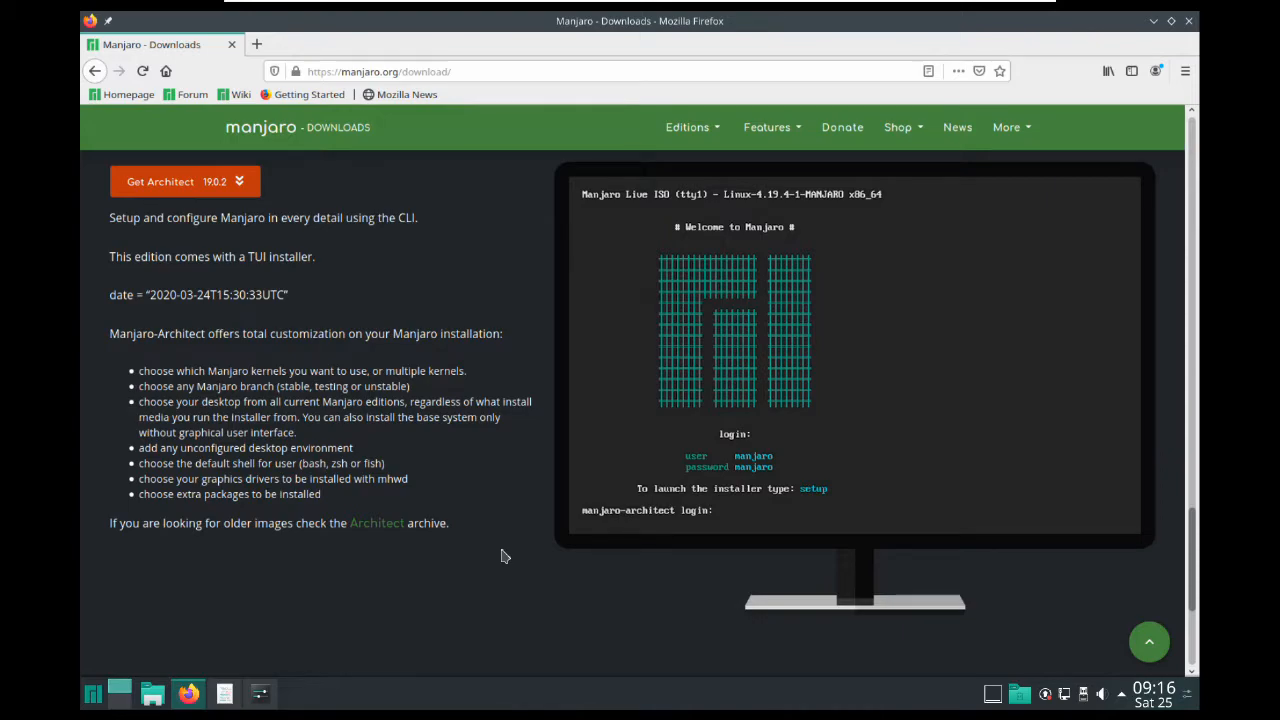
In a new tab, search 'arch' and go to the official Arch Linux website.
{"action": "left_click", "coordinate": [256, 44]}
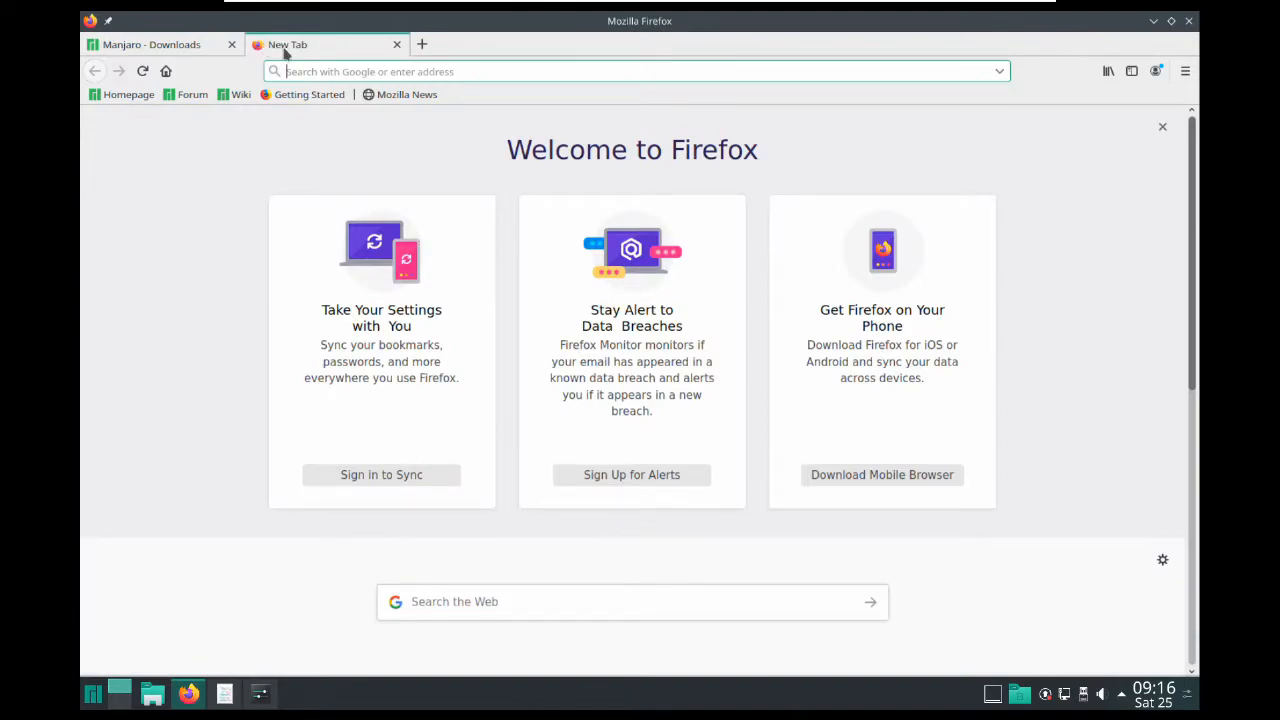
{"action": "type", "text": "arch?client=firefox-b-d&q=arch+linux"}
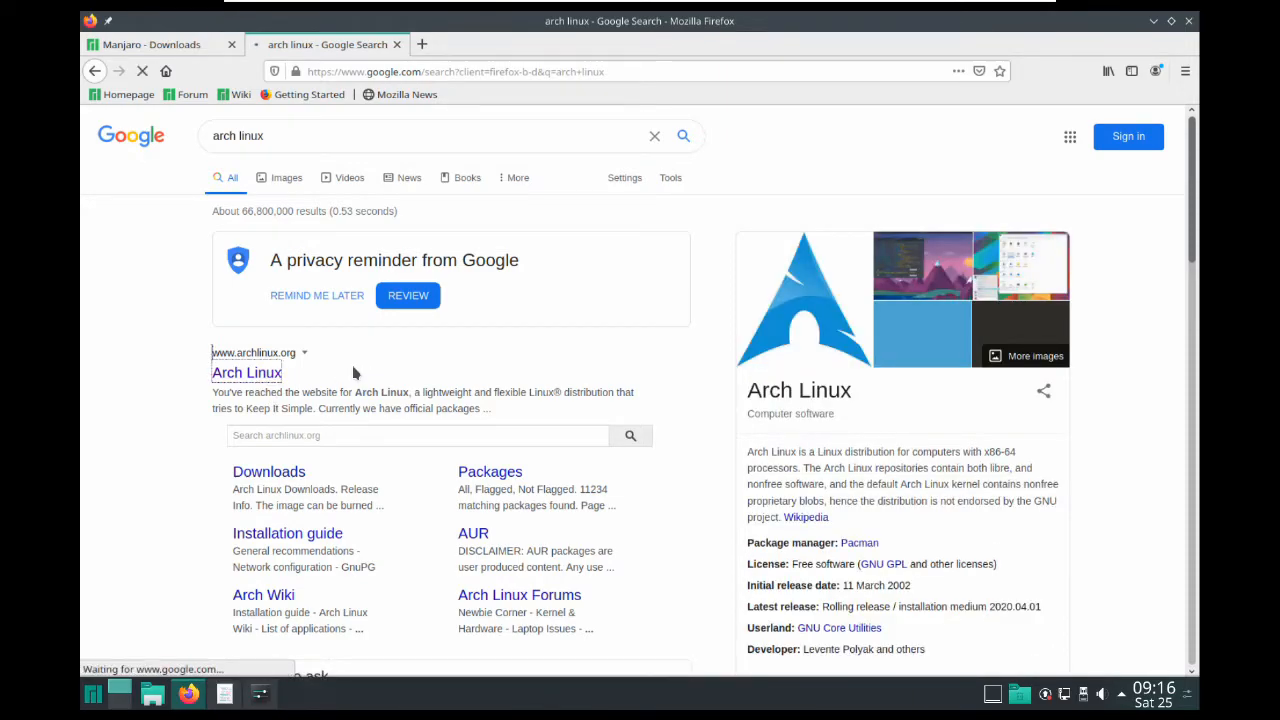
{"action": "left_click", "coordinate": [246, 372]}
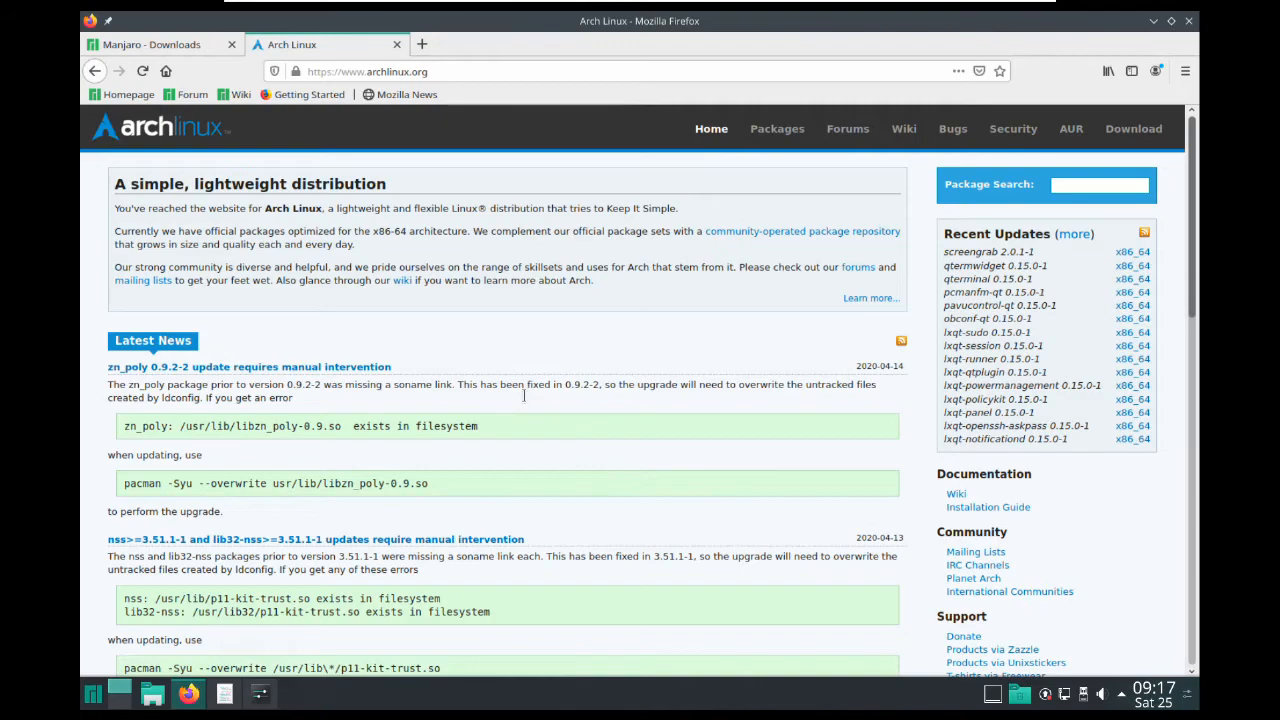
Scroll down through the Arch Linux Latest News items.
{"action": "scroll", "scroll_direction": "down", "scroll_amount": 3}
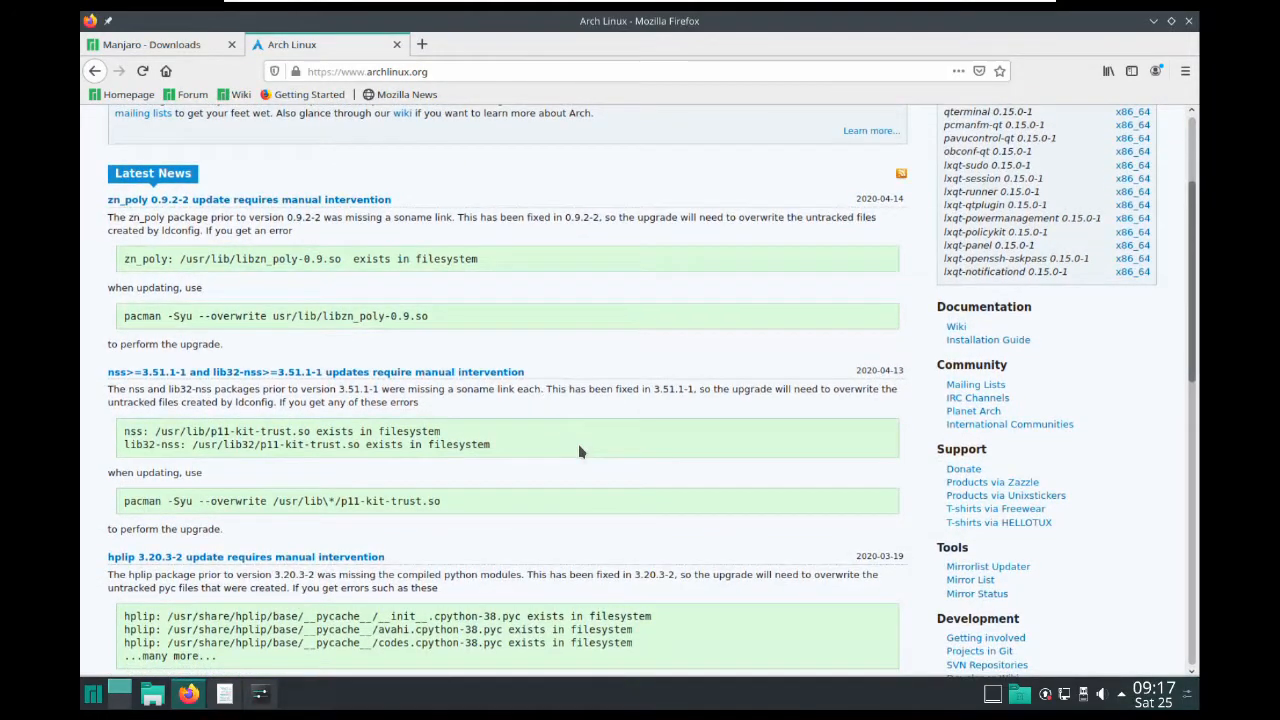
{"action": "mouse_move", "coordinate": [510, 452]}
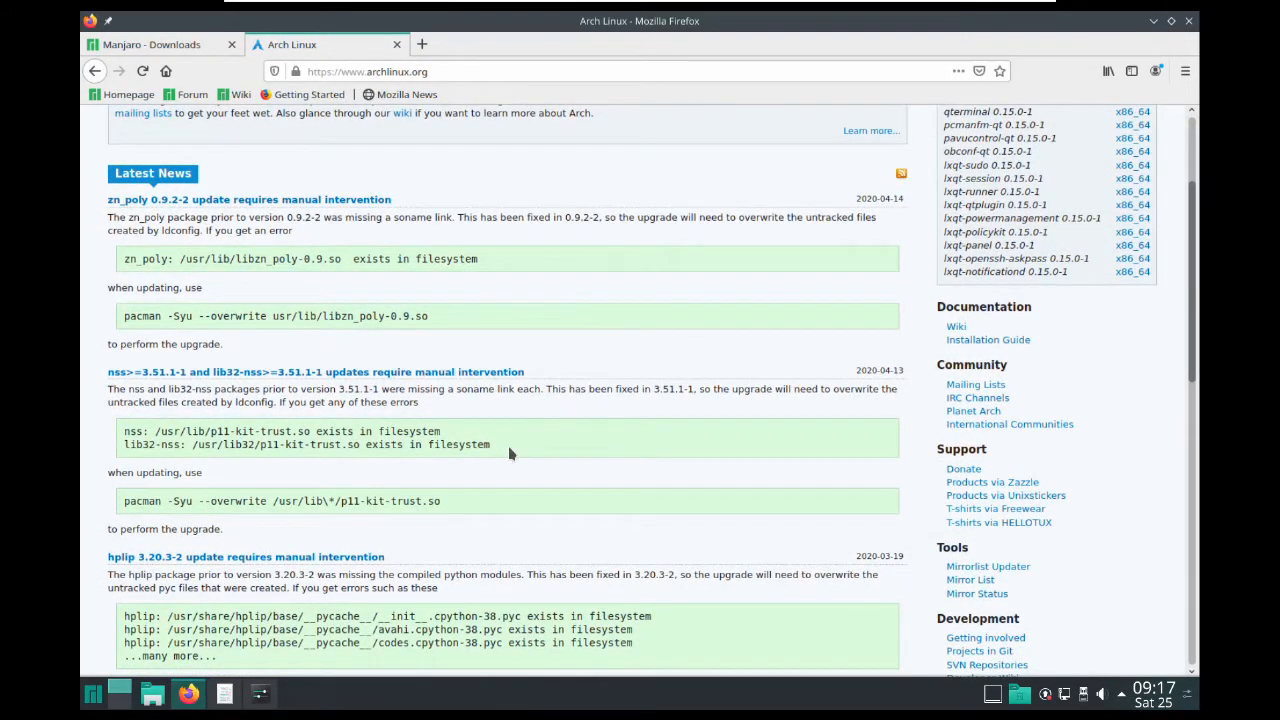
{"action": "scroll", "scroll_direction": "down", "scroll_amount": 3}
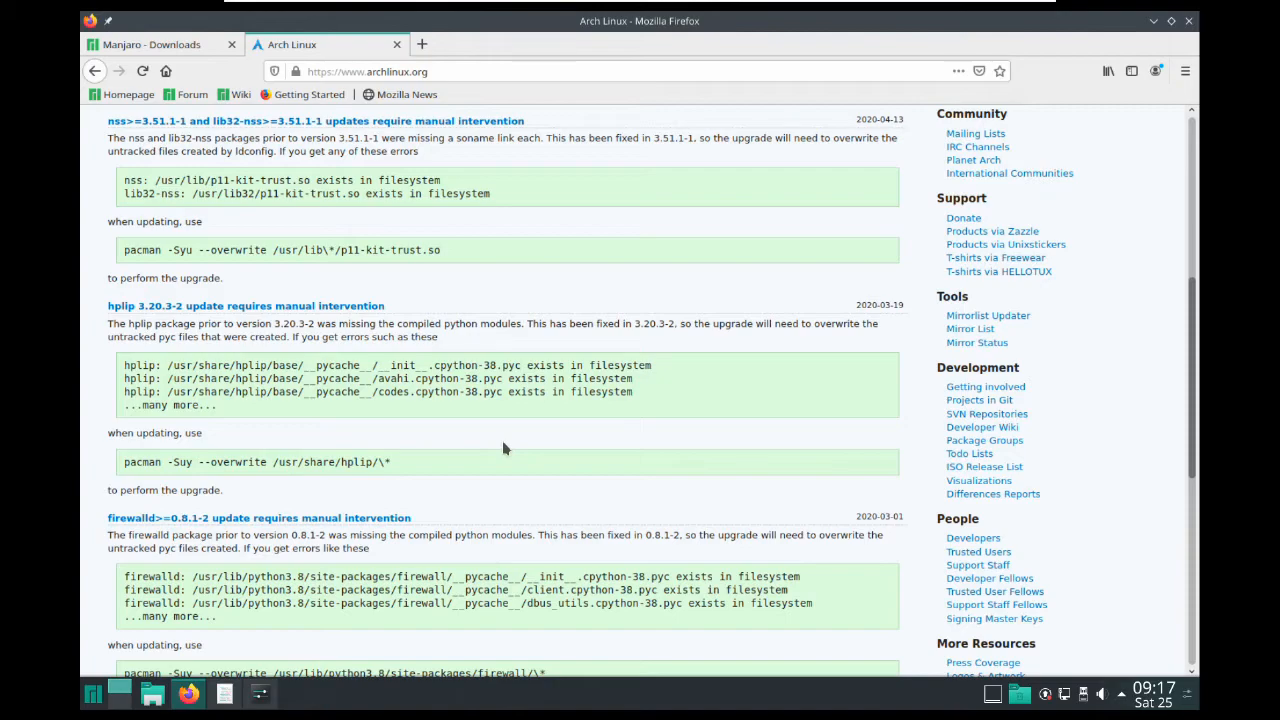
{"action": "scroll", "scroll_direction": "down", "scroll_amount": 3}
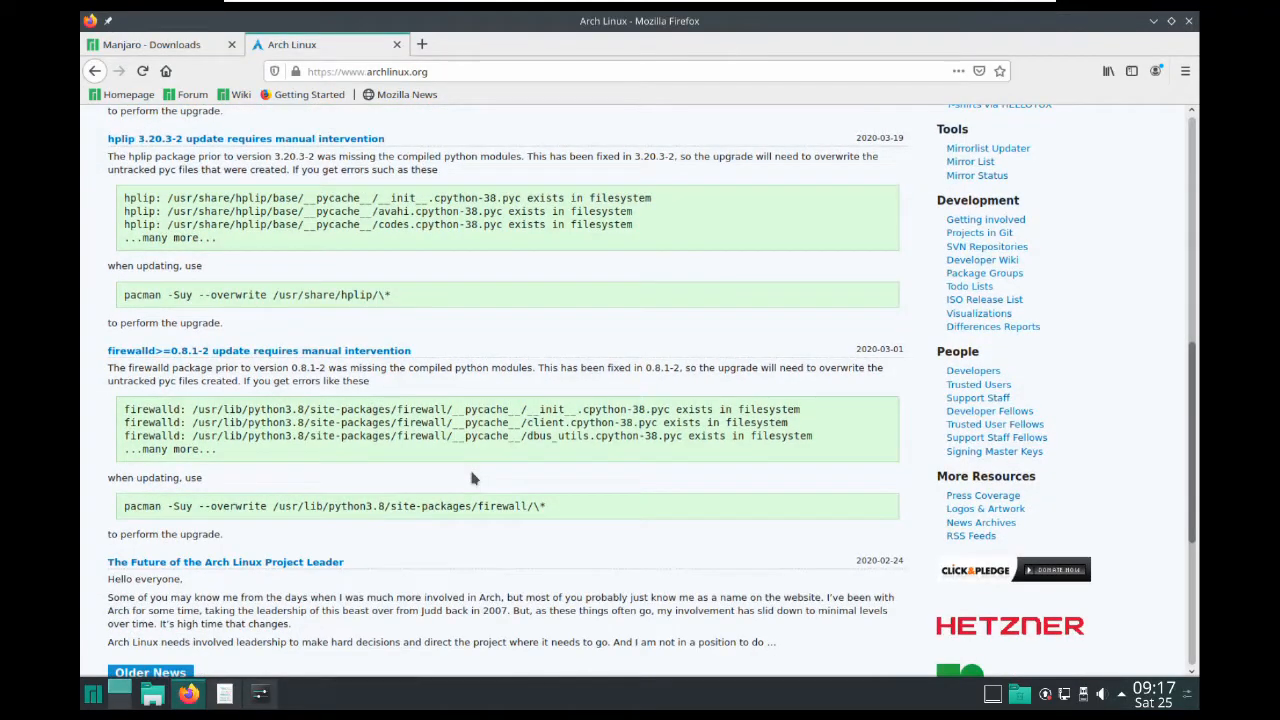
{"action": "mouse_move", "coordinate": [458, 120]}
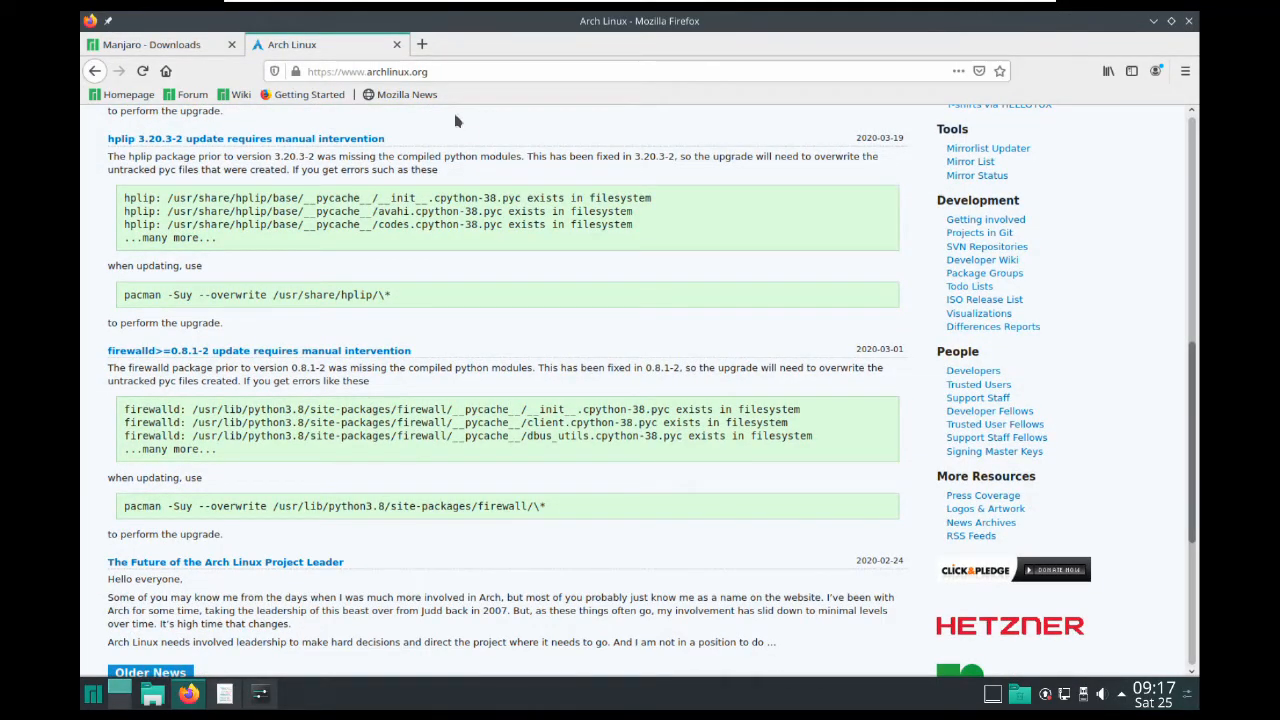
Run 'sudo apt-get install chromium-browser' in Konsole with the password; it fails as command not found.
{"action": "left_click", "coordinate": [150, 44]}
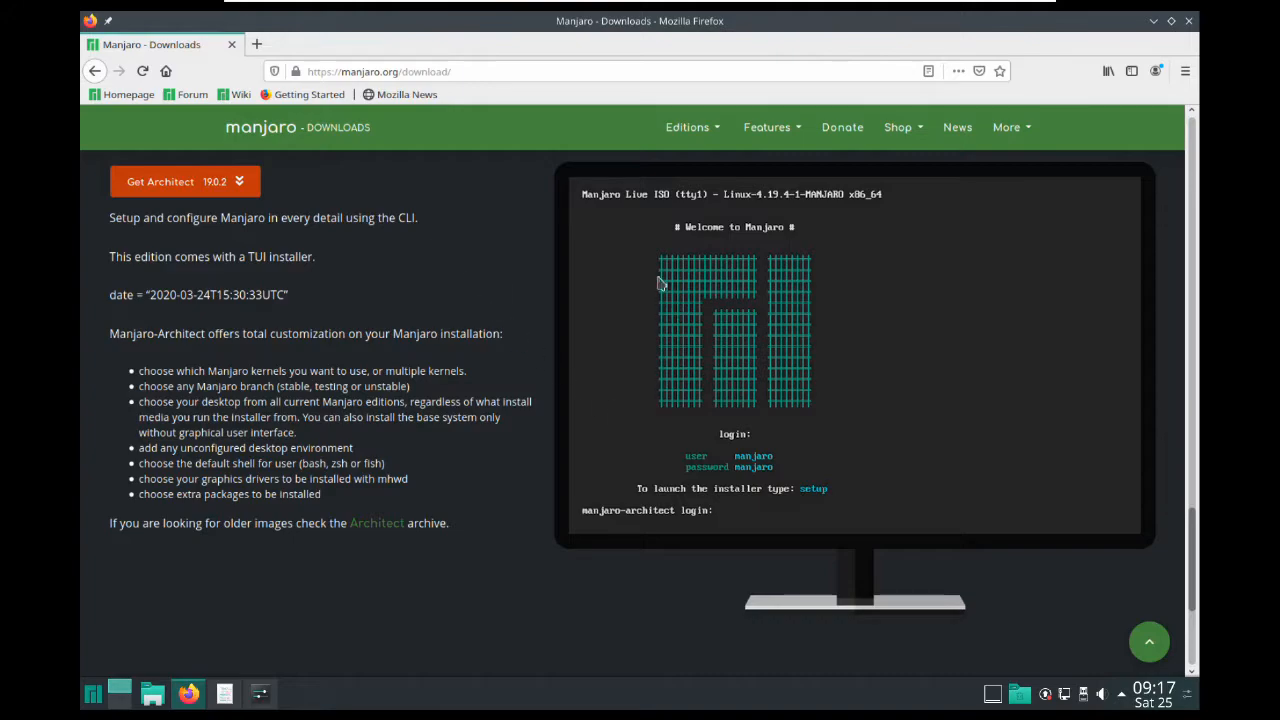
{"action": "mouse_move", "coordinate": [390, 608]}
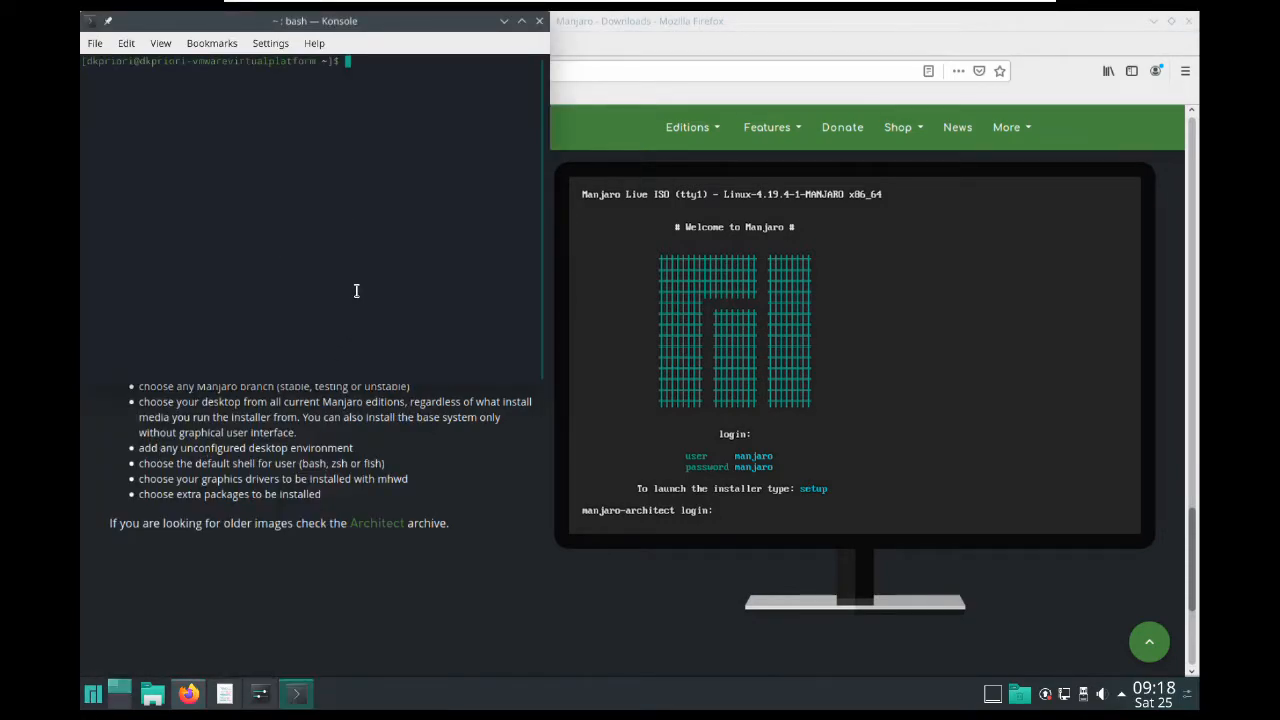
{"action": "type", "text": "sudo apt"}
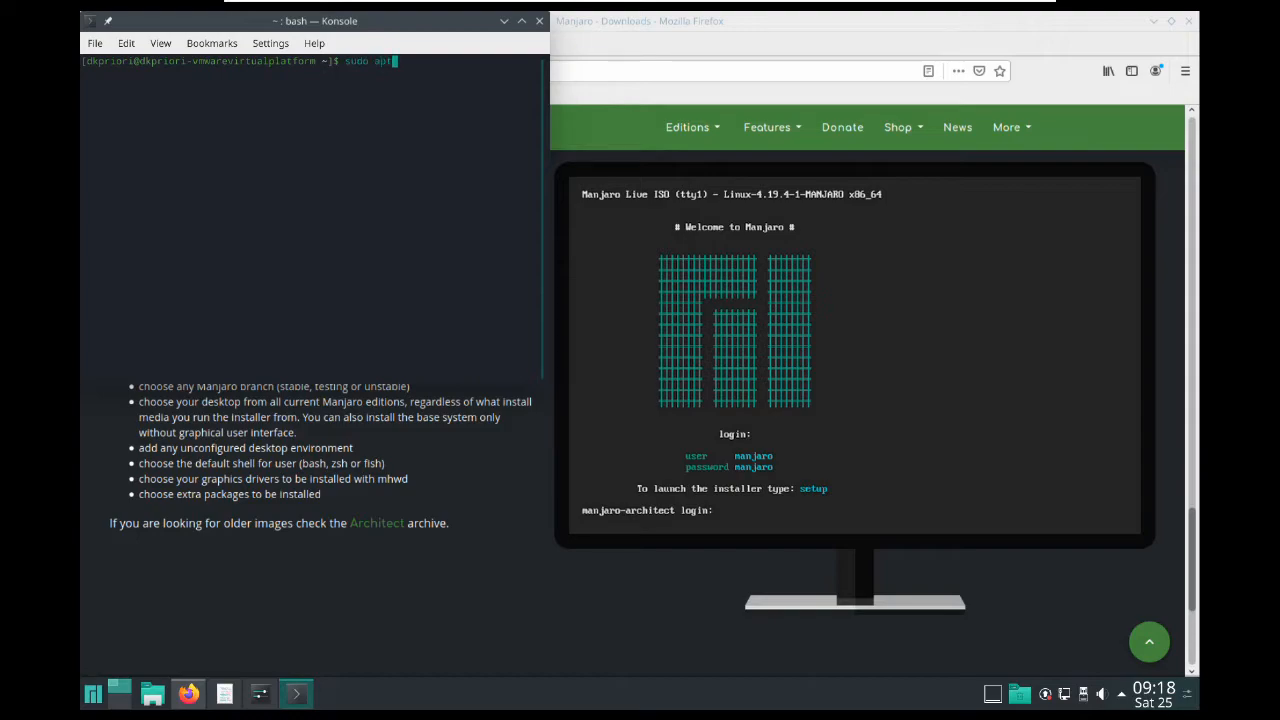
{"action": "type", "text": "-get"}
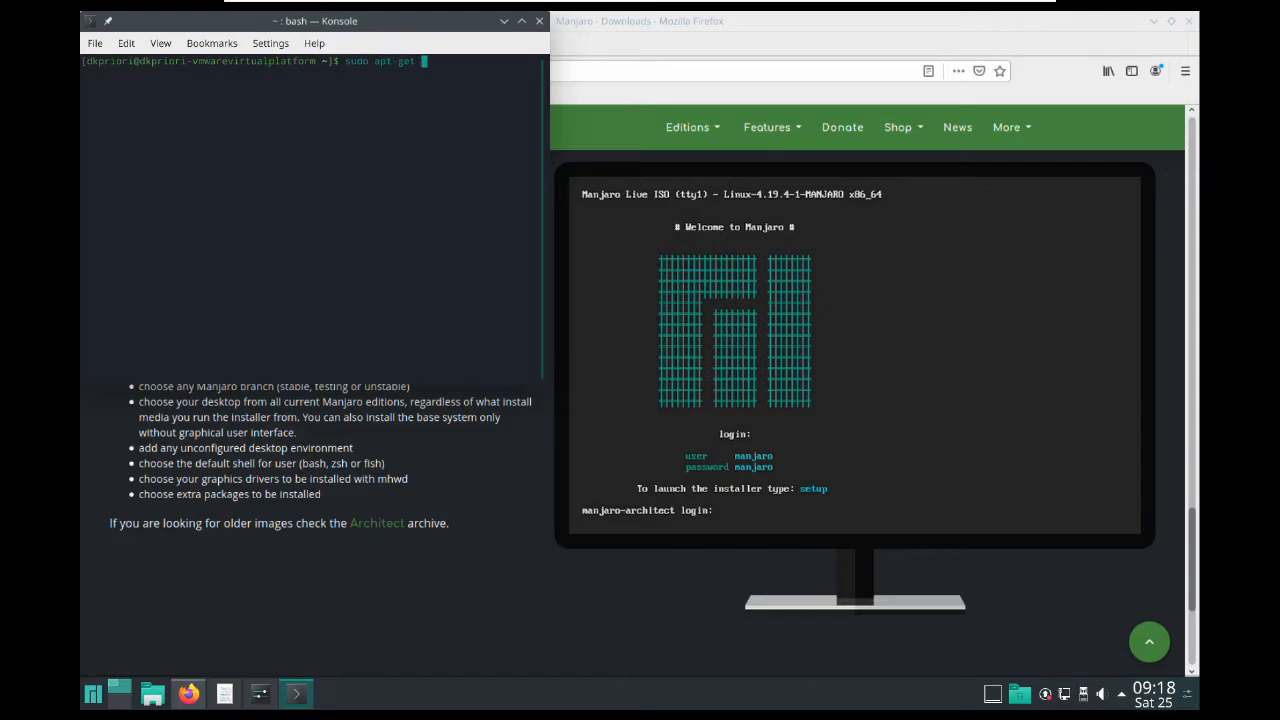
{"action": "type", "text": "i"}
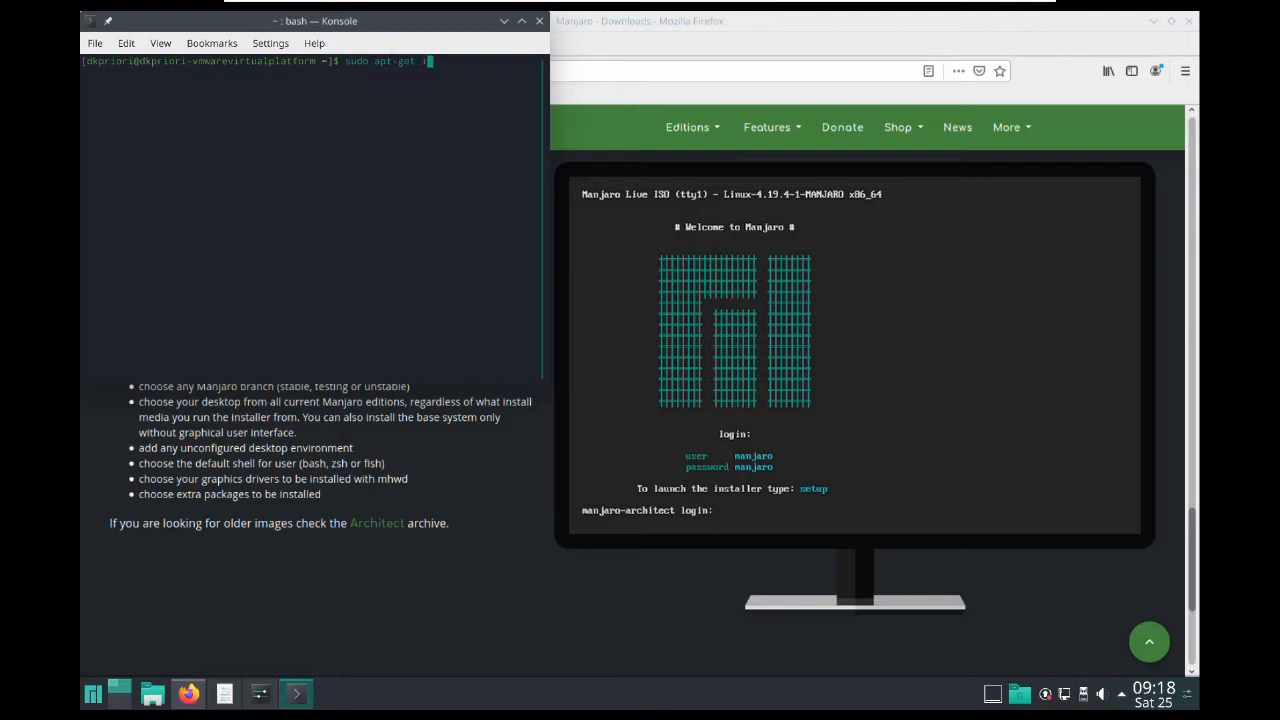
{"action": "type", "text": "install chromium-br"}
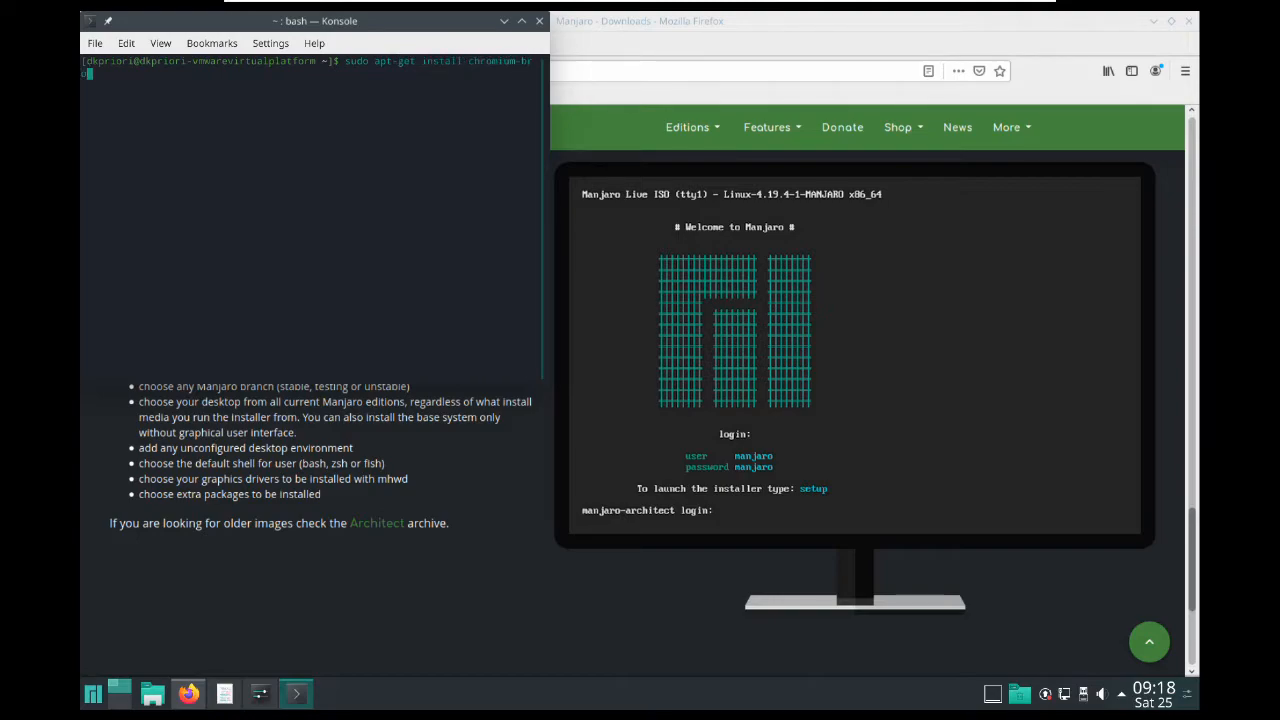
{"action": "key", "text": "Return"}
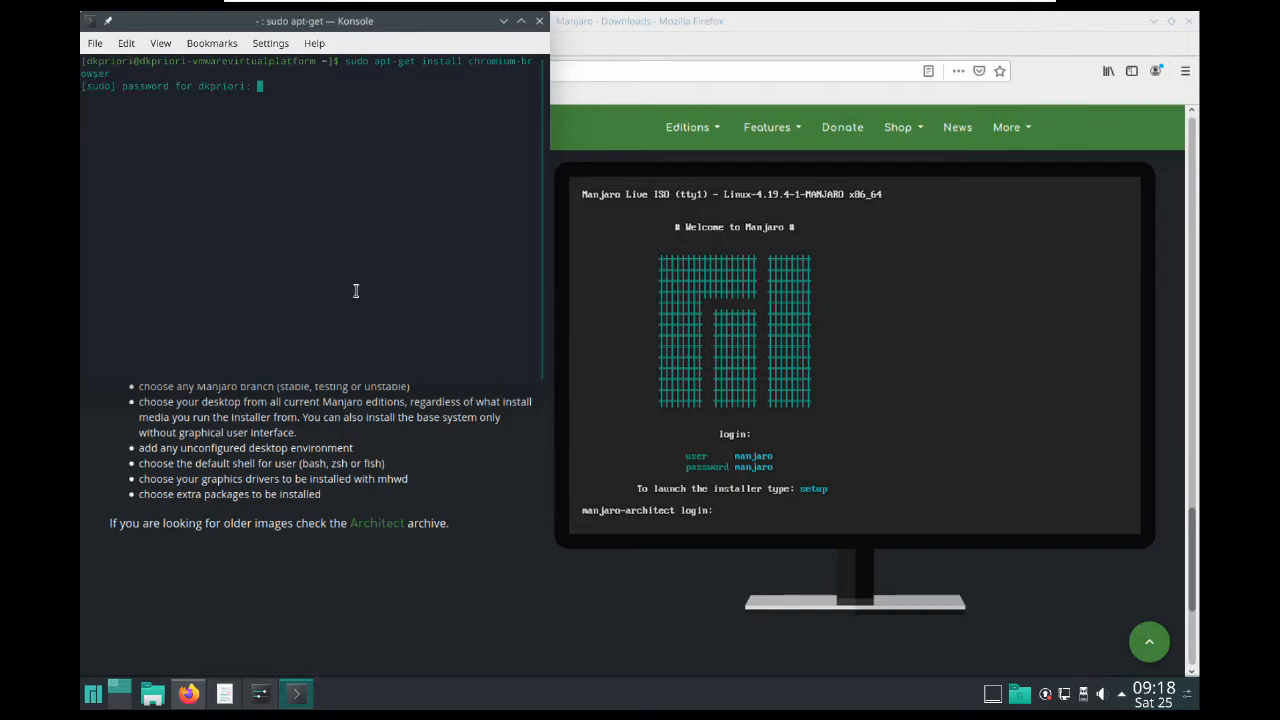
{"action": "key", "text": "Return"}
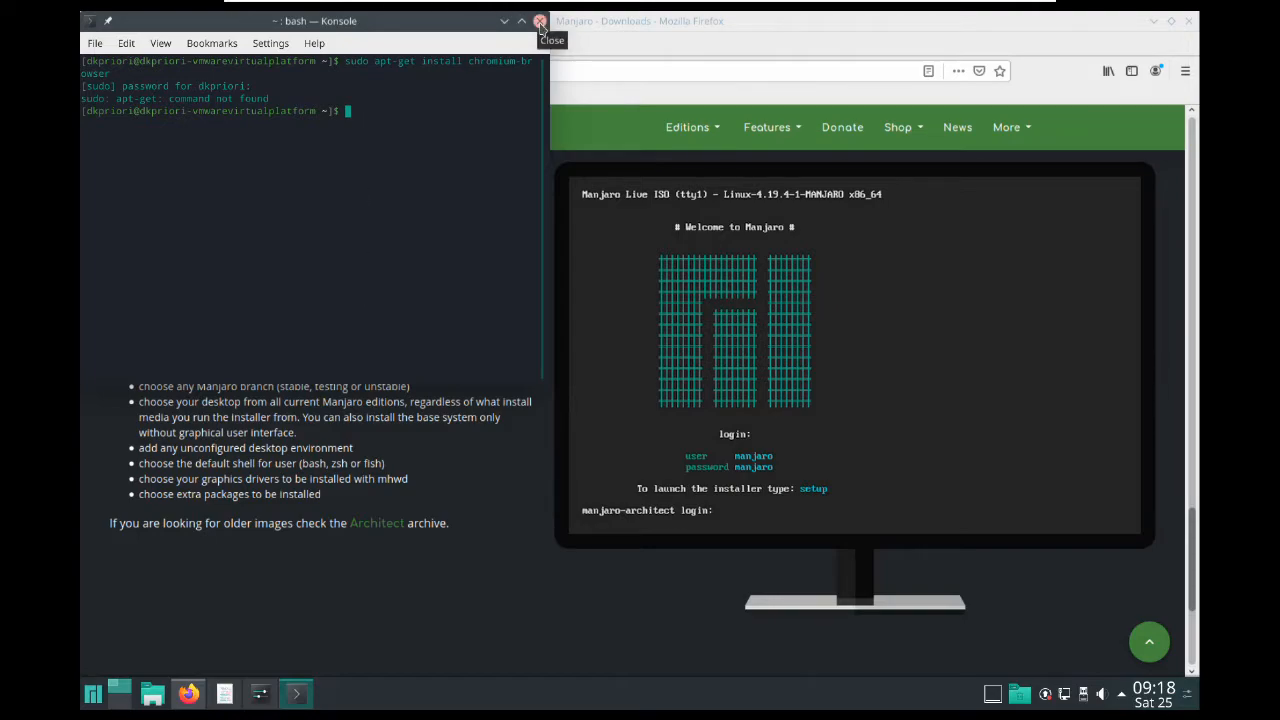
Run top to view running processes, then close the terminal window.
{"action": "type", "text": "top"}
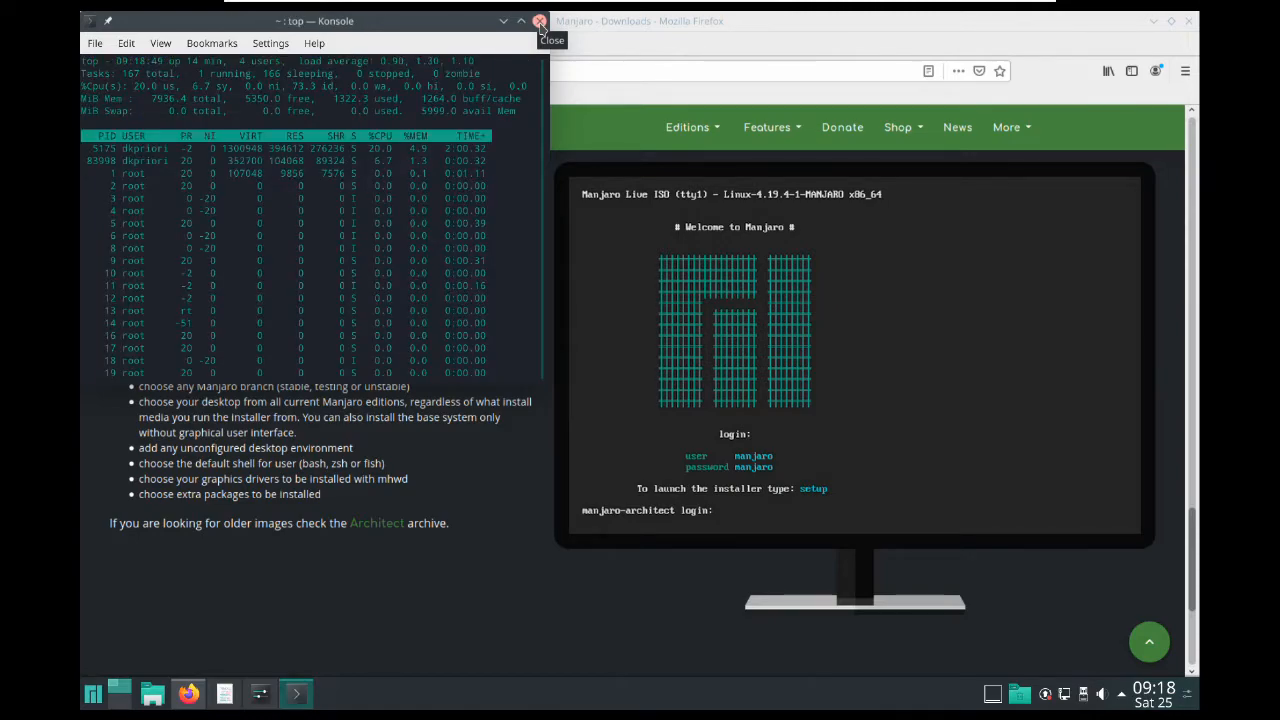
{"action": "left_click", "coordinate": [540, 22]}
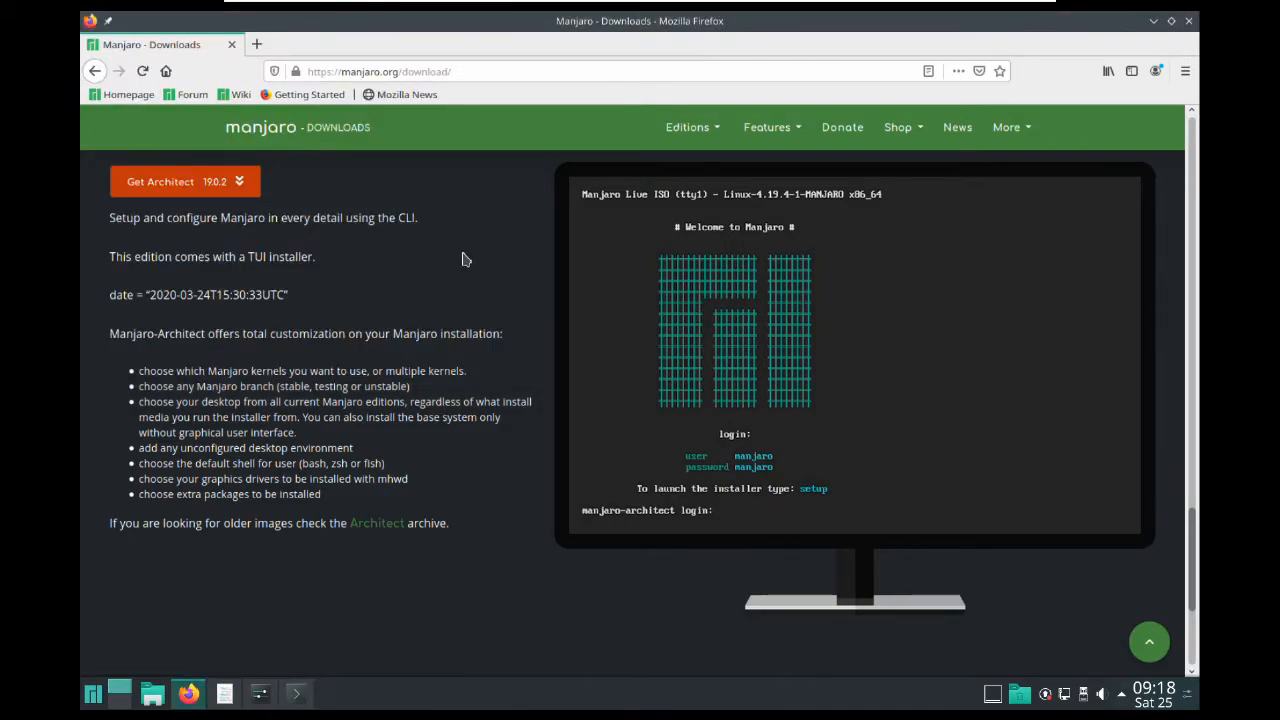
Scroll the downloads page and go to the Features > Under Your Control page.
{"action": "scroll", "scroll_direction": "down", "scroll_amount": 3}
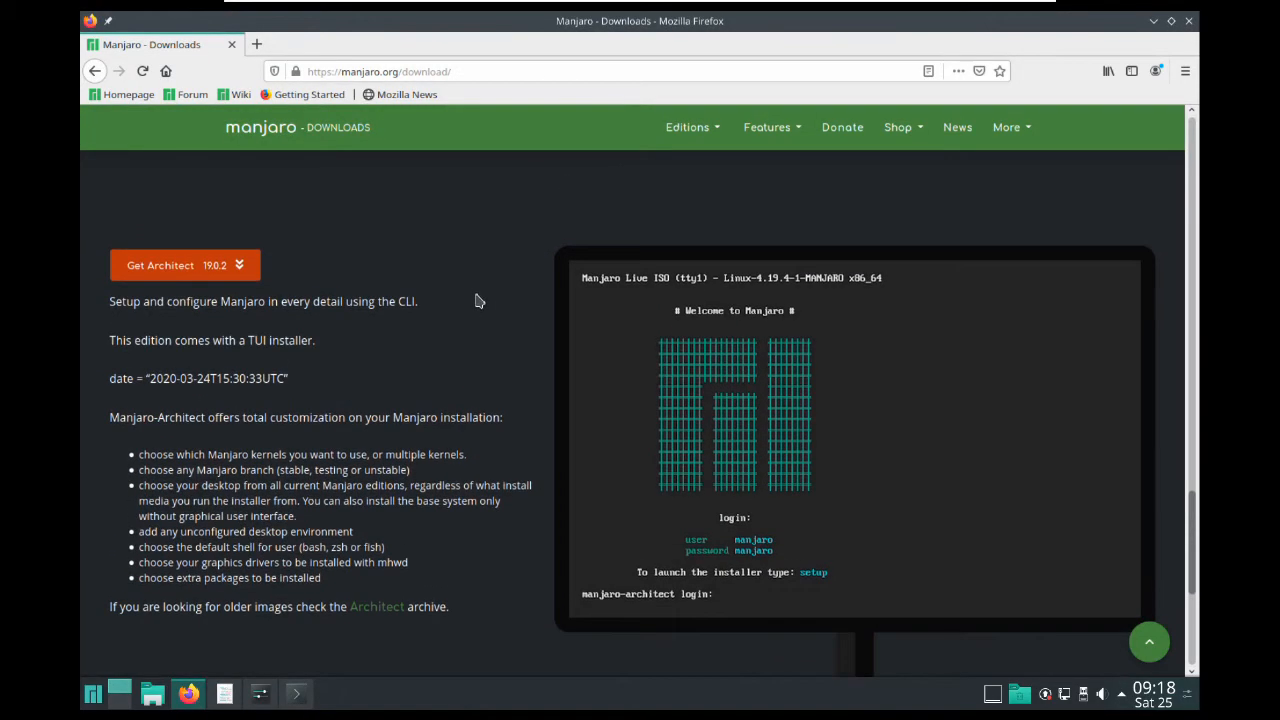
{"action": "mouse_move", "coordinate": [476, 344]}
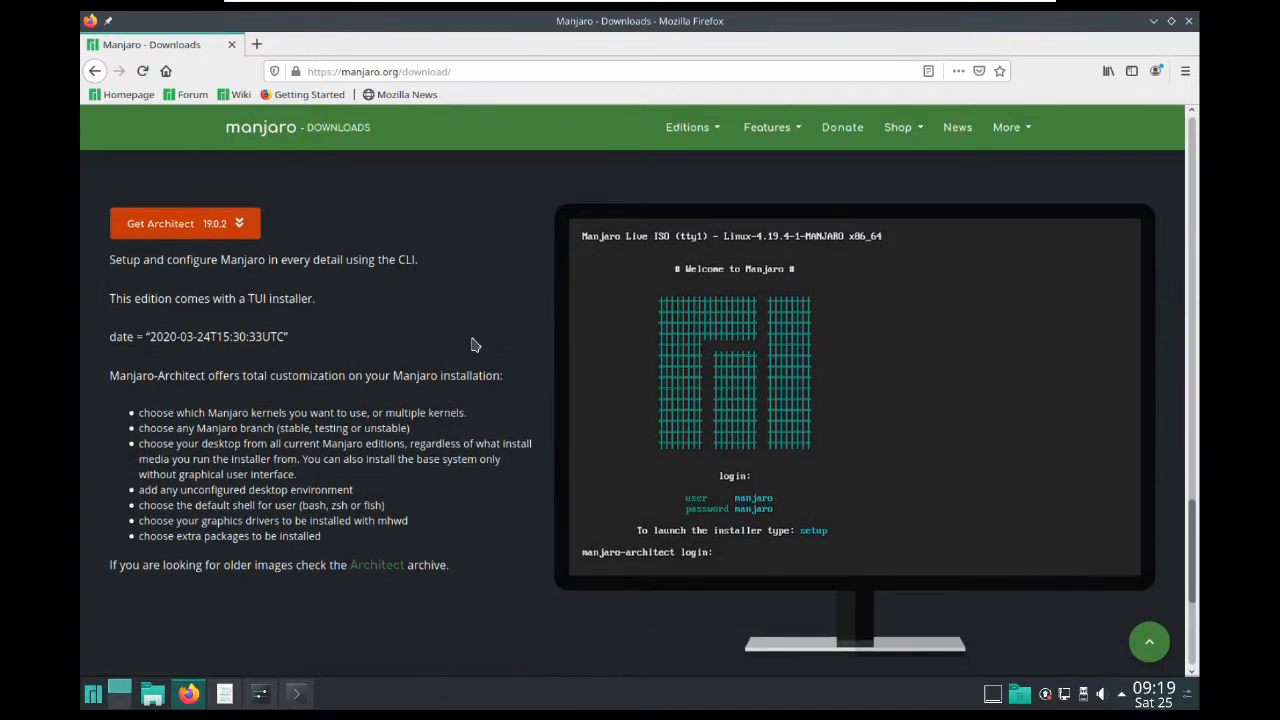
{"action": "mouse_move", "coordinate": [652, 356]}
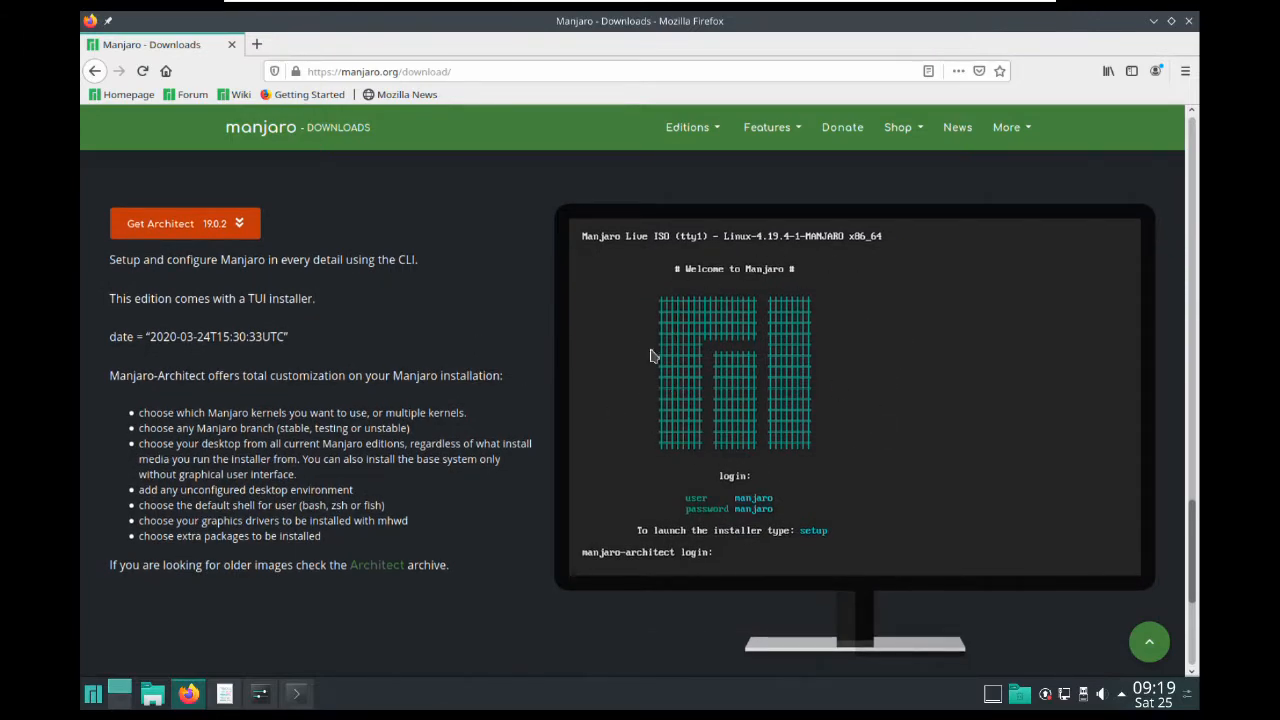
{"action": "mouse_move", "coordinate": [718, 390]}
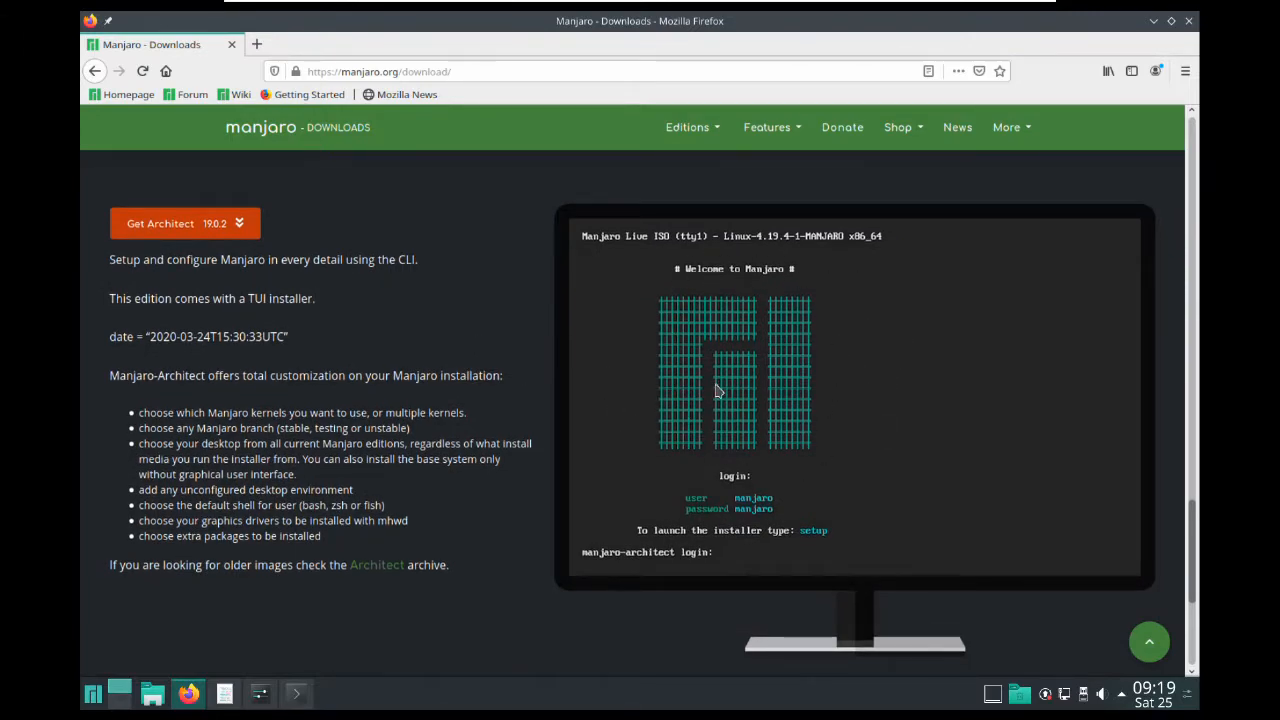
{"action": "mouse_move", "coordinate": [532, 344]}
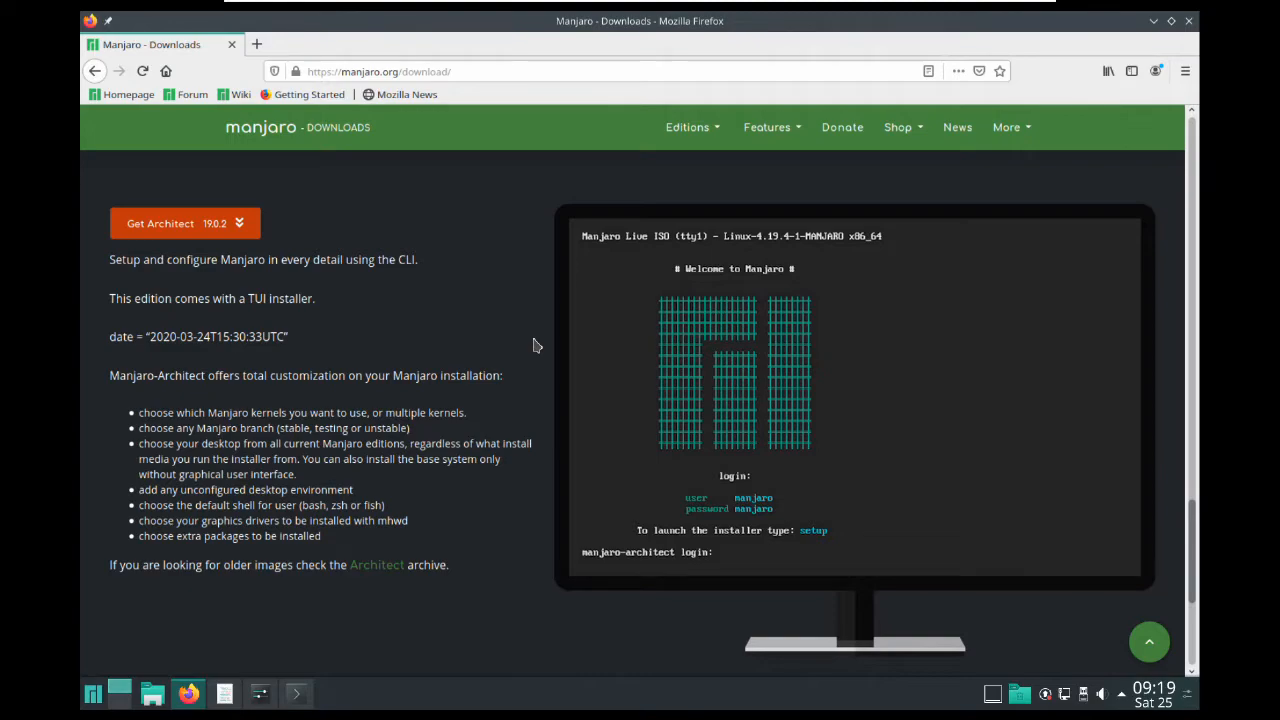
{"action": "mouse_move", "coordinate": [402, 536]}
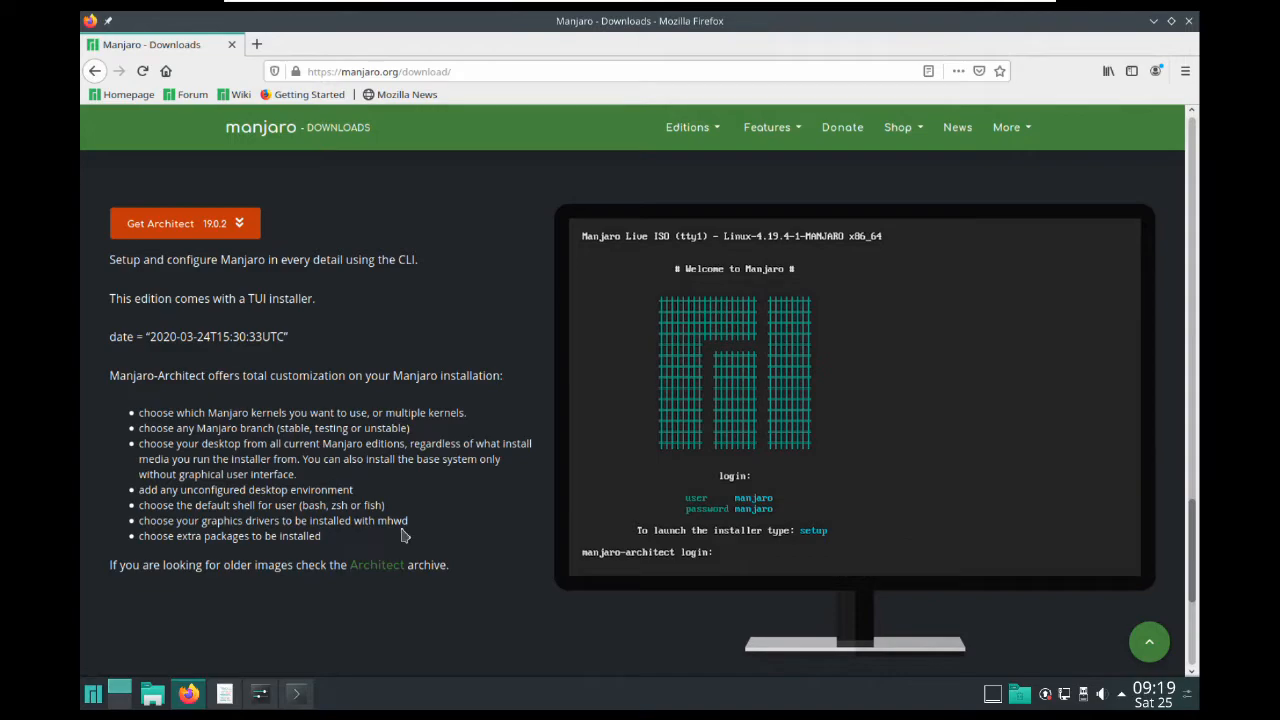
{"action": "mouse_move", "coordinate": [368, 296]}
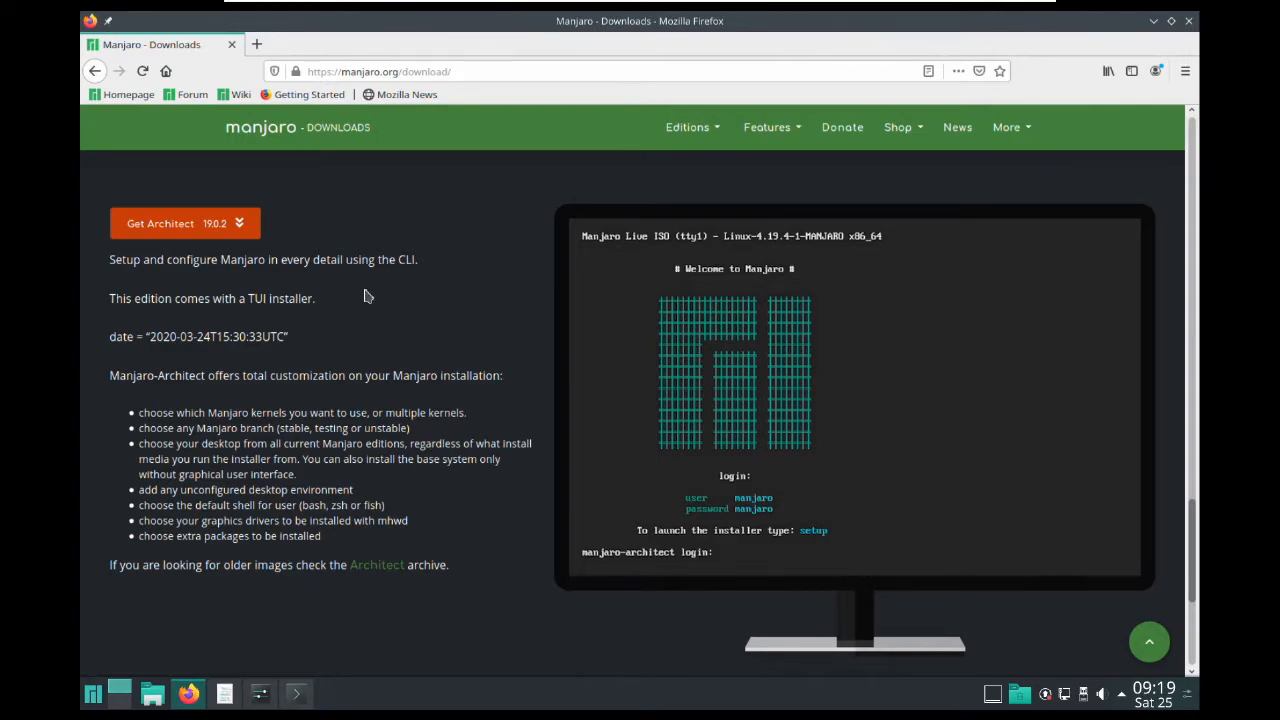
{"action": "mouse_move", "coordinate": [436, 388]}
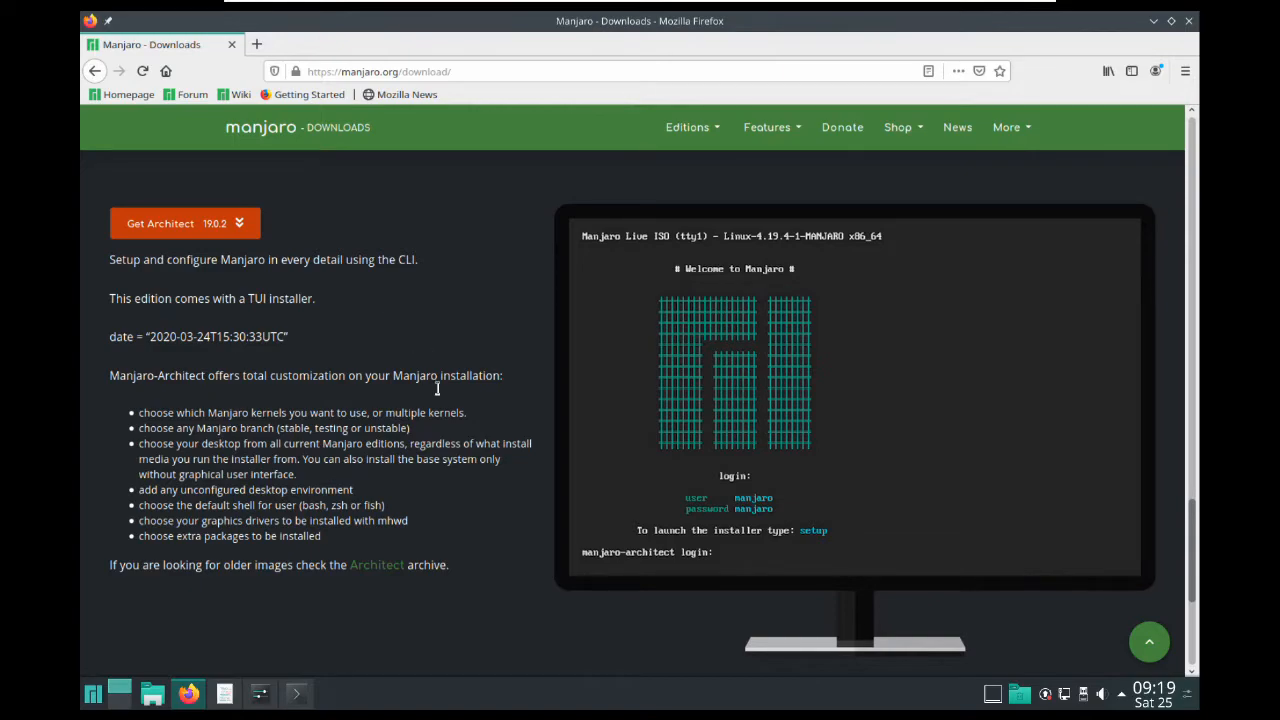
{"action": "mouse_move", "coordinate": [586, 438]}
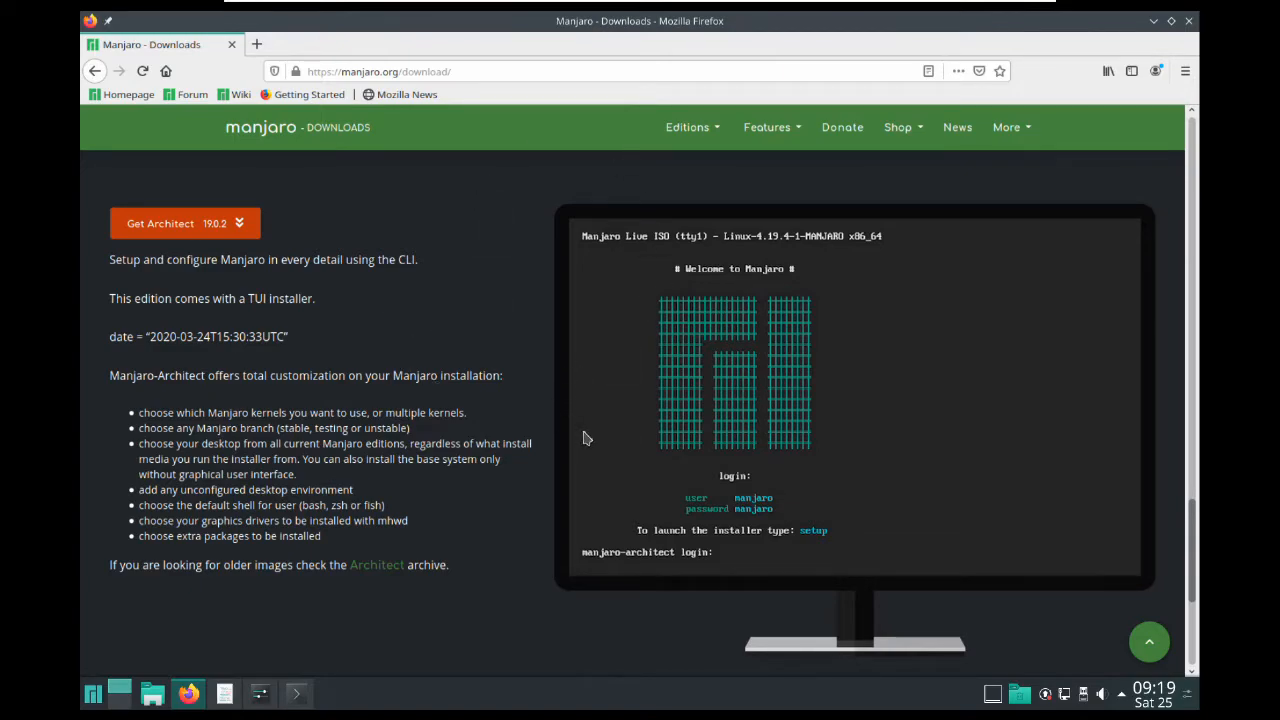
{"action": "left_click", "coordinate": [768, 128]}
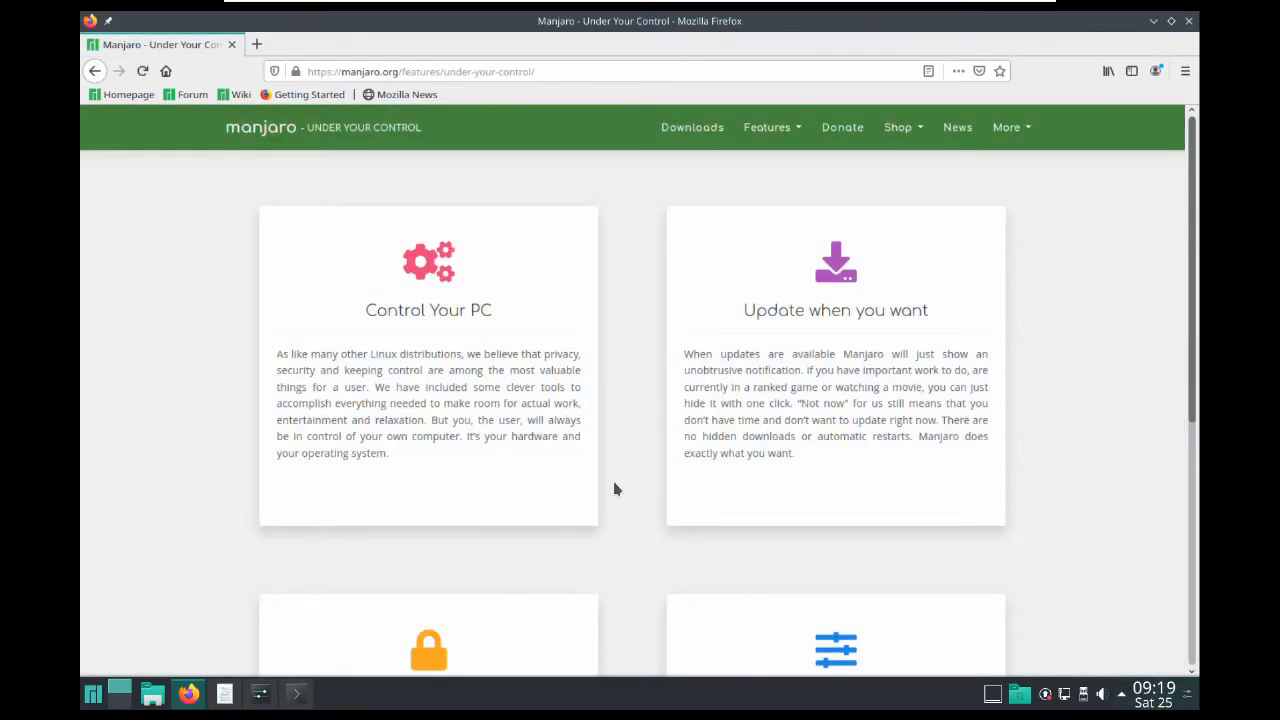
{"action": "scroll", "scroll_direction": "down", "scroll_amount": 3}
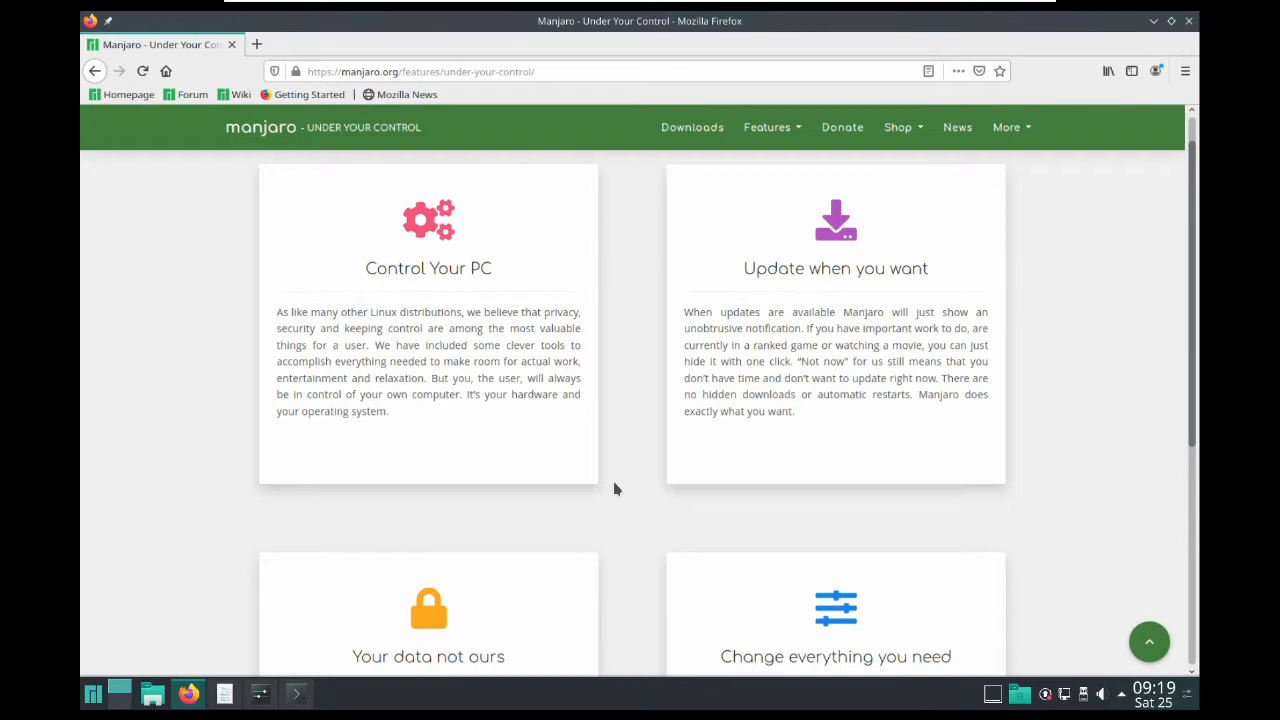
{"action": "mouse_move", "coordinate": [1056, 708]}
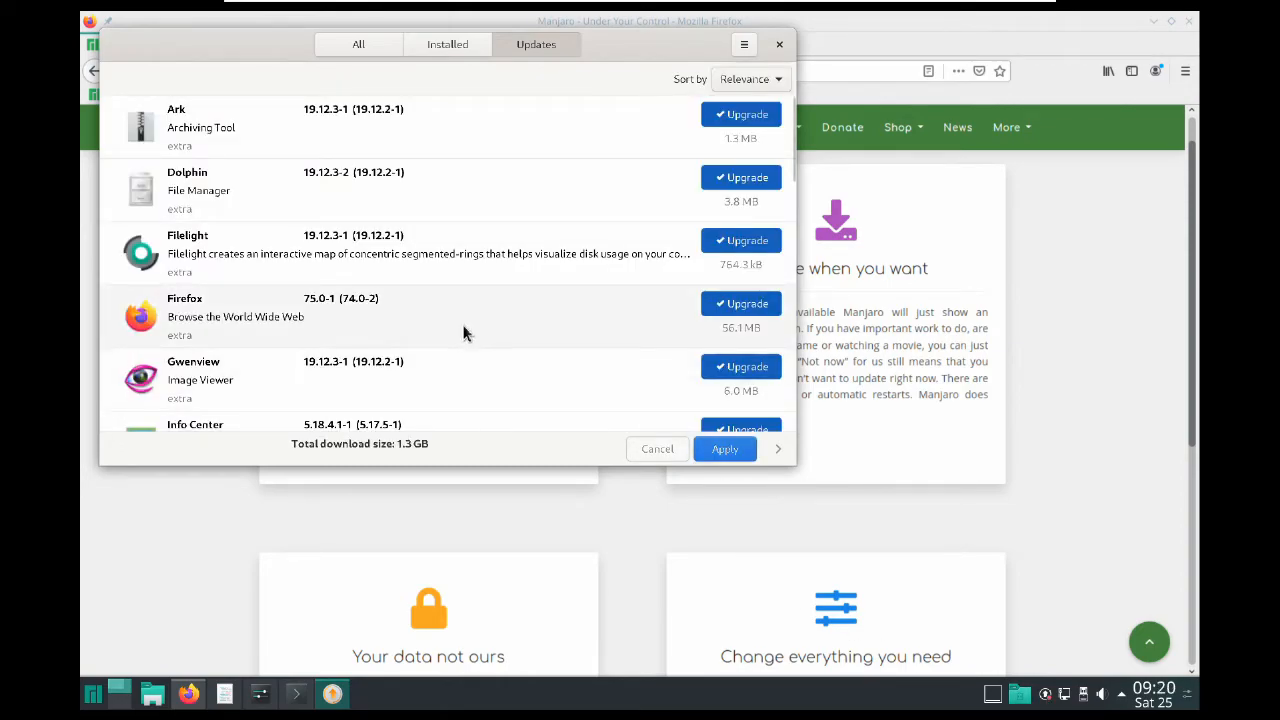
Apply all pending updates in Pamac, authenticate with the password, and minimize the updater.
{"action": "left_click", "coordinate": [724, 448]}
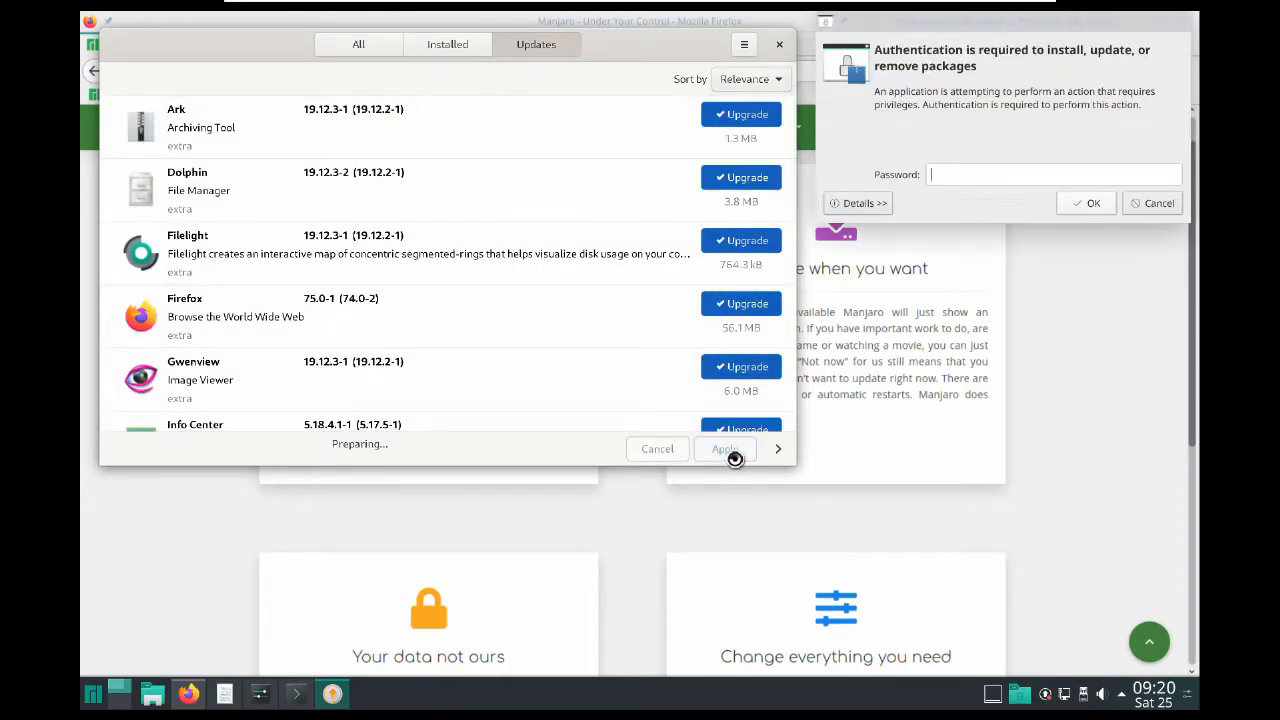
{"action": "type", "text": "•"}
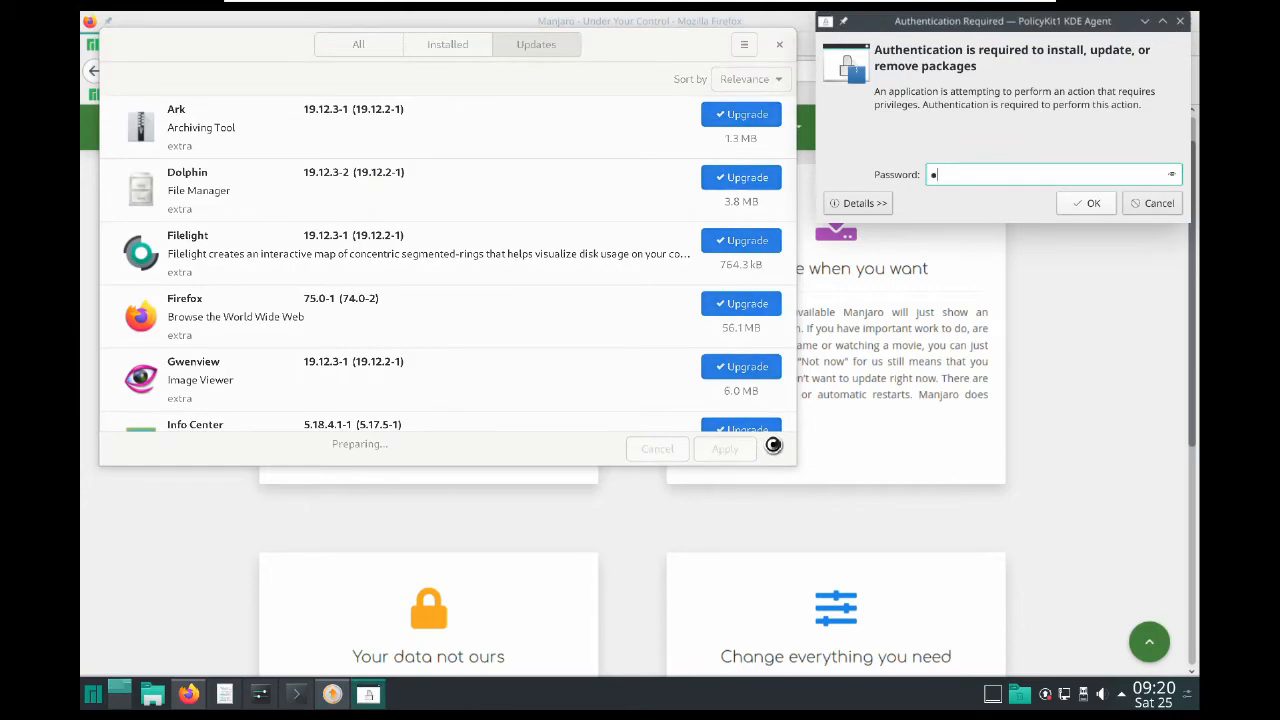
{"action": "left_click", "coordinate": [1092, 204]}
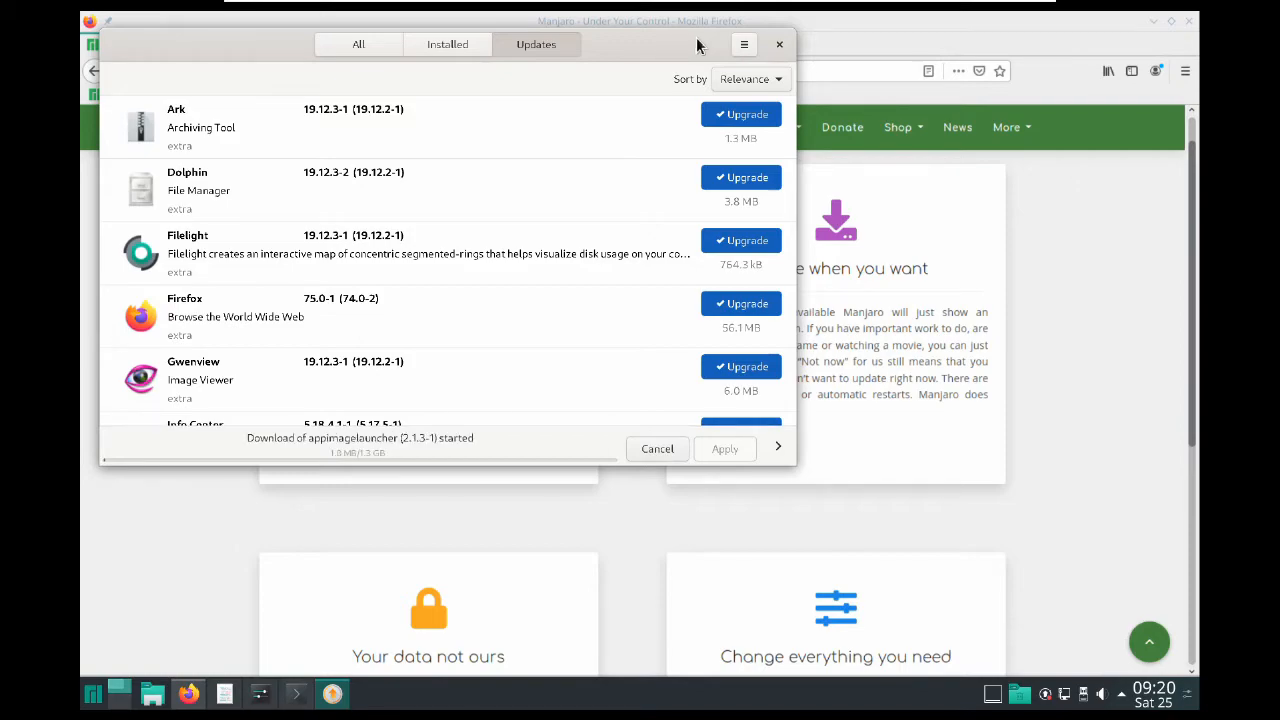
{"action": "left_click", "coordinate": [780, 44]}
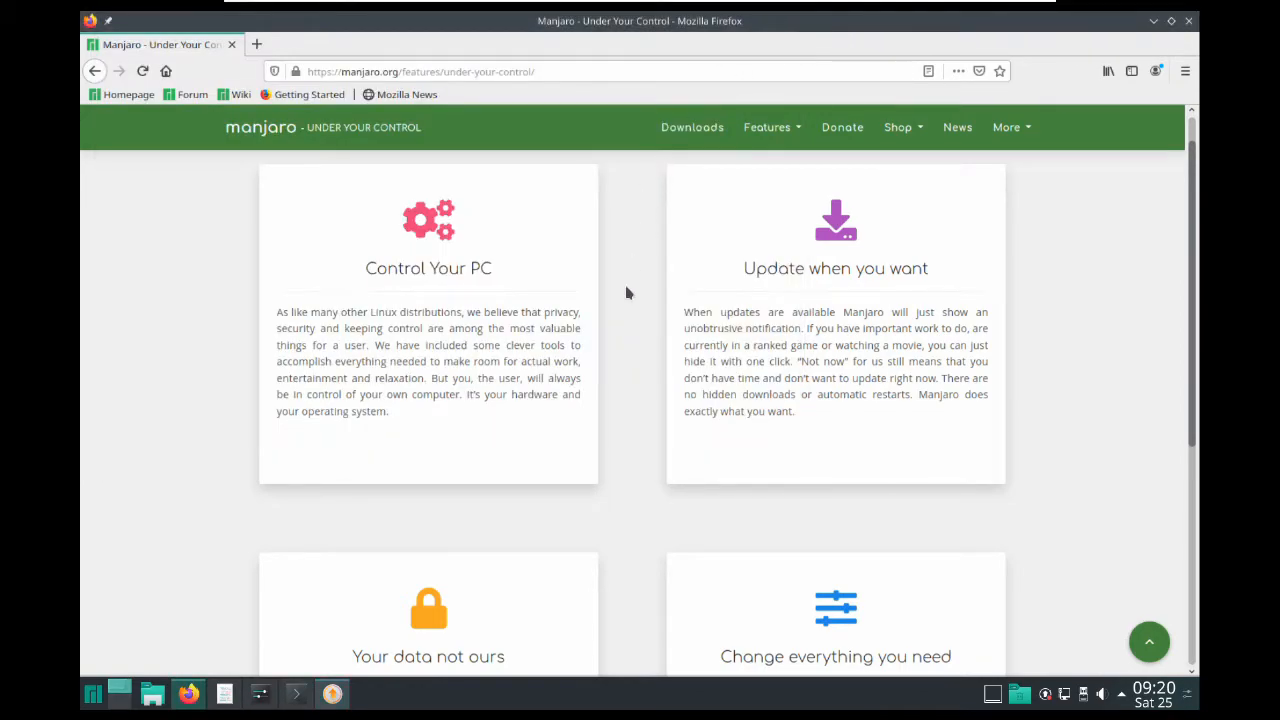
{"action": "mouse_move", "coordinate": [632, 310]}
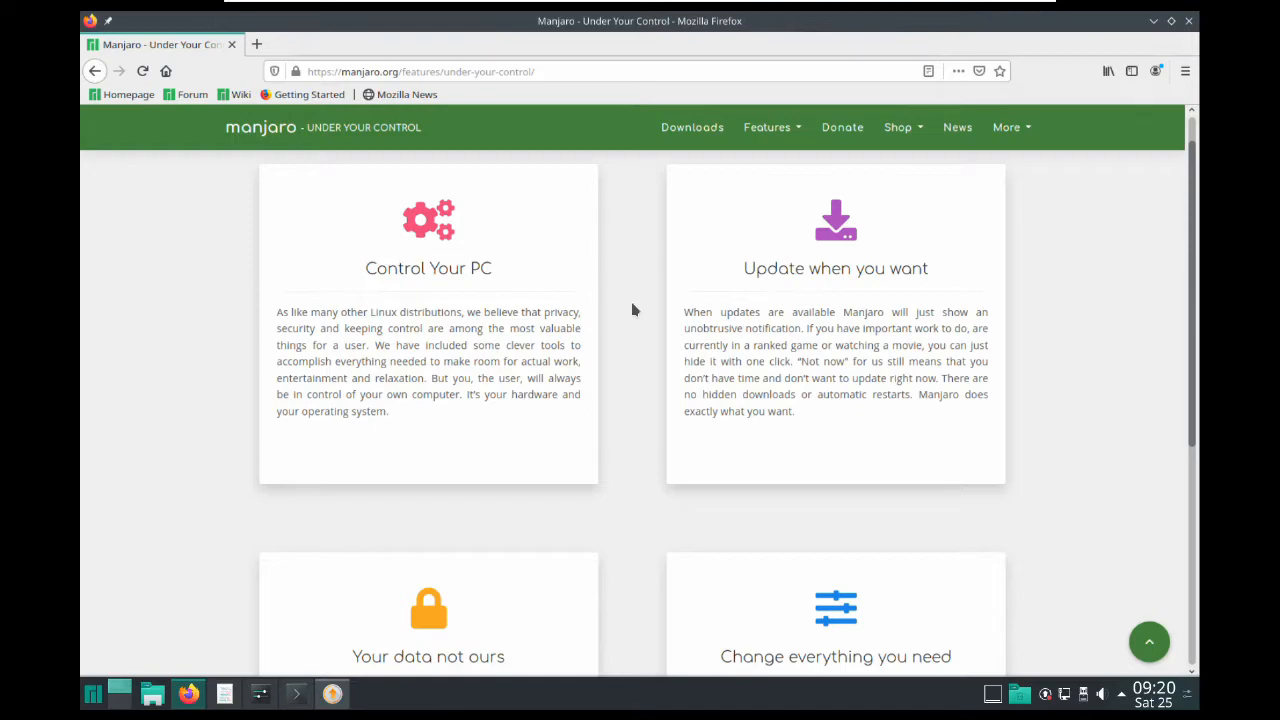
Scroll down the Under Your Control page to the Your data not ours section.
{"action": "scroll", "scroll_direction": "down", "scroll_amount": 3}
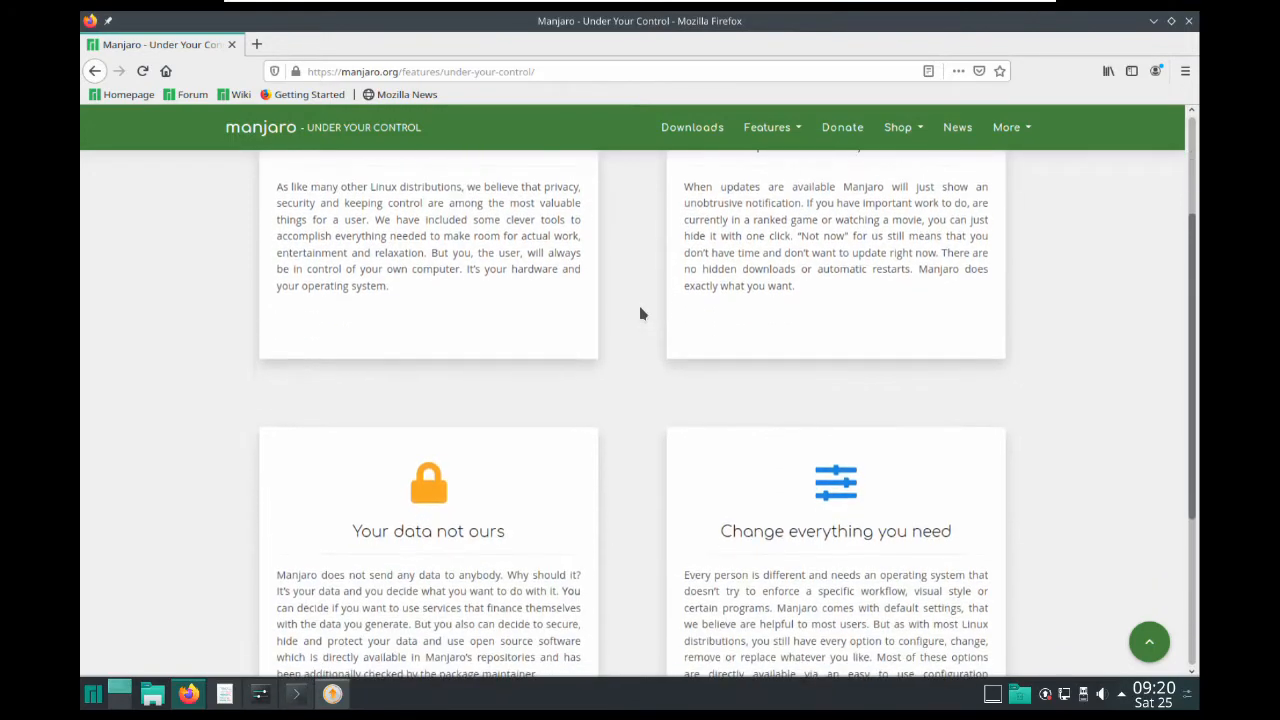
{"action": "scroll", "scroll_direction": "down", "scroll_amount": 3}
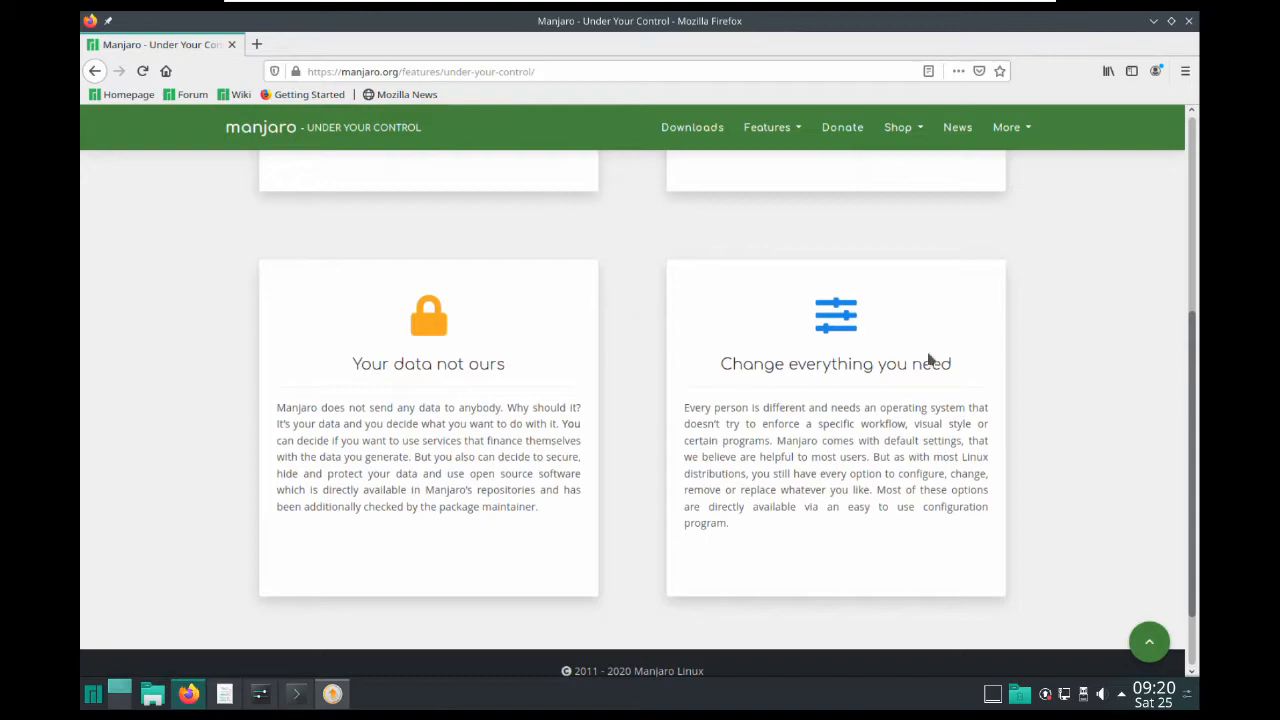
{"action": "mouse_move", "coordinate": [684, 570]}
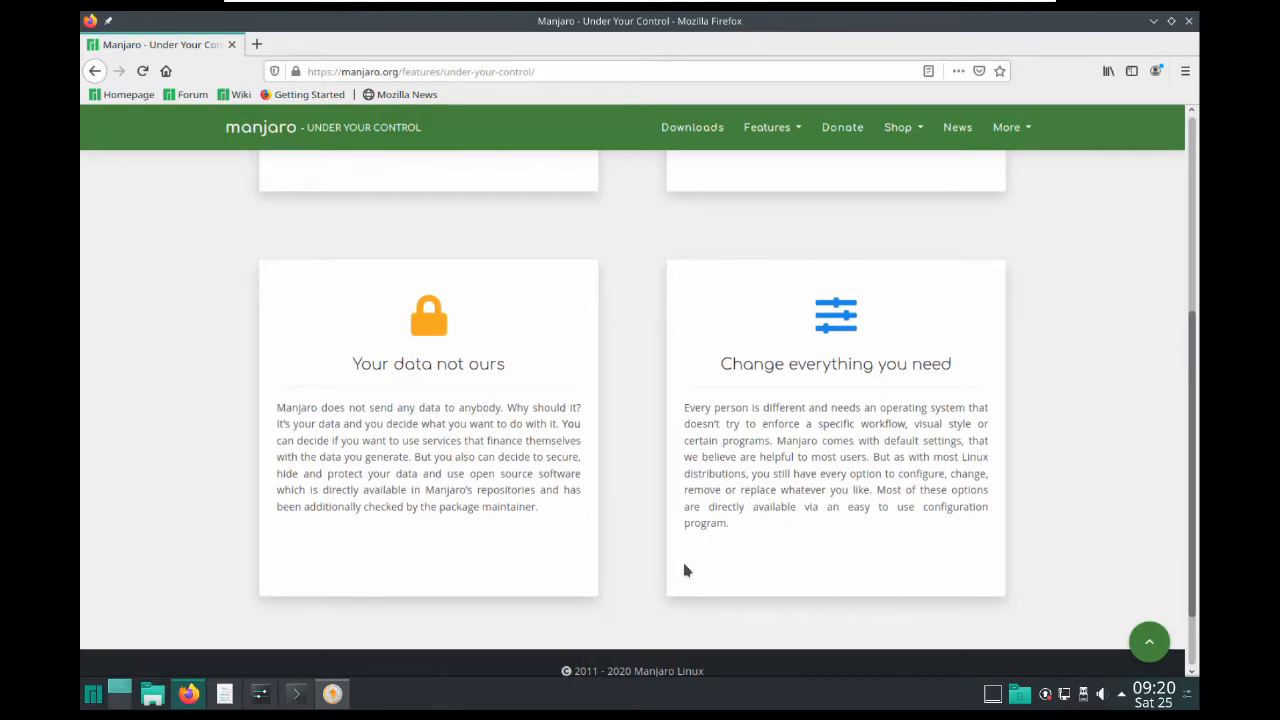
{"action": "mouse_move", "coordinate": [586, 548]}
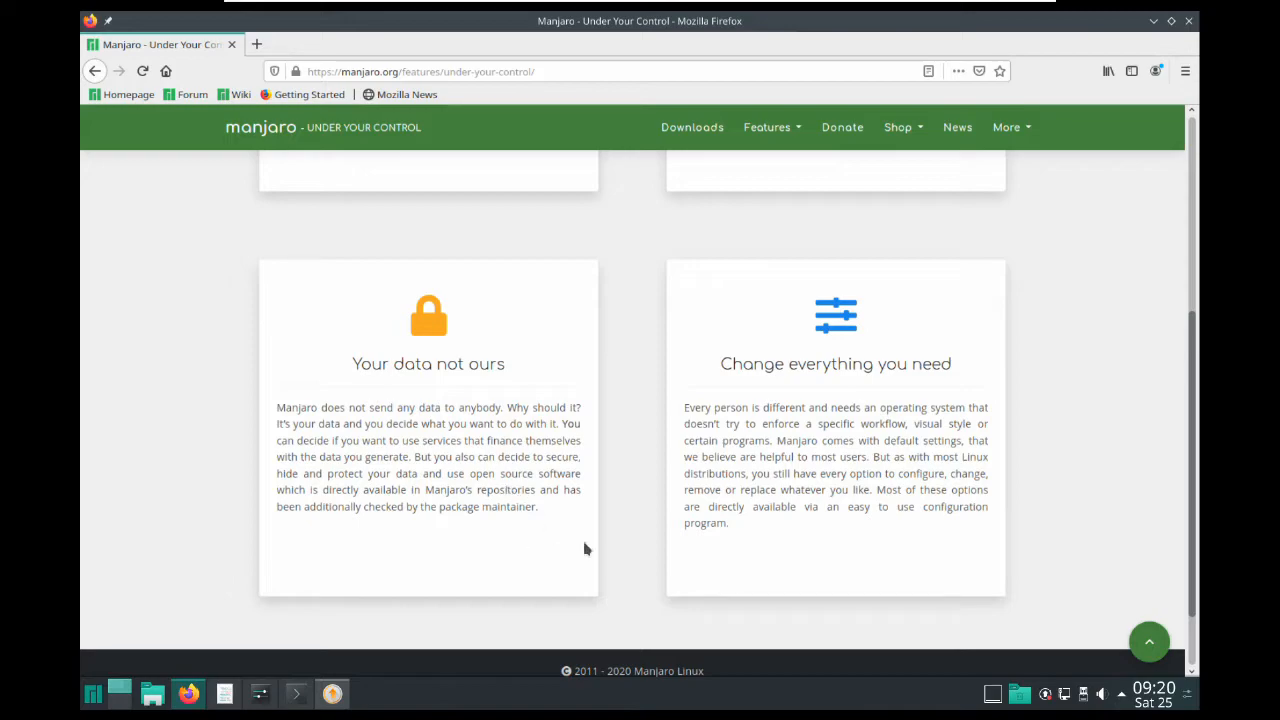
{"action": "mouse_move", "coordinate": [616, 548]}
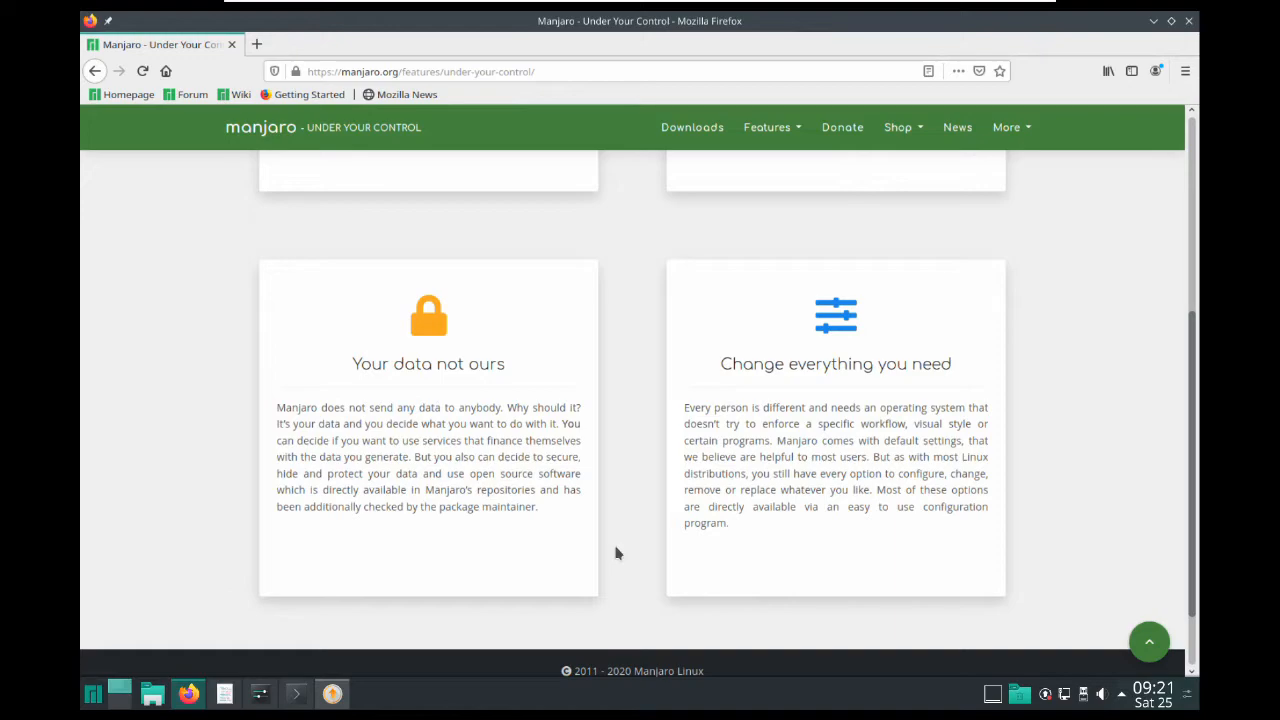
{"action": "mouse_move", "coordinate": [1190, 40]}
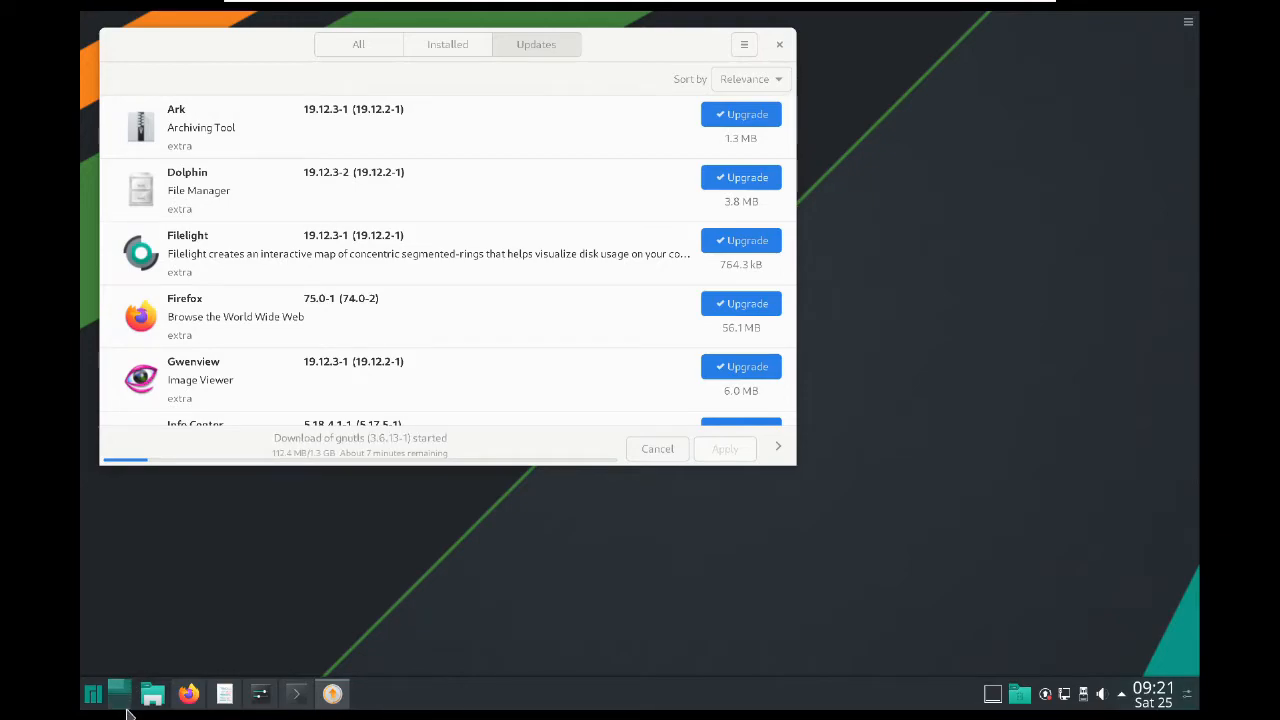
Minimize System Settings and open Configure Desktop from the desktop context menu.
{"action": "left_click", "coordinate": [780, 44]}
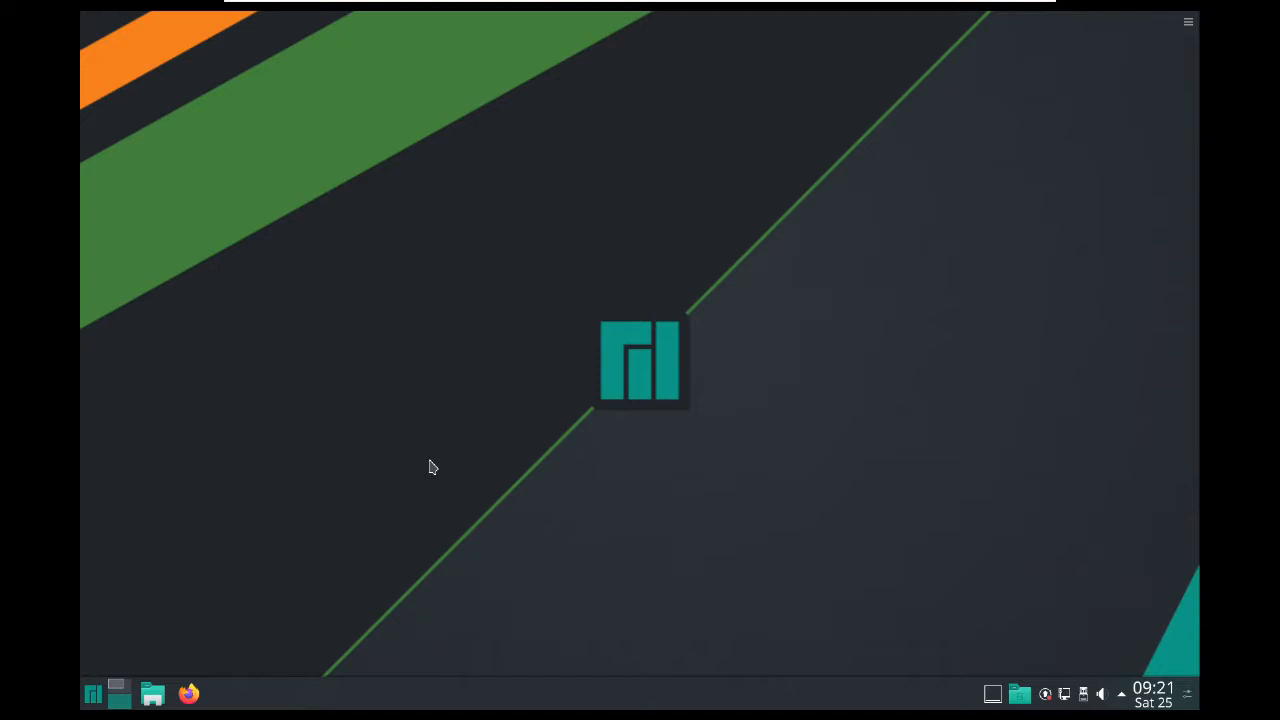
{"action": "mouse_move", "coordinate": [392, 470]}
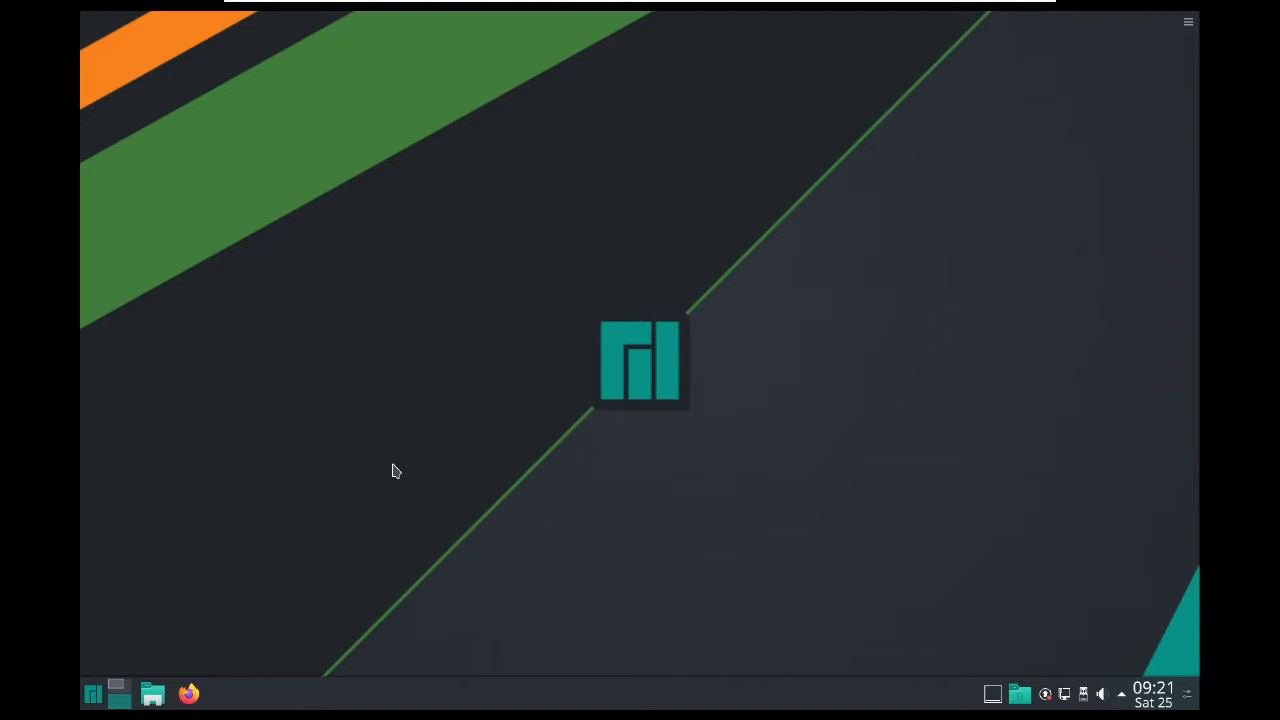
{"action": "mouse_move", "coordinate": [532, 408]}
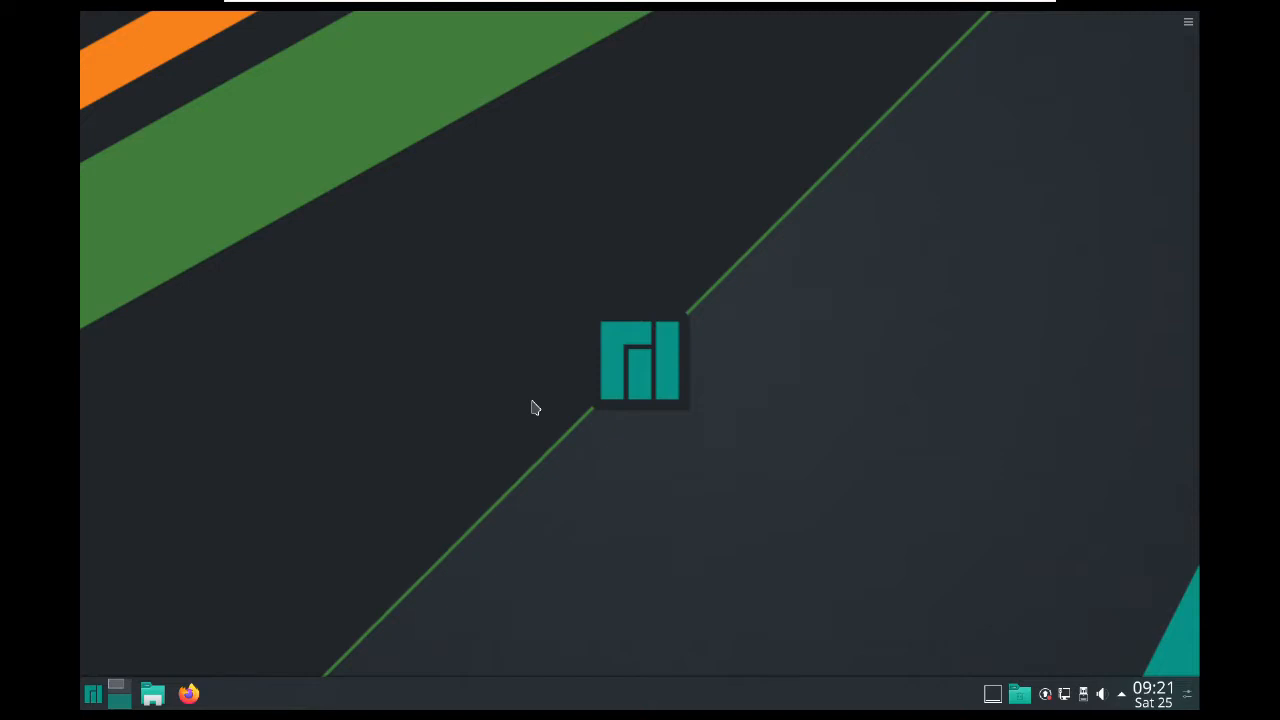
{"action": "mouse_move", "coordinate": [136, 656]}
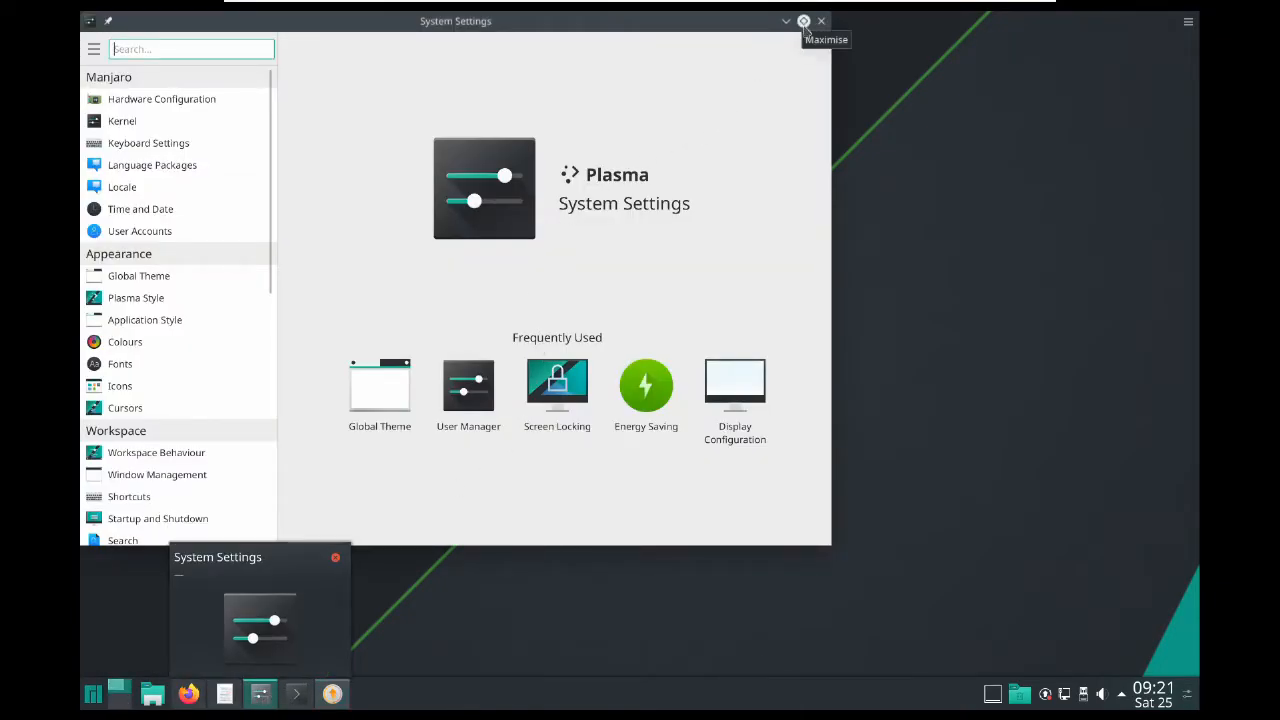
{"action": "left_click", "coordinate": [804, 20]}
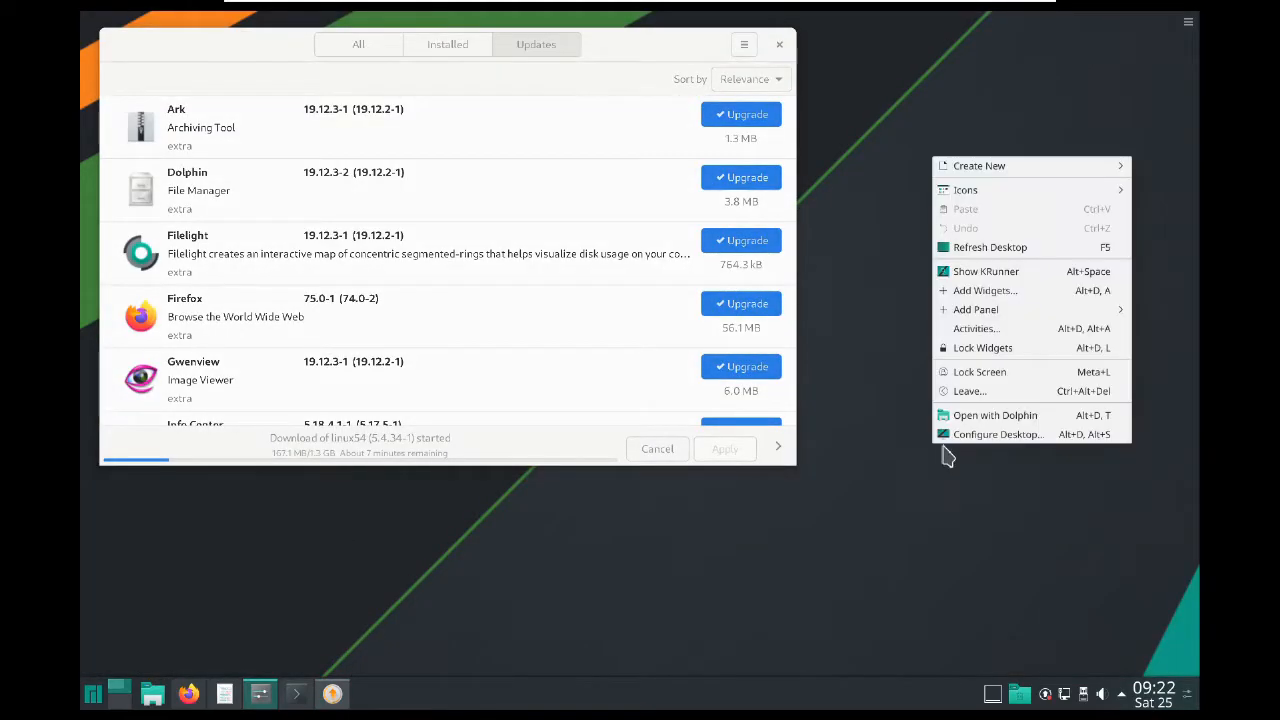
{"action": "left_click", "coordinate": [998, 440]}
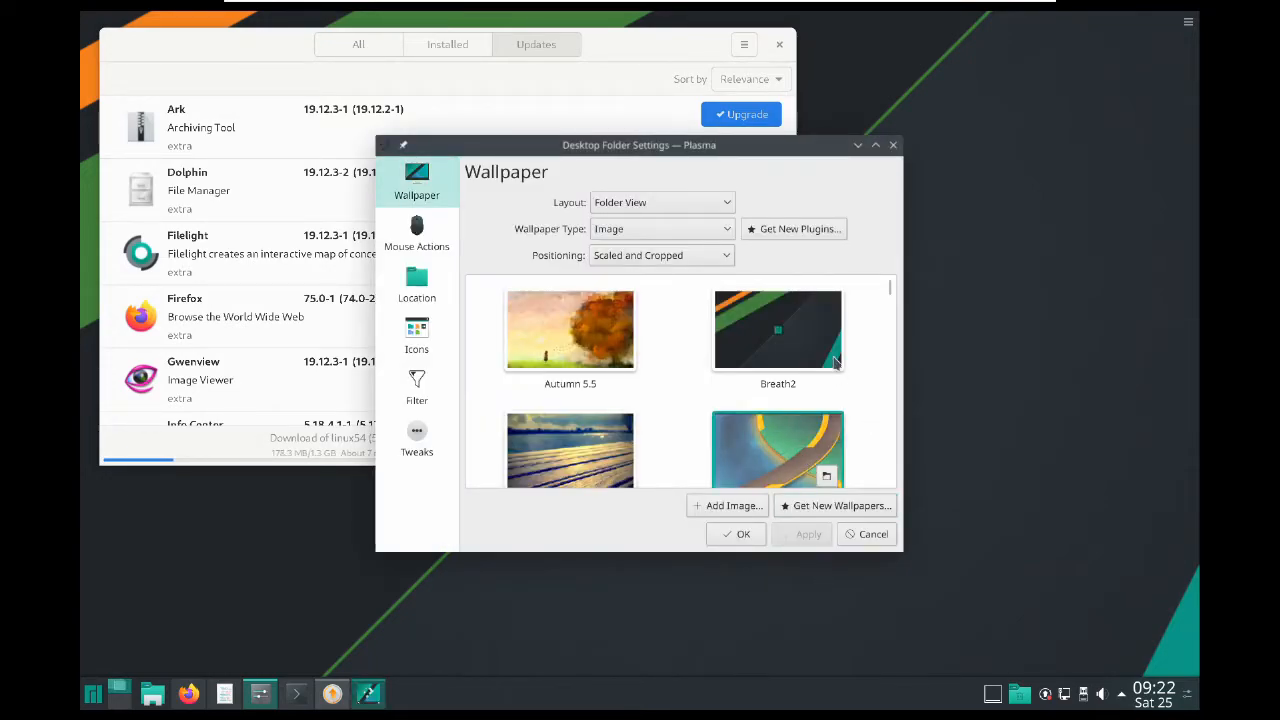
Scroll the Wallpaper grid and select the teal-striped illyria-default lockscreen image.
{"action": "scroll", "scroll_direction": "down", "scroll_amount": 3}
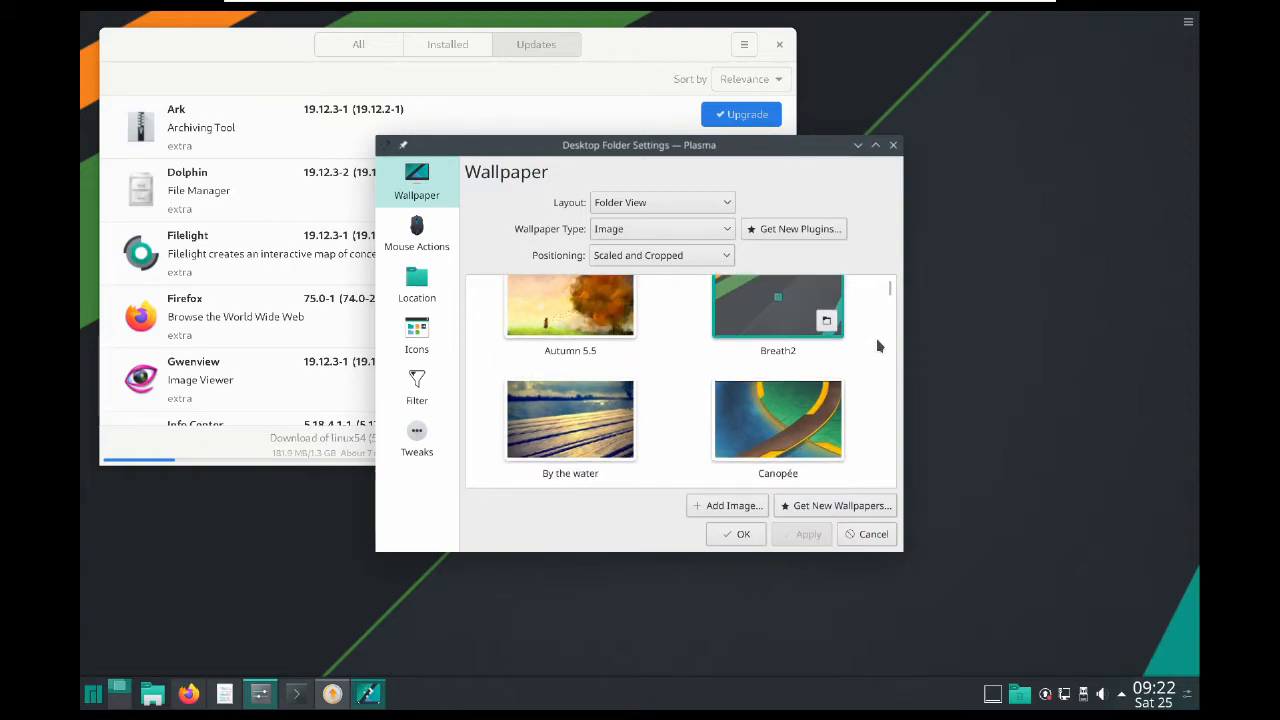
{"action": "scroll", "scroll_direction": "down", "scroll_amount": 3}
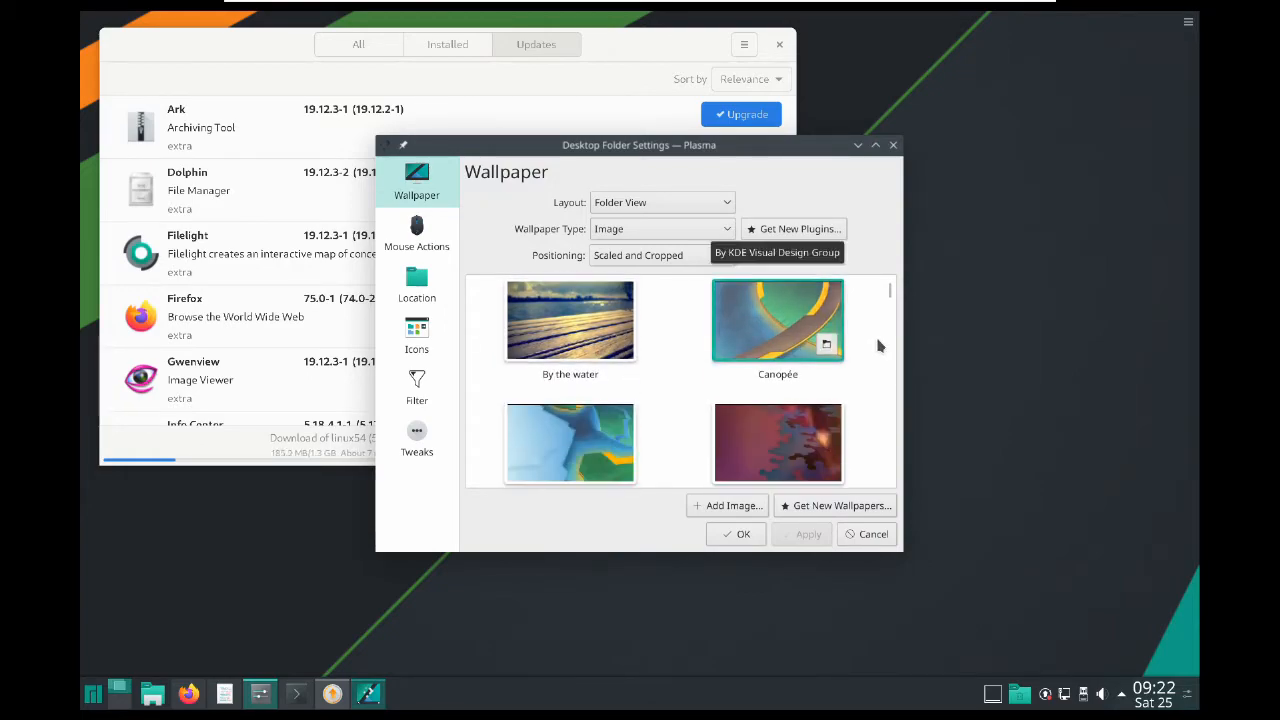
{"action": "scroll", "scroll_direction": "down", "scroll_amount": 3}
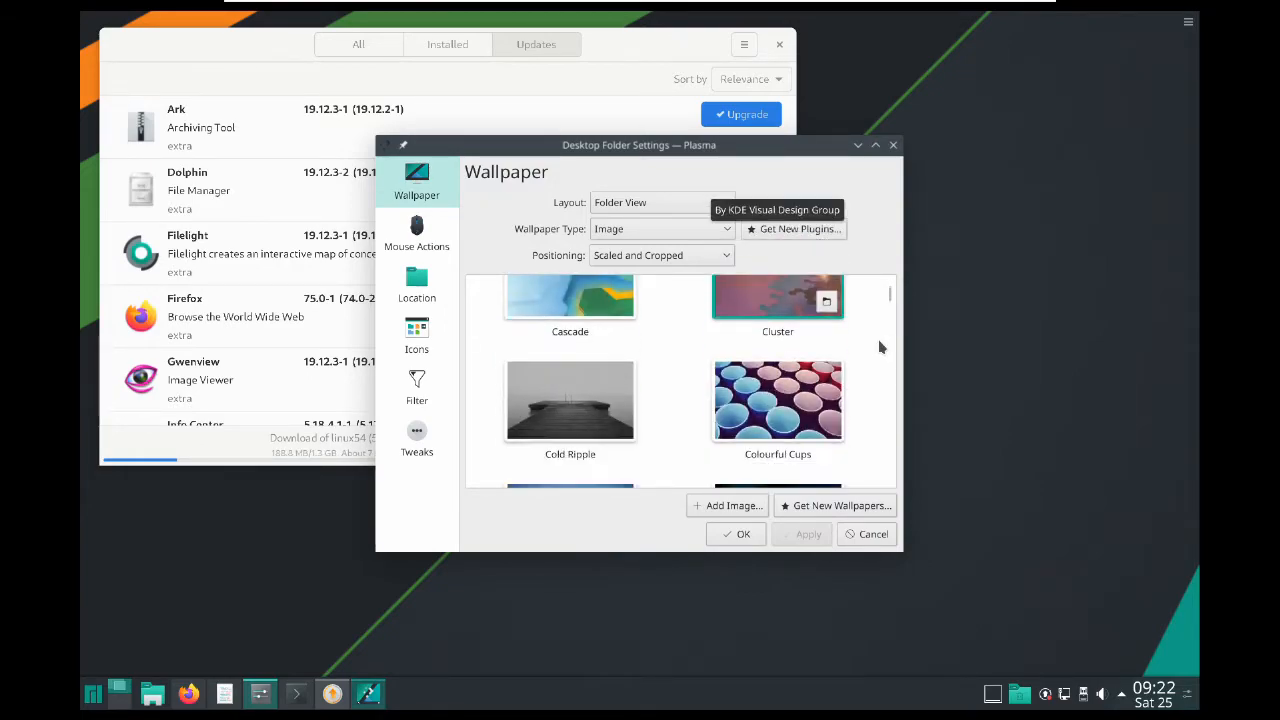
{"action": "scroll", "scroll_direction": "down", "scroll_amount": 3}
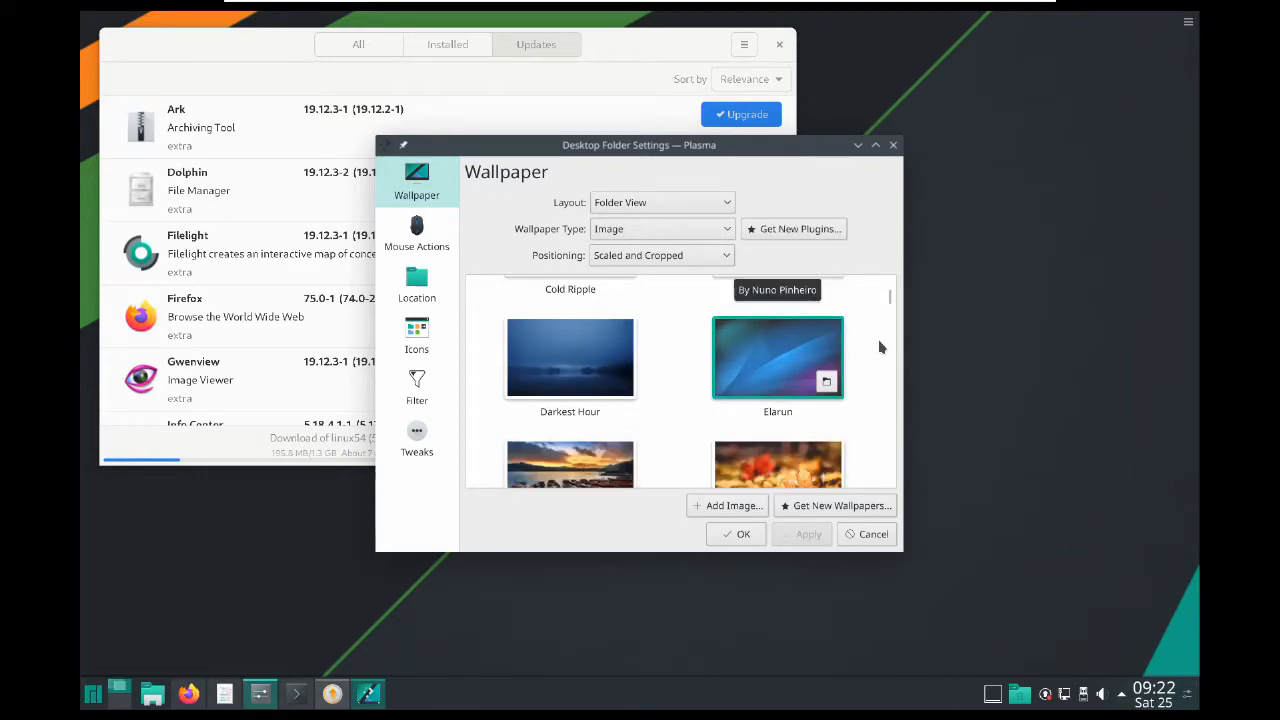
{"action": "scroll", "scroll_direction": "down", "scroll_amount": 3}
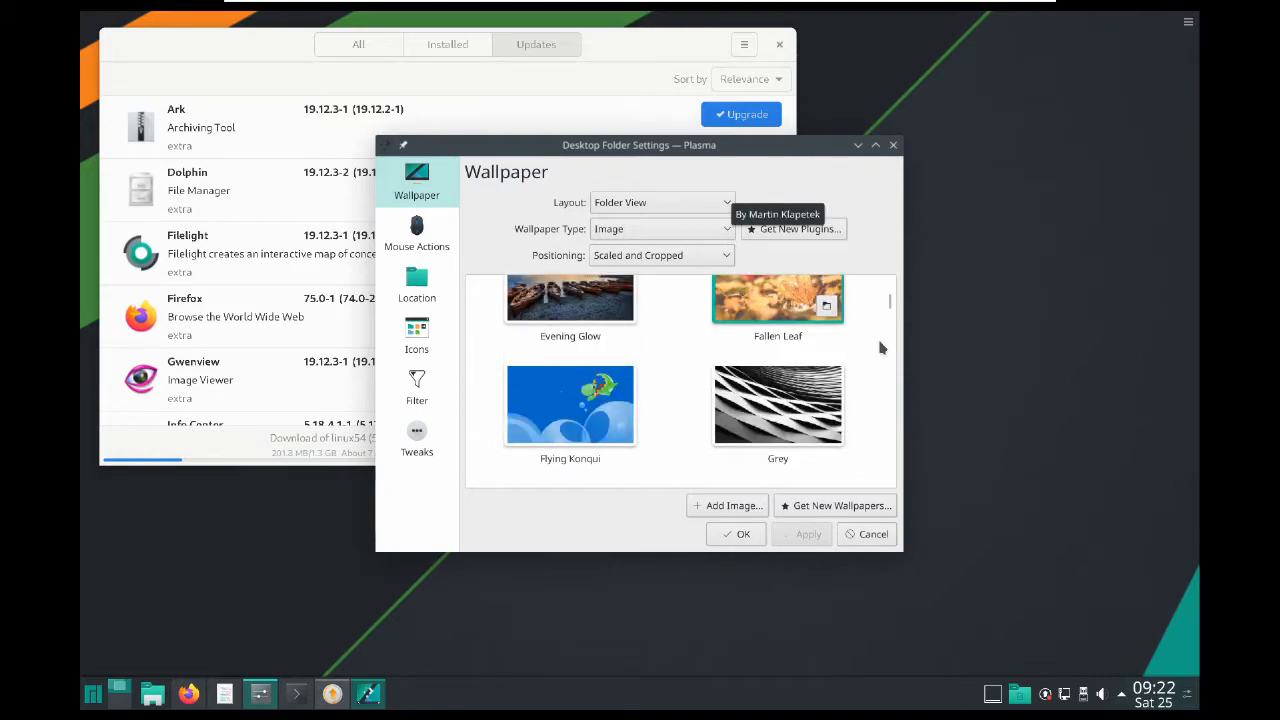
{"action": "scroll", "scroll_direction": "down", "scroll_amount": 3}
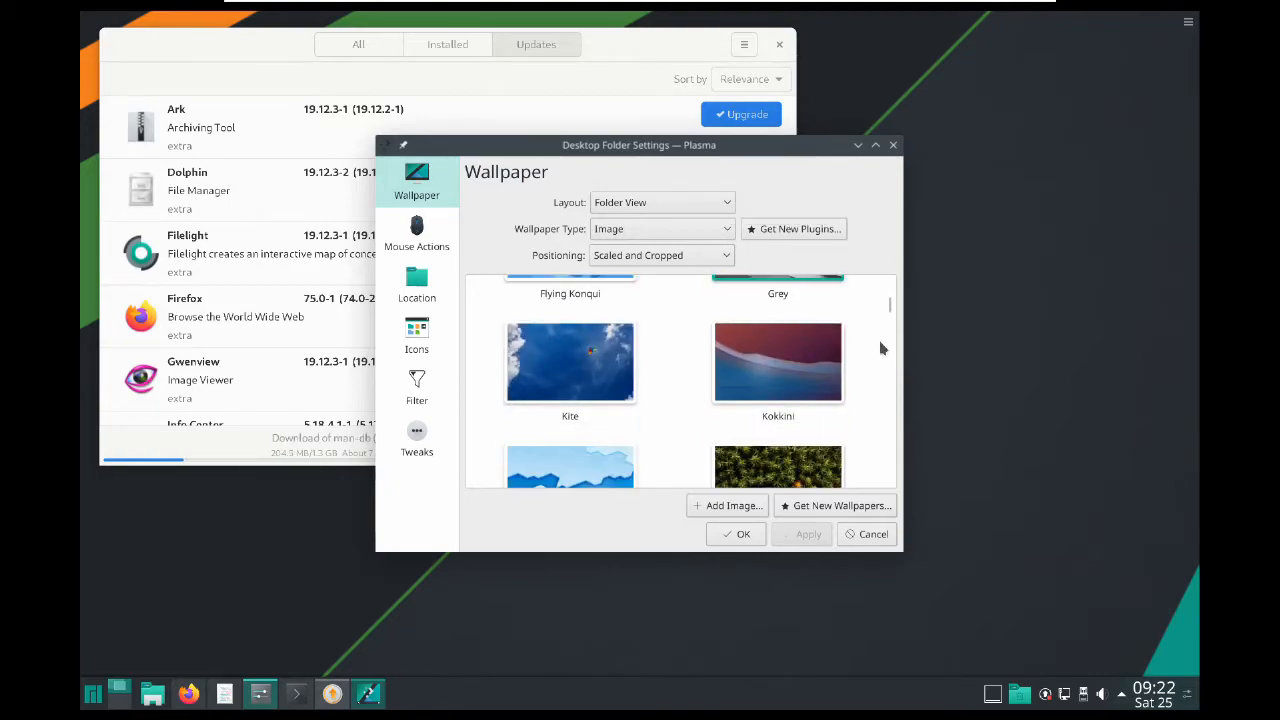
{"action": "scroll", "scroll_direction": "down", "scroll_amount": 3}
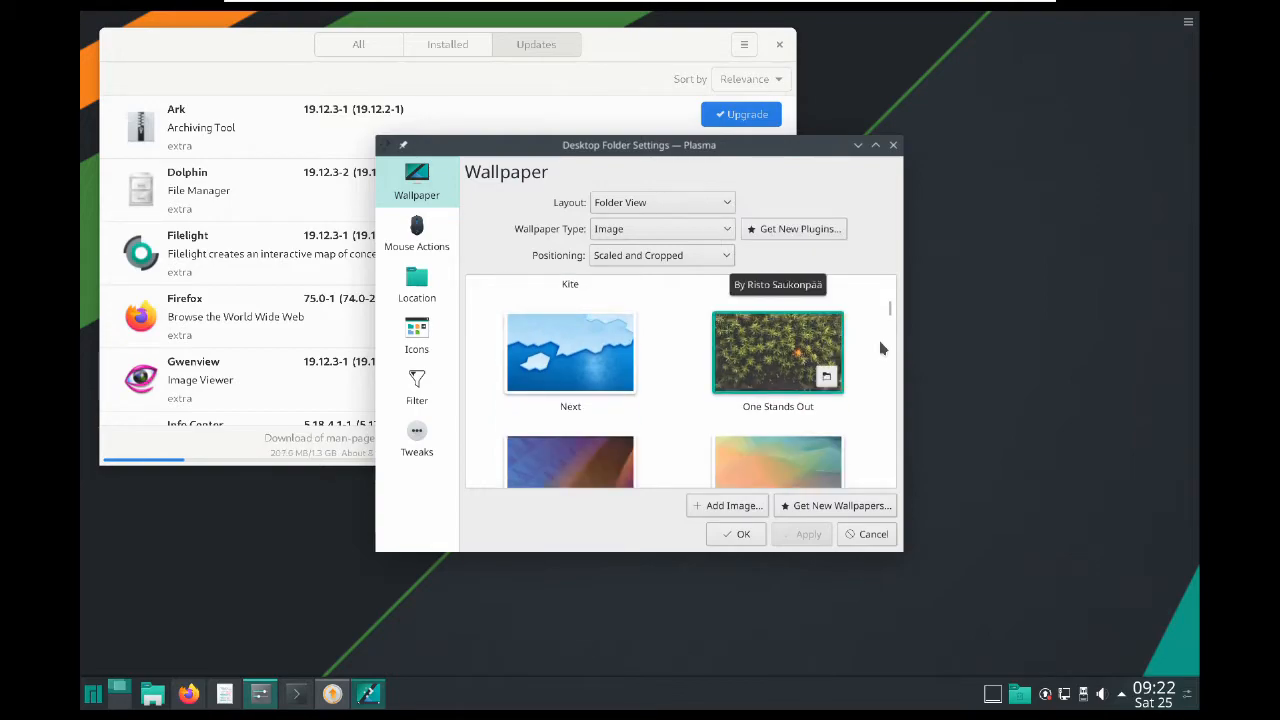
{"action": "scroll", "scroll_direction": "down", "scroll_amount": 3}
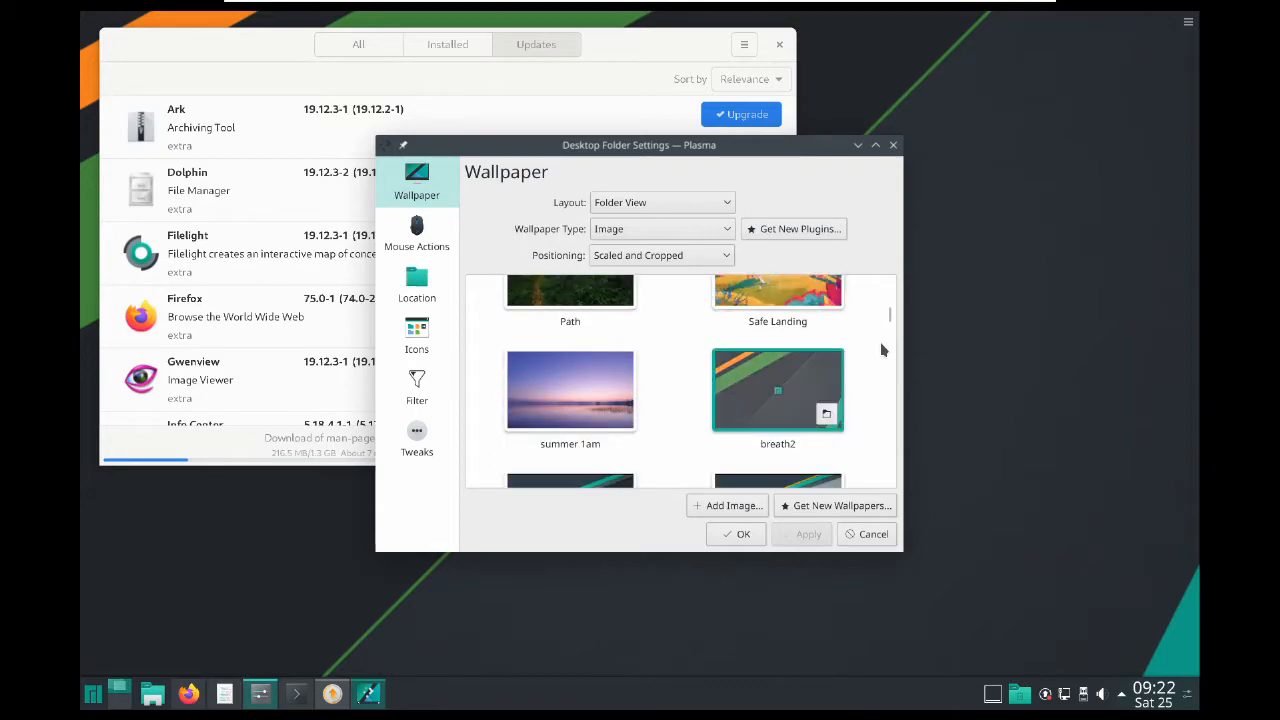
{"action": "scroll", "scroll_direction": "down", "scroll_amount": 3}
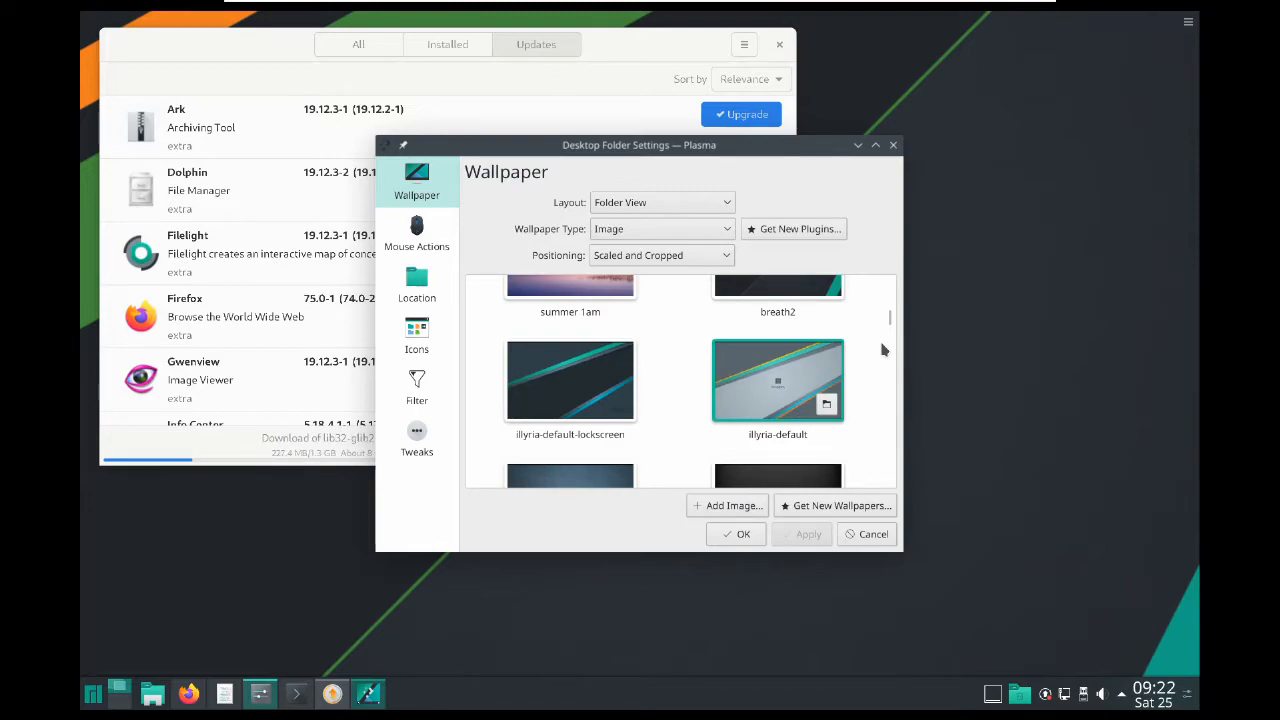
{"action": "scroll", "scroll_direction": "down", "scroll_amount": 3}
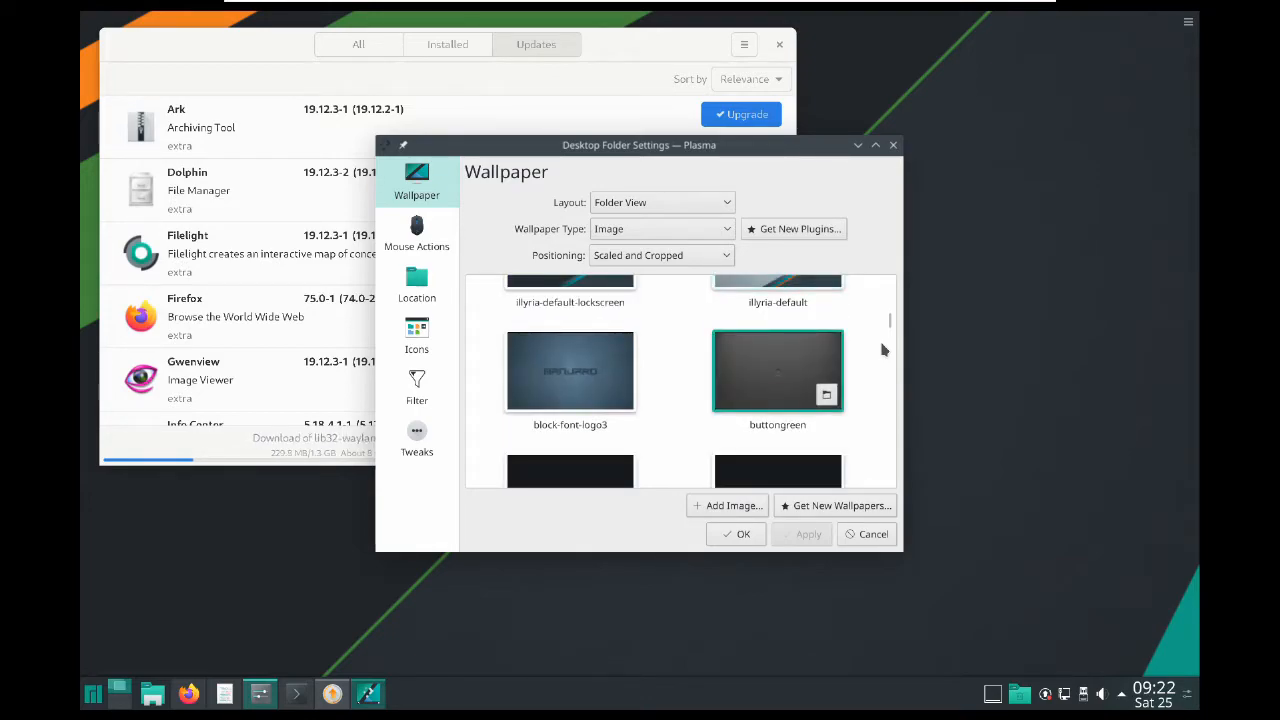
{"action": "scroll", "scroll_direction": "up", "scroll_amount": 3}
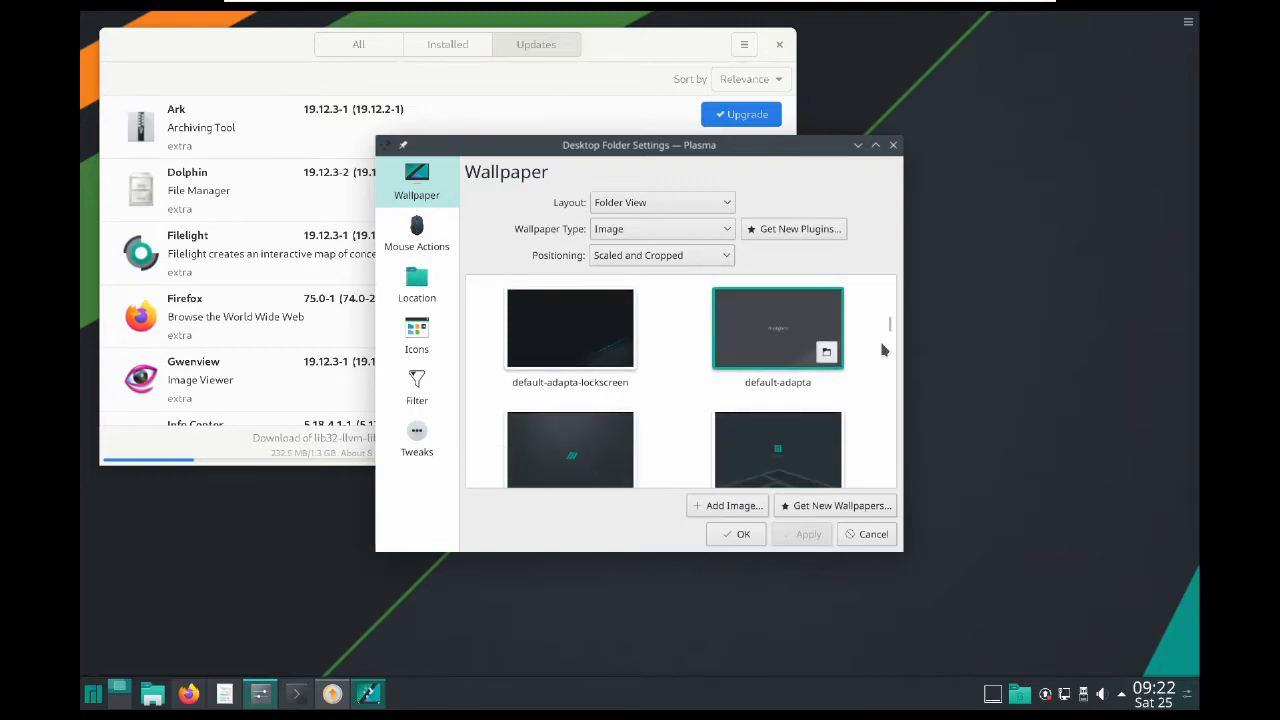
{"action": "scroll", "scroll_direction": "down", "scroll_amount": 3}
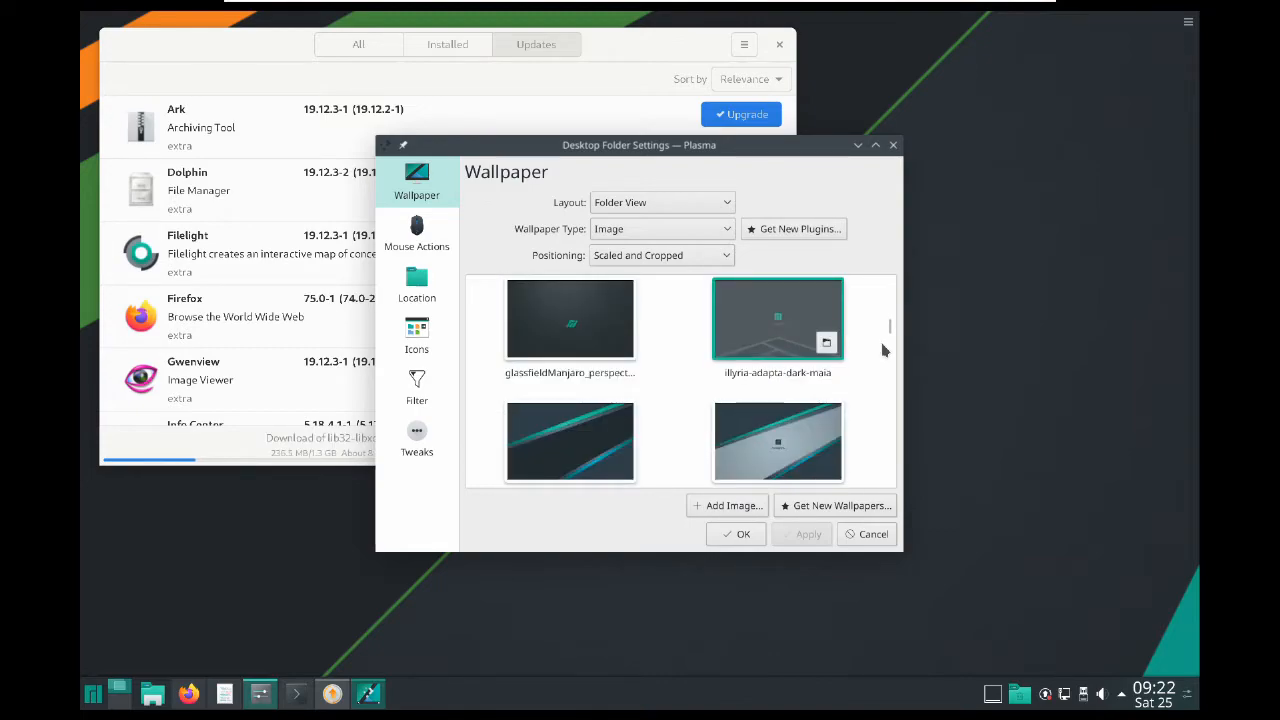
{"action": "scroll", "scroll_direction": "down", "scroll_amount": 3}
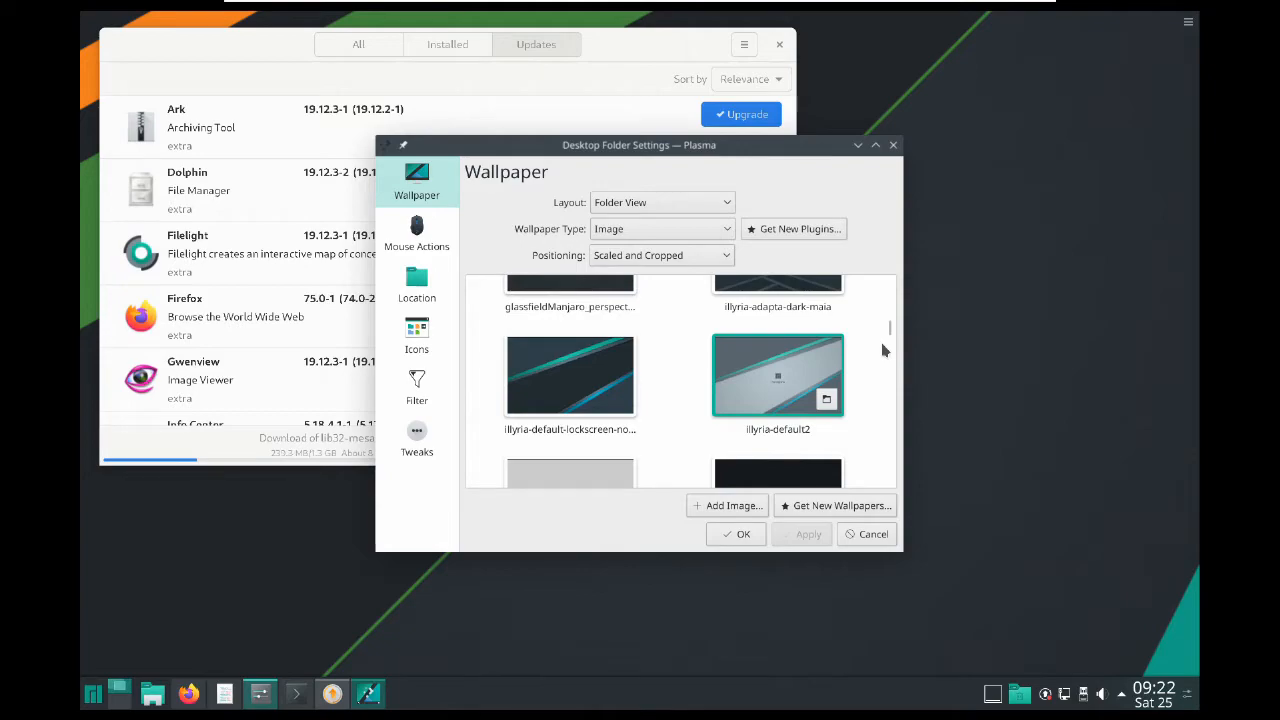
{"action": "left_click", "coordinate": [570, 376]}
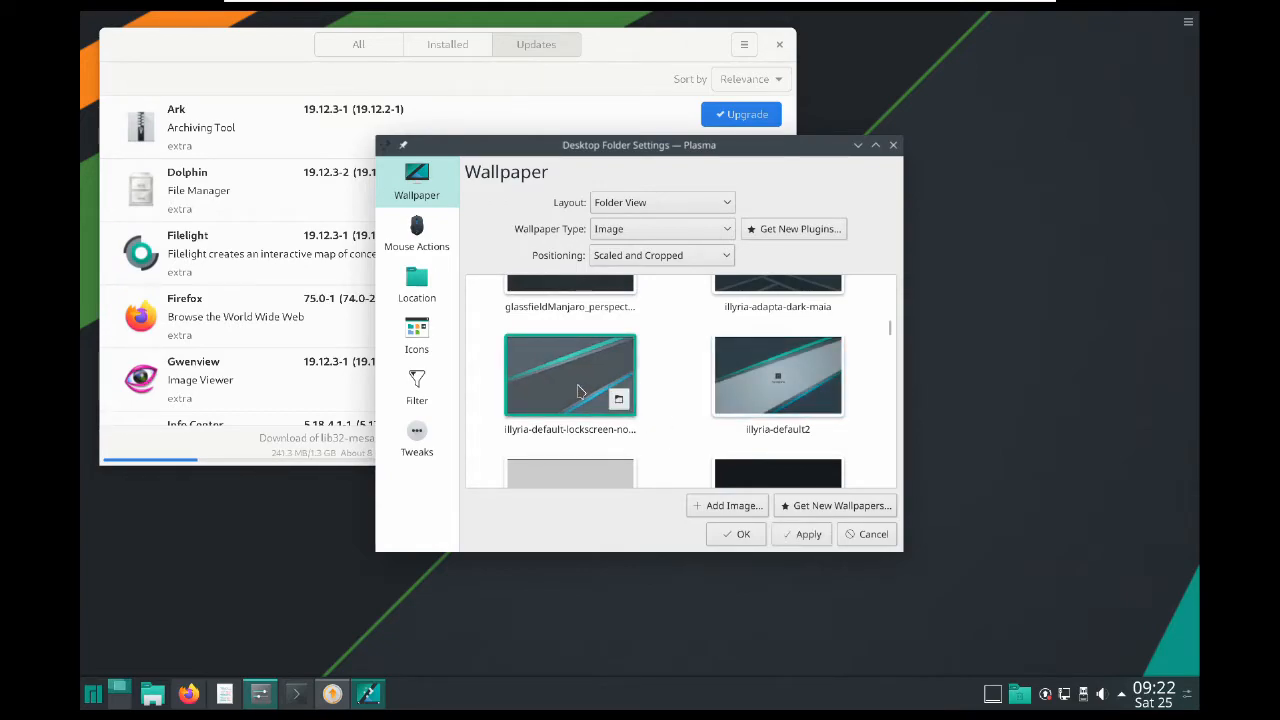
Apply the illyria wallpaper, then select another thumbnail near the top of the grid.
{"action": "left_click", "coordinate": [570, 376]}
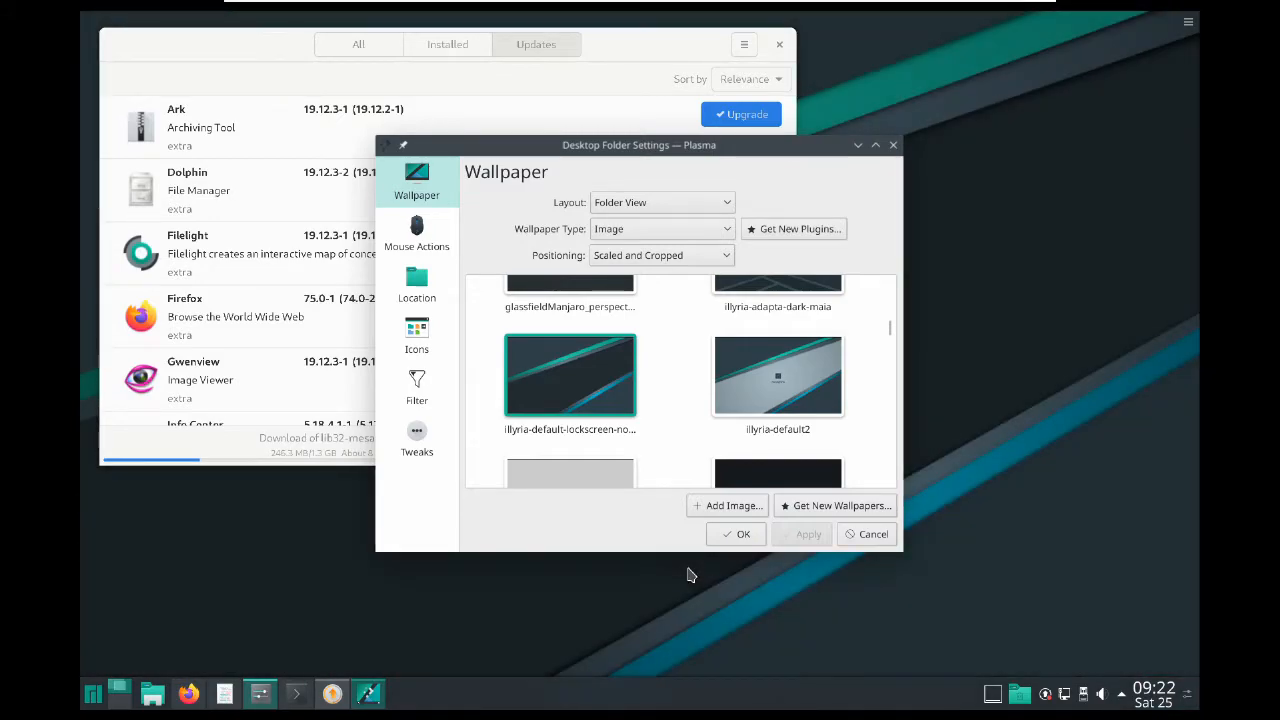
{"action": "mouse_move", "coordinate": [656, 464]}
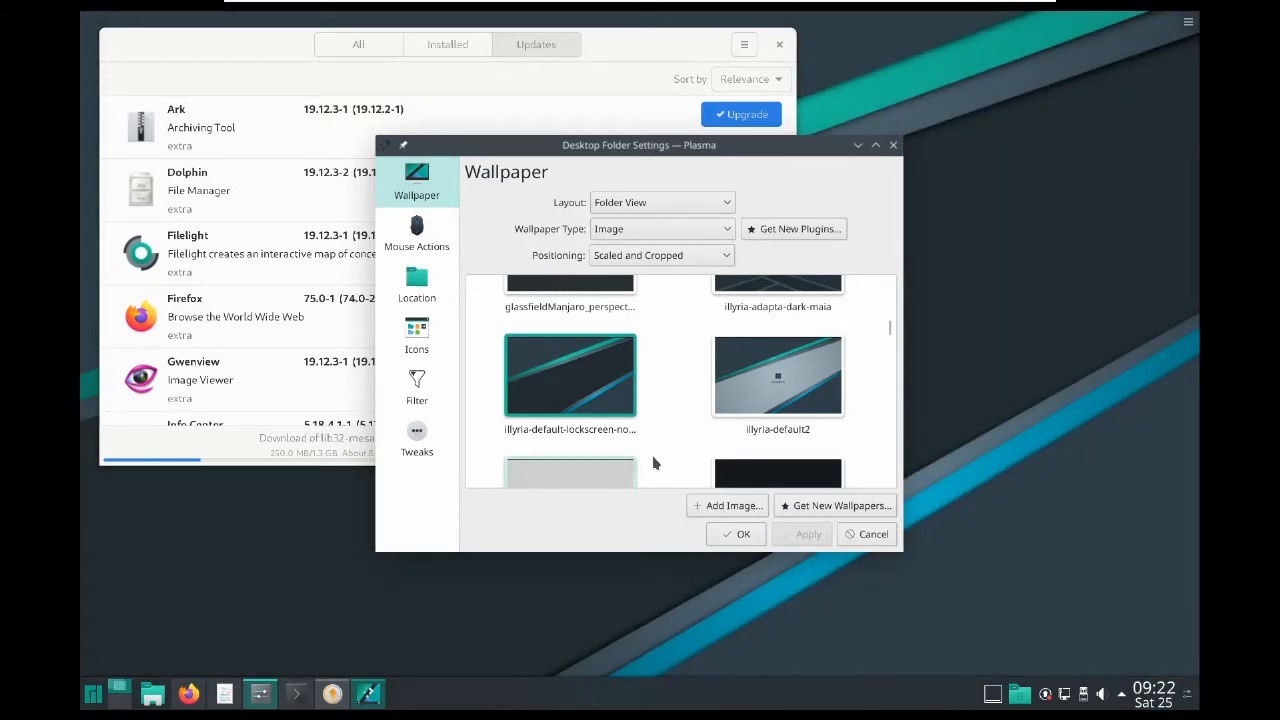
{"action": "scroll", "scroll_direction": "up", "scroll_amount": 3}
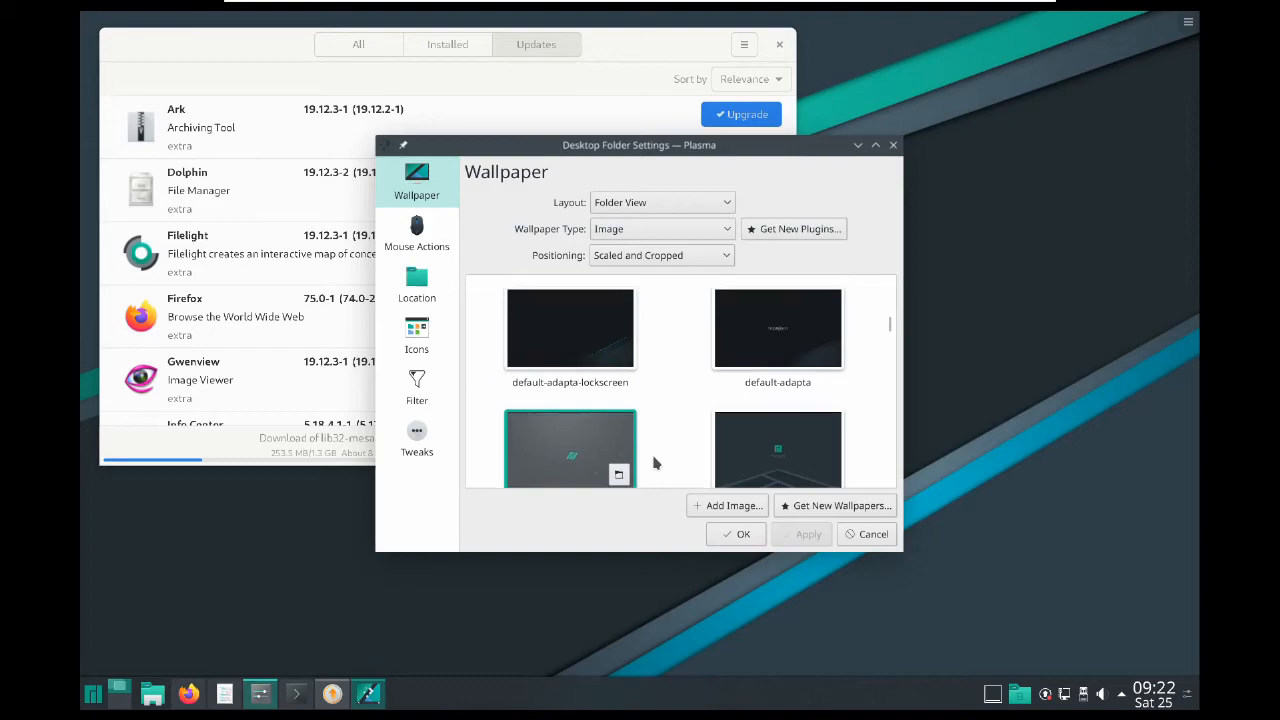
{"action": "scroll", "scroll_direction": "down", "scroll_amount": 3}
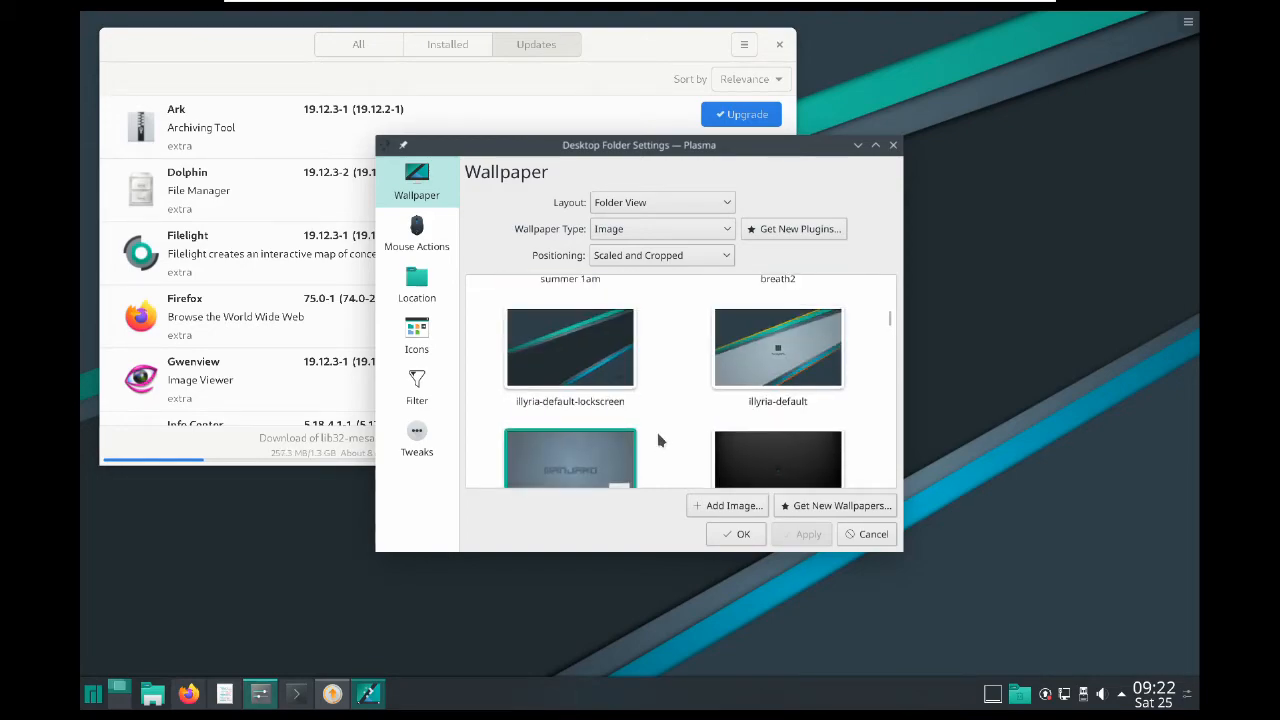
{"action": "left_click", "coordinate": [570, 348]}
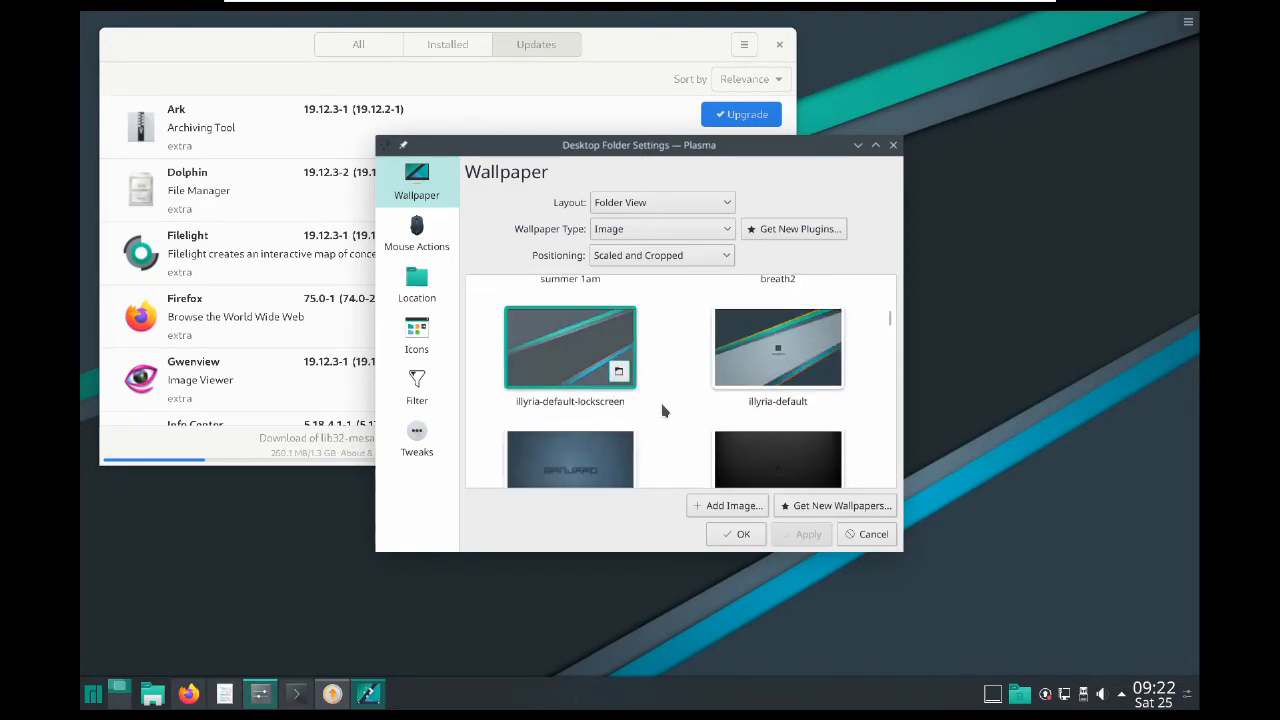
Scroll down to the aurora manjaro_maia_logo image and apply it as the desktop wallpaper.
{"action": "scroll", "scroll_direction": "down", "scroll_amount": 3}
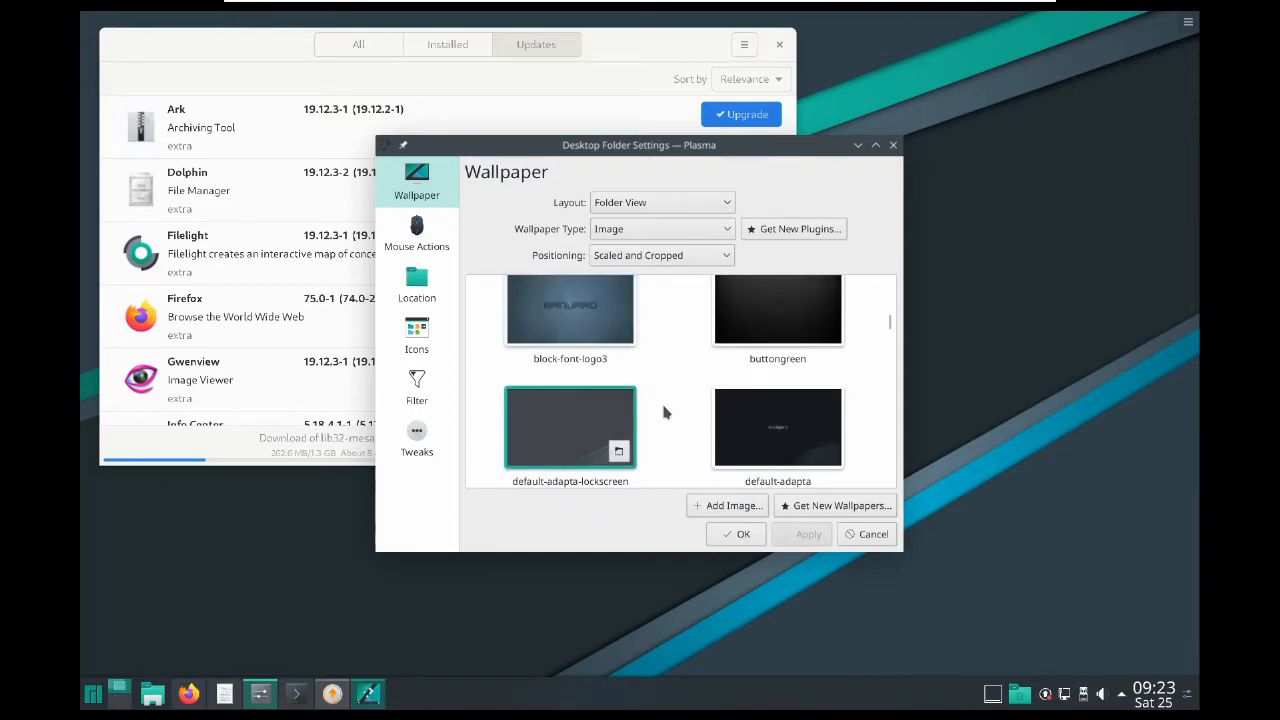
{"action": "scroll", "scroll_direction": "down", "scroll_amount": 3}
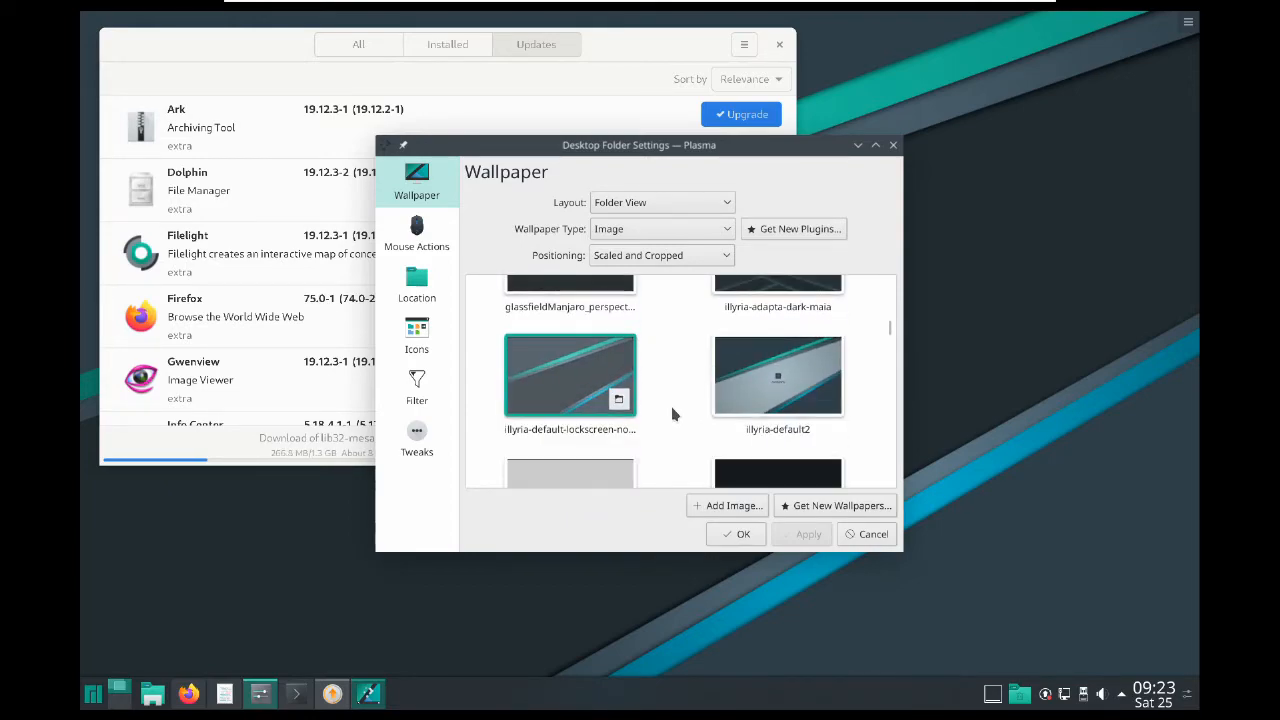
{"action": "scroll", "scroll_direction": "down", "scroll_amount": 3}
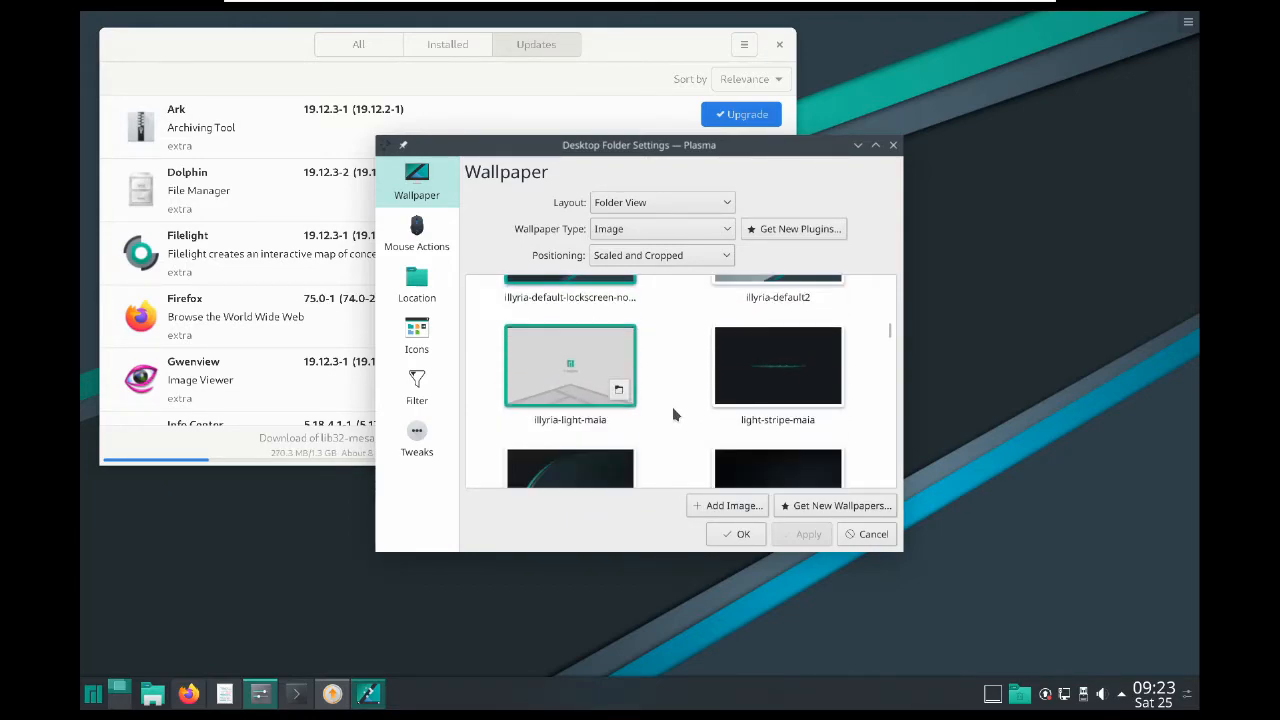
{"action": "scroll", "scroll_direction": "down", "scroll_amount": 3}
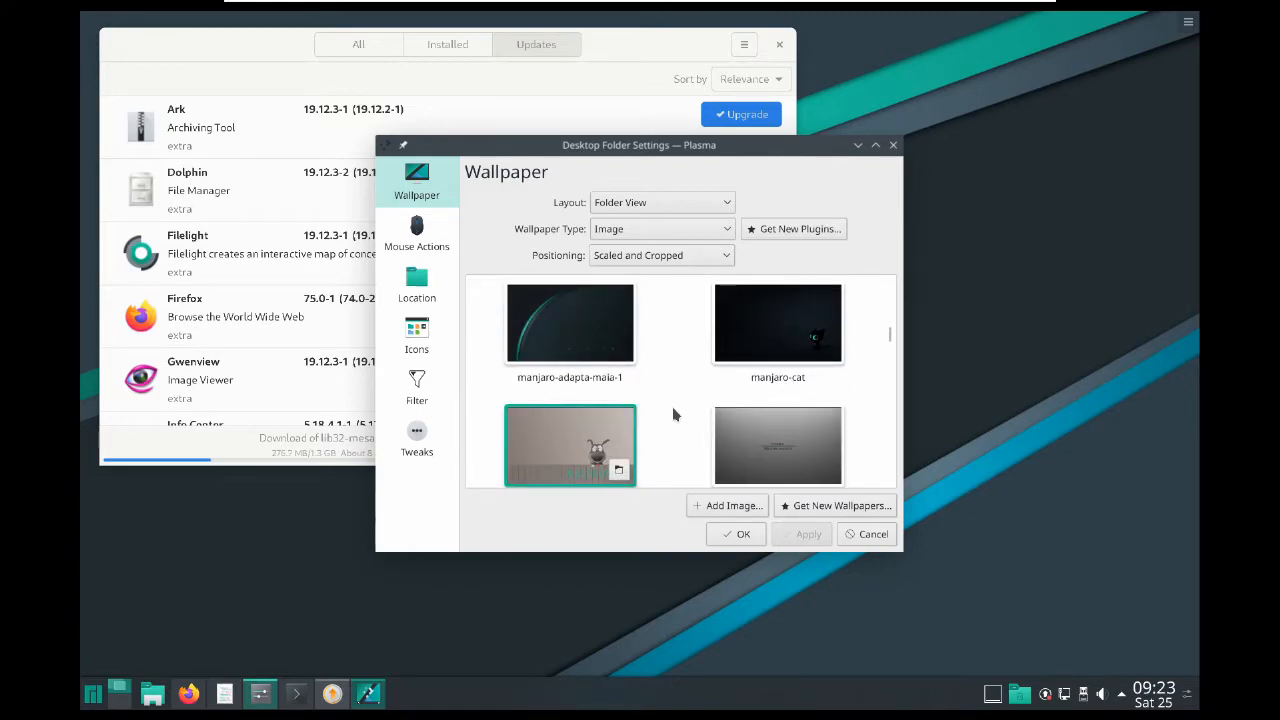
{"action": "scroll", "scroll_direction": "down", "scroll_amount": 3}
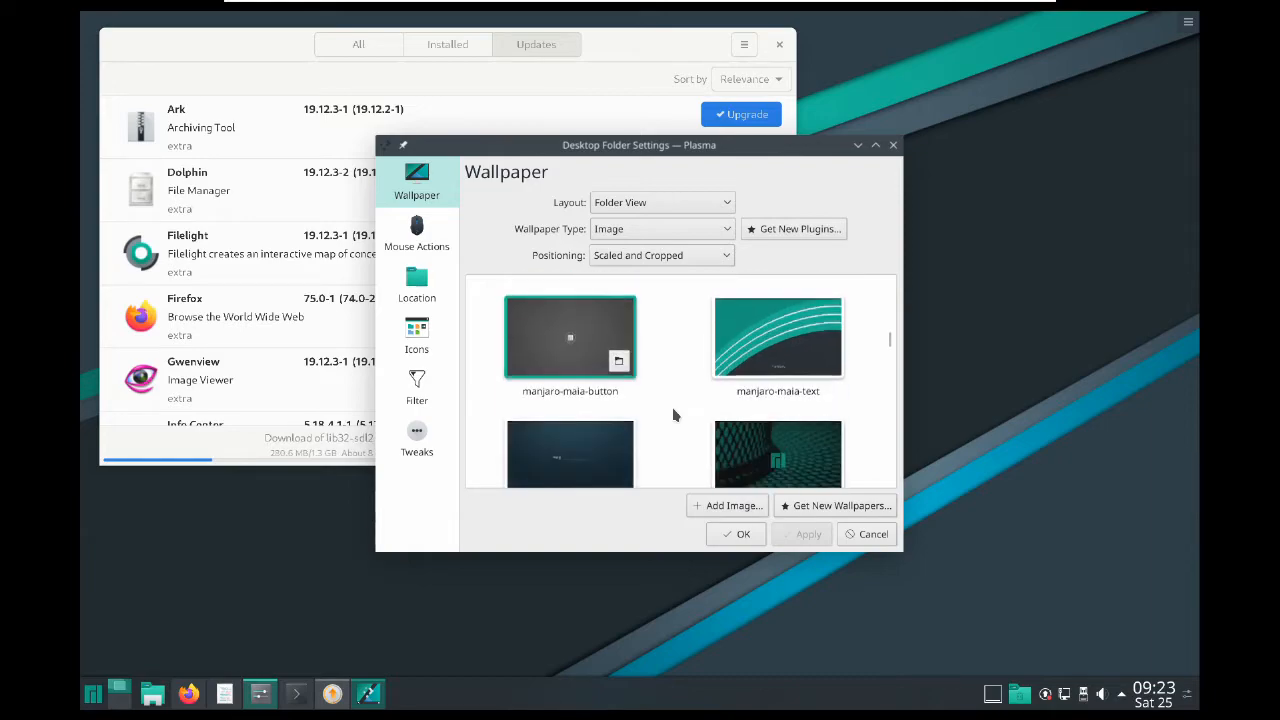
{"action": "scroll", "scroll_direction": "down", "scroll_amount": 3}
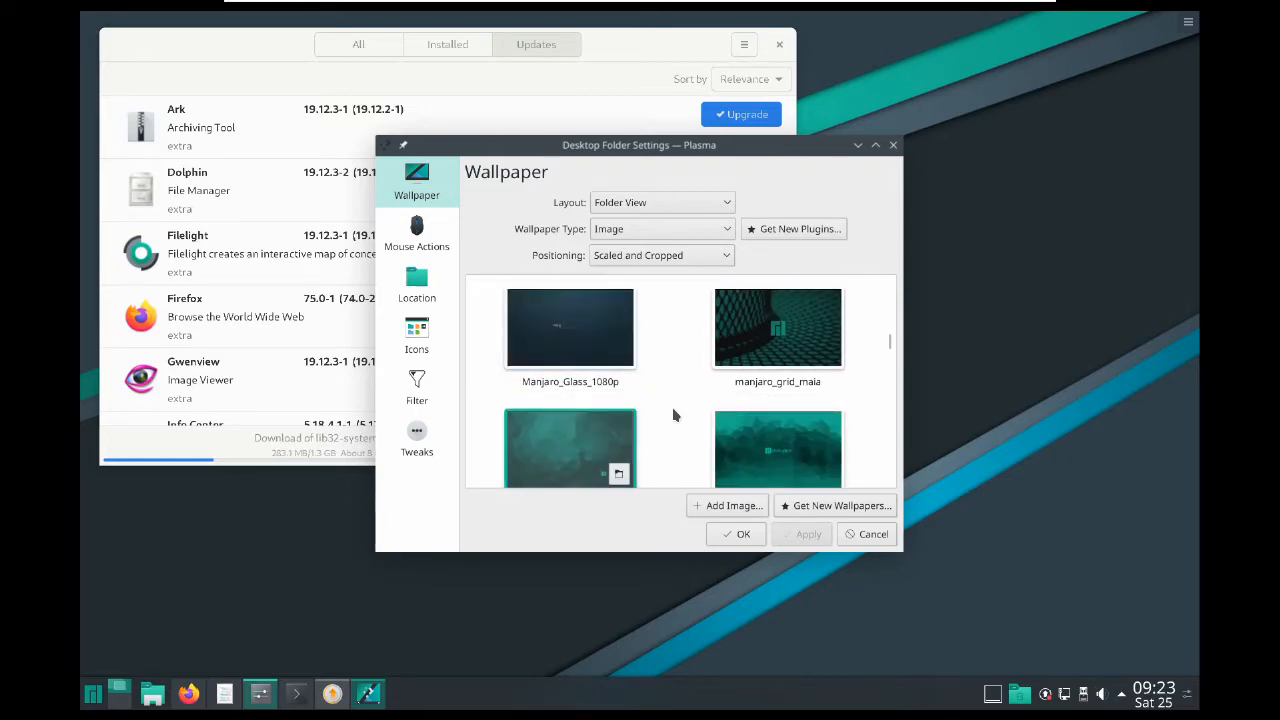
{"action": "scroll", "scroll_direction": "down", "scroll_amount": 3}
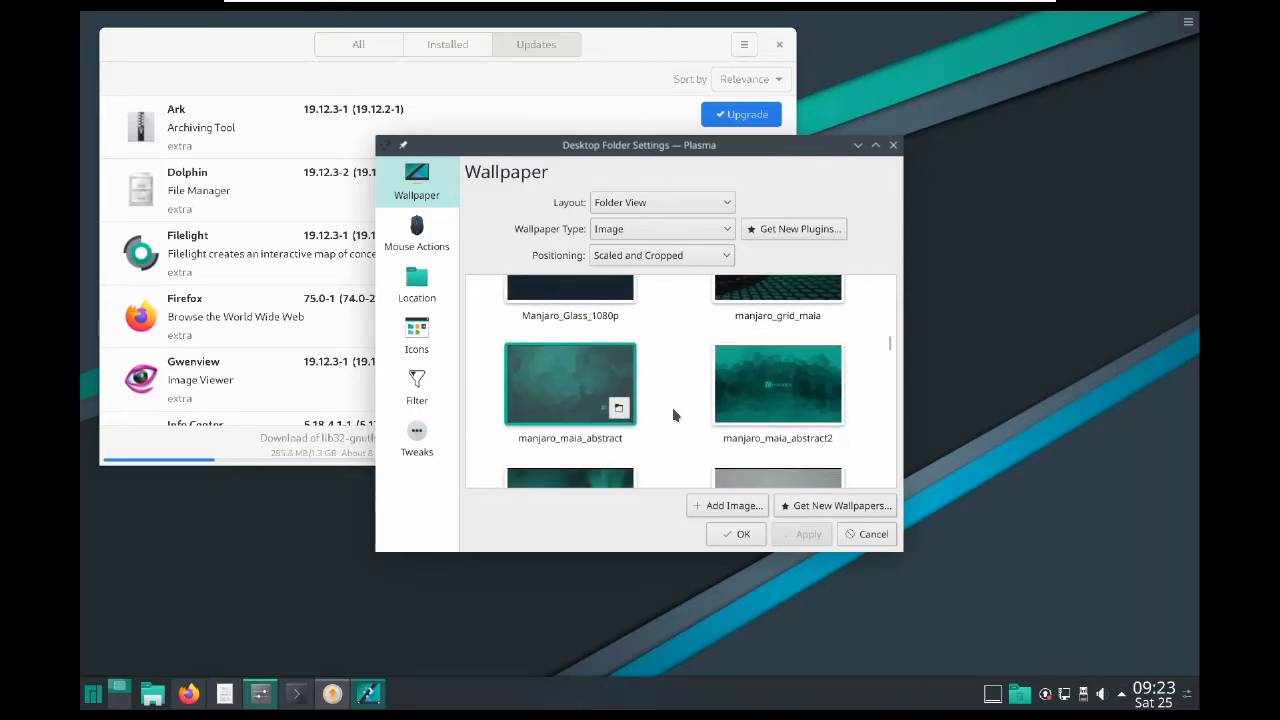
{"action": "scroll", "scroll_direction": "down", "scroll_amount": 3}
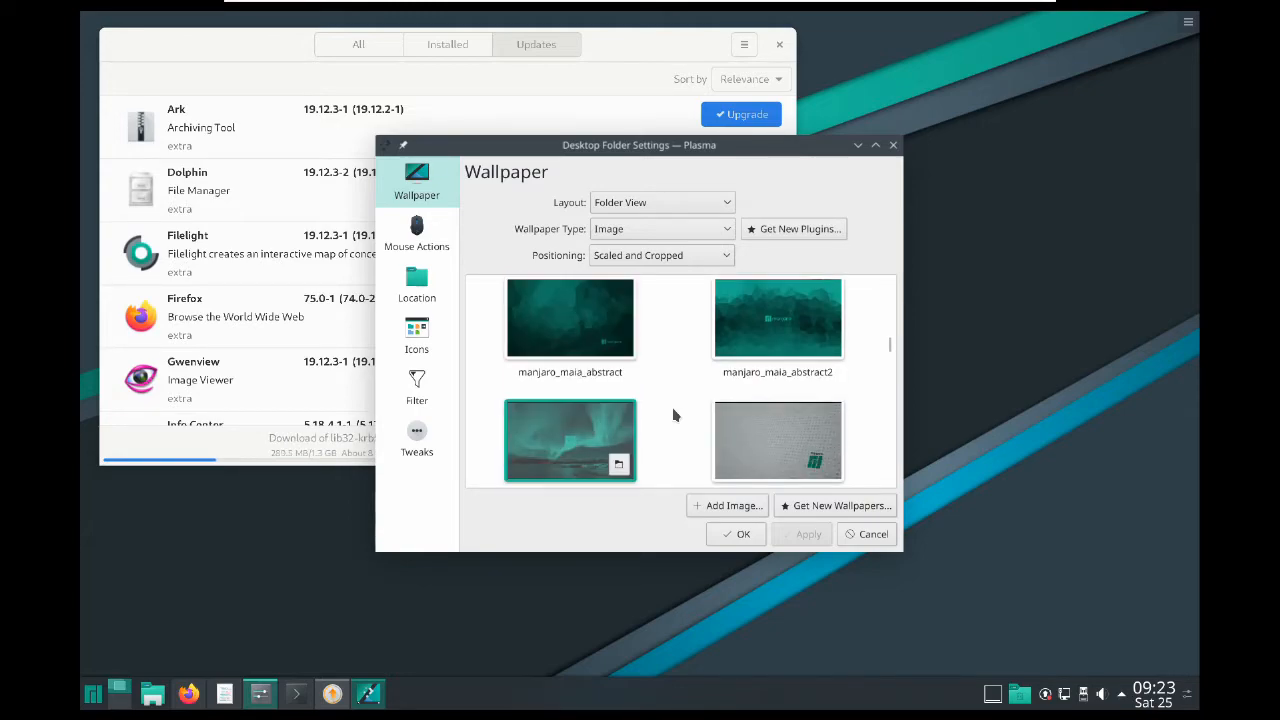
{"action": "scroll", "scroll_direction": "down", "scroll_amount": 3}
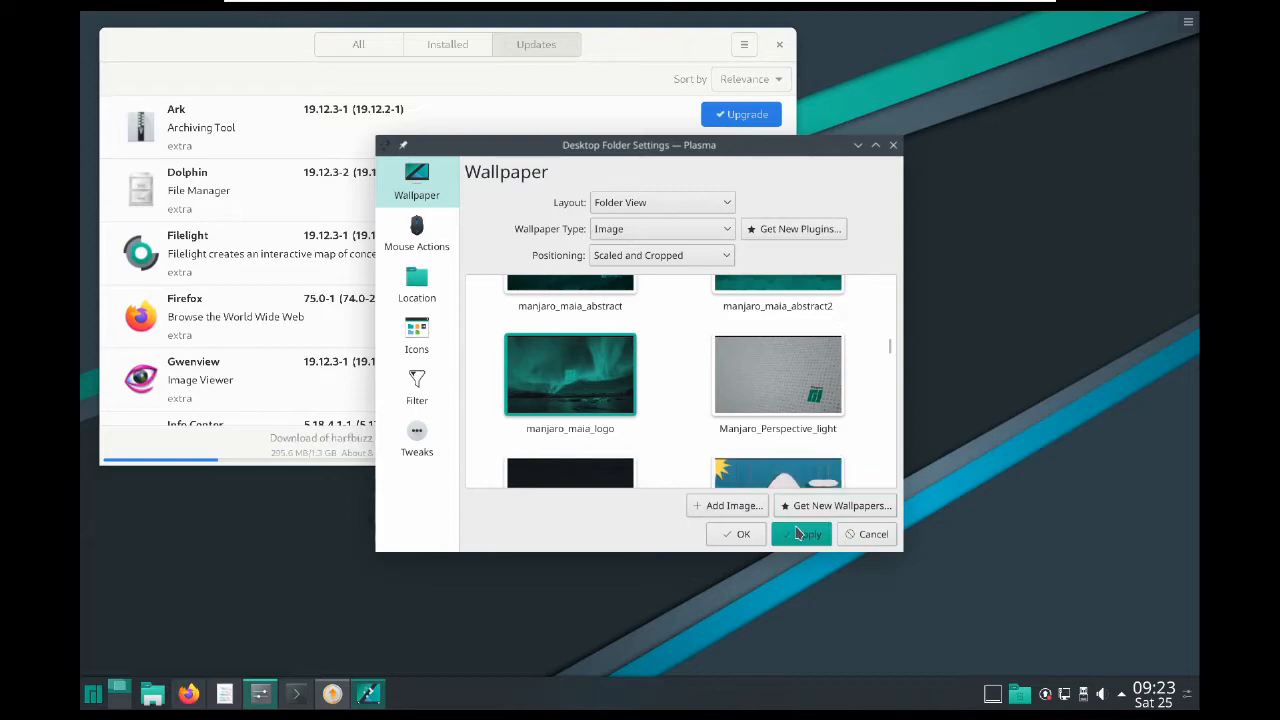
{"action": "left_click", "coordinate": [804, 532]}
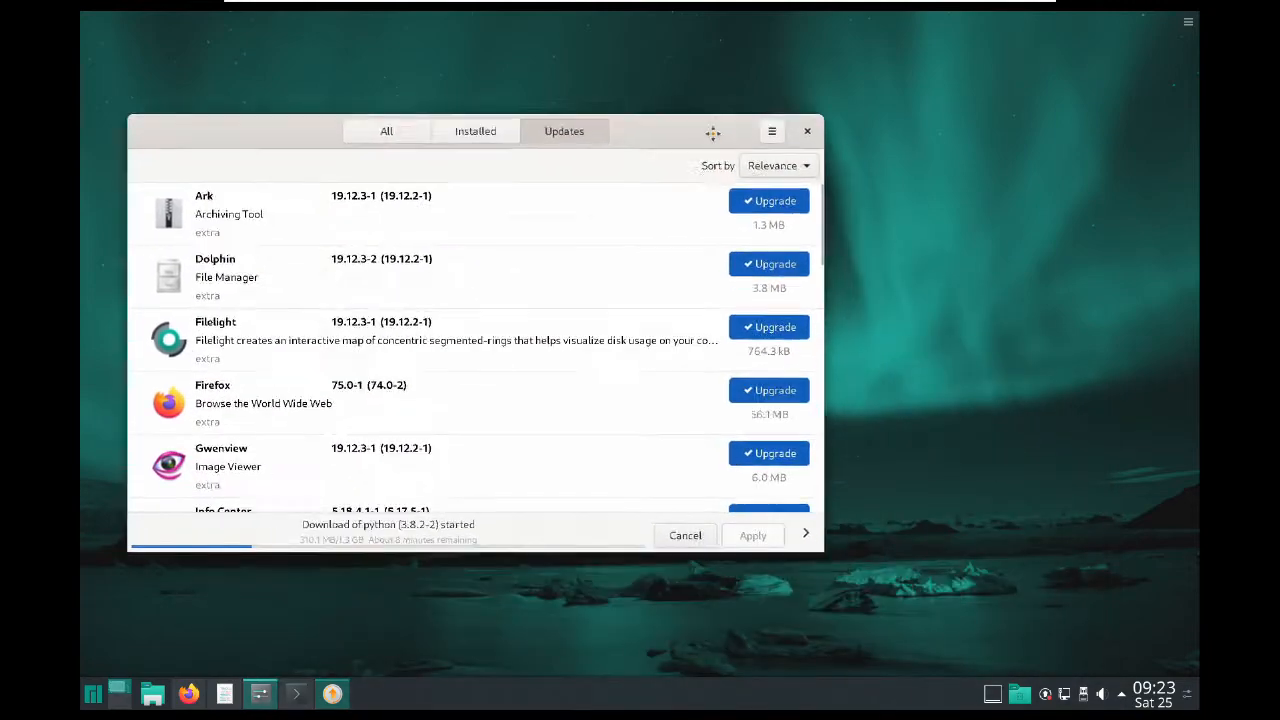
Show the desktop, bring Pamac back from the launcher, then hide it again.
{"action": "left_click", "coordinate": [808, 132]}
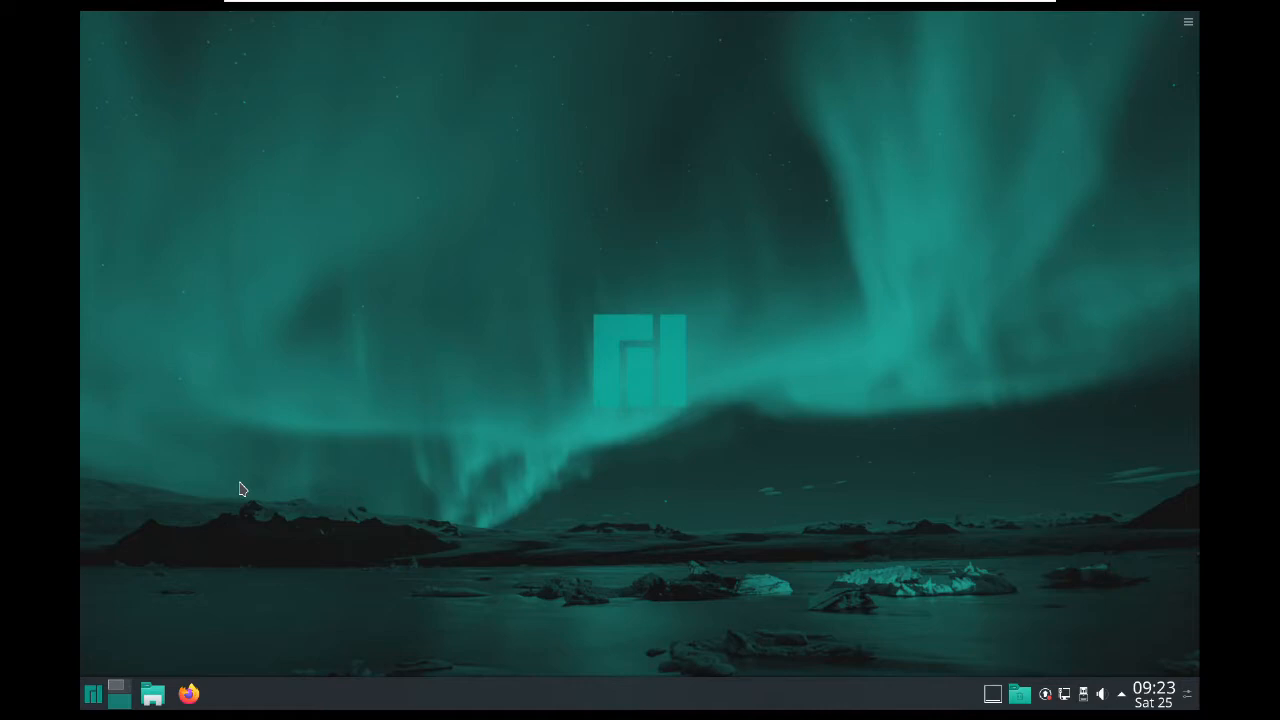
{"action": "mouse_move", "coordinate": [308, 510]}
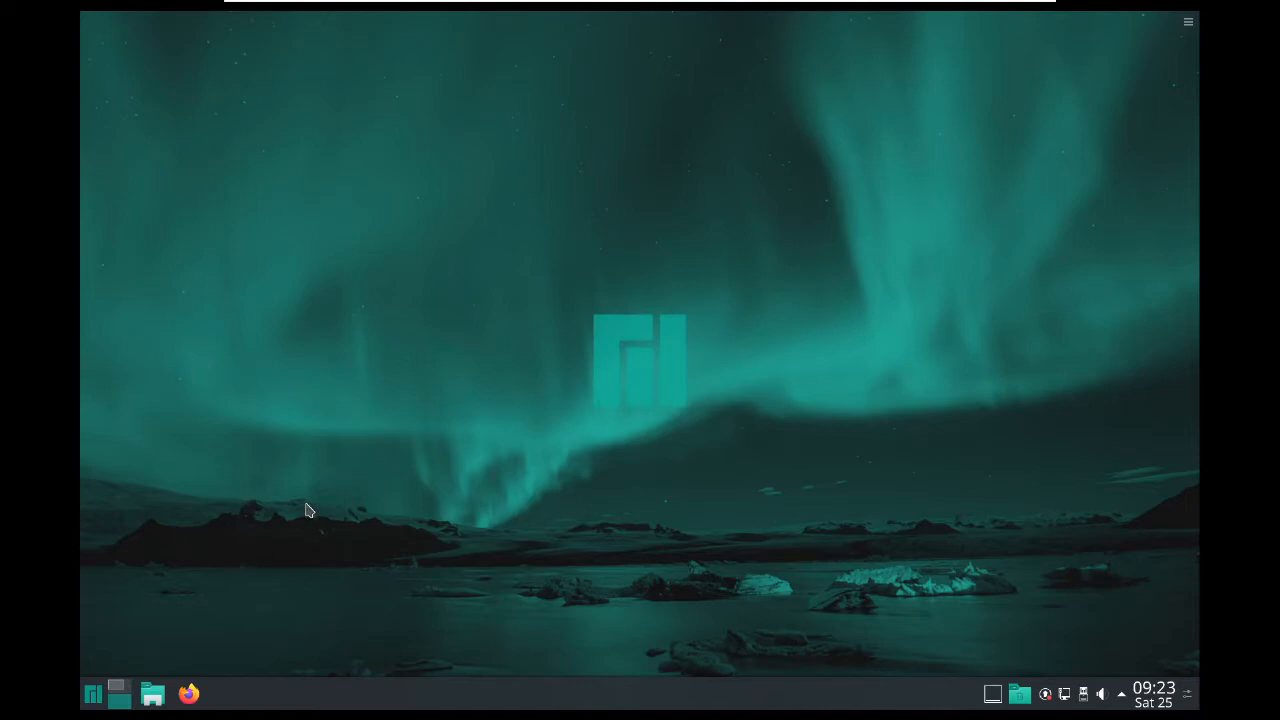
{"action": "mouse_move", "coordinate": [320, 516]}
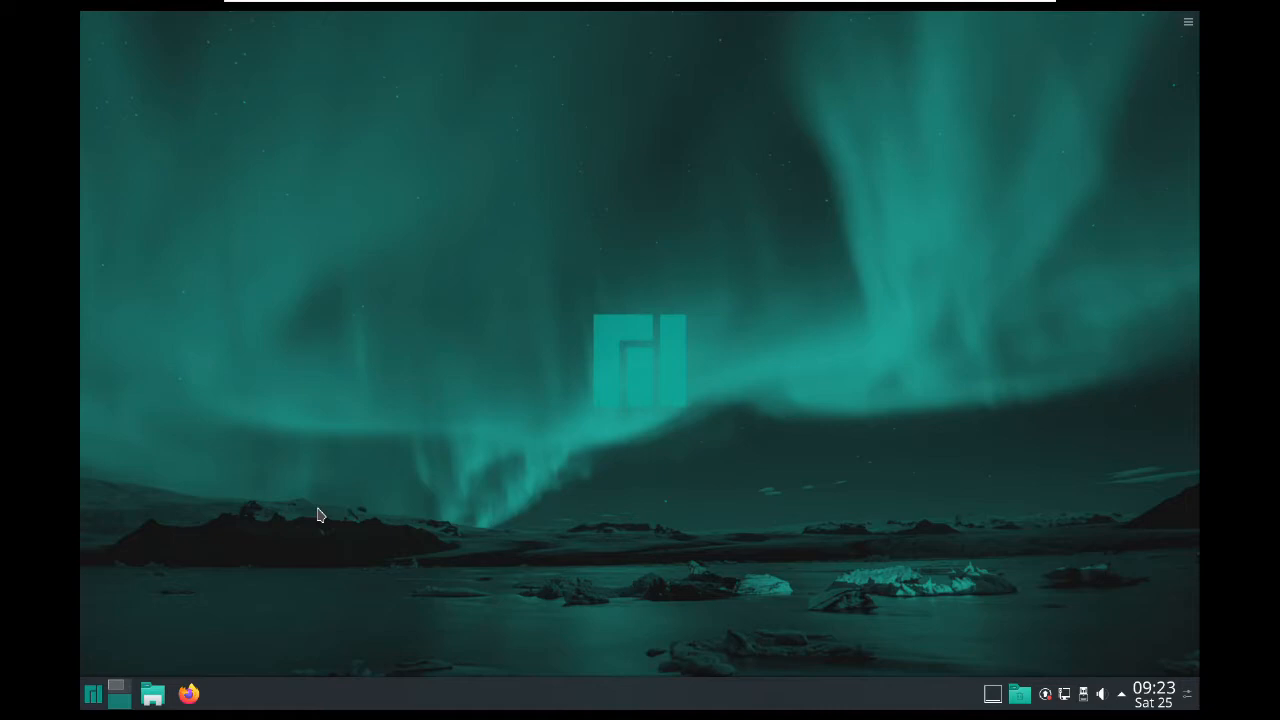
{"action": "mouse_move", "coordinate": [312, 544]}
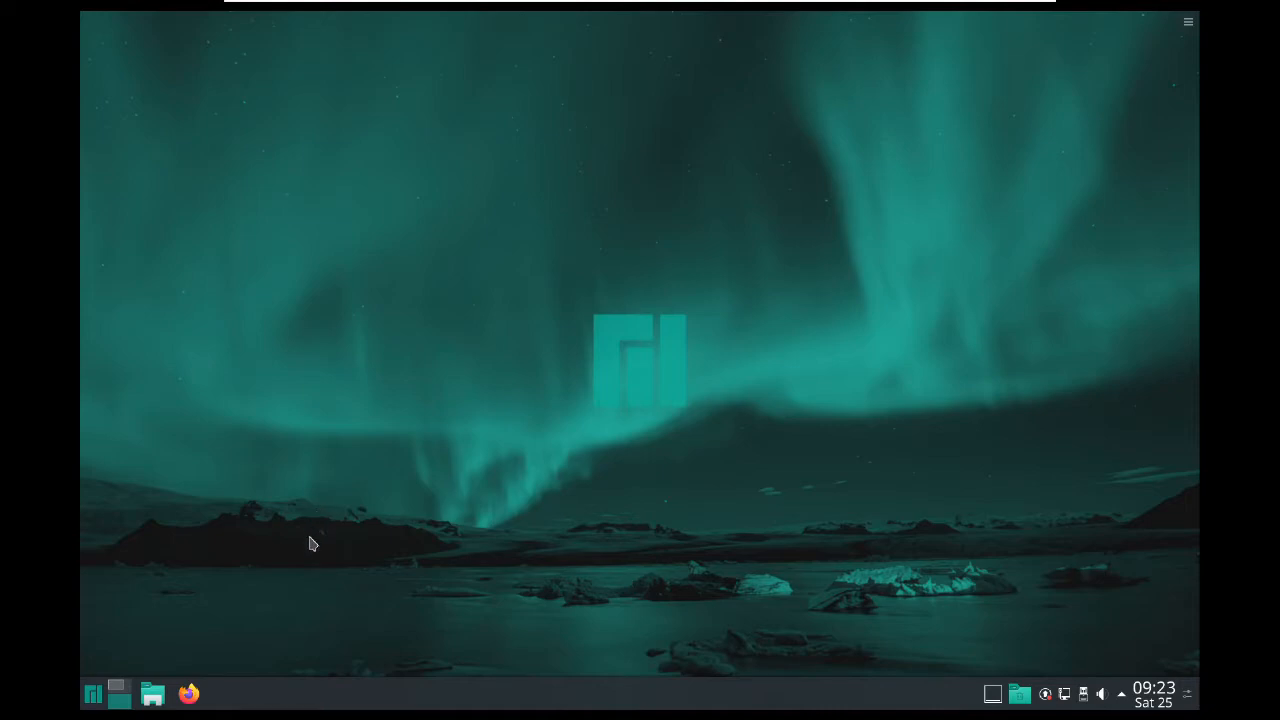
{"action": "left_click", "coordinate": [92, 692]}
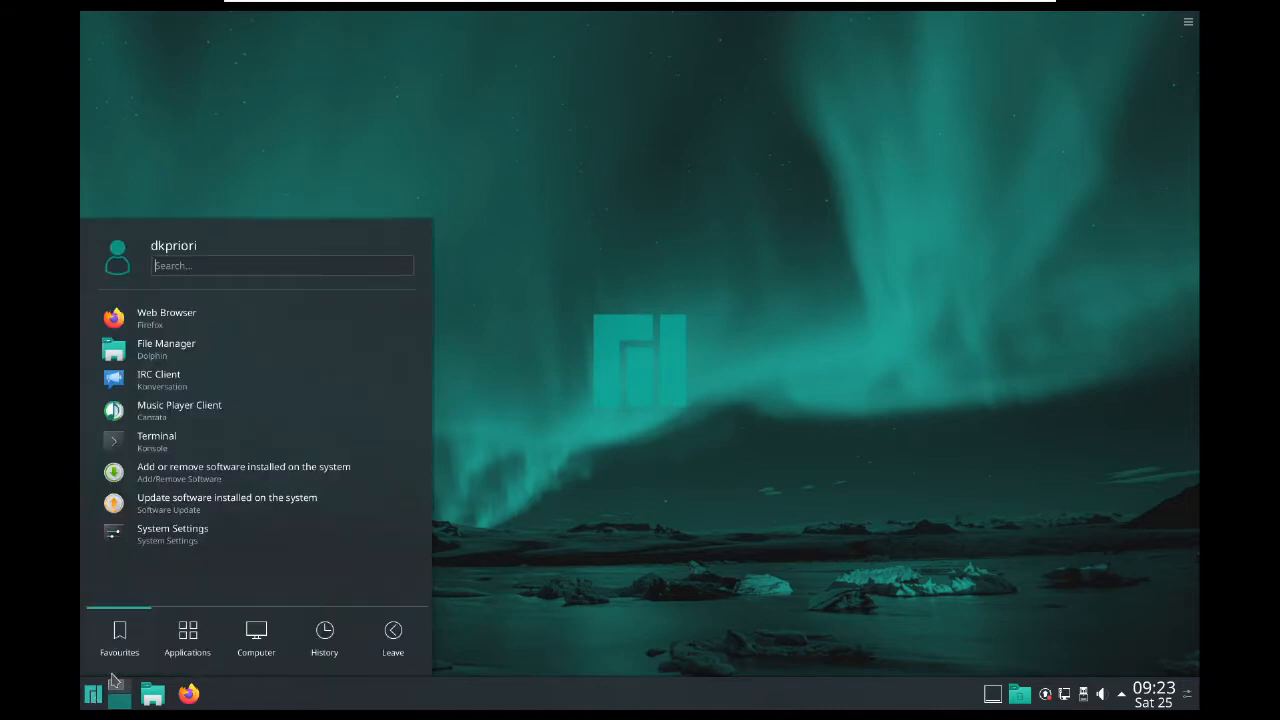
{"action": "left_click", "coordinate": [228, 504]}
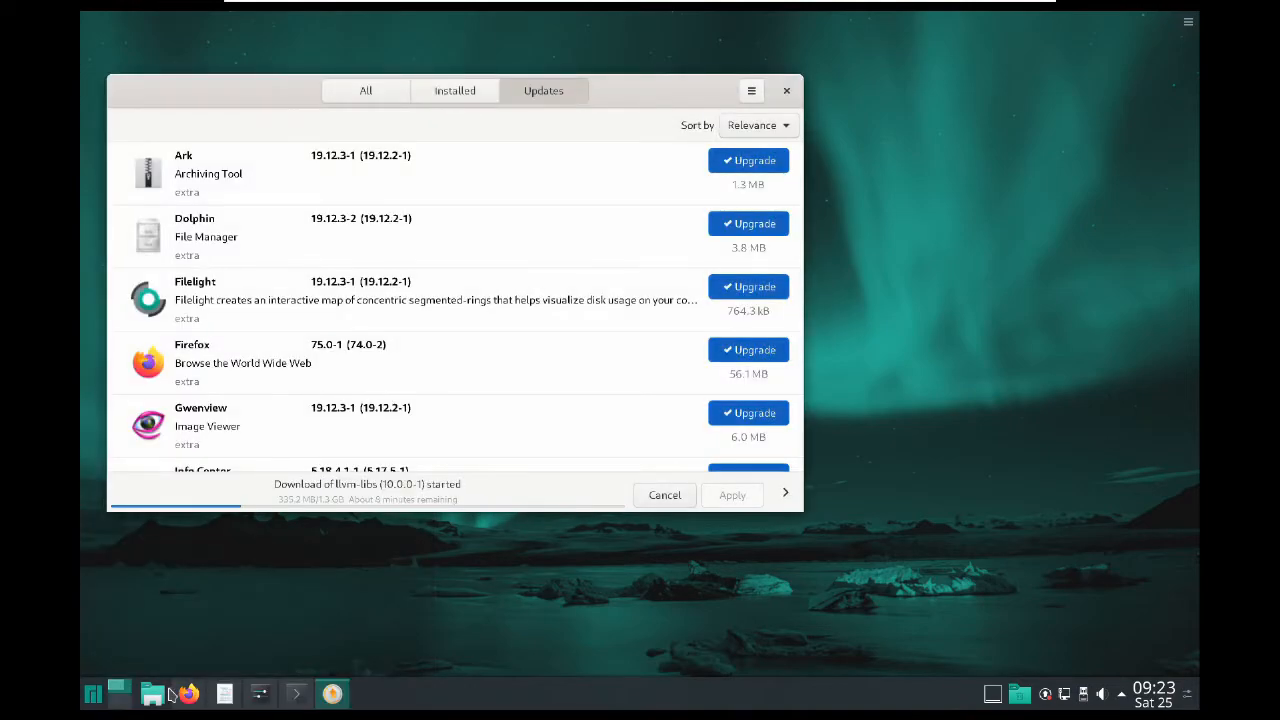
{"action": "left_click", "coordinate": [786, 90]}
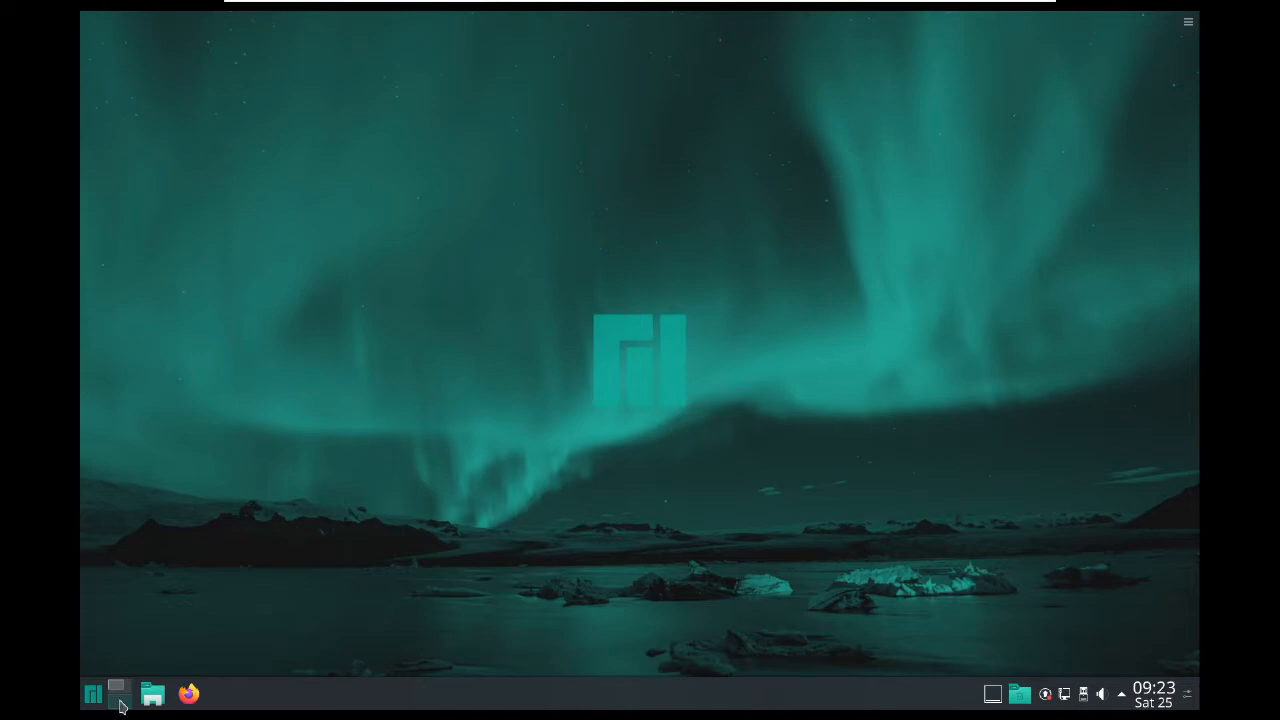
Cycle the taskbar windows and restore System Settings to the foreground.
{"action": "left_click", "coordinate": [118, 692]}
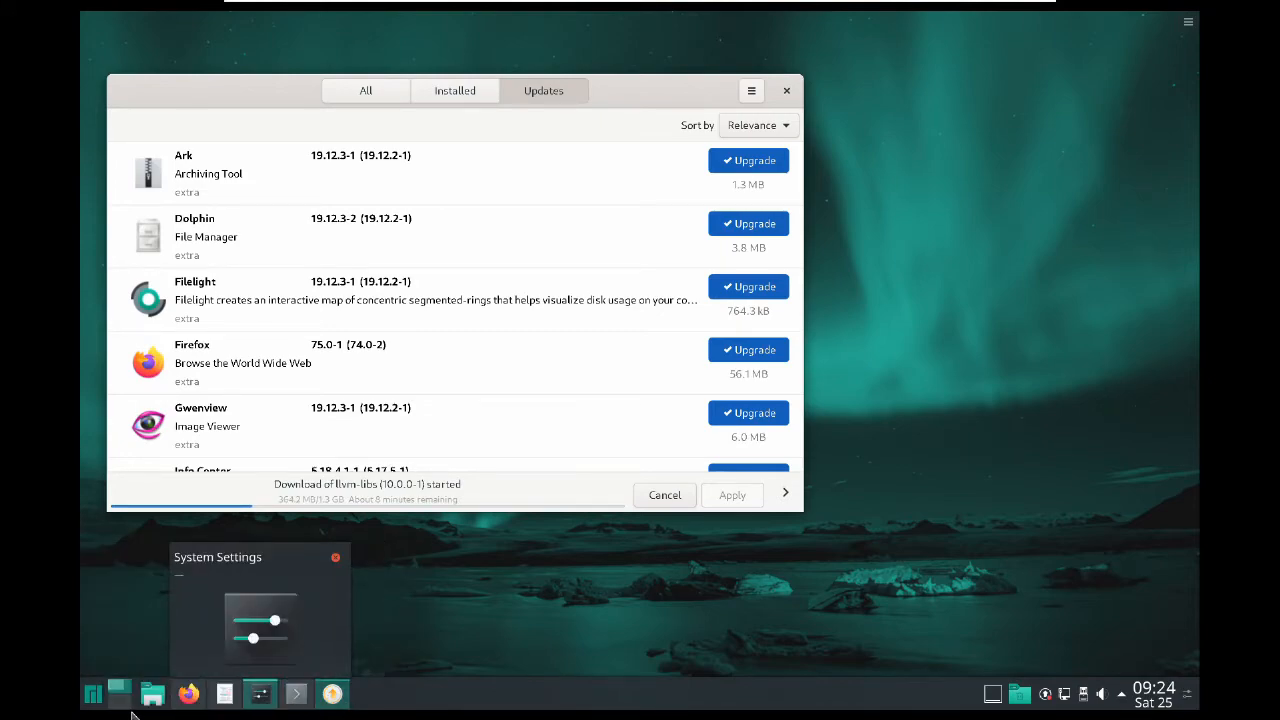
{"action": "left_click", "coordinate": [786, 92]}
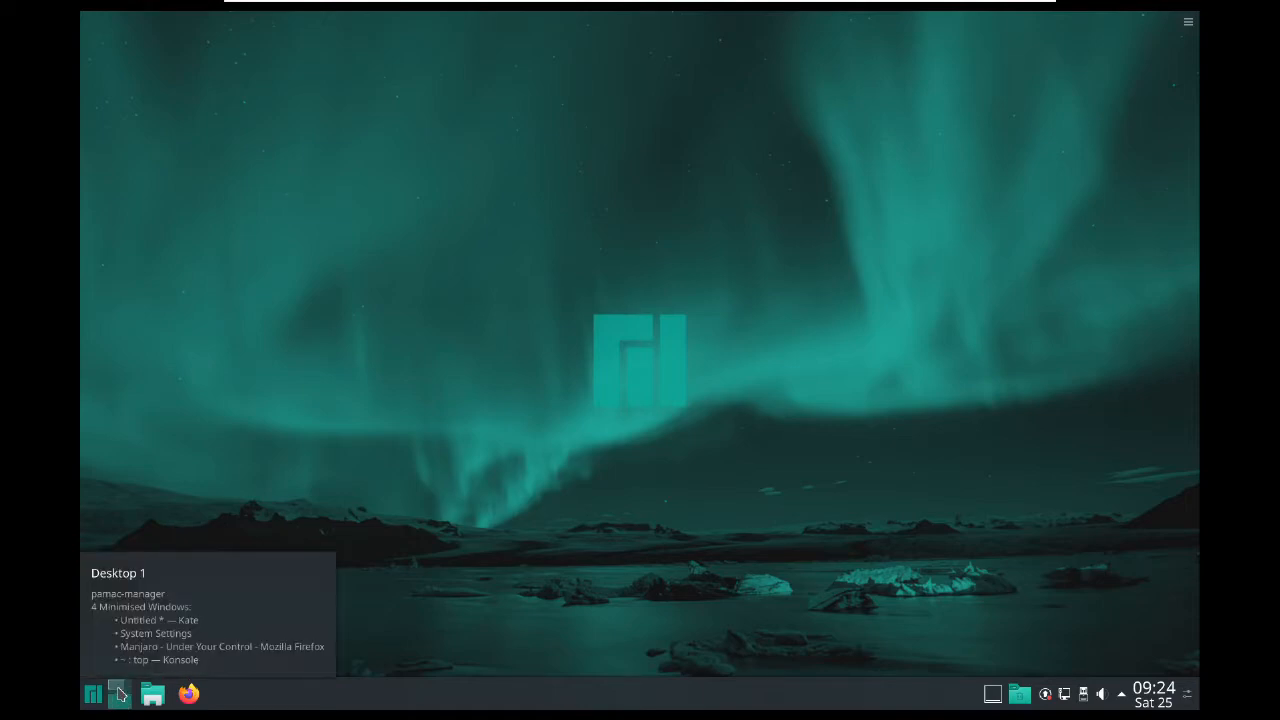
{"action": "left_click", "coordinate": [118, 694]}
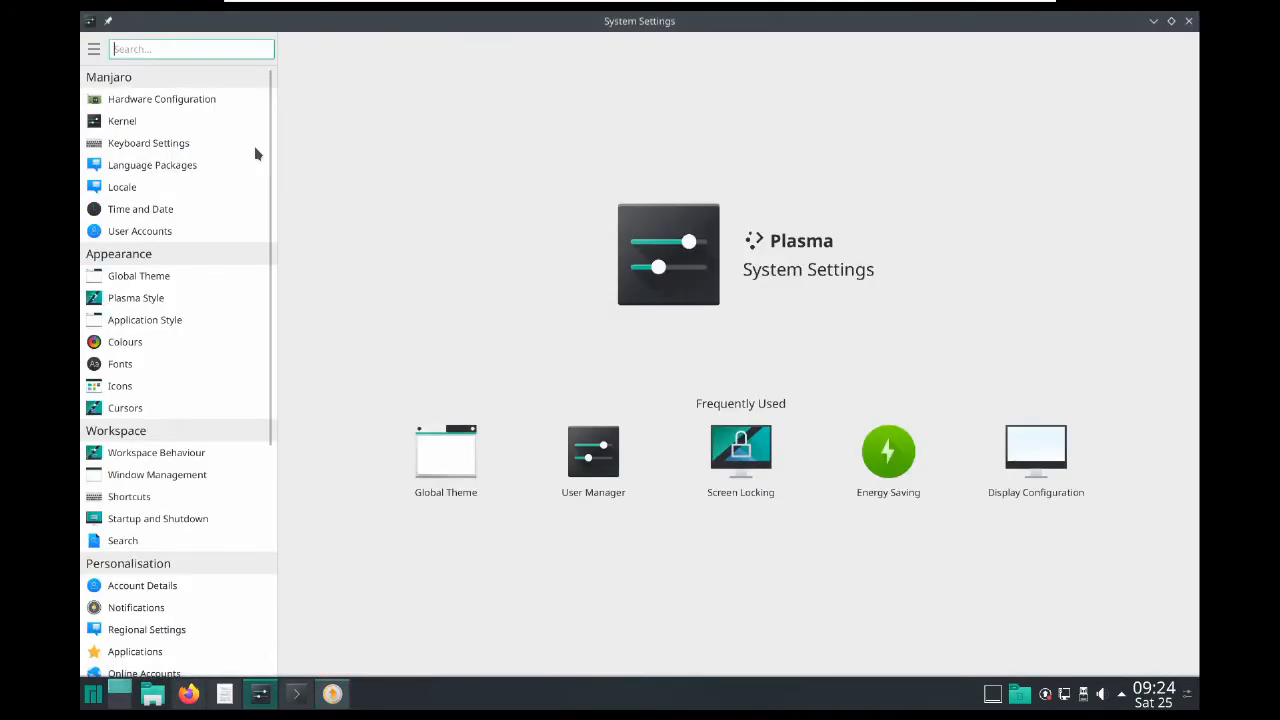
Show the Hardware Configuration page listing the VMware display drivers.
{"action": "left_click", "coordinate": [162, 98]}
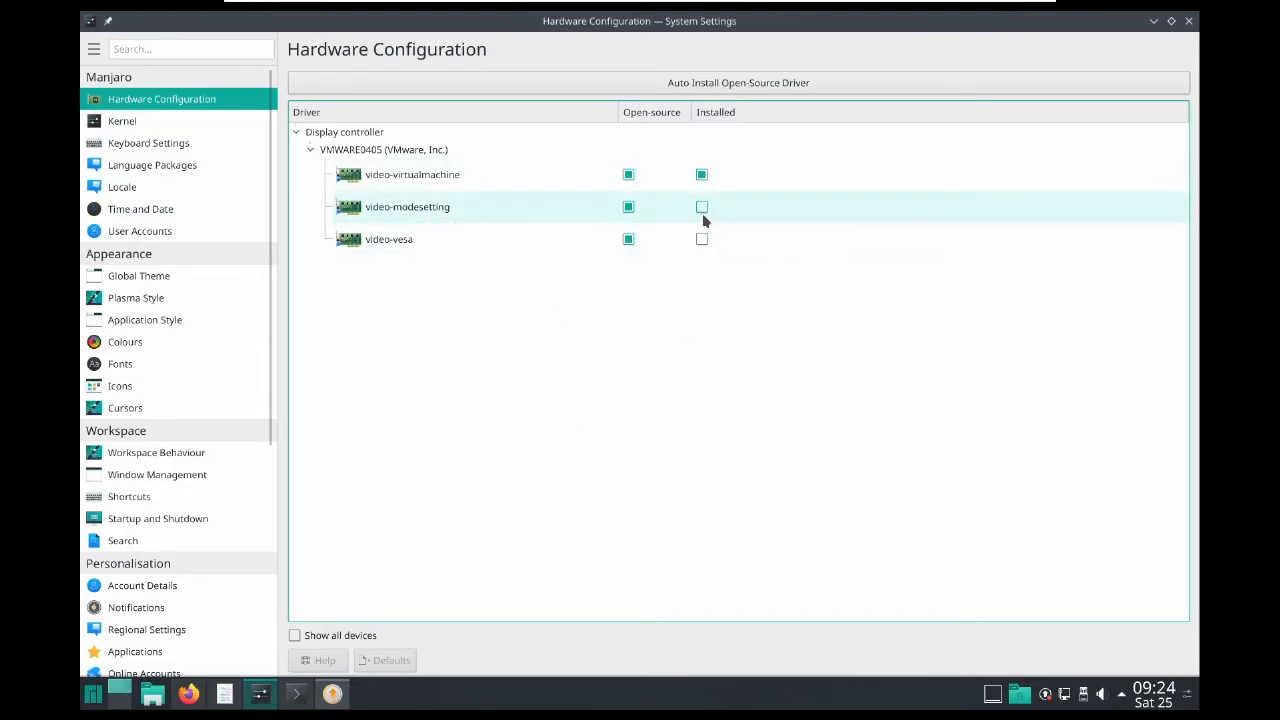
{"action": "mouse_move", "coordinate": [416, 248]}
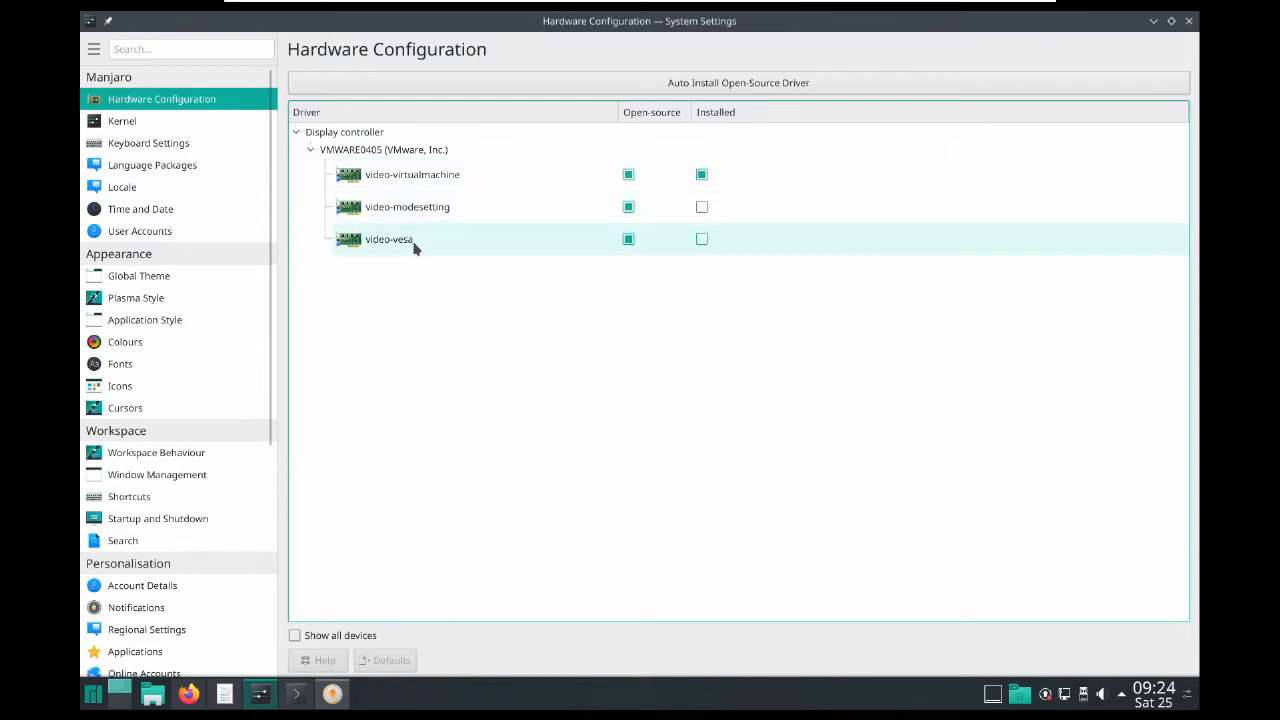
{"action": "mouse_move", "coordinate": [192, 156]}
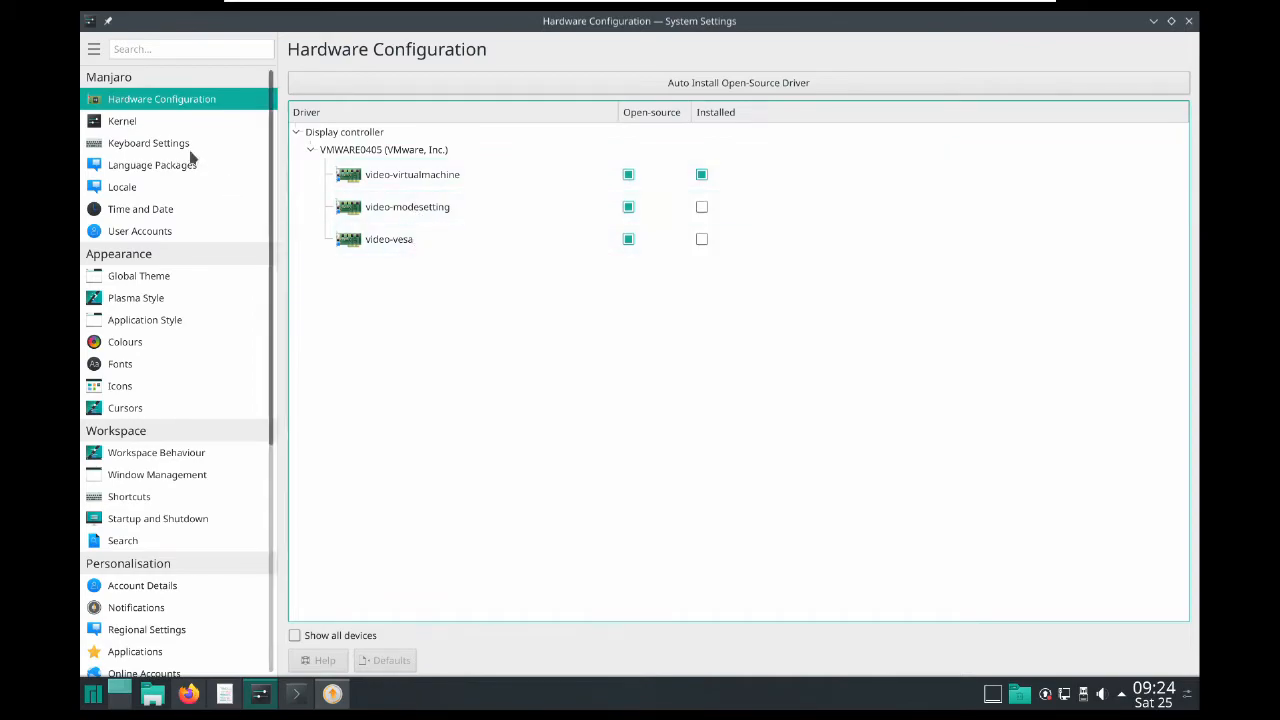
Show the Kernel page with 5.4.34-1 LTS marked running and installed.
{"action": "left_click", "coordinate": [122, 122]}
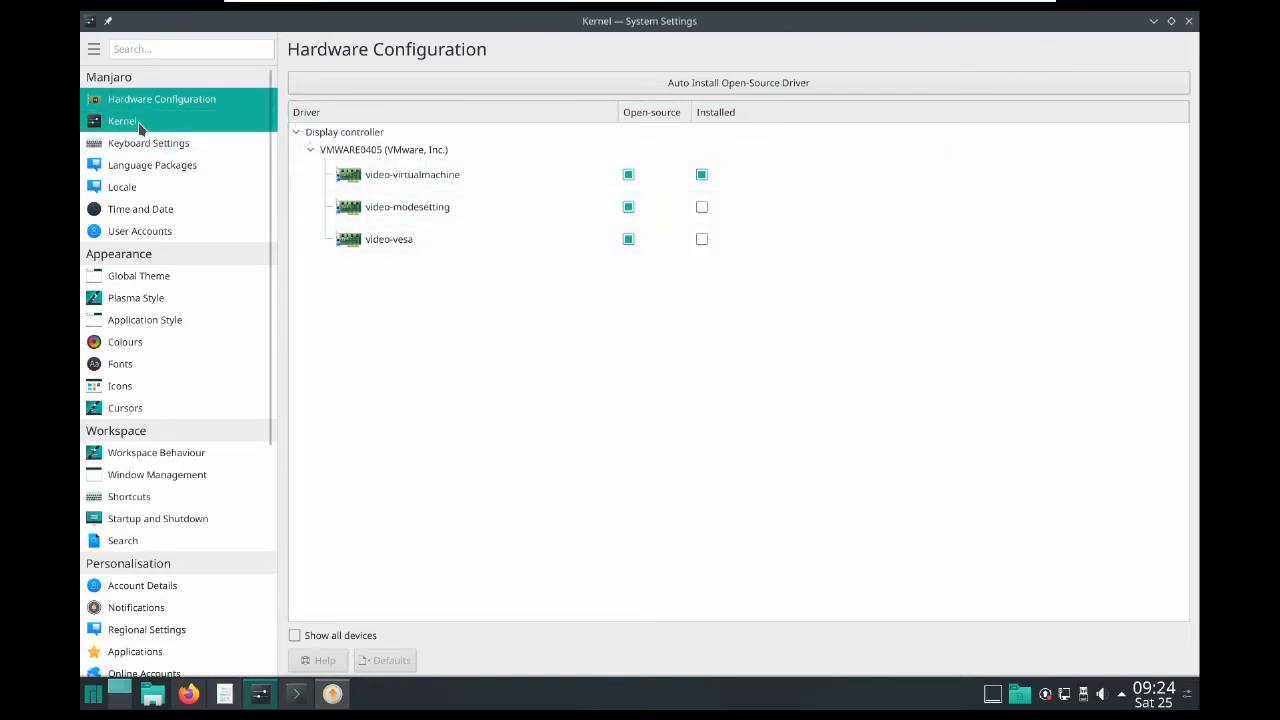
{"action": "left_click", "coordinate": [120, 122]}
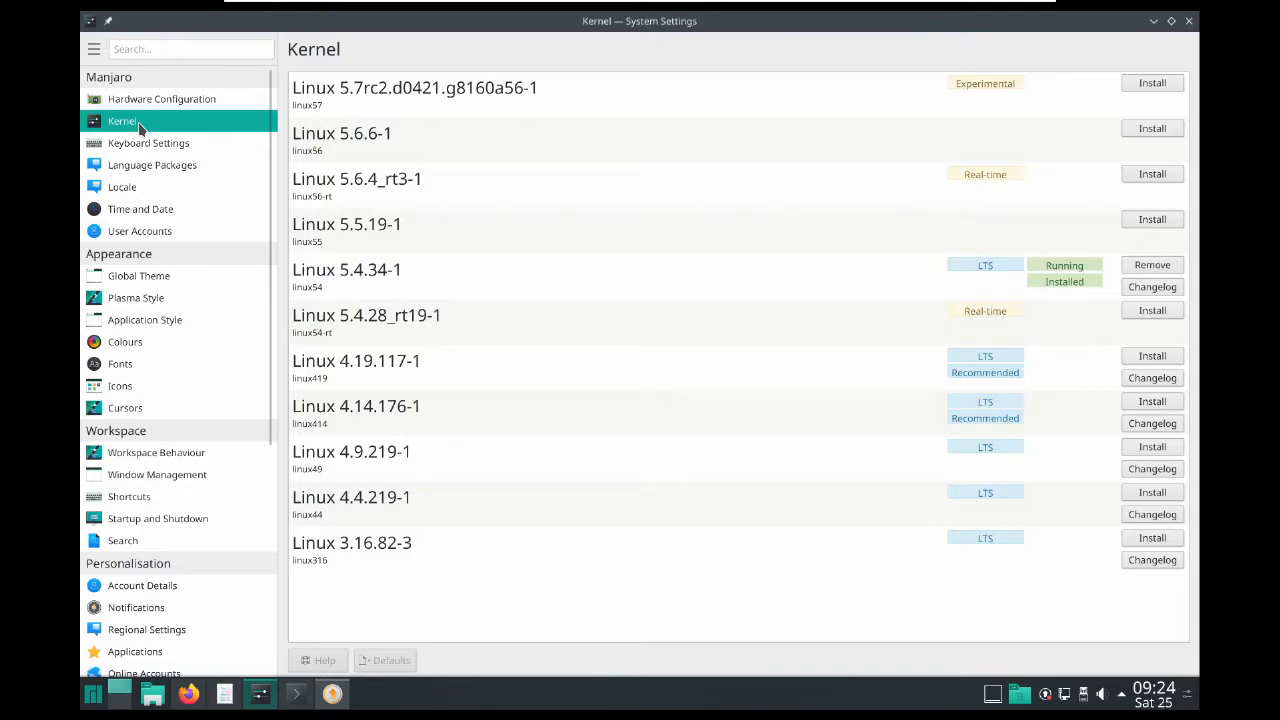
{"action": "mouse_move", "coordinate": [956, 274]}
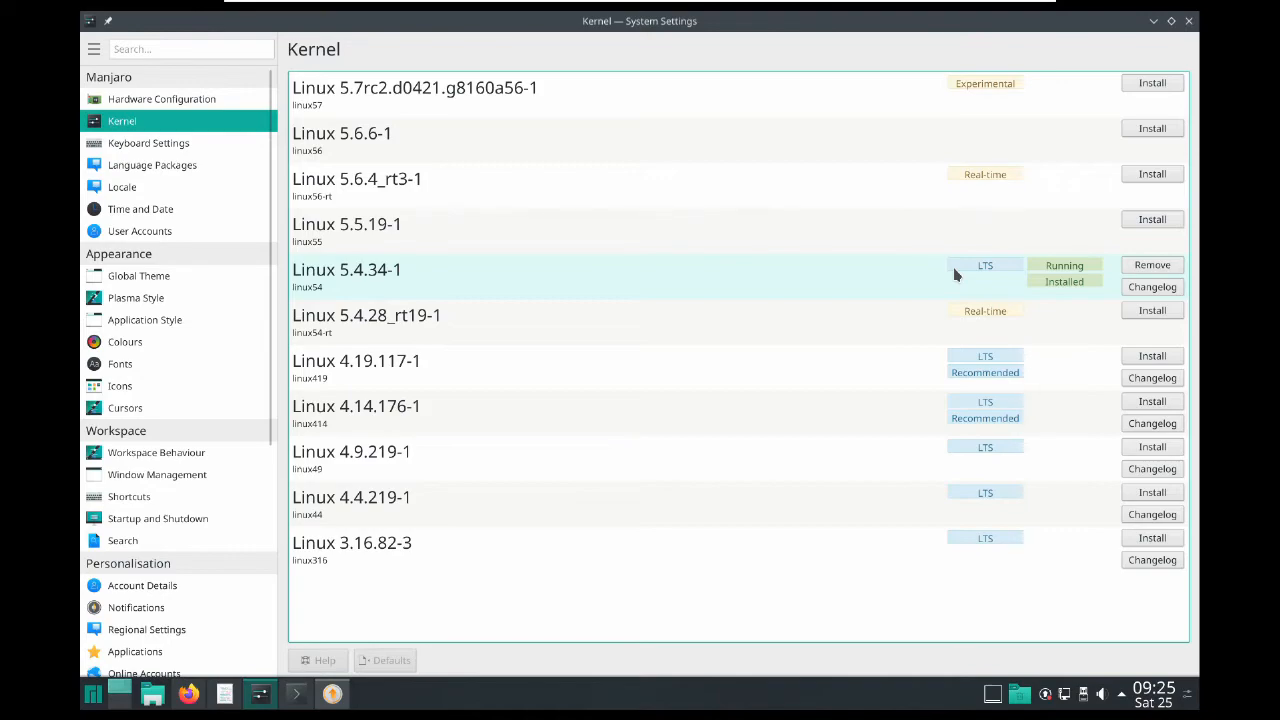
{"action": "mouse_move", "coordinate": [120, 188]}
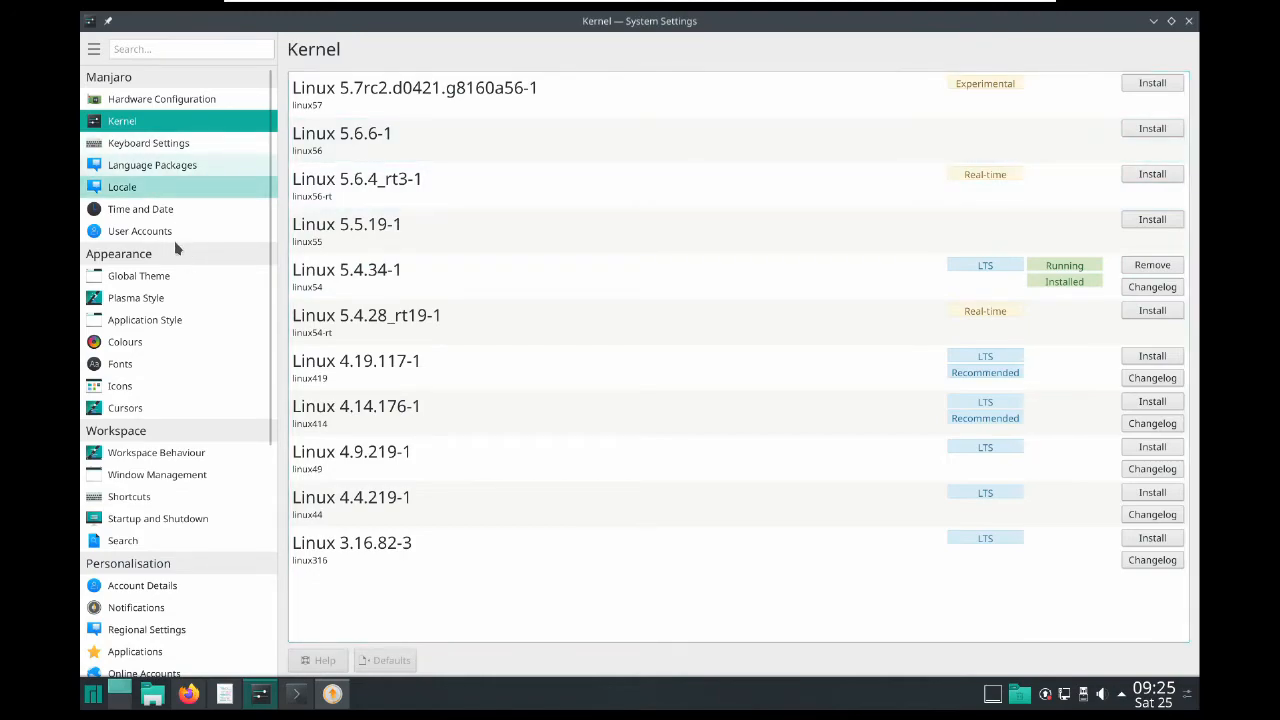
{"action": "mouse_move", "coordinate": [140, 276]}
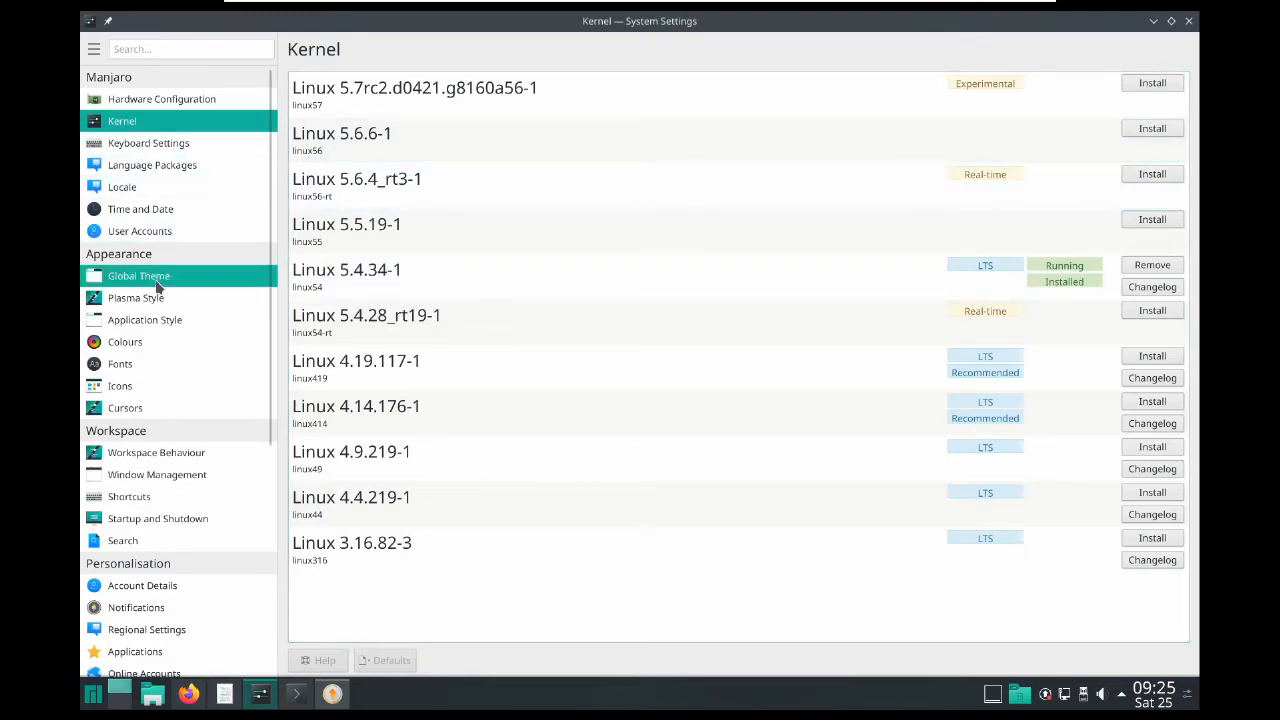
In Global Theme, select Breeze Dark and apply it to the whole desktop.
{"action": "left_click", "coordinate": [138, 276]}
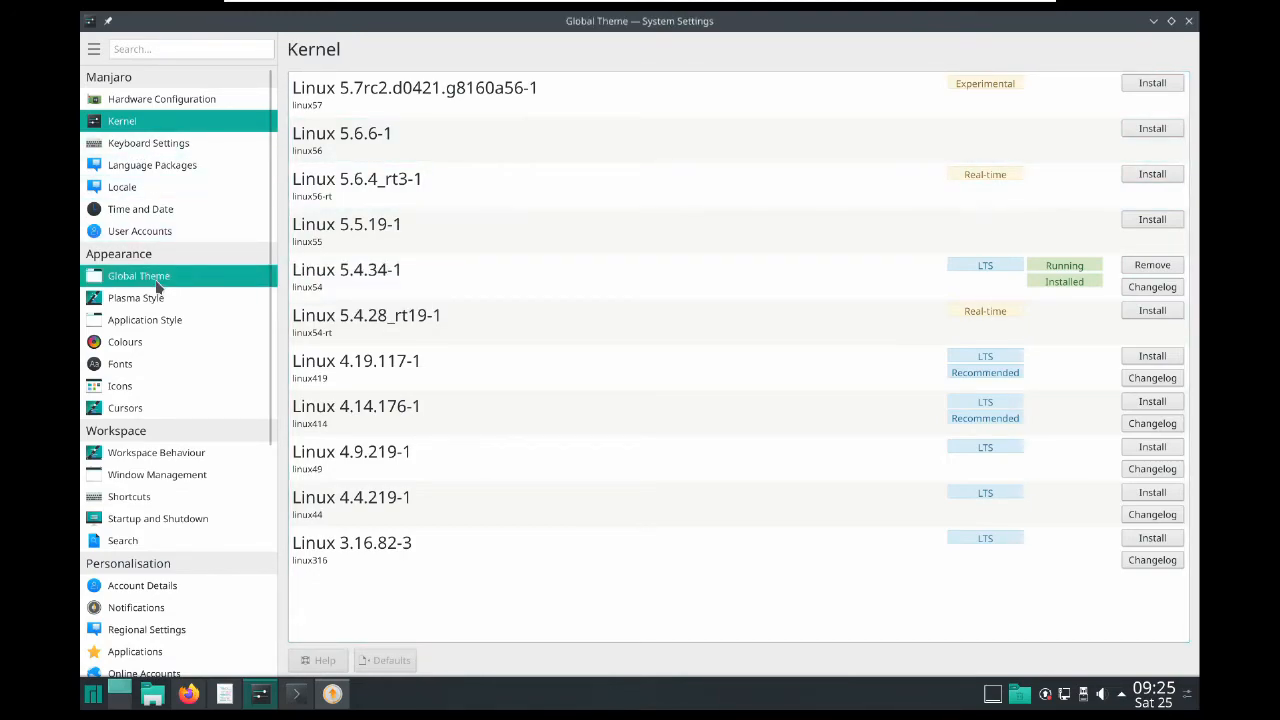
{"action": "left_click", "coordinate": [138, 276]}
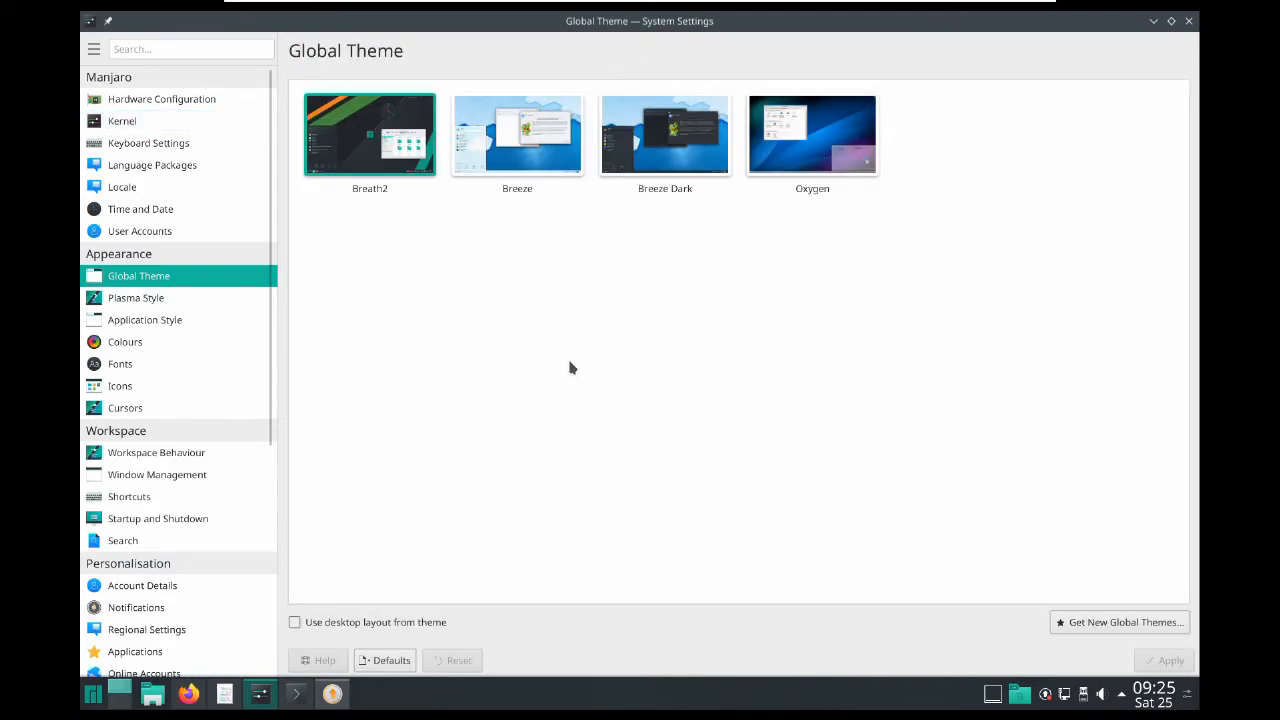
{"action": "mouse_move", "coordinate": [696, 156]}
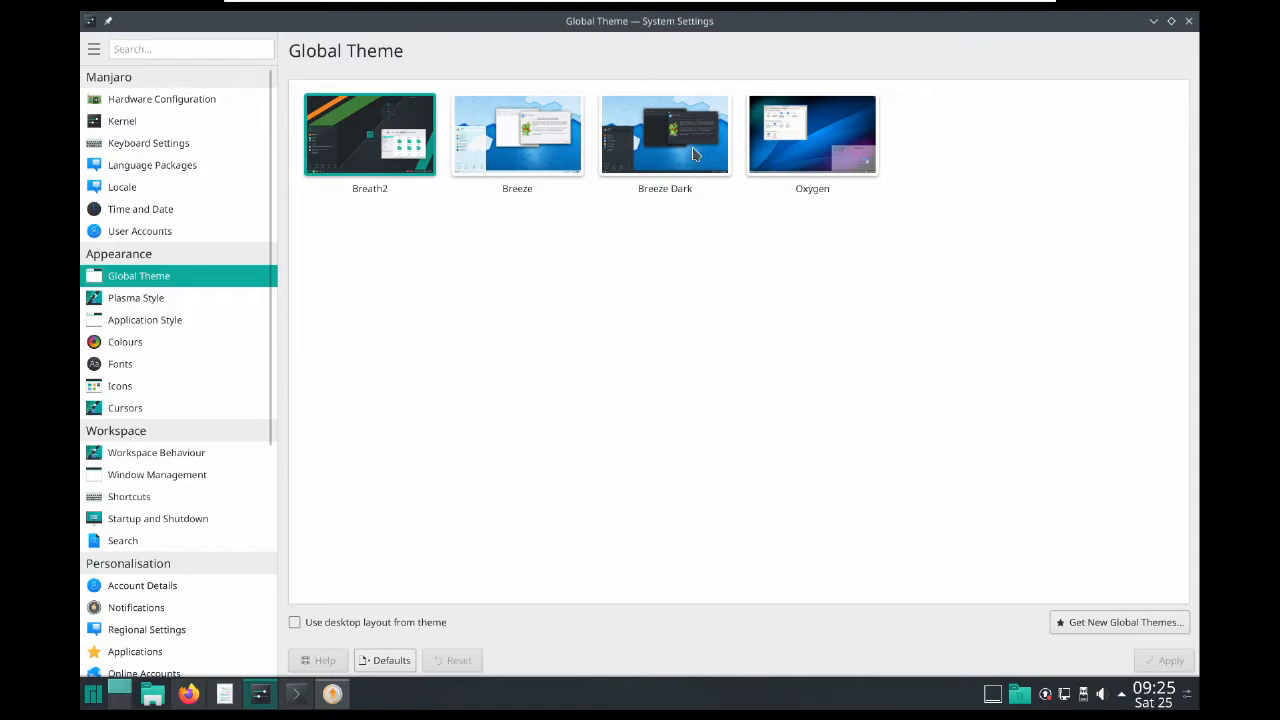
{"action": "left_click", "coordinate": [664, 134]}
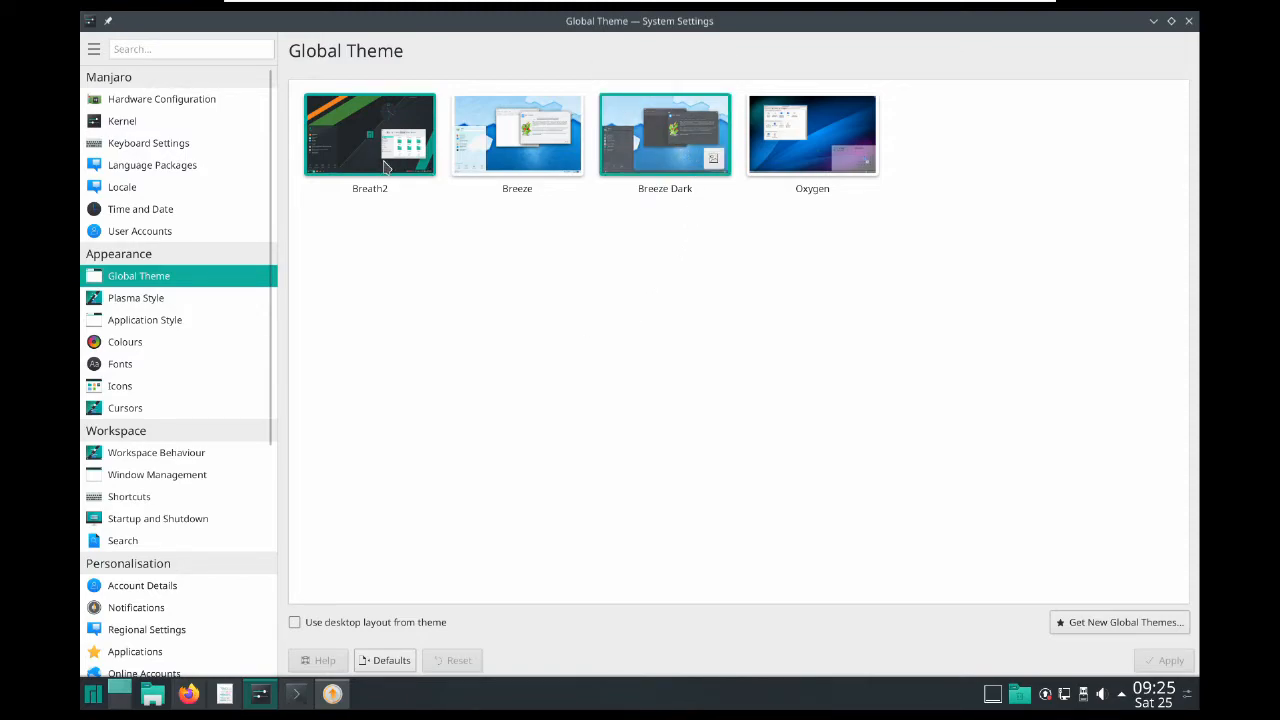
{"action": "left_click", "coordinate": [664, 136]}
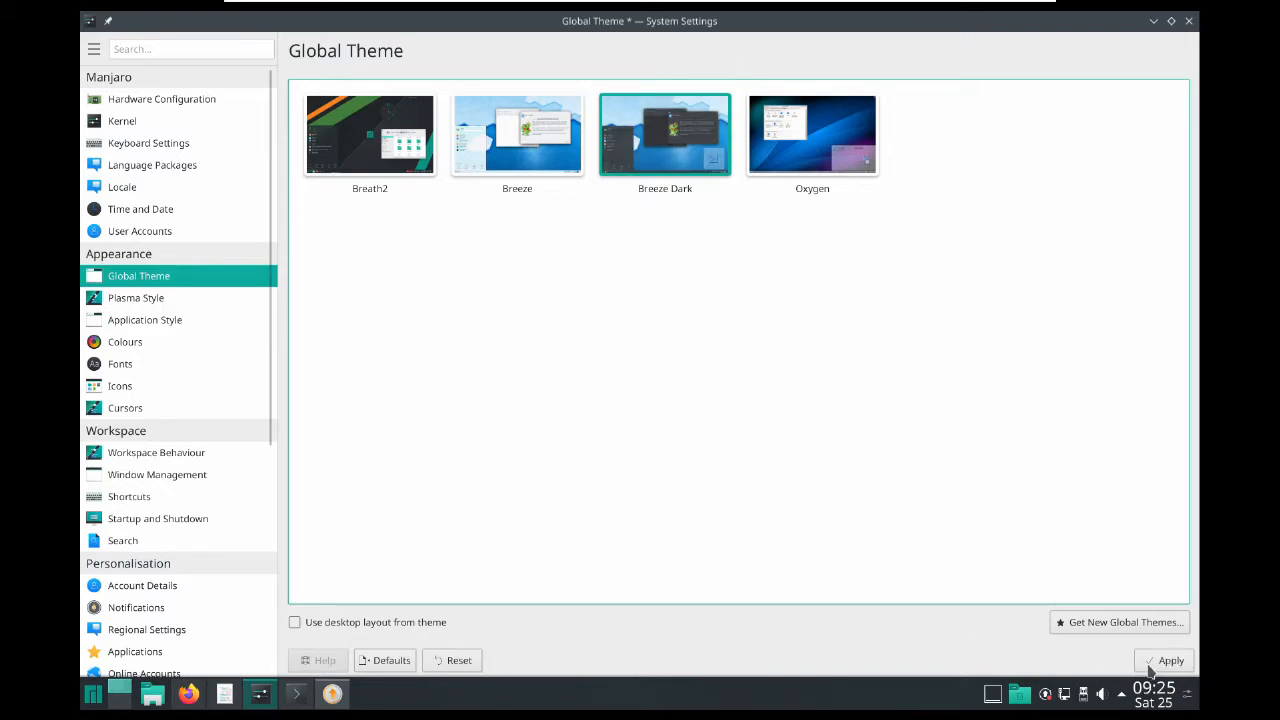
{"action": "left_click", "coordinate": [1170, 660]}
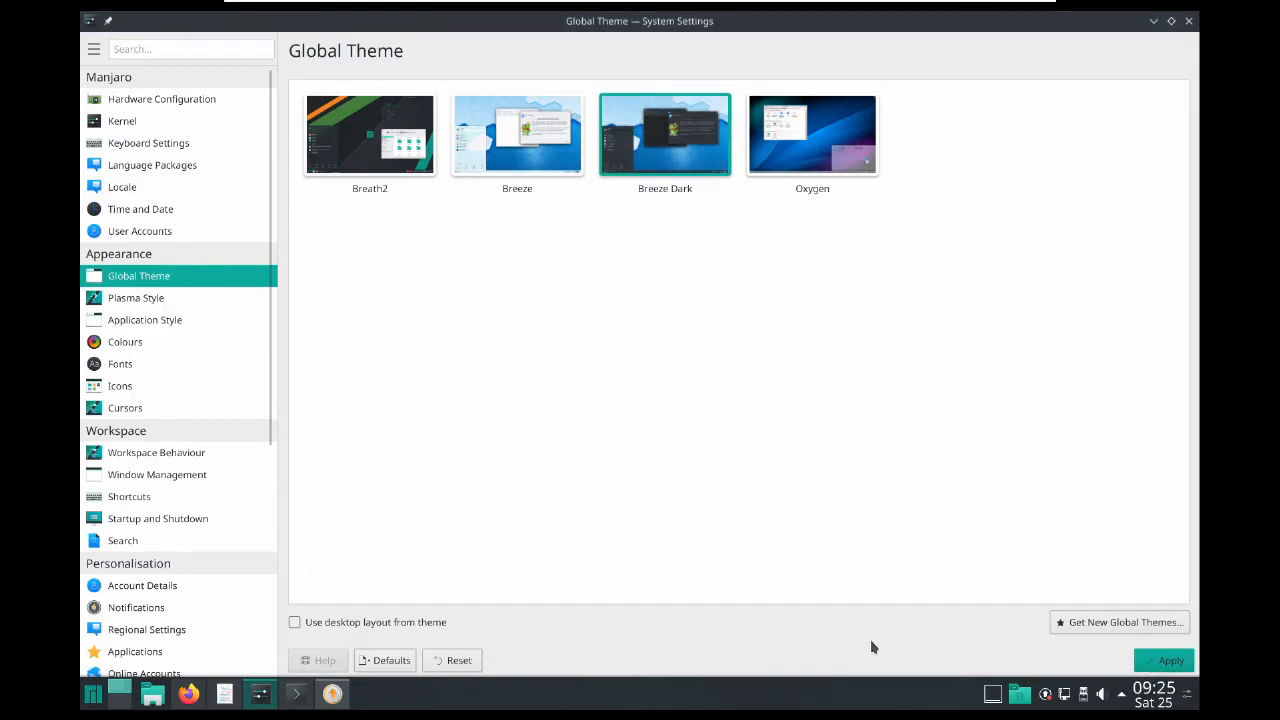
{"action": "left_click", "coordinate": [1172, 660]}
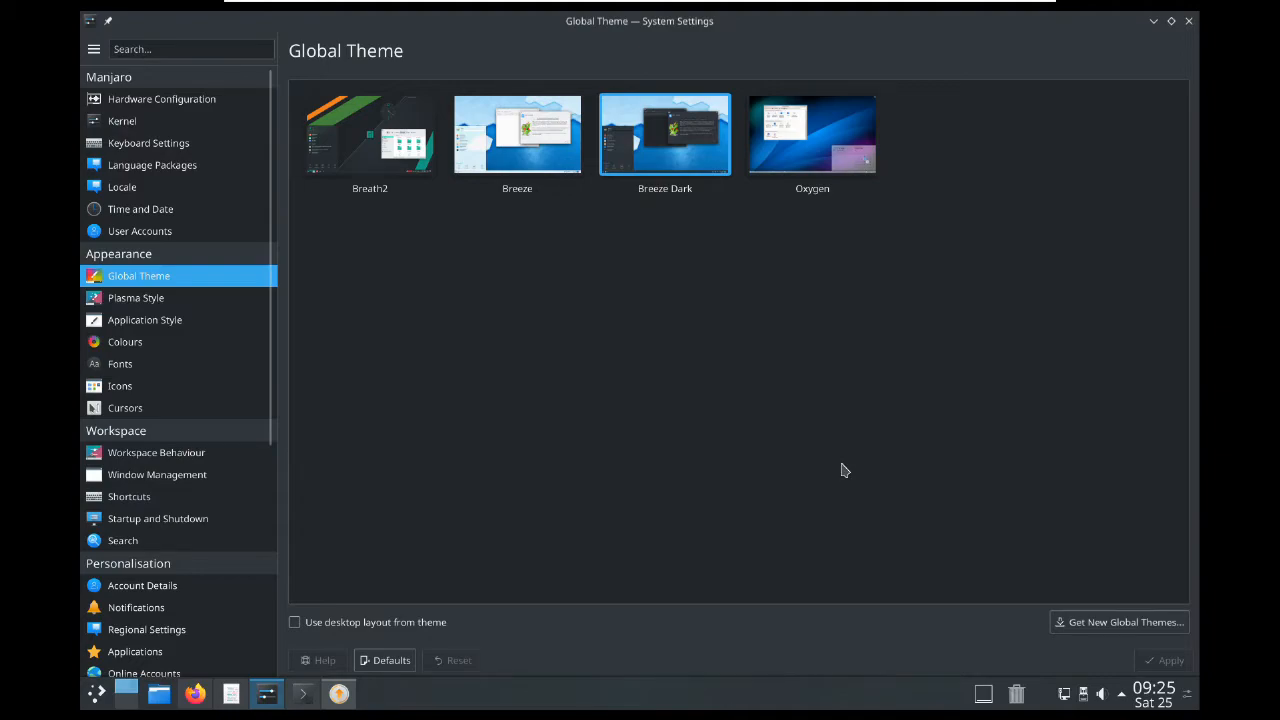
{"action": "mouse_move", "coordinate": [108, 714]}
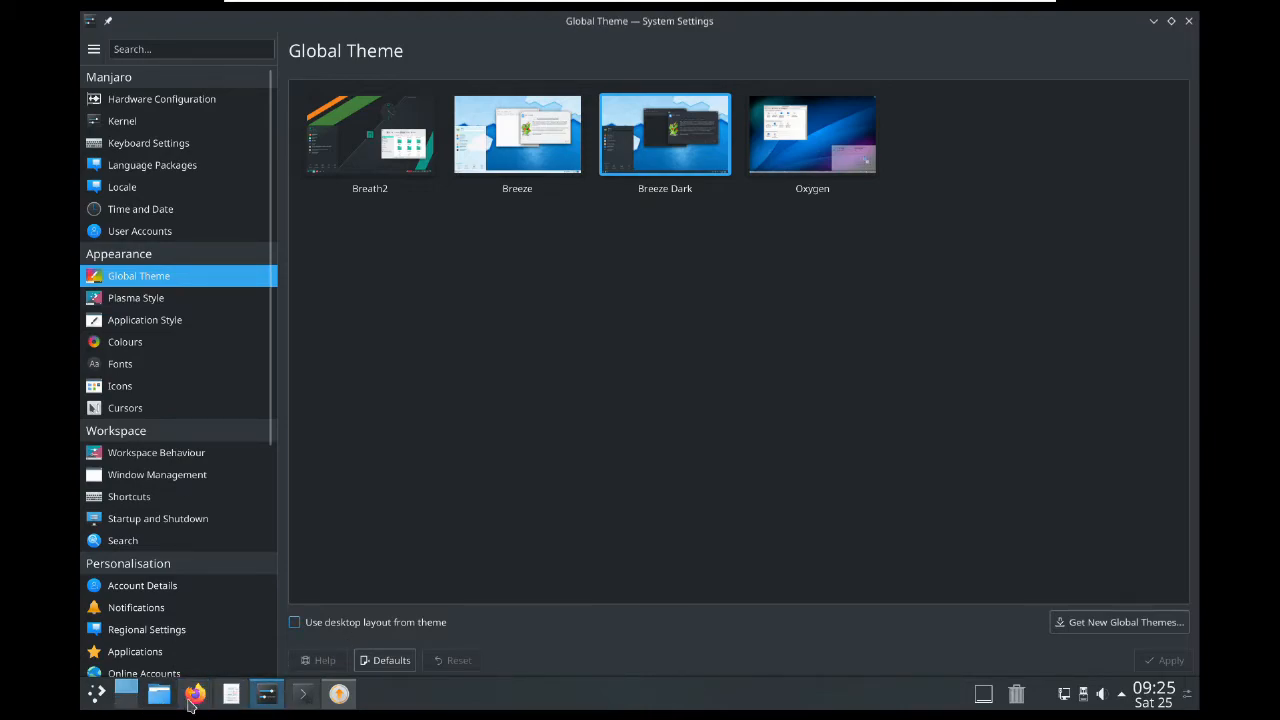
{"action": "mouse_move", "coordinate": [740, 316]}
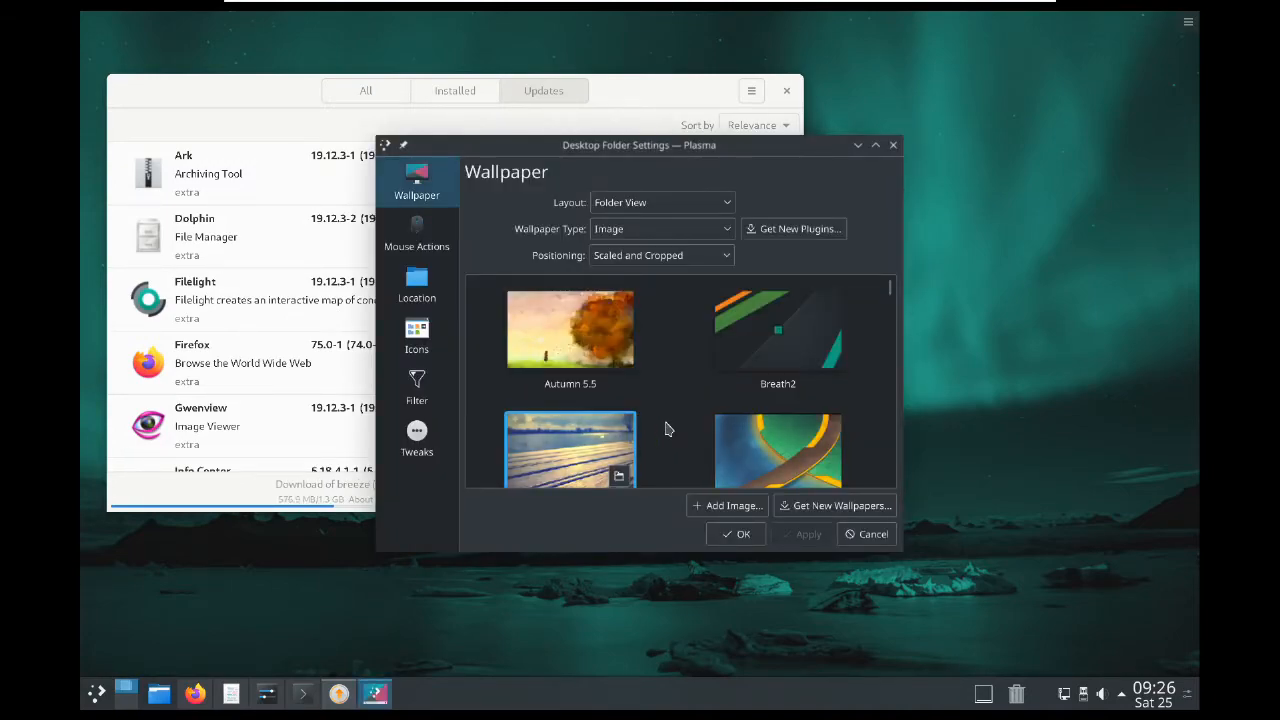
Apply the By the water image as the desktop wallpaper.
{"action": "scroll", "scroll_direction": "down", "scroll_amount": 3}
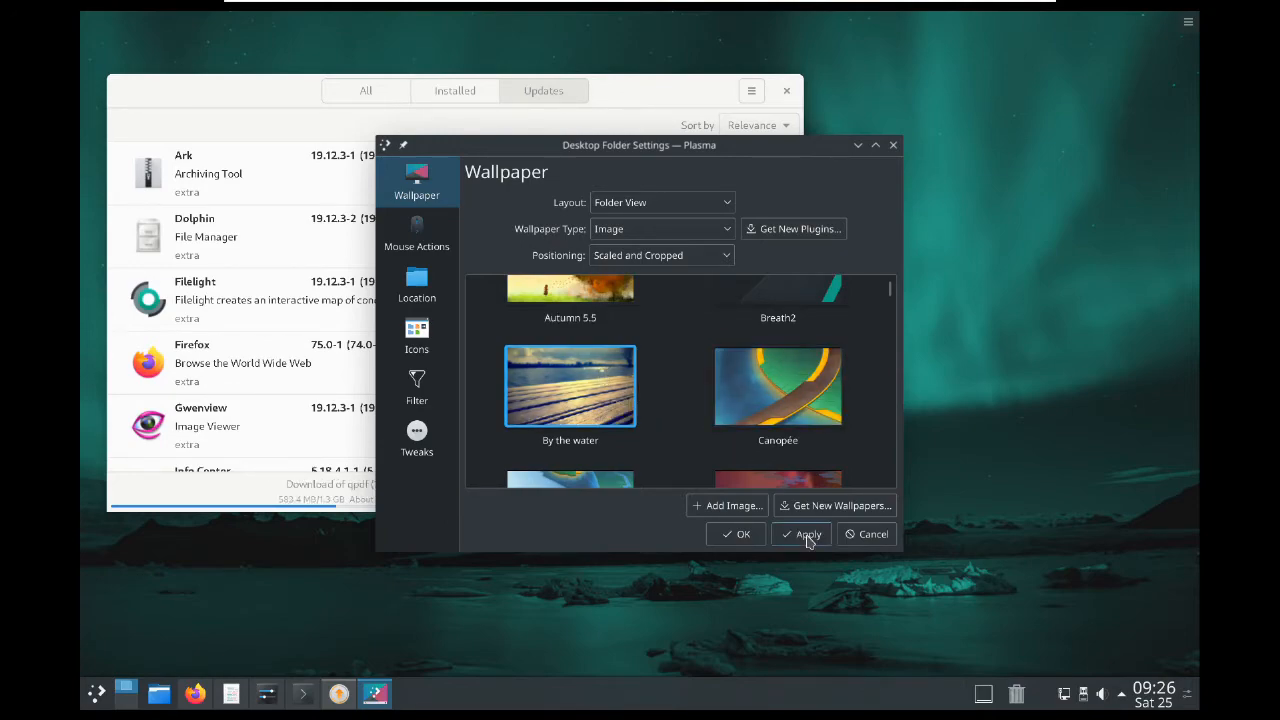
{"action": "left_click", "coordinate": [808, 532]}
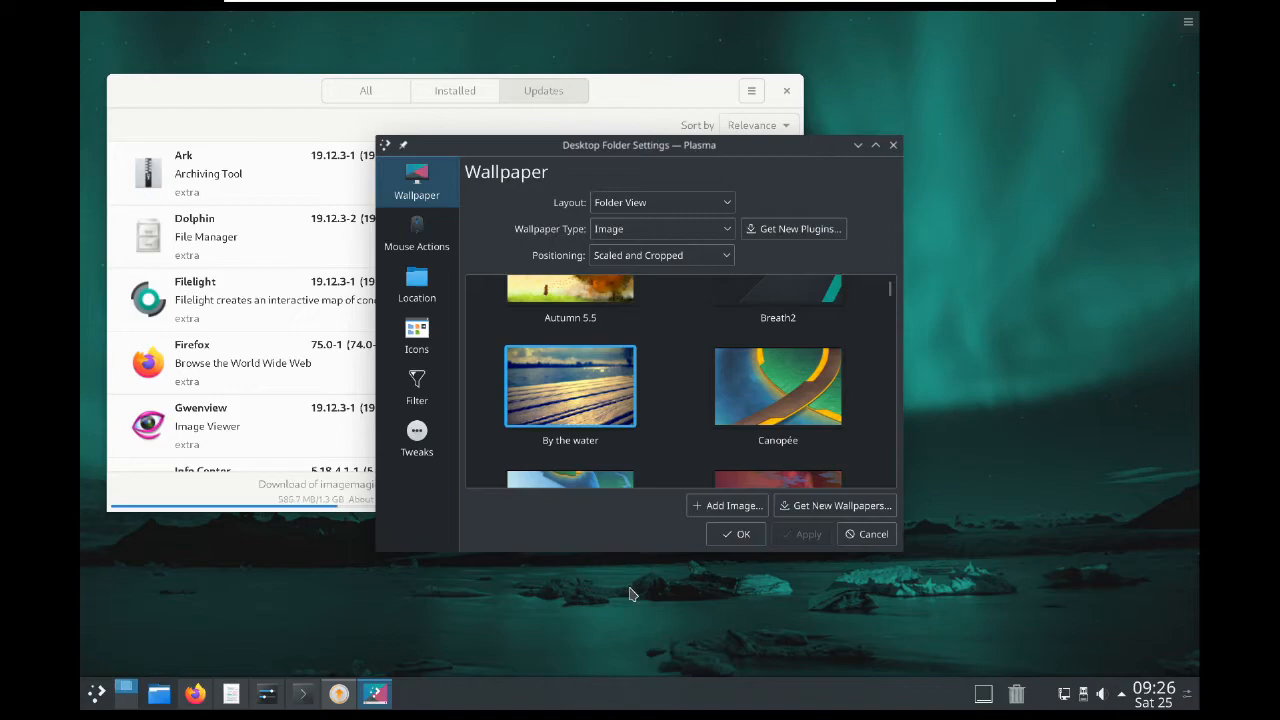
{"action": "left_click", "coordinate": [570, 386]}
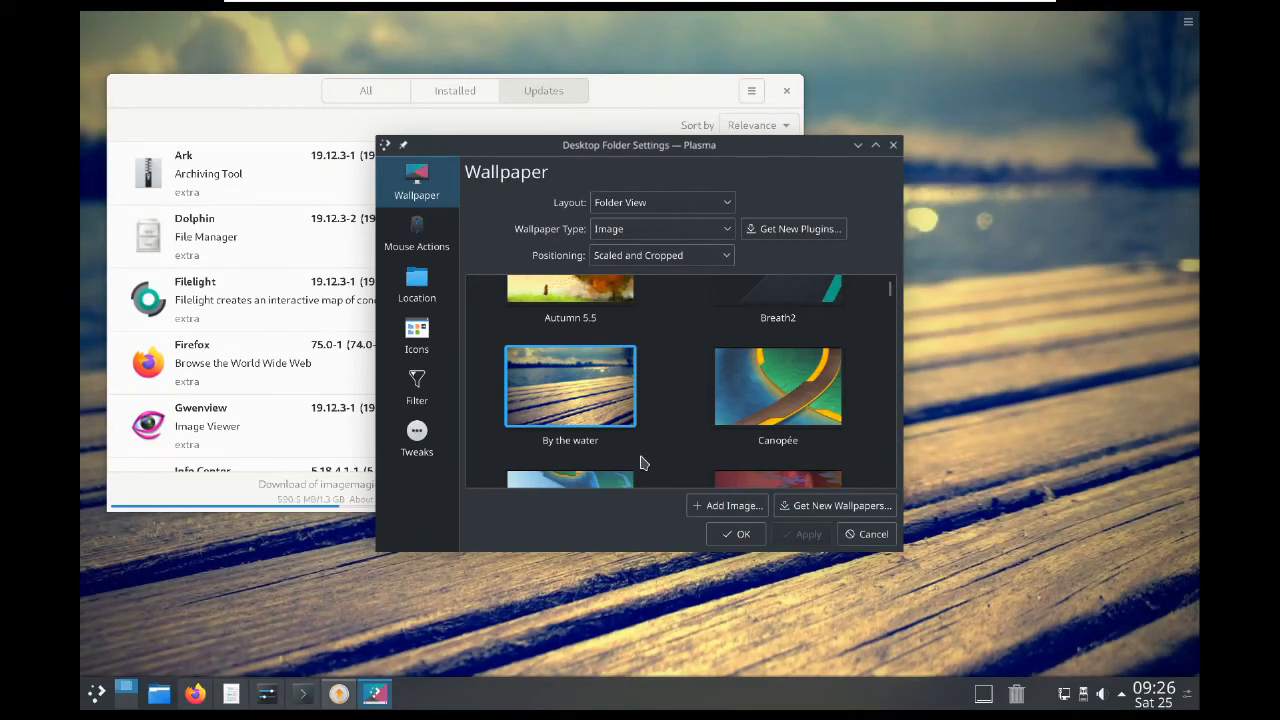
Scroll the remaining wallpapers and close Desktop Folder Settings to return to System Settings.
{"action": "scroll", "scroll_direction": "down", "scroll_amount": 3}
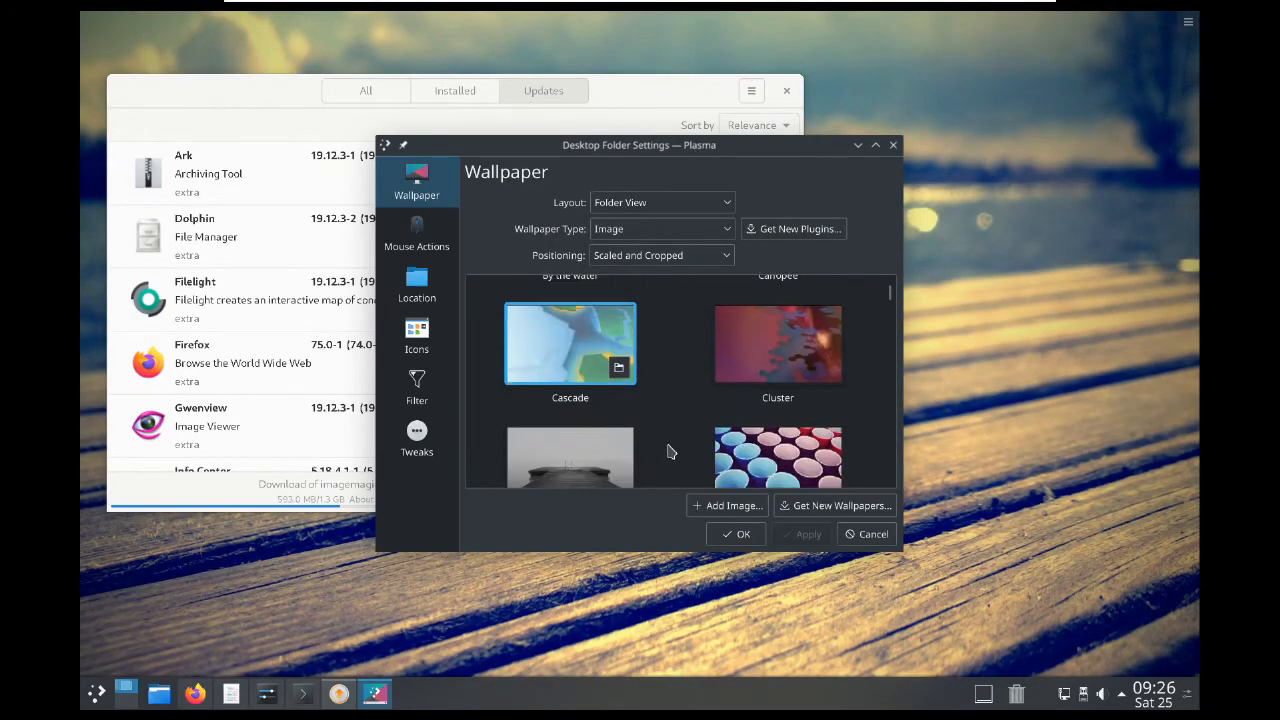
{"action": "scroll", "scroll_direction": "down", "scroll_amount": 3}
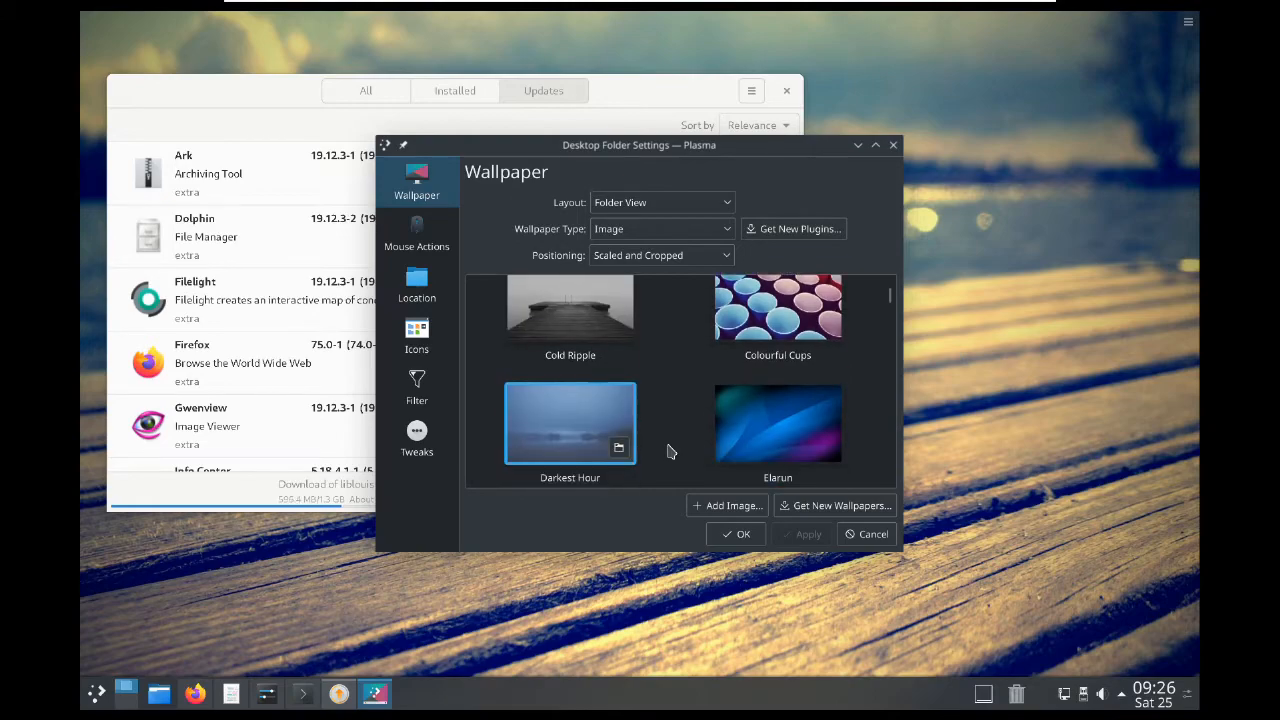
{"action": "left_click", "coordinate": [800, 532]}
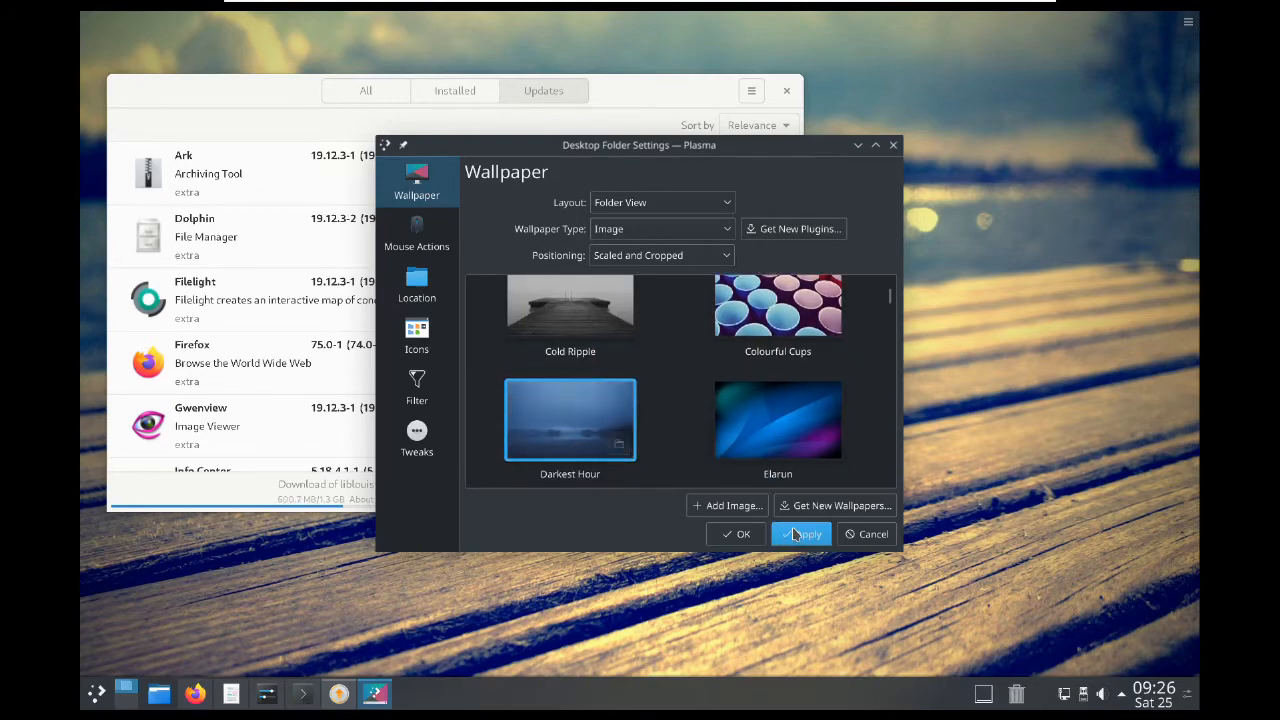
{"action": "left_click", "coordinate": [800, 532]}
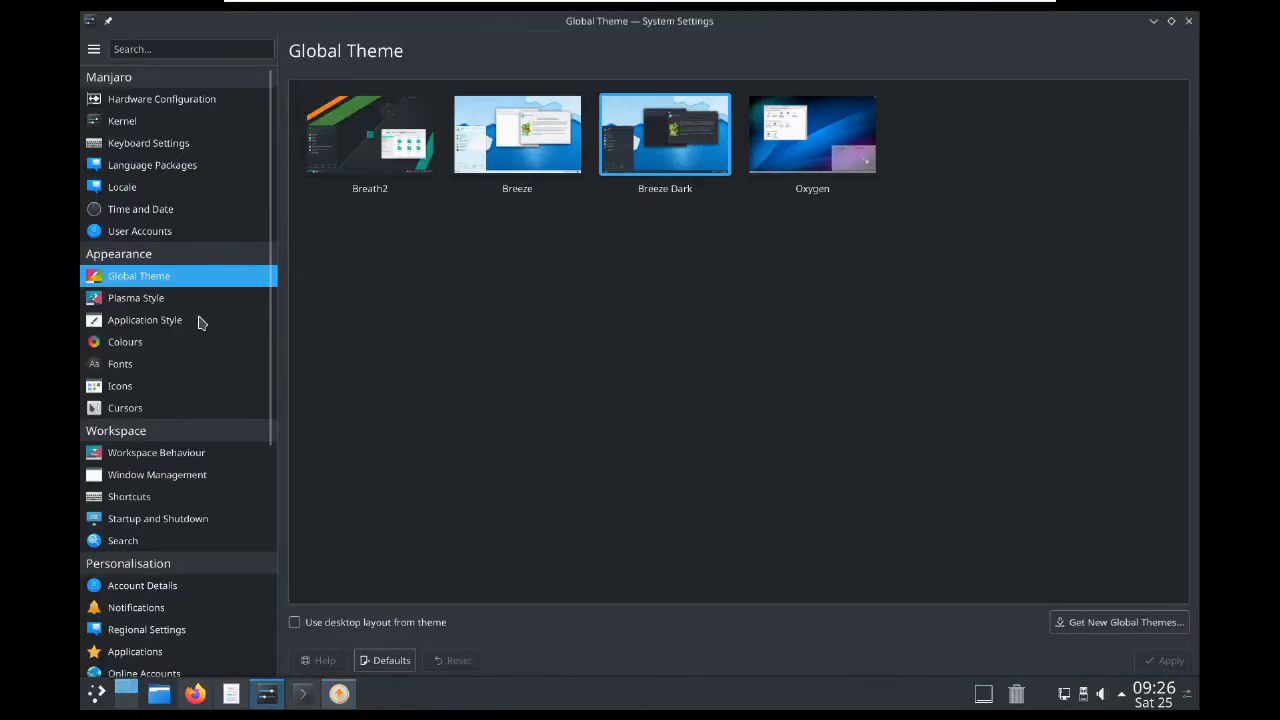
Minimize the Konsole window running top and show the Plasma Style page with Breeze Dark current.
{"action": "left_click", "coordinate": [302, 692]}
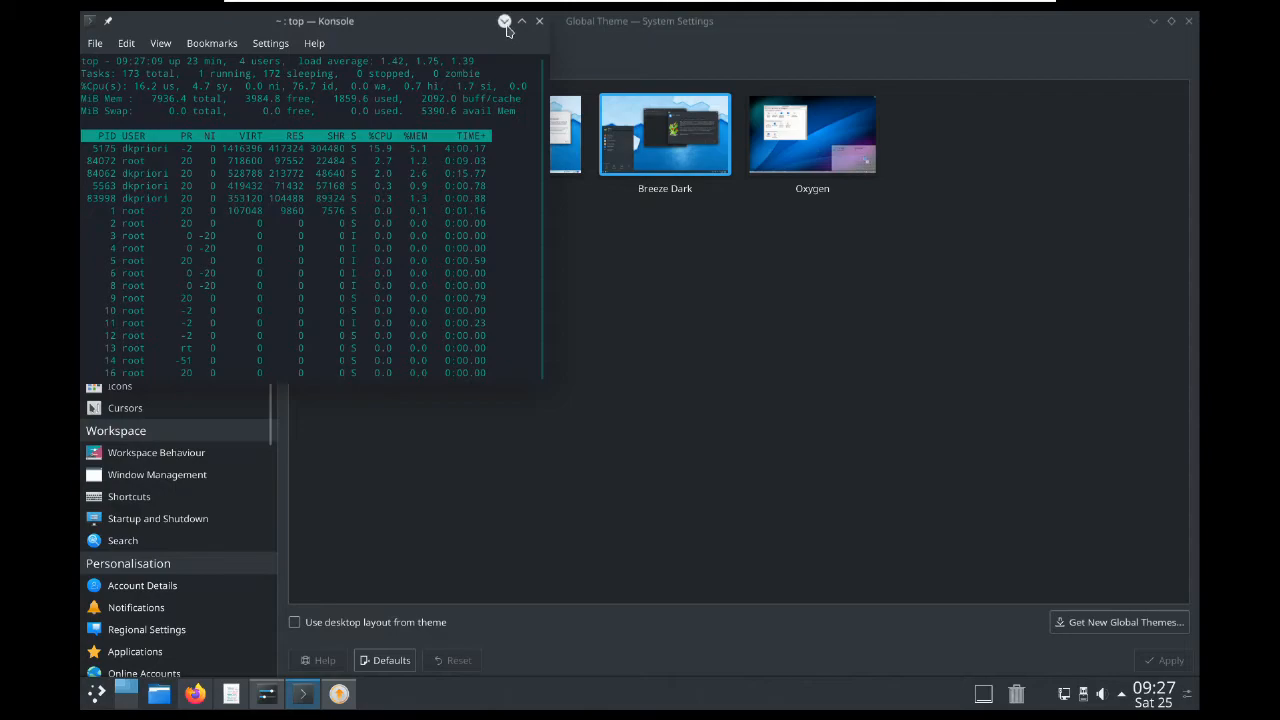
{"action": "left_click", "coordinate": [504, 20]}
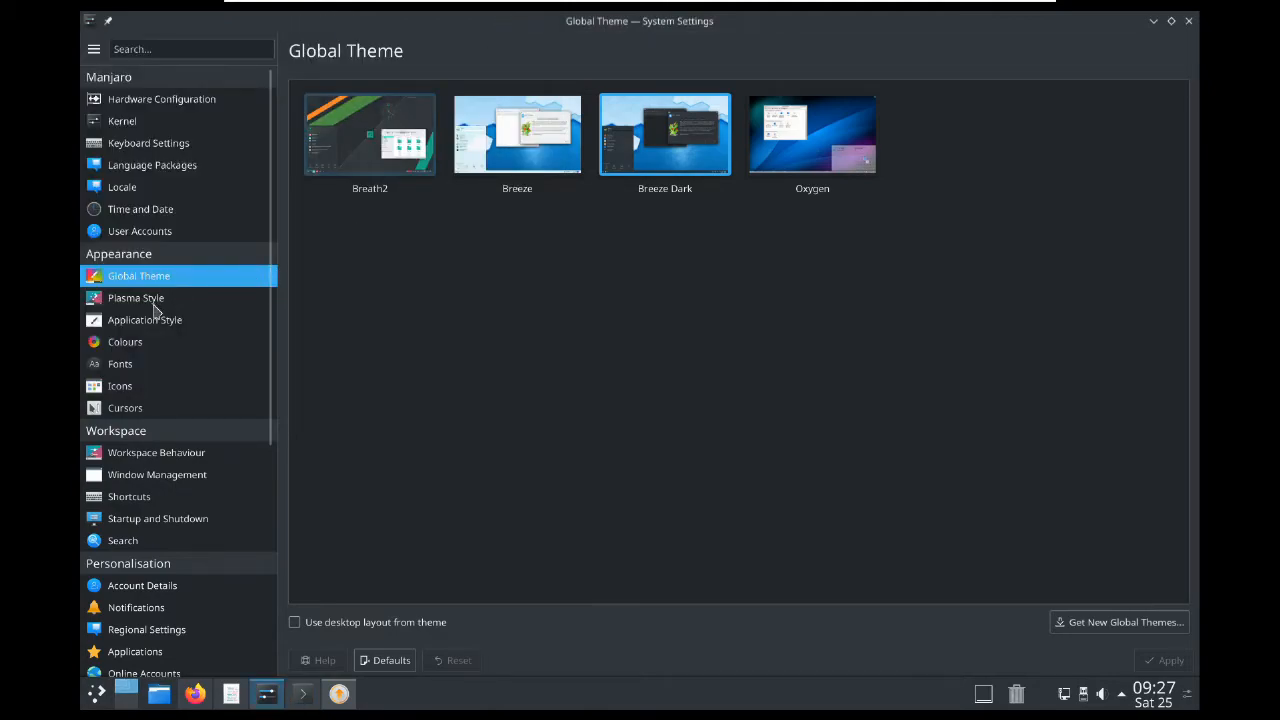
{"action": "left_click", "coordinate": [136, 296]}
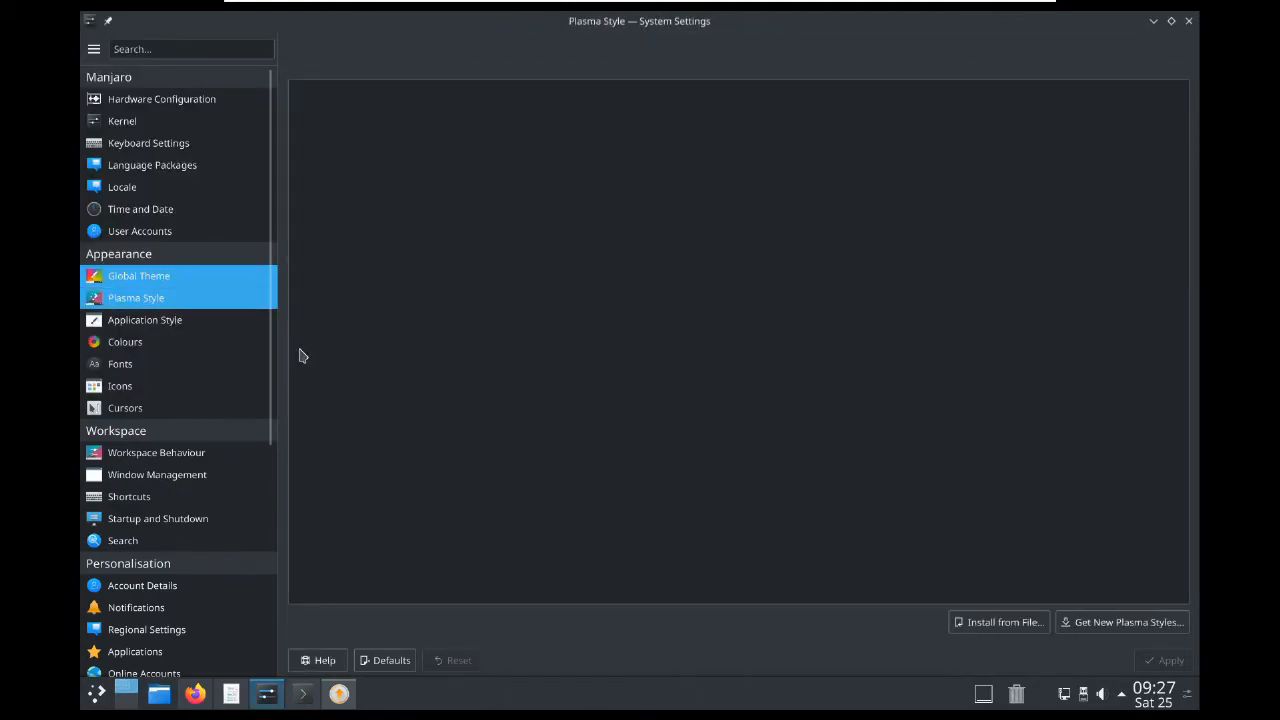
{"action": "left_click", "coordinate": [136, 296]}
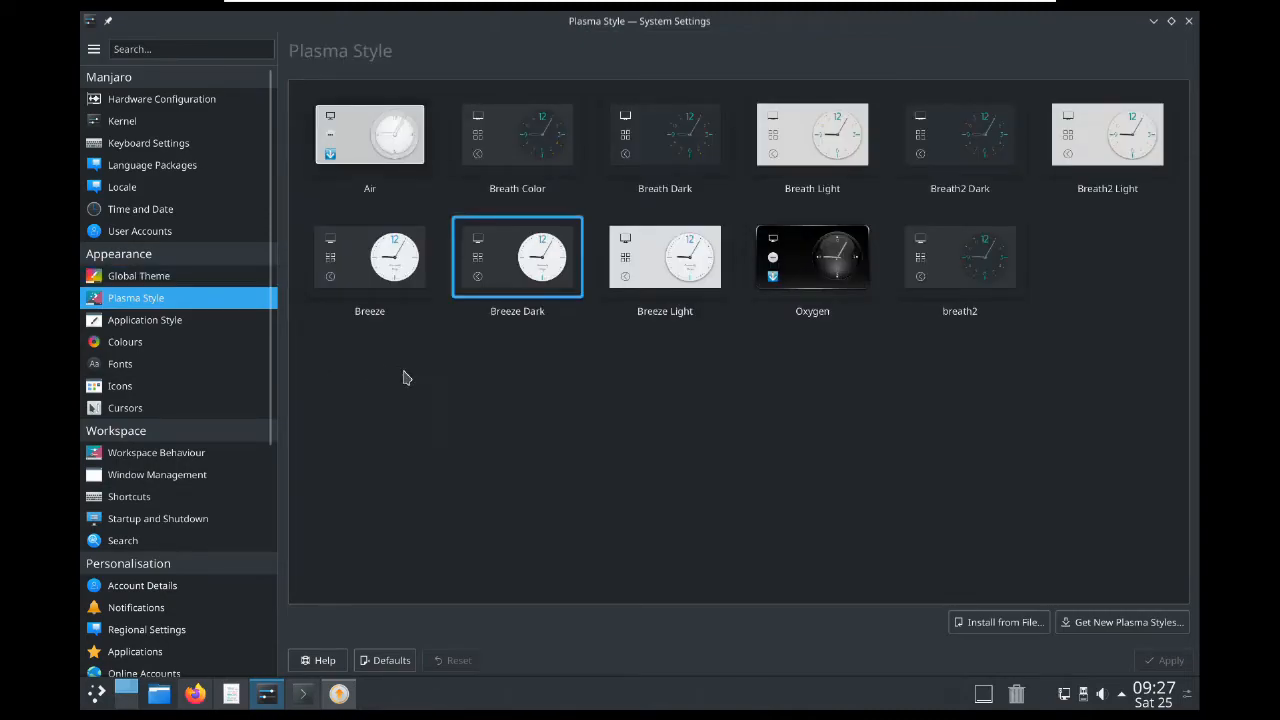
{"action": "mouse_move", "coordinate": [816, 380]}
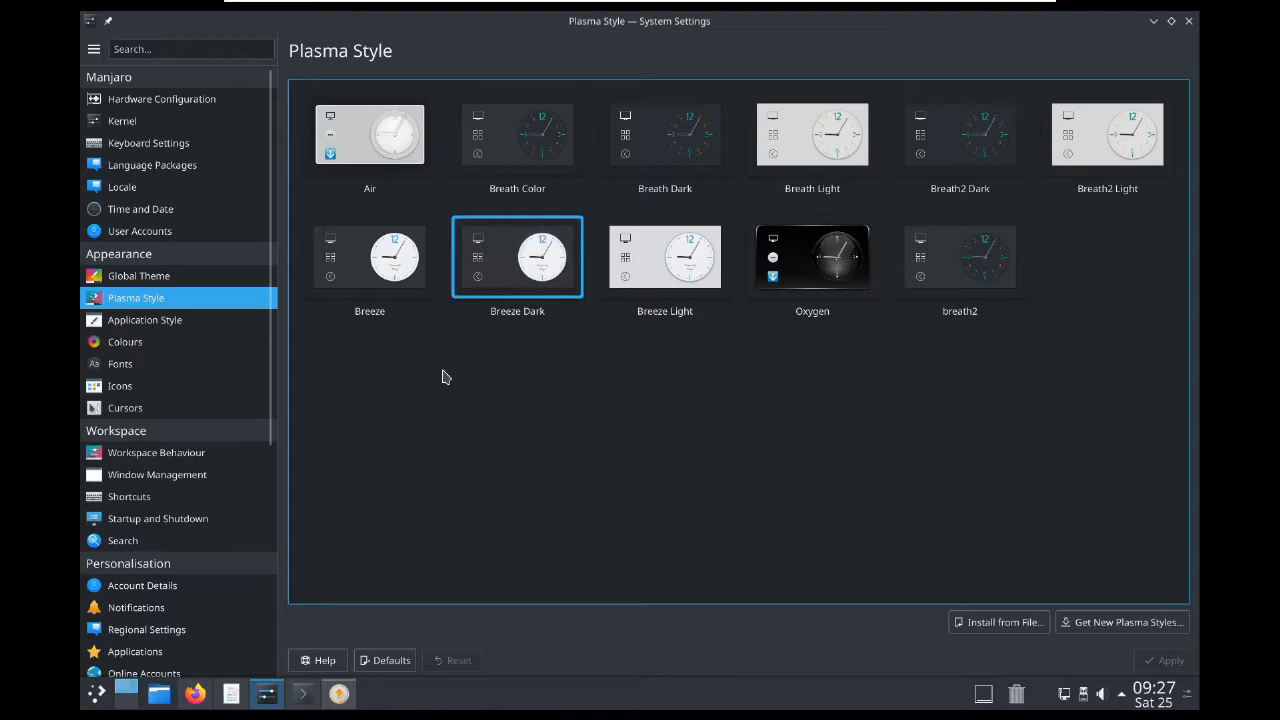
{"action": "mouse_move", "coordinate": [240, 346]}
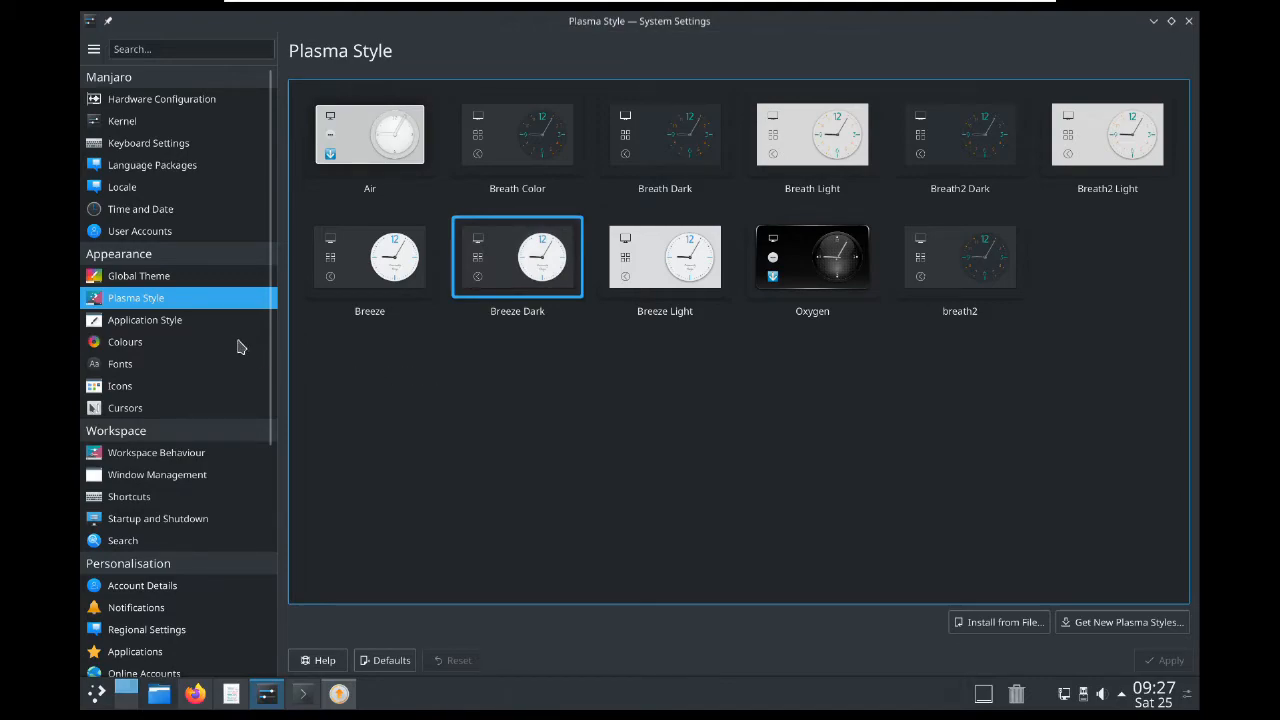
Show the Application Style page, where Breeze is the application style.
{"action": "left_click", "coordinate": [144, 320]}
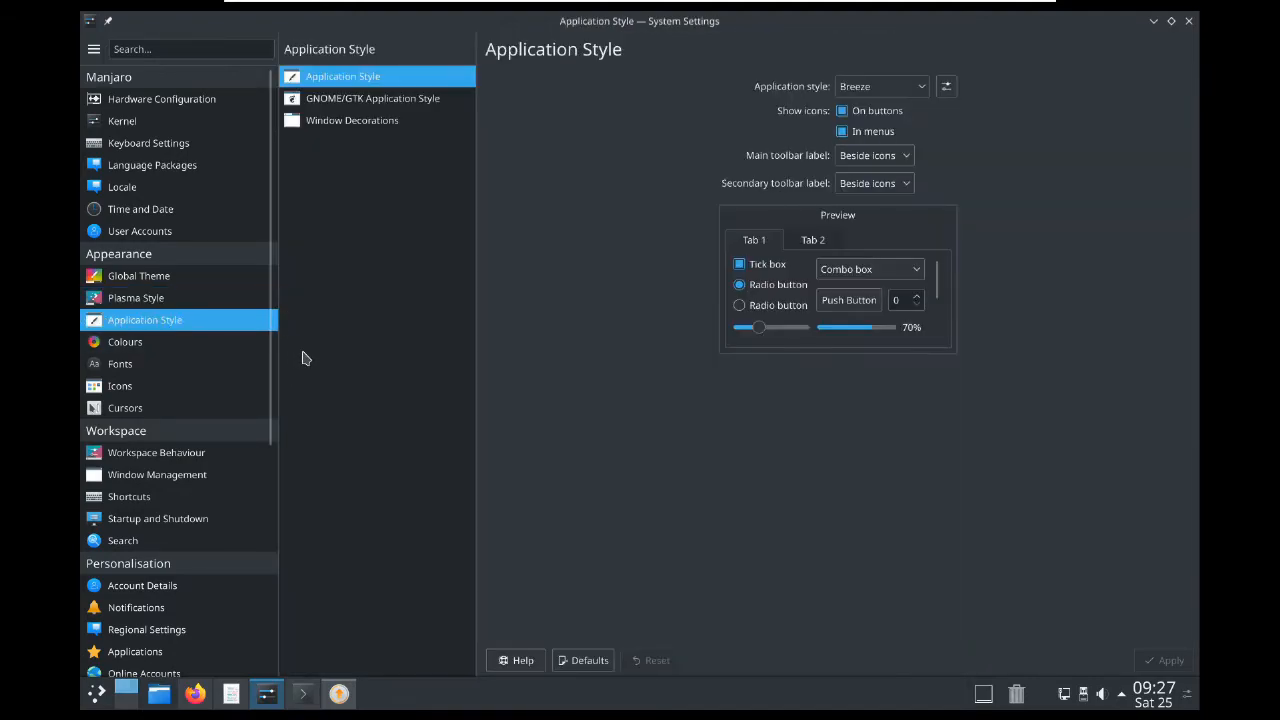
{"action": "mouse_move", "coordinate": [444, 148]}
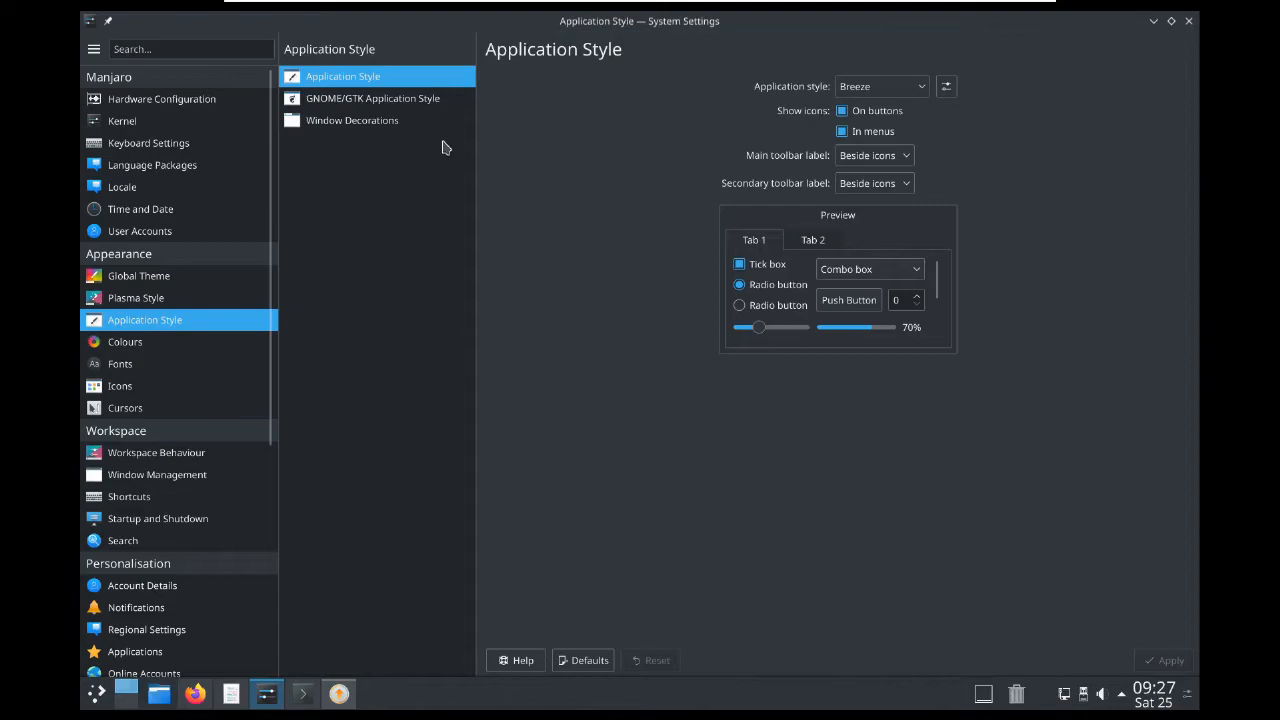
{"action": "mouse_move", "coordinate": [372, 98]}
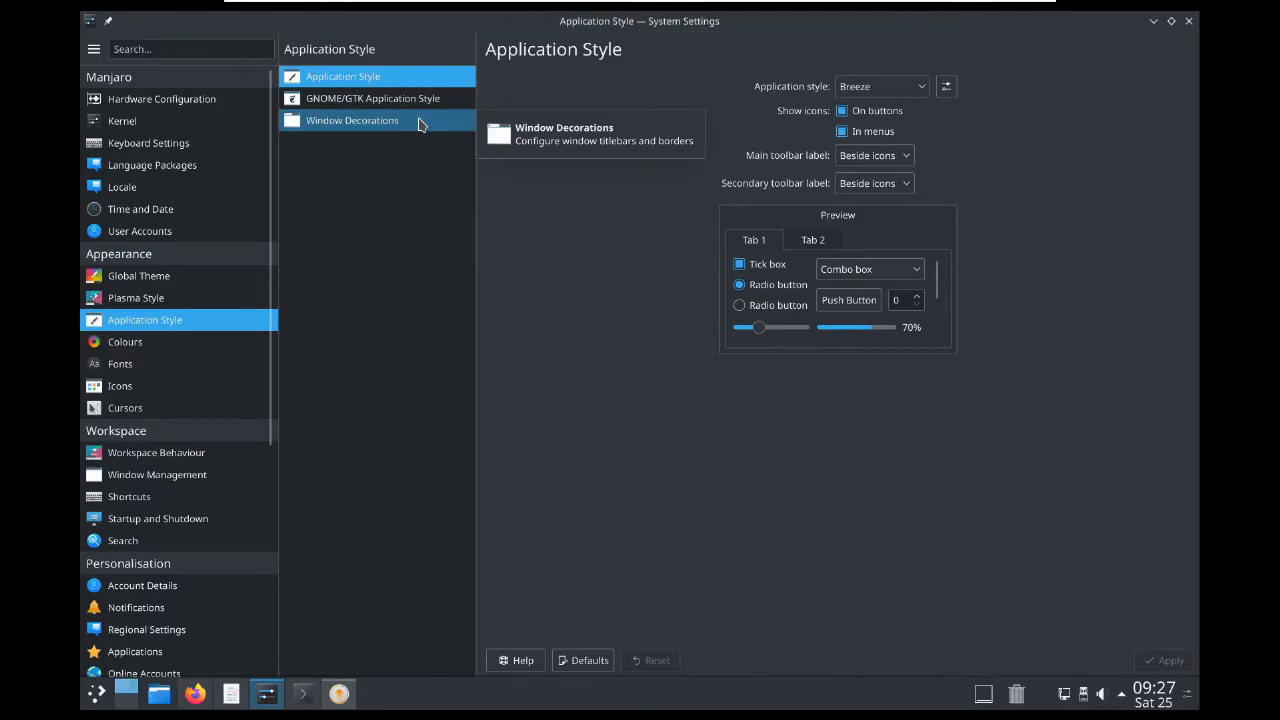
{"action": "mouse_move", "coordinate": [418, 104]}
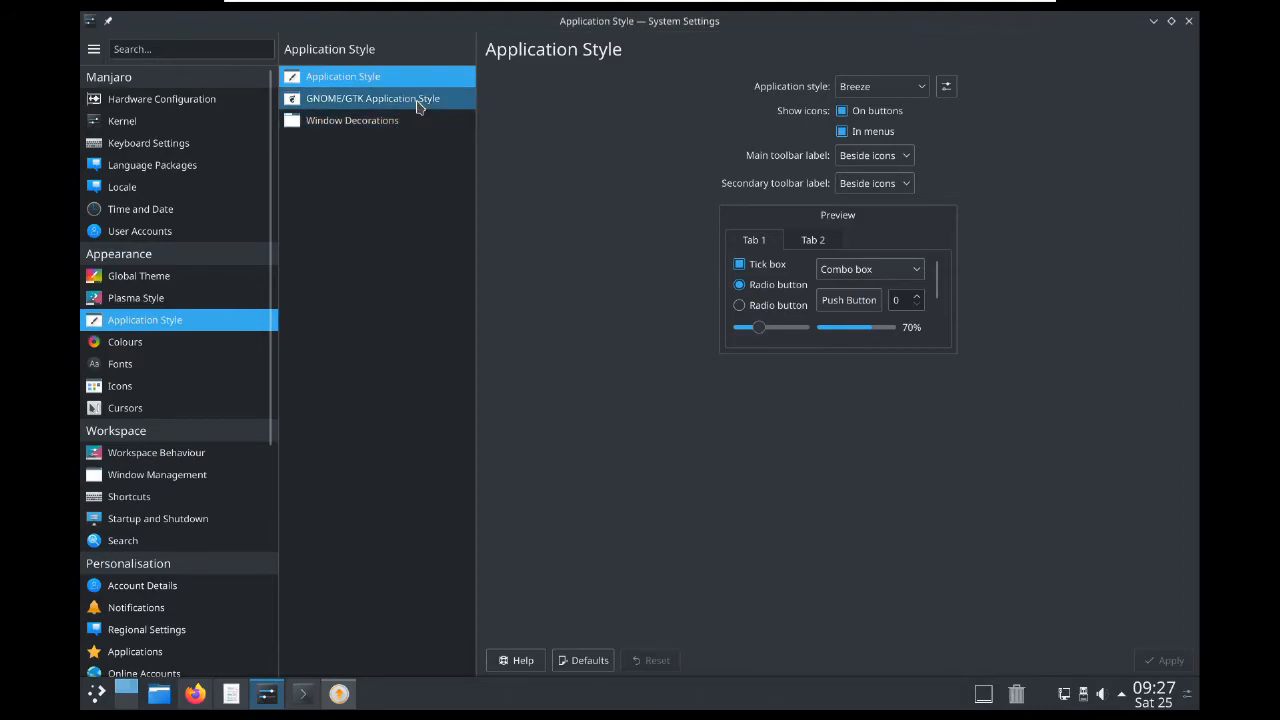
Show the GNOME/GTK Application Style page and review the GTK cursor theme choices, keeping Breeze.
{"action": "left_click", "coordinate": [372, 98]}
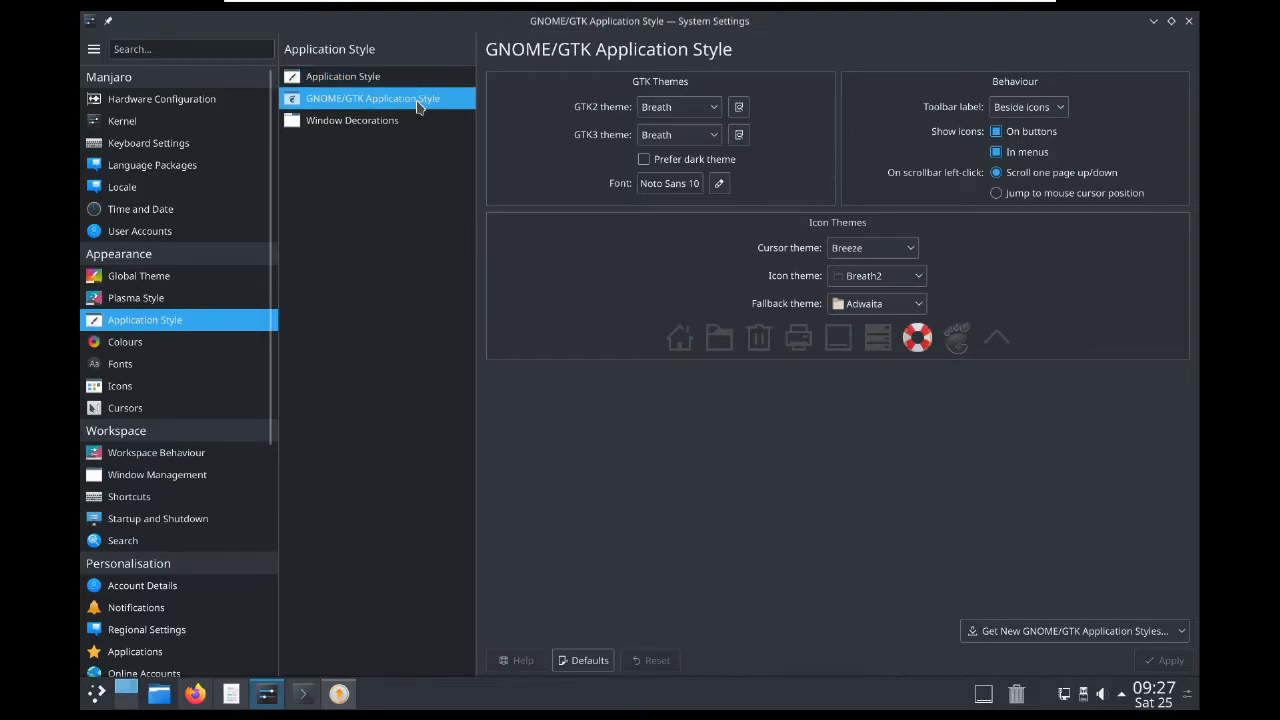
{"action": "mouse_move", "coordinate": [724, 468]}
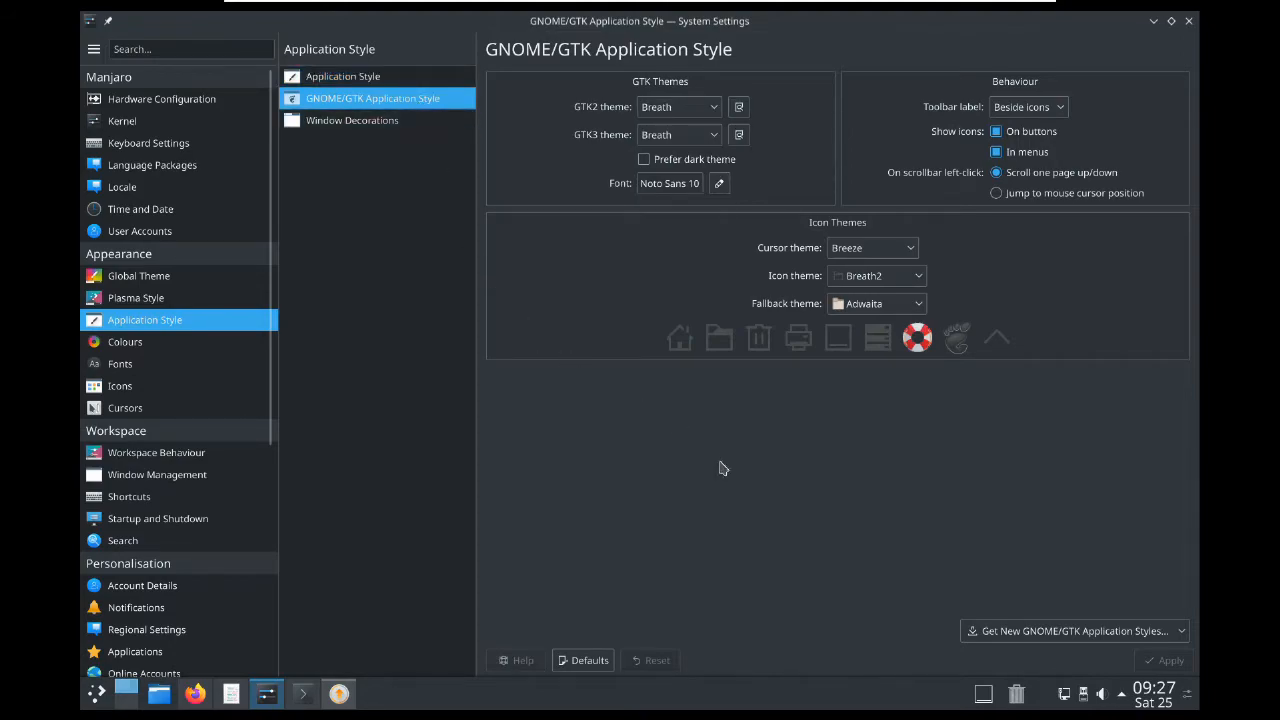
{"action": "mouse_move", "coordinate": [988, 396]}
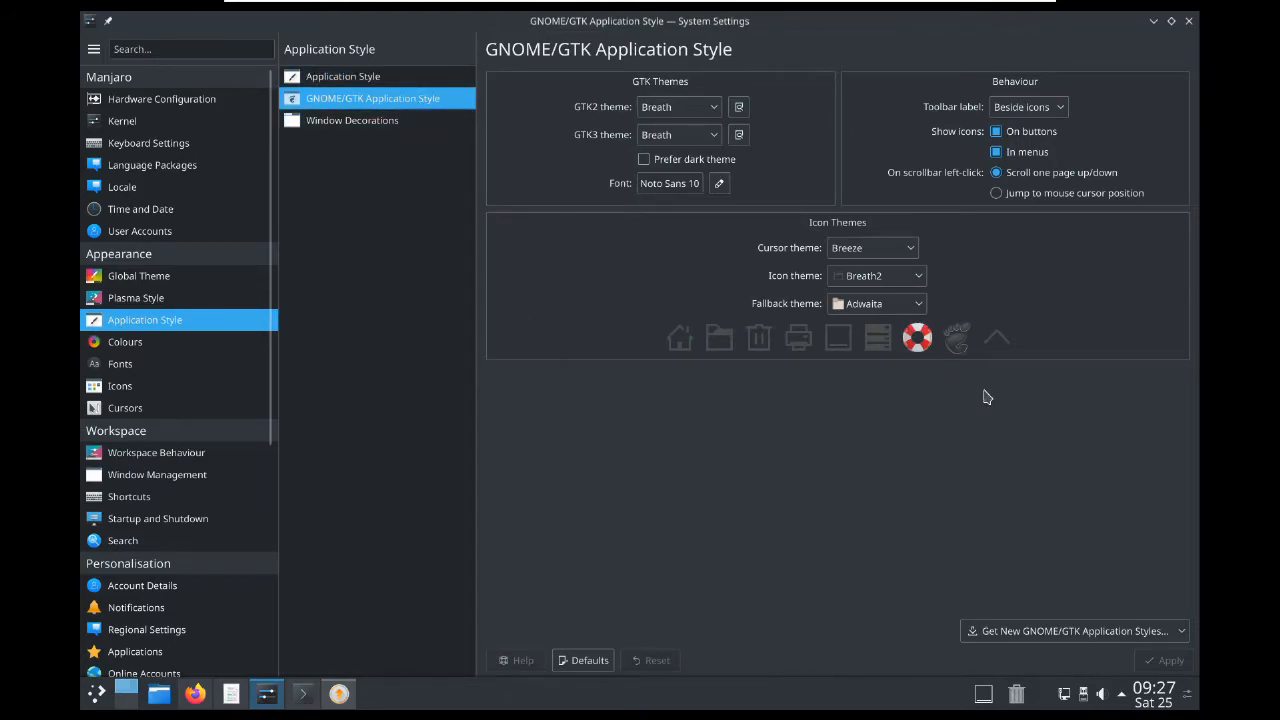
{"action": "mouse_move", "coordinate": [1076, 152]}
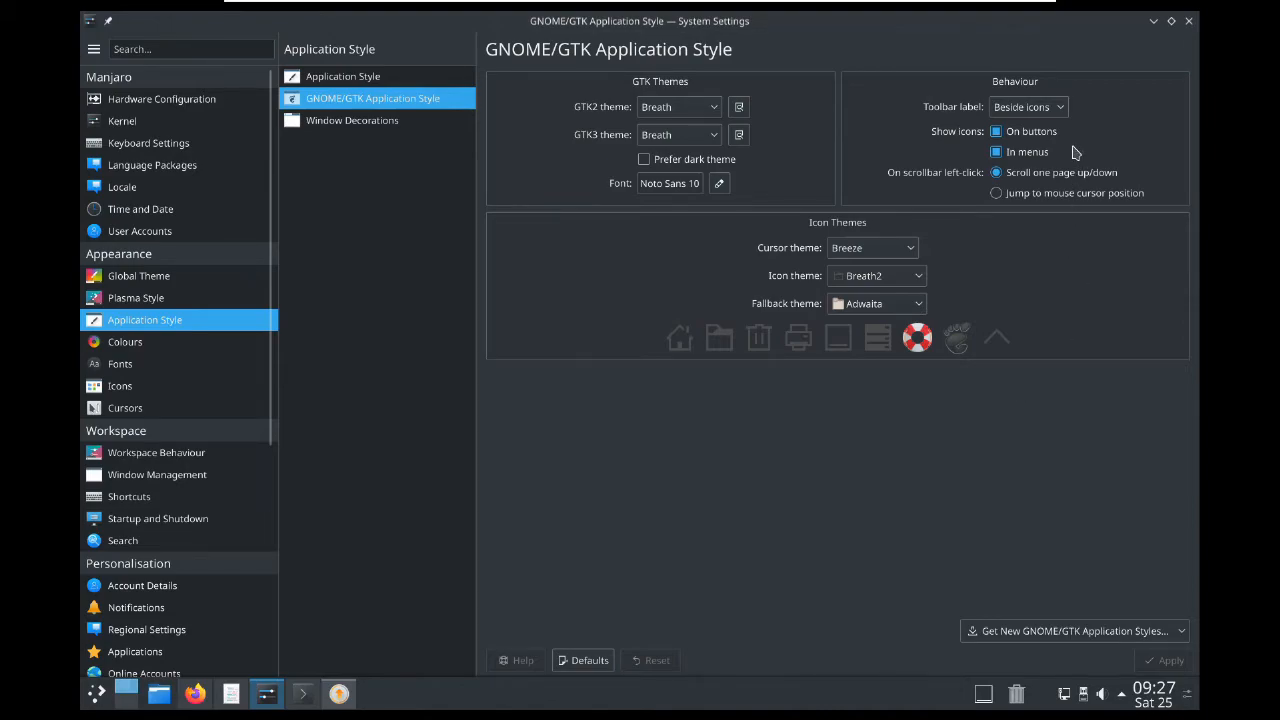
{"action": "left_click", "coordinate": [908, 248]}
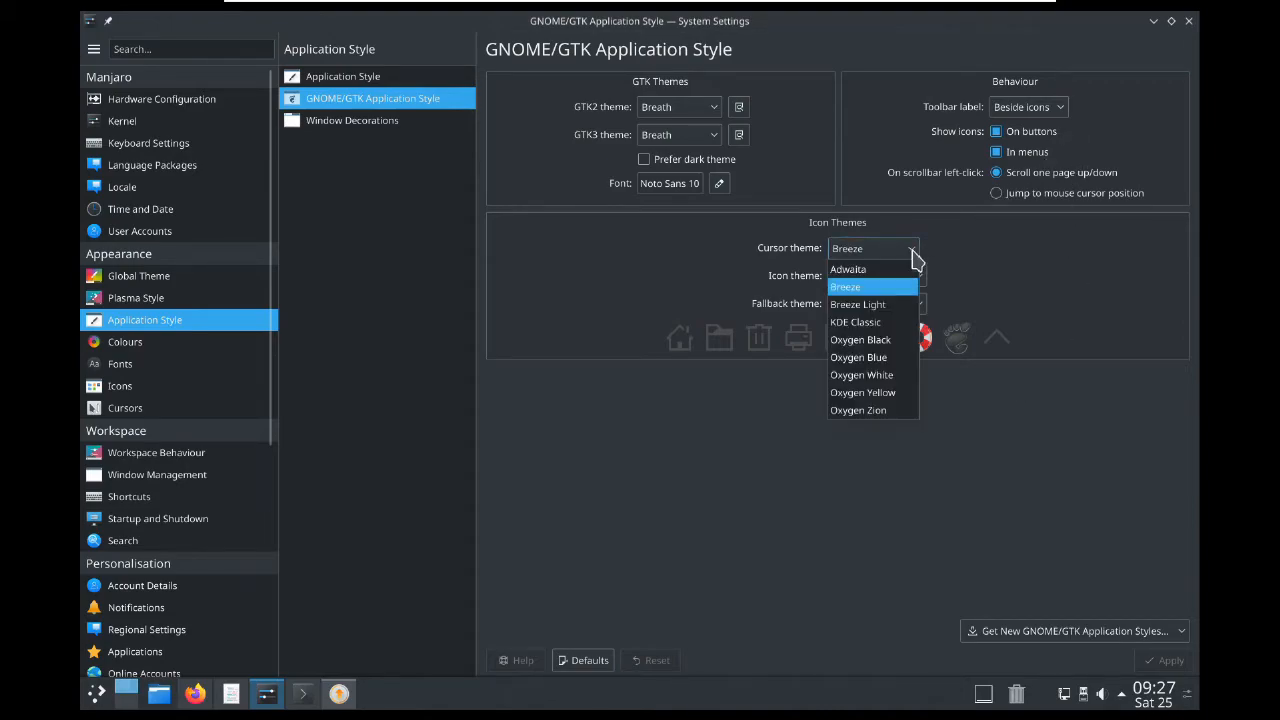
{"action": "mouse_move", "coordinate": [856, 304]}
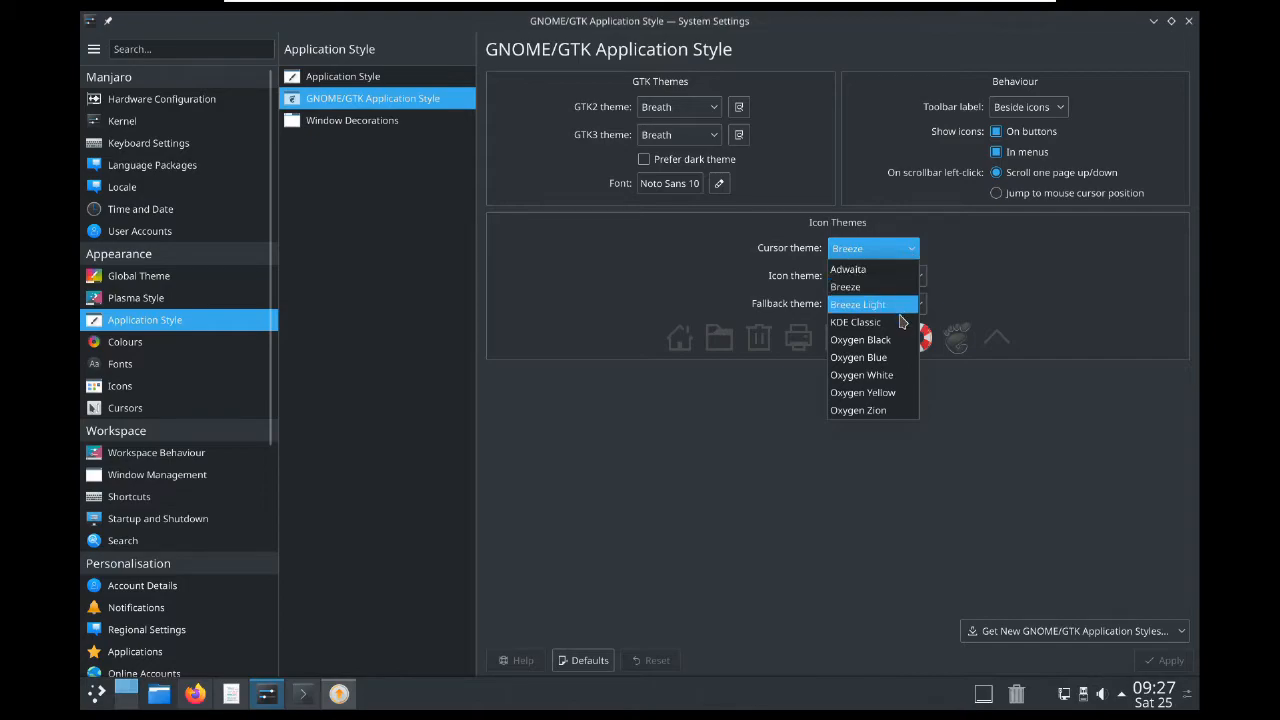
{"action": "mouse_move", "coordinate": [872, 410]}
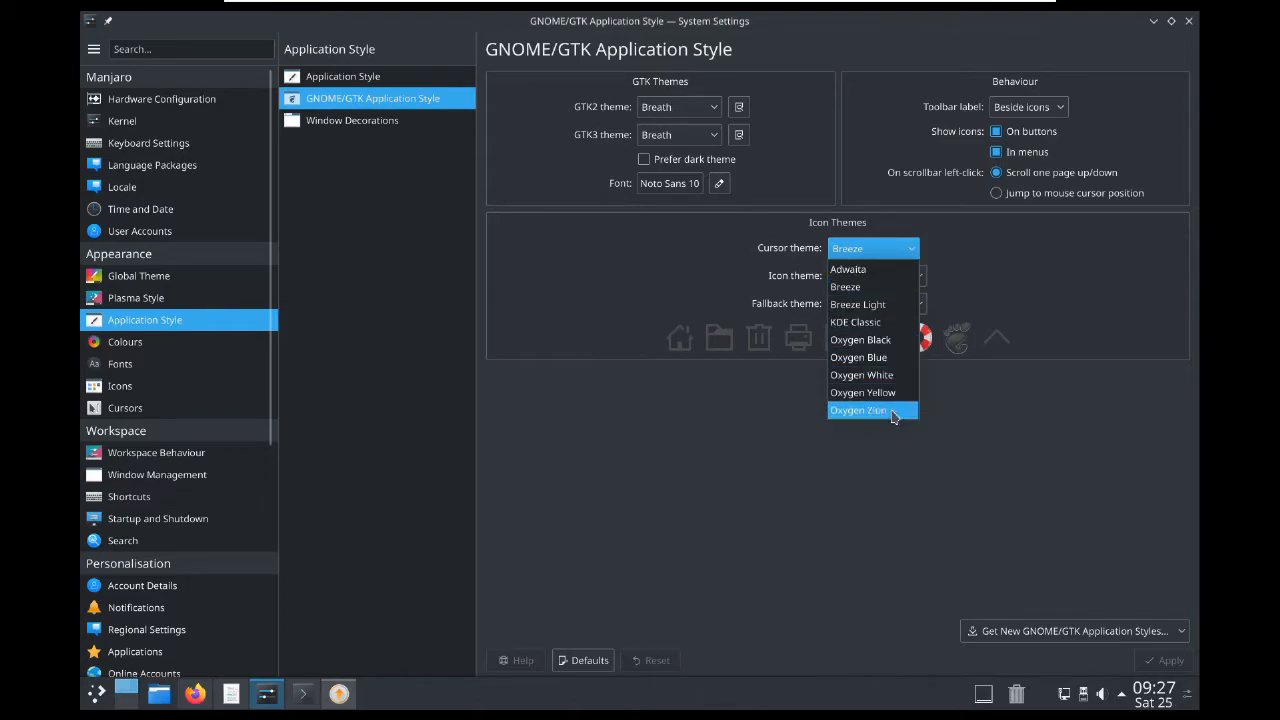
{"action": "mouse_move", "coordinate": [892, 304]}
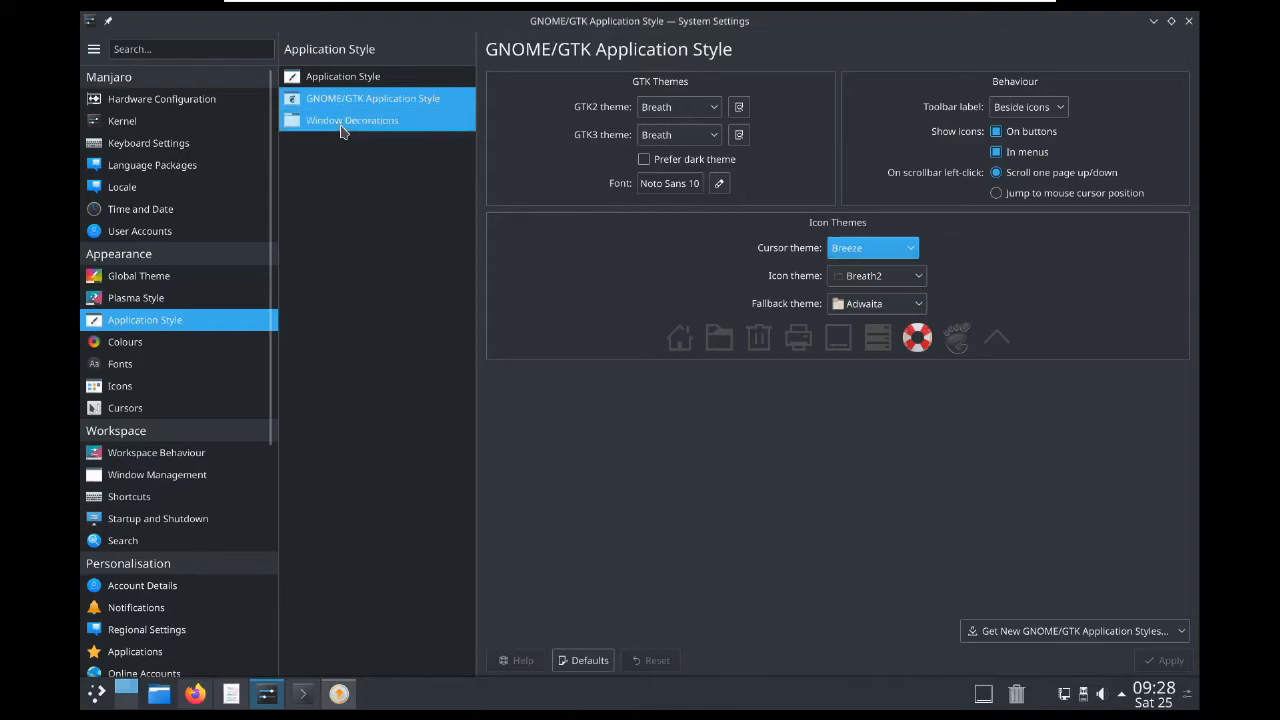
Switch the window decoration theme from Breeze to Oxygen and apply it.
{"action": "left_click", "coordinate": [352, 120]}
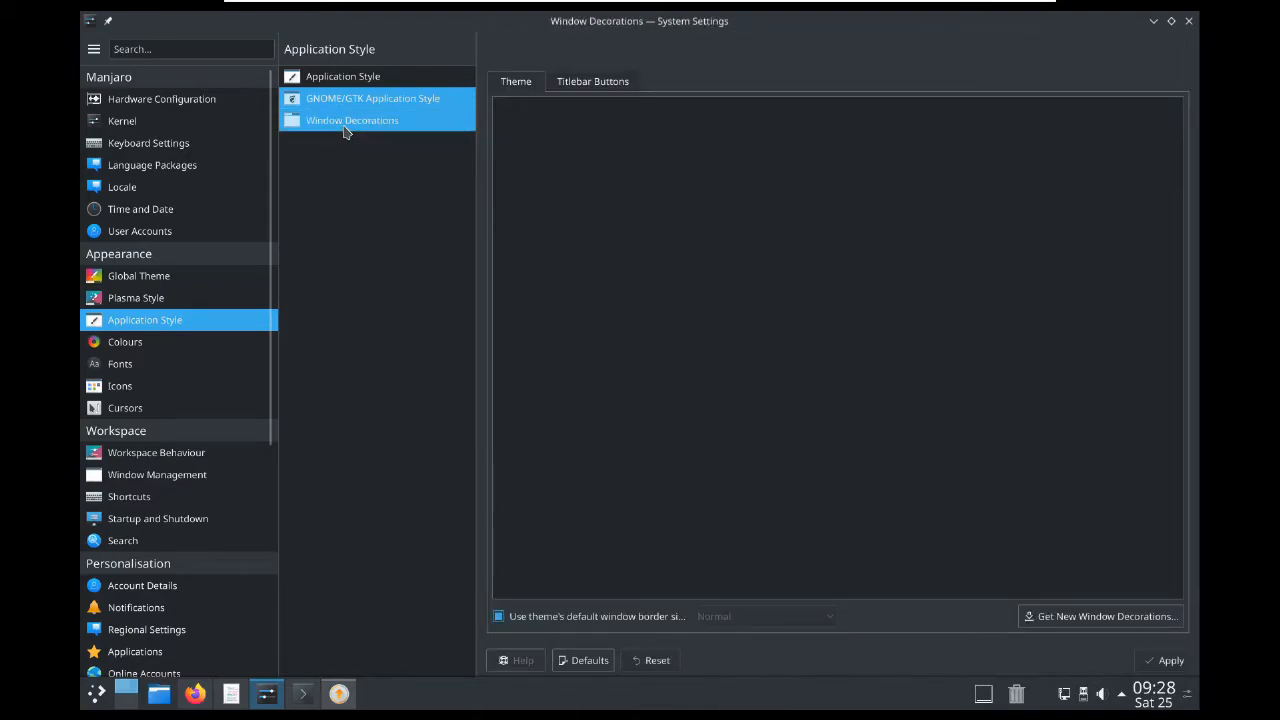
{"action": "left_click", "coordinate": [352, 120]}
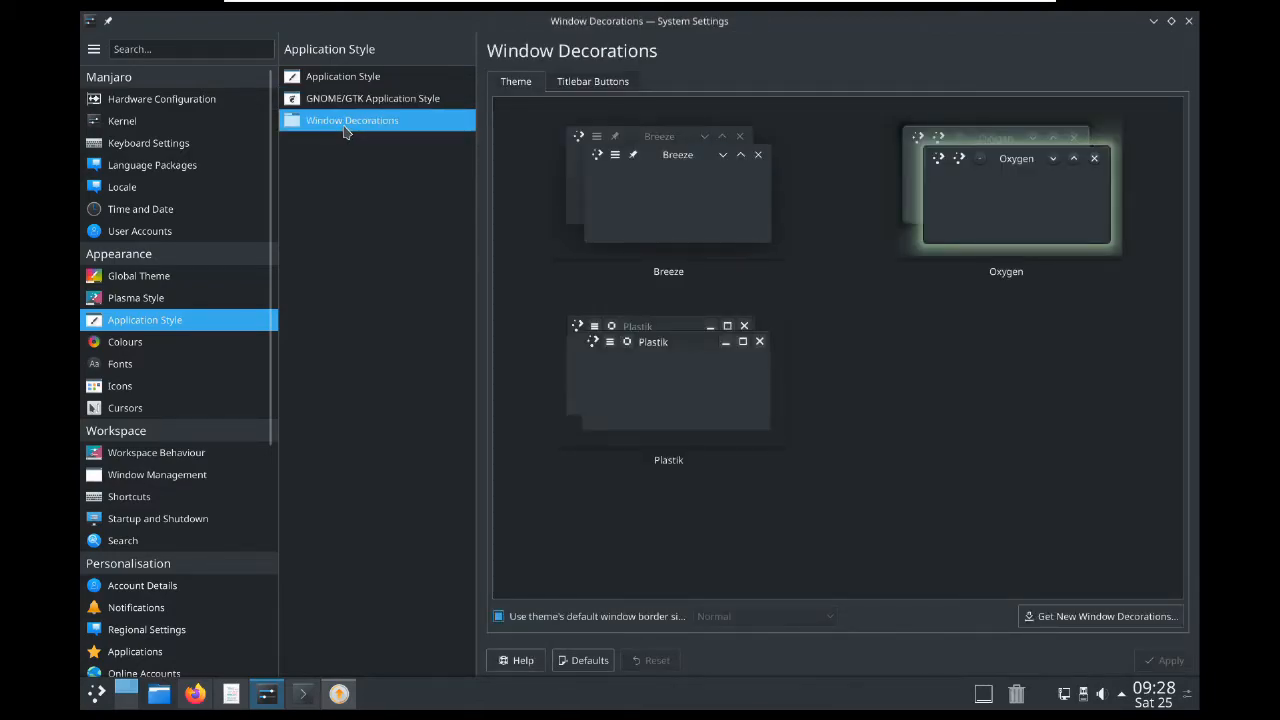
{"action": "left_click", "coordinate": [668, 184]}
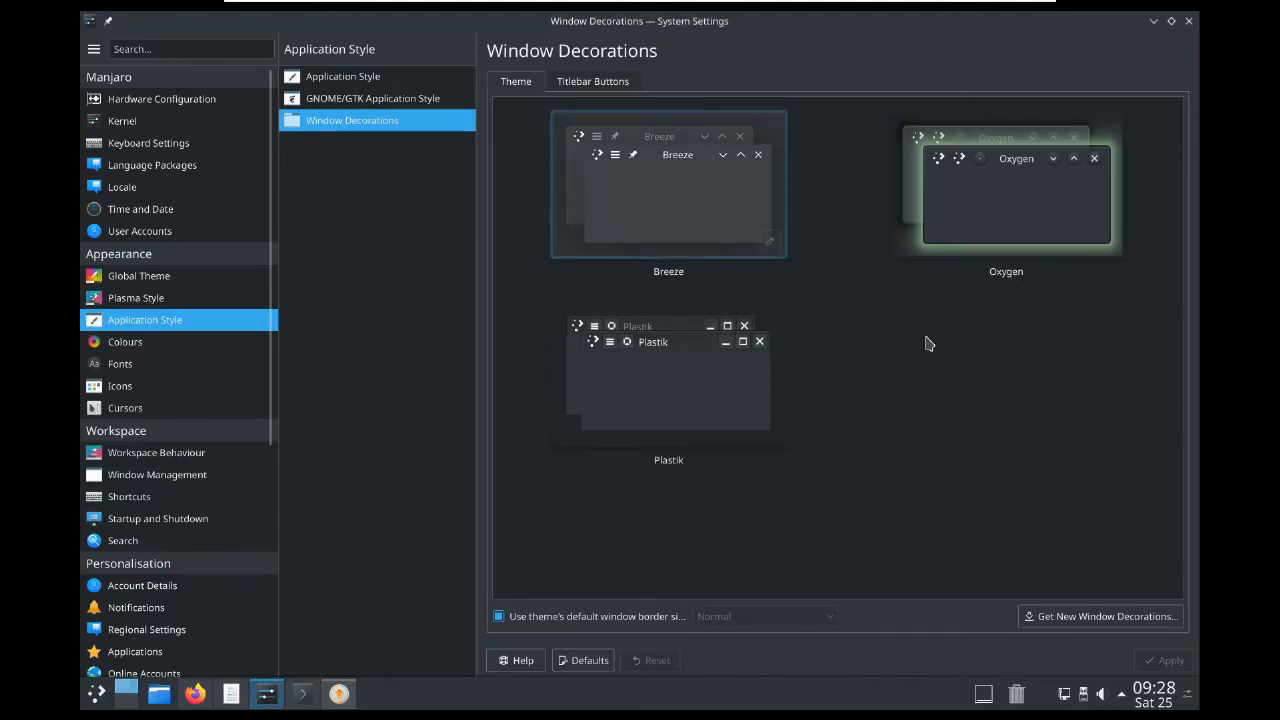
{"action": "left_click", "coordinate": [1006, 184]}
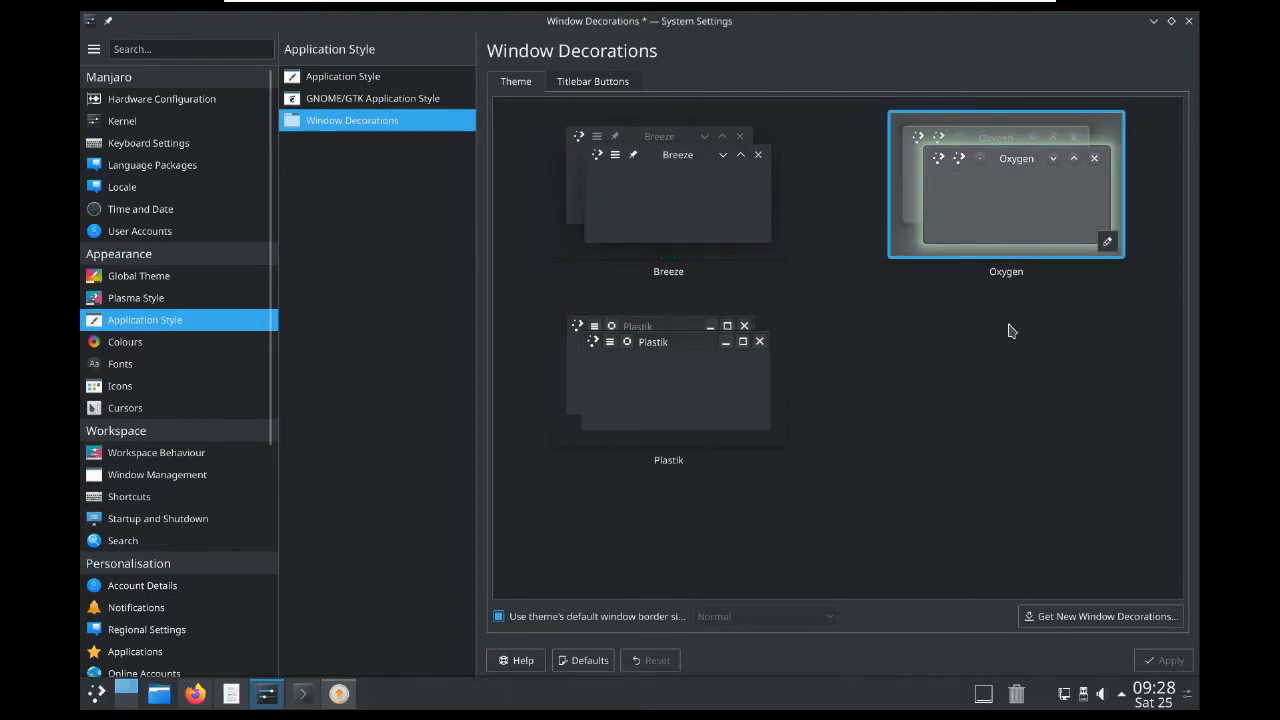
{"action": "left_click", "coordinate": [1004, 184]}
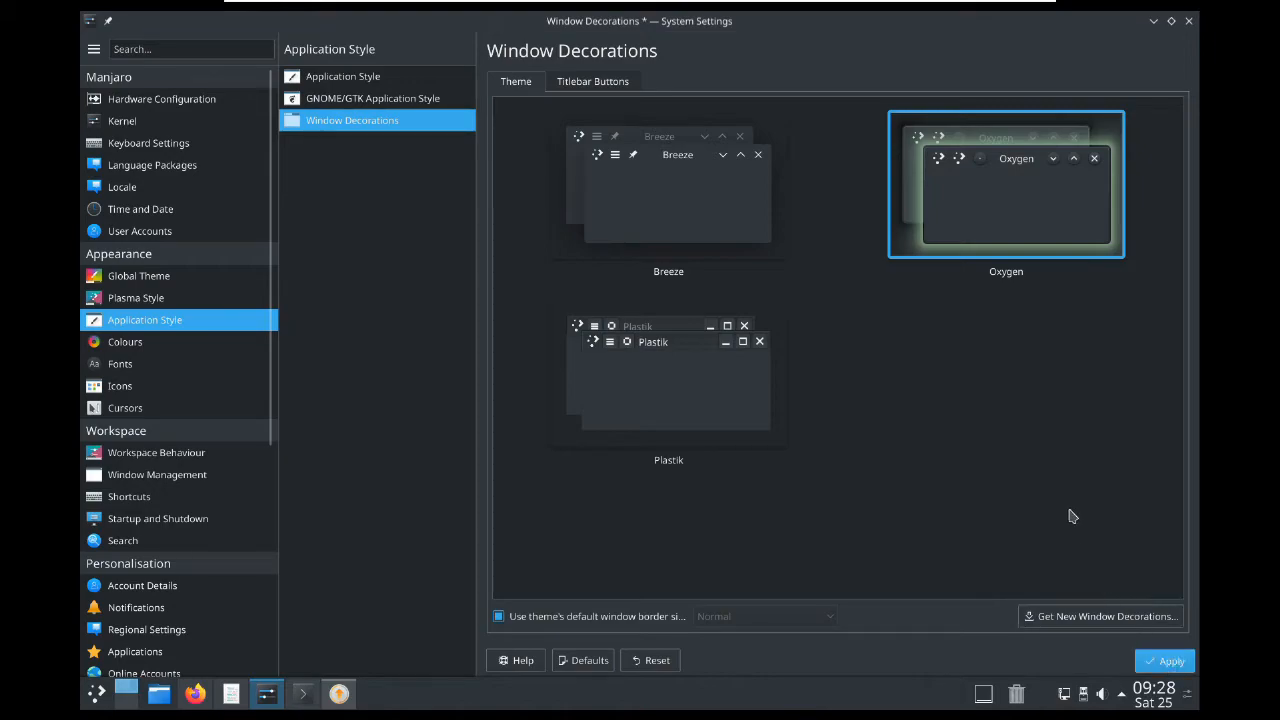
{"action": "left_click", "coordinate": [1164, 660]}
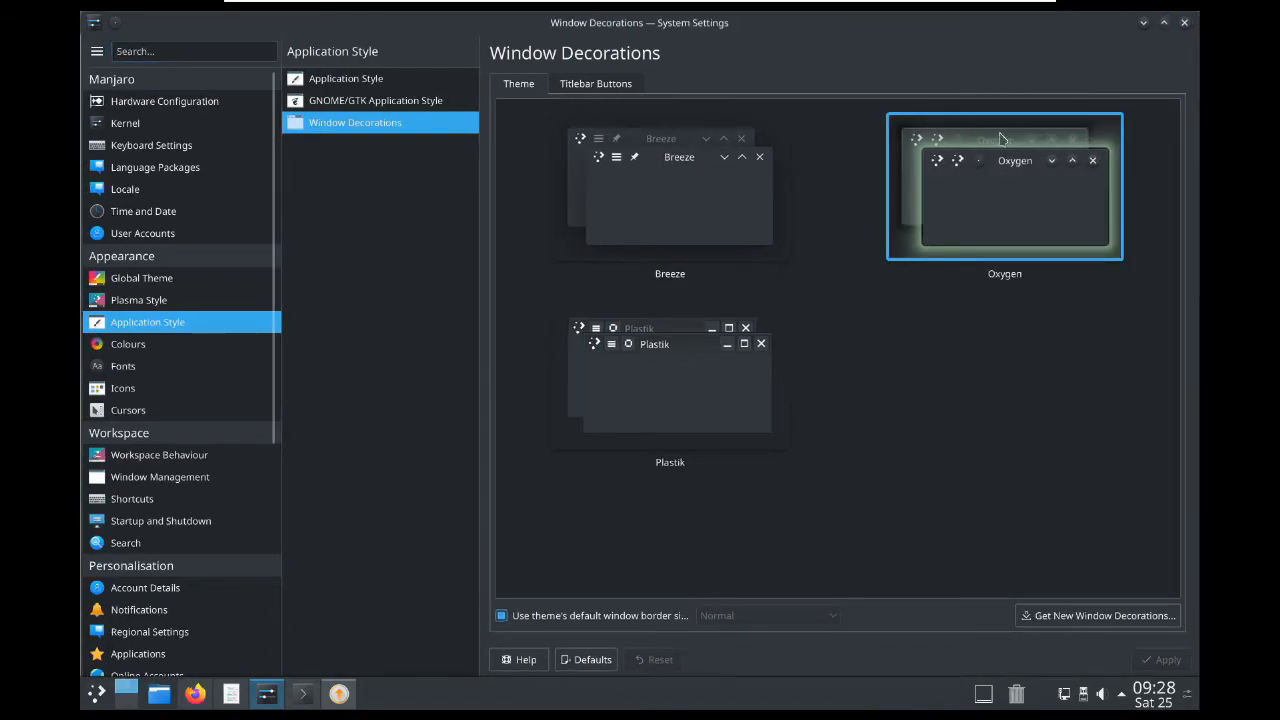
{"action": "mouse_move", "coordinate": [756, 104]}
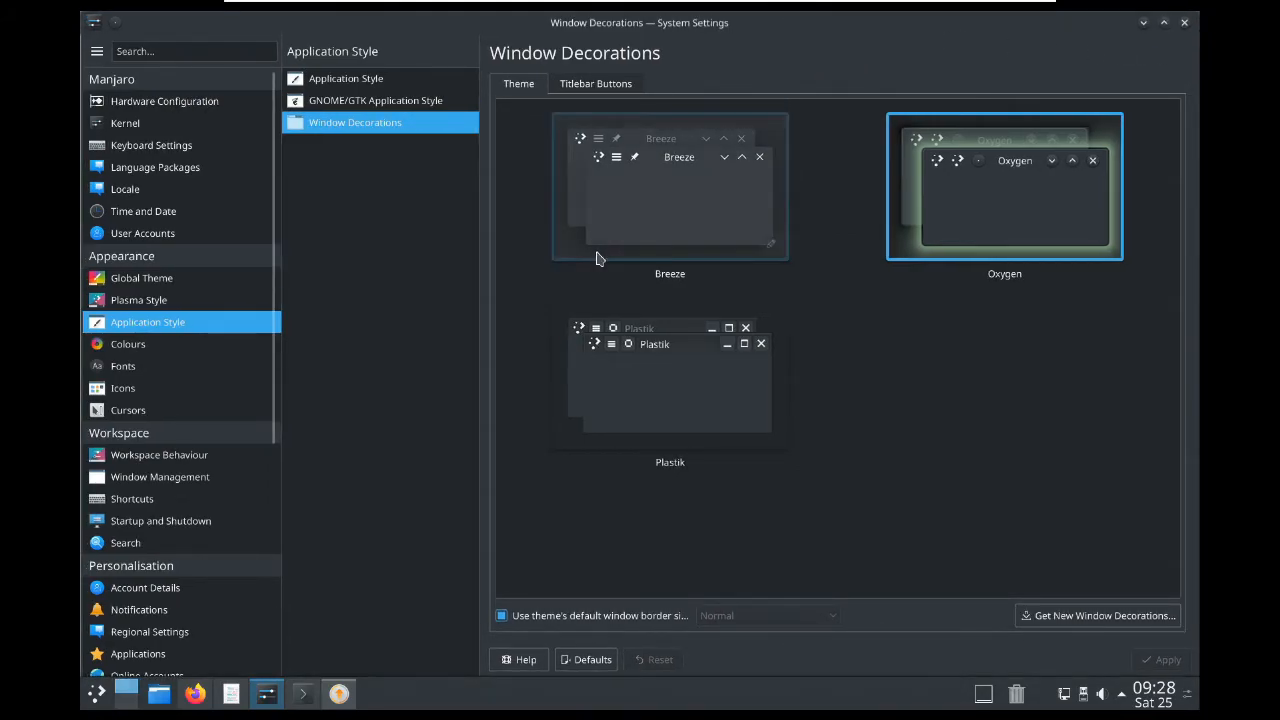
{"action": "left_click", "coordinate": [302, 692]}
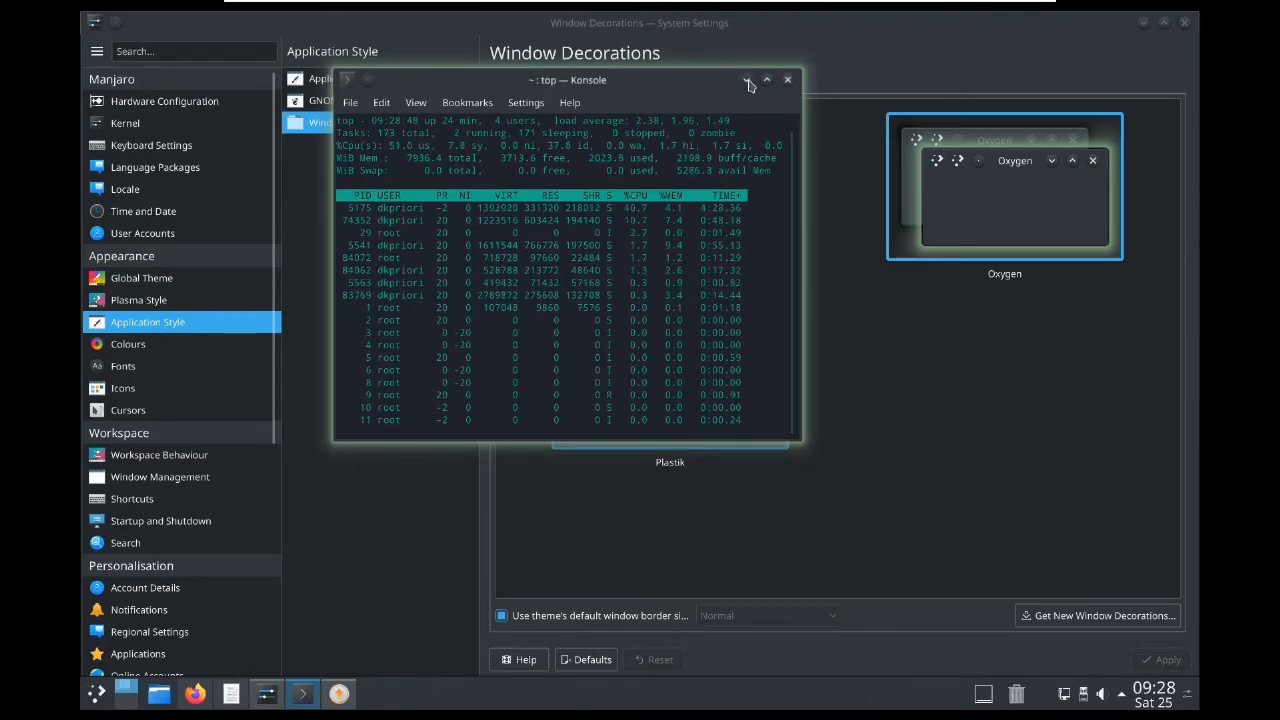
Hide Konsole and toggle 'Use theme's default window border size' so it ends checked for Oxygen.
{"action": "left_click", "coordinate": [788, 80]}
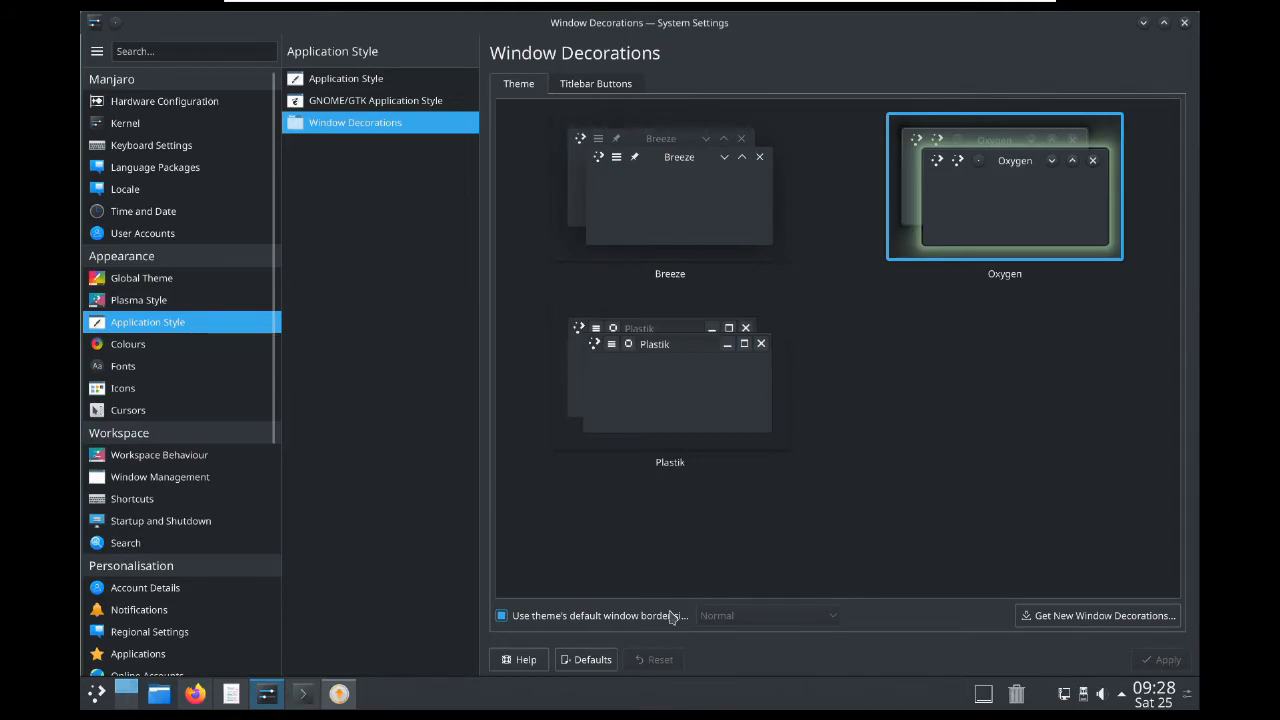
{"action": "left_click", "coordinate": [502, 616]}
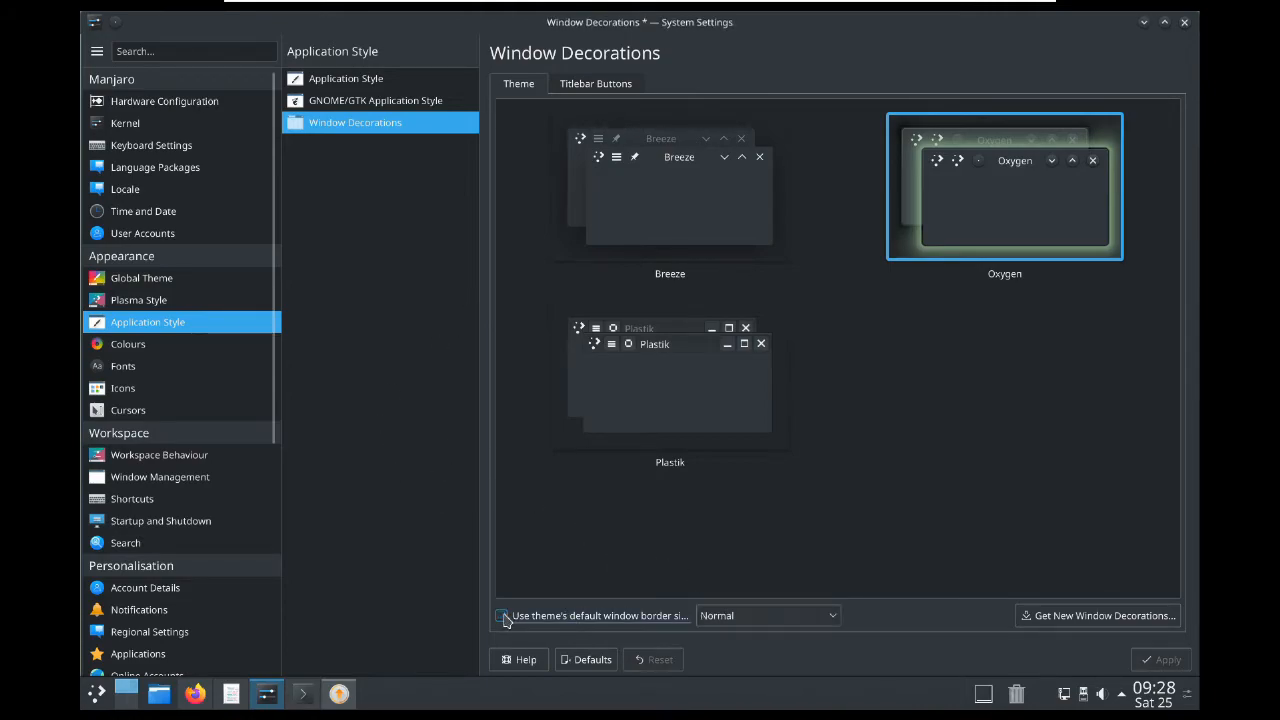
{"action": "left_click", "coordinate": [502, 616]}
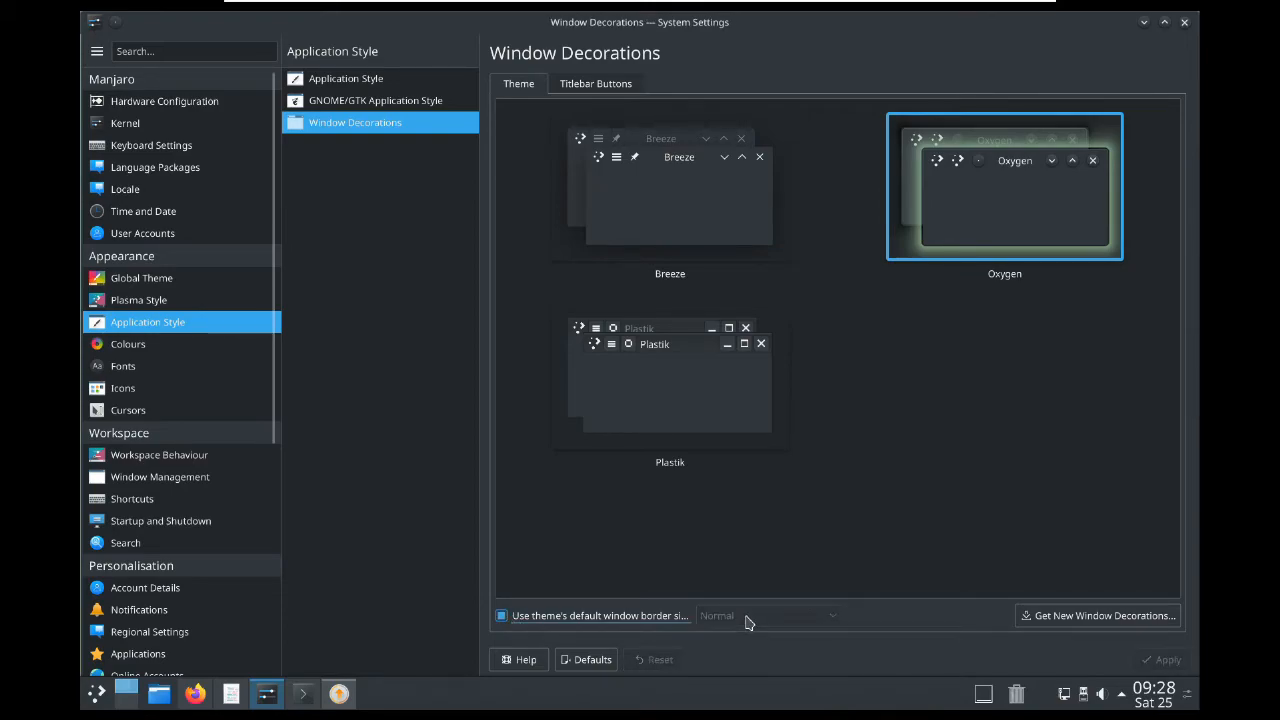
{"action": "mouse_move", "coordinate": [856, 710]}
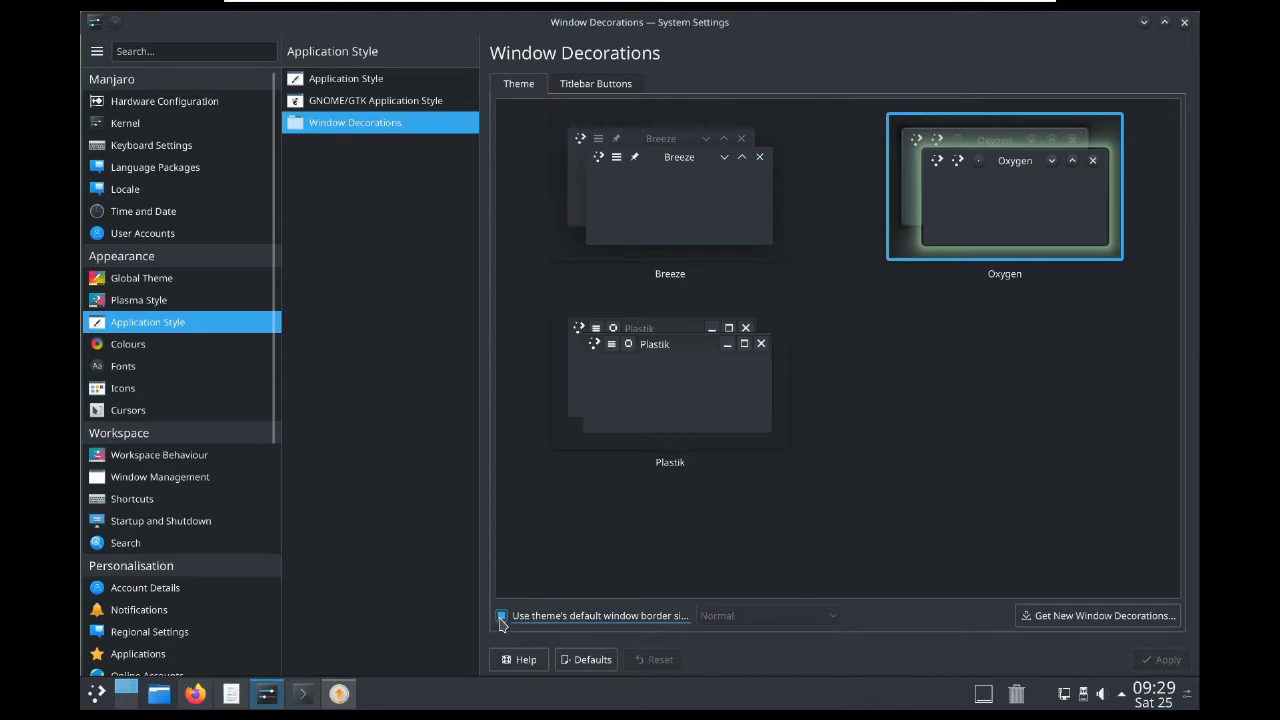
{"action": "left_click", "coordinate": [500, 616]}
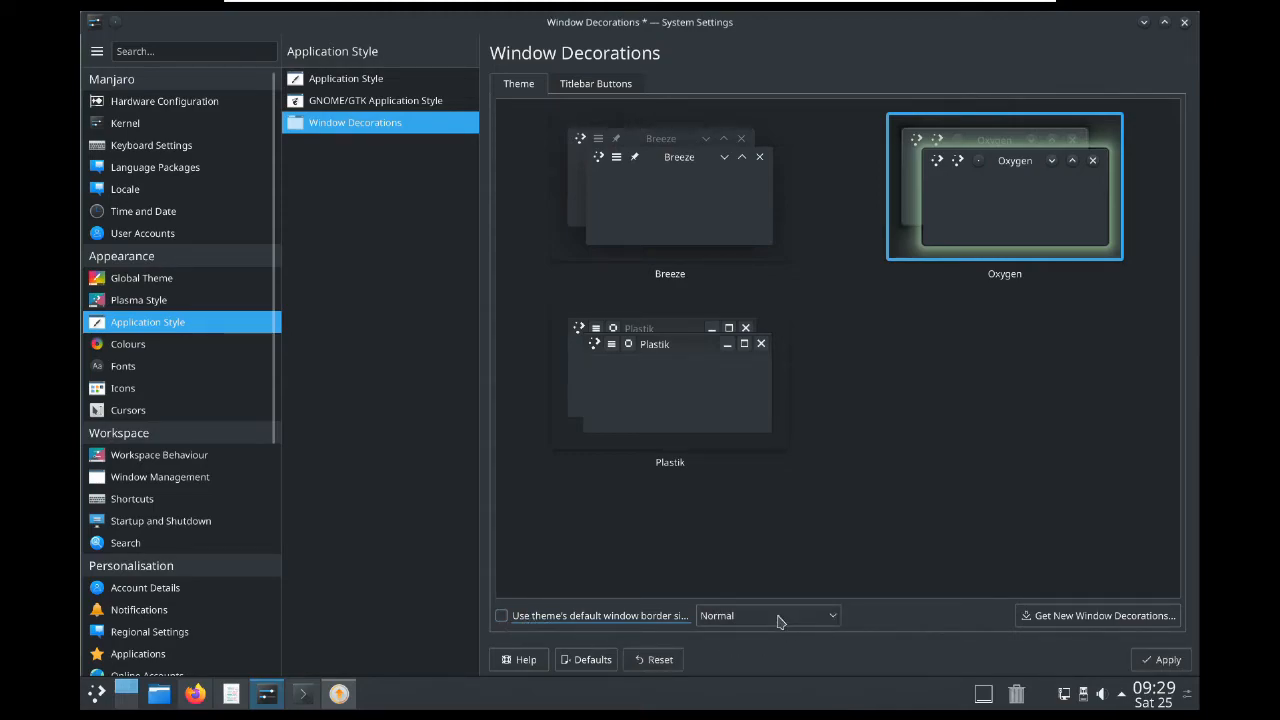
{"action": "left_click", "coordinate": [768, 616]}
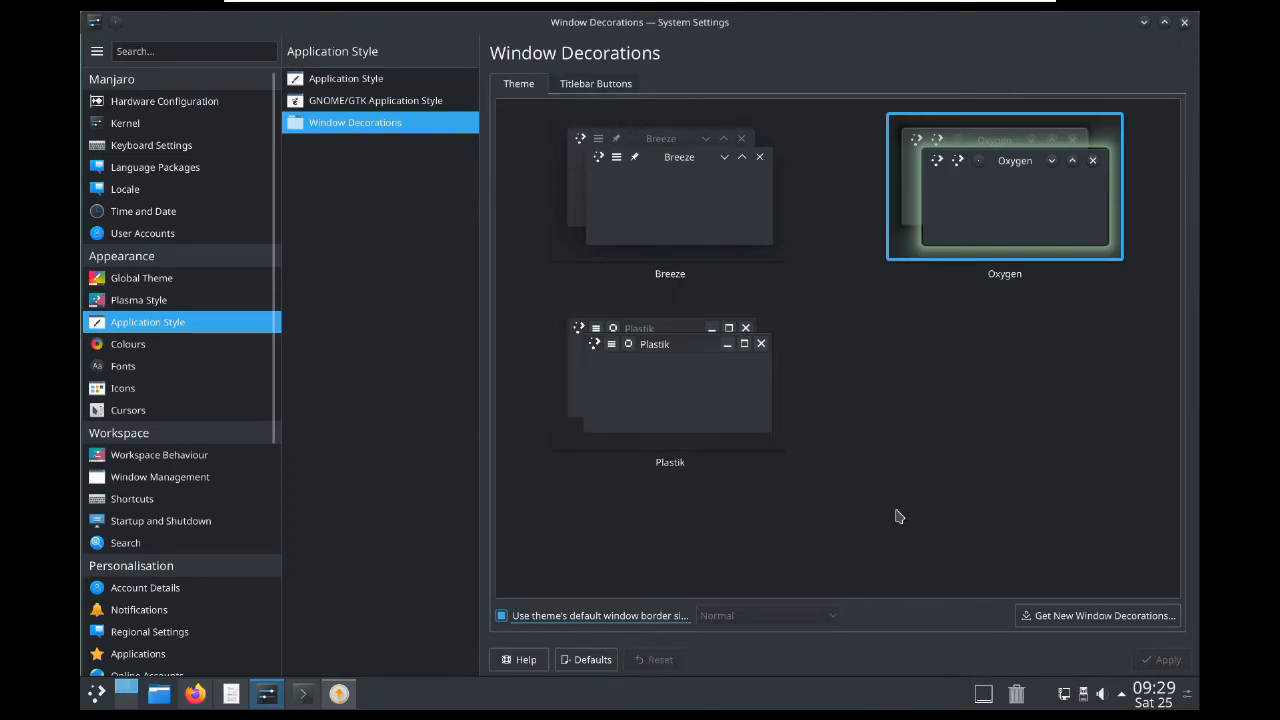
{"action": "mouse_move", "coordinate": [1058, 624]}
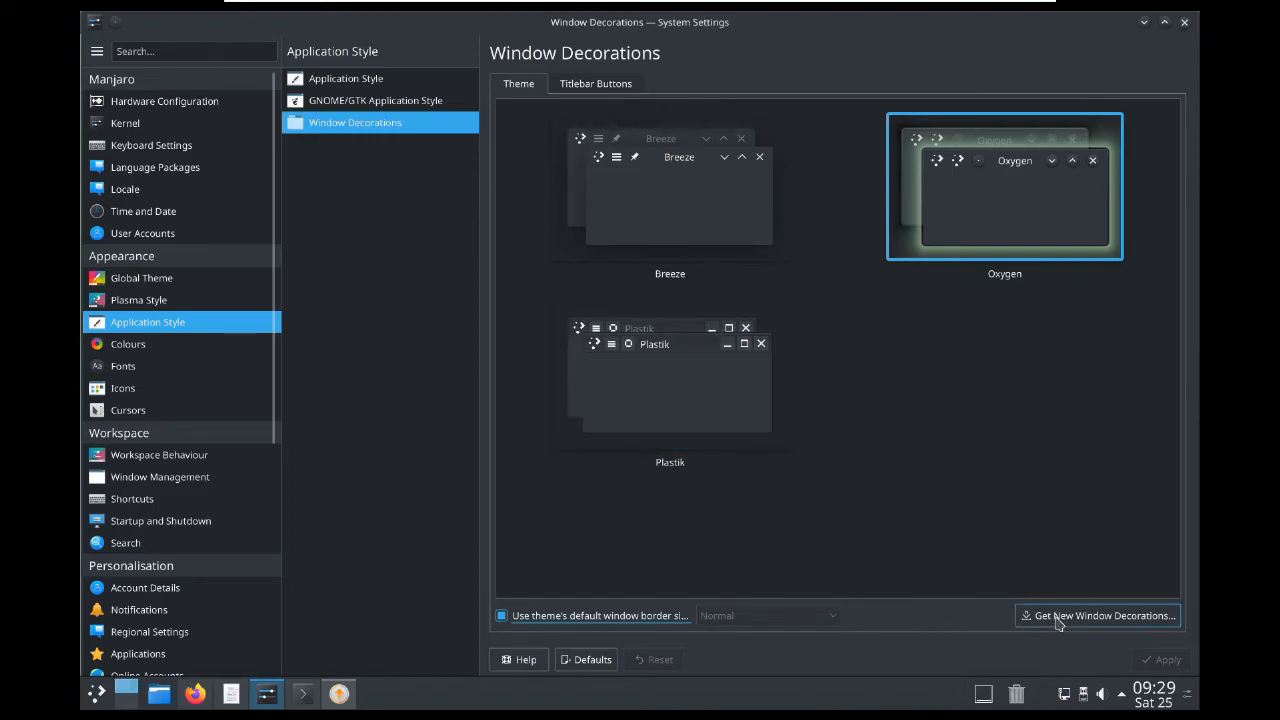
{"action": "left_click", "coordinate": [1096, 616]}
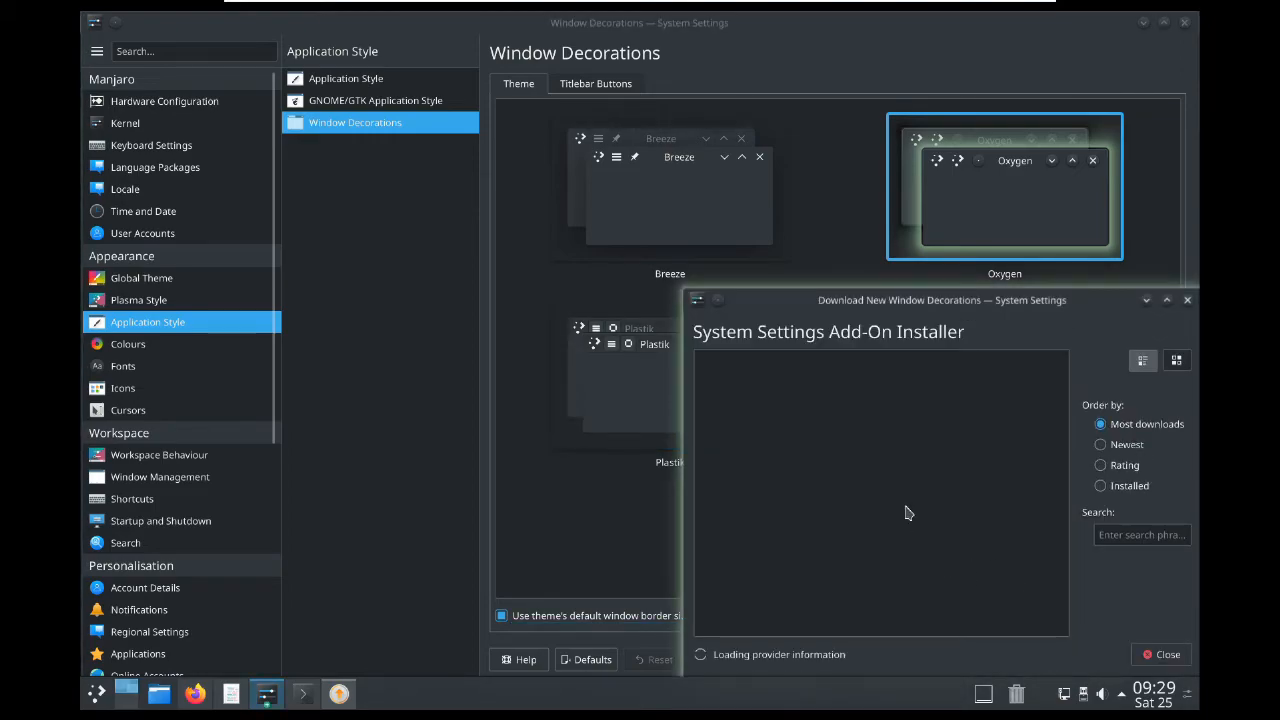
{"action": "mouse_move", "coordinate": [950, 544]}
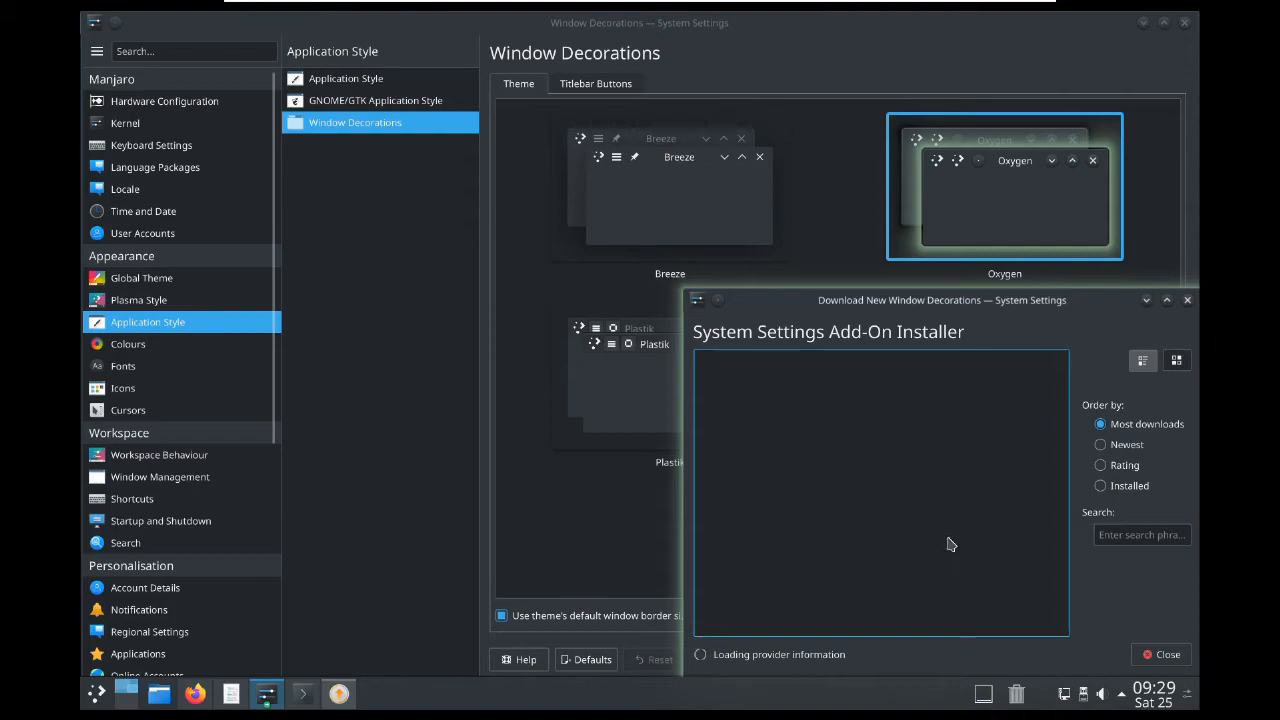
{"action": "mouse_move", "coordinate": [944, 540]}
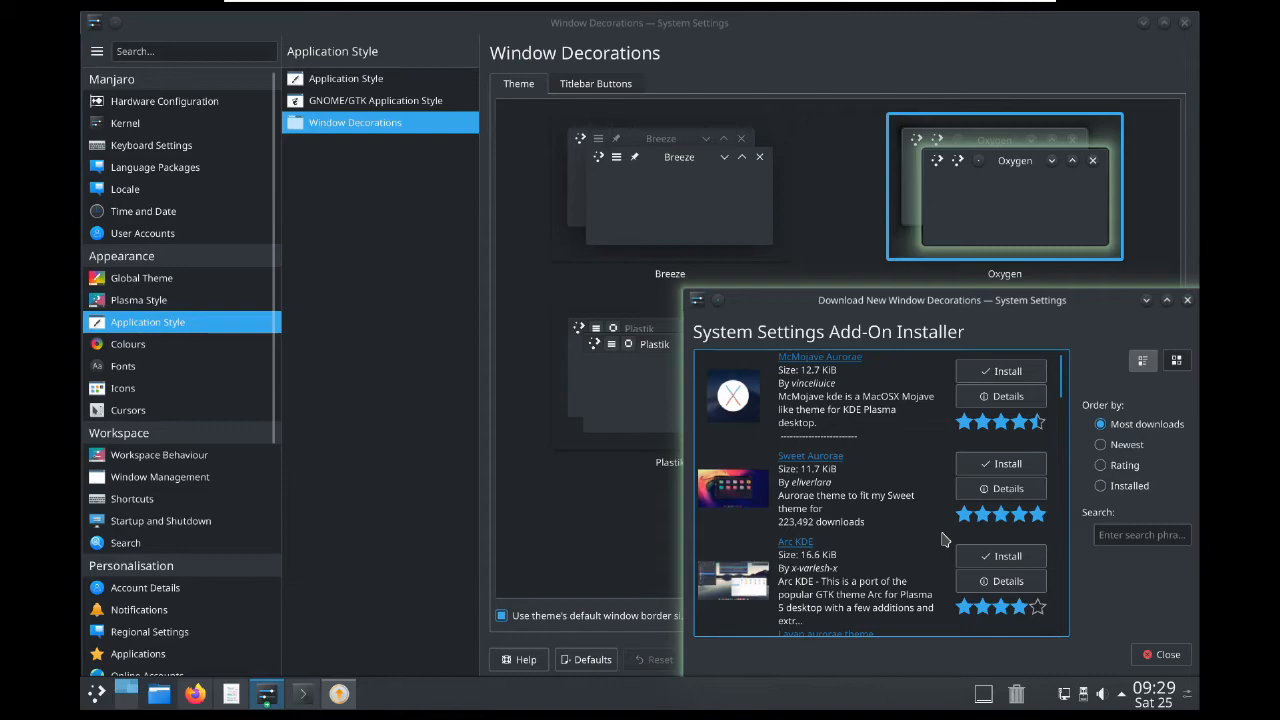
{"action": "scroll", "scroll_direction": "down", "scroll_amount": 3}
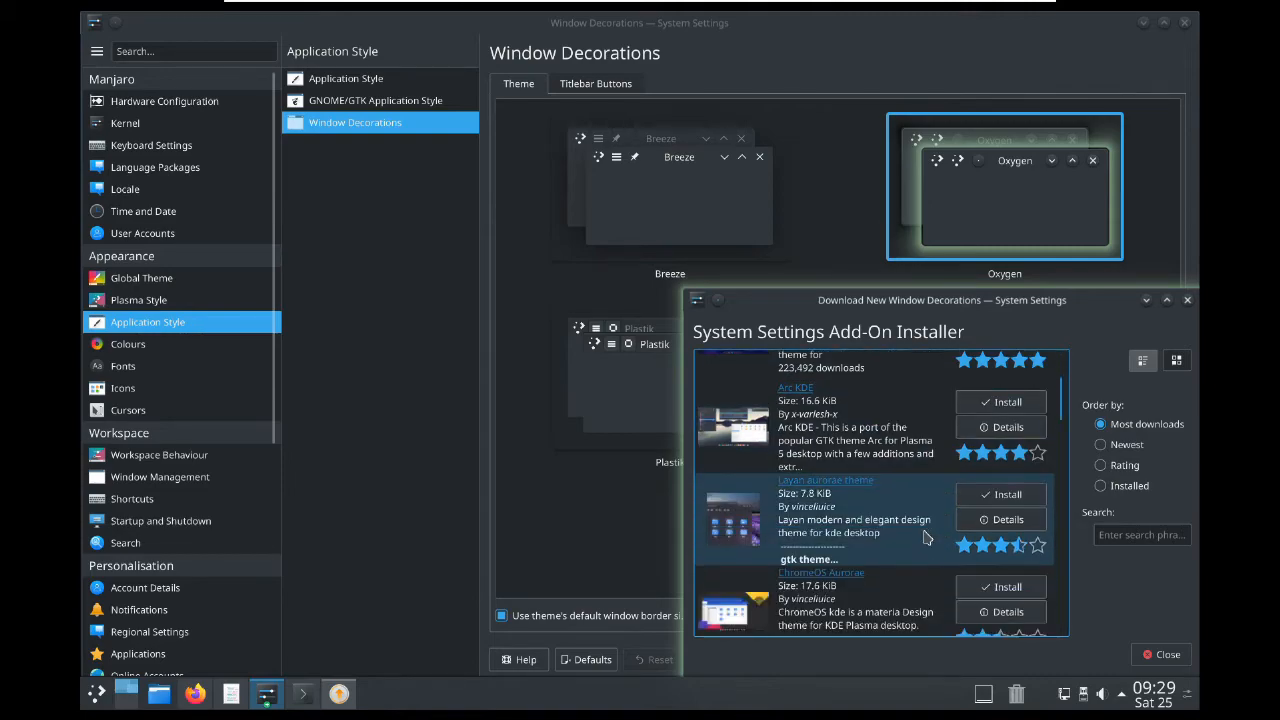
{"action": "scroll", "scroll_direction": "down", "scroll_amount": 3}
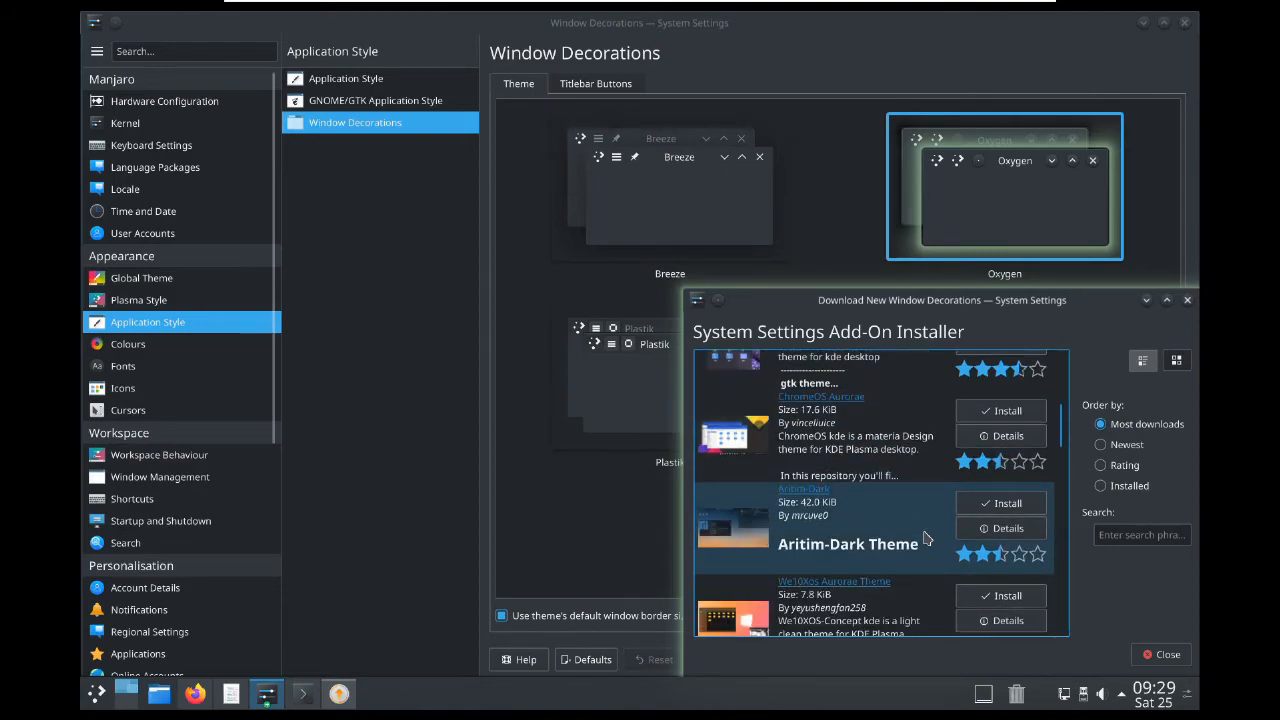
{"action": "scroll", "scroll_direction": "down", "scroll_amount": 3}
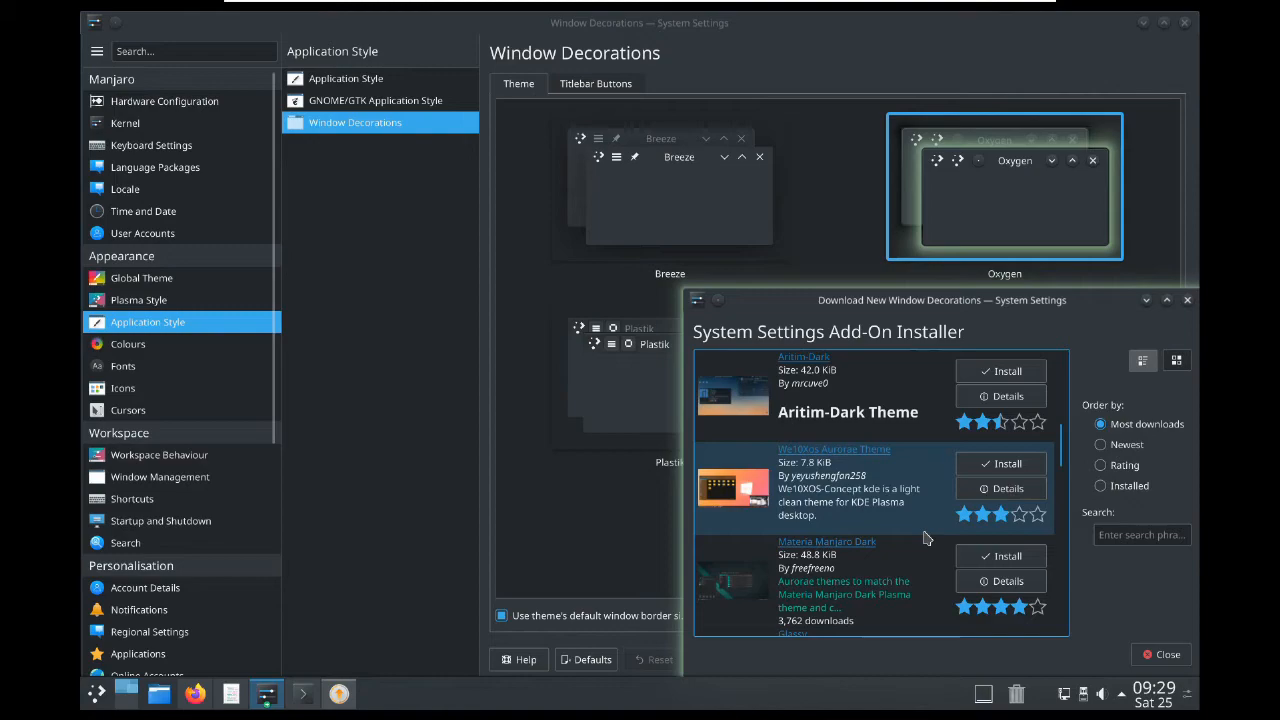
{"action": "scroll", "scroll_direction": "down", "scroll_amount": 3}
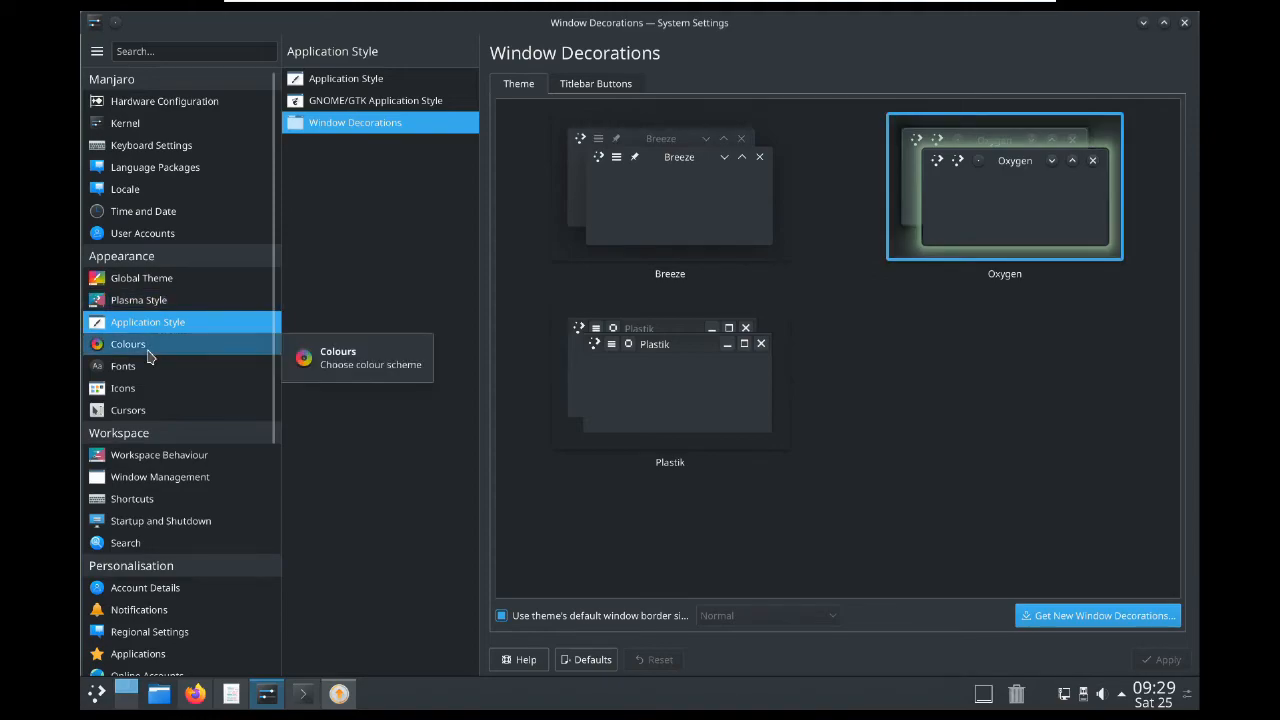
Keep Breeze Dark as the colour scheme, then move on to the Fonts page with Noto Sans 10pt.
{"action": "left_click", "coordinate": [128, 344]}
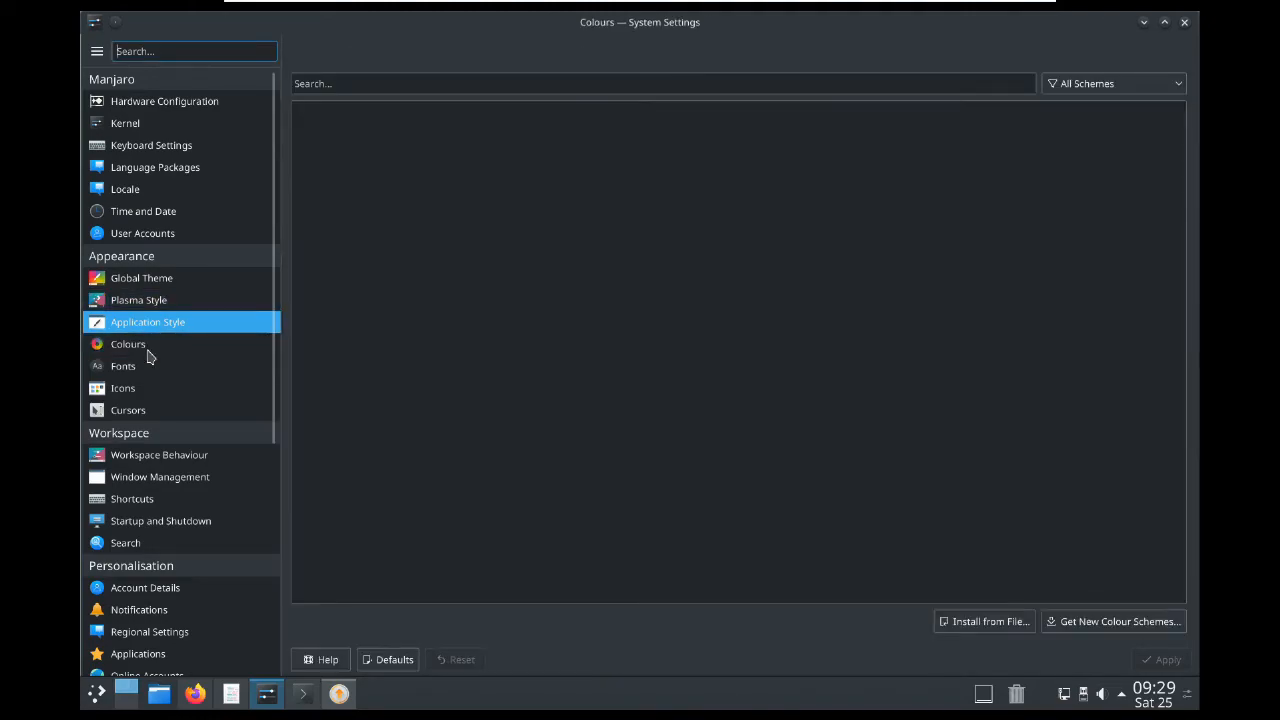
{"action": "left_click", "coordinate": [128, 344]}
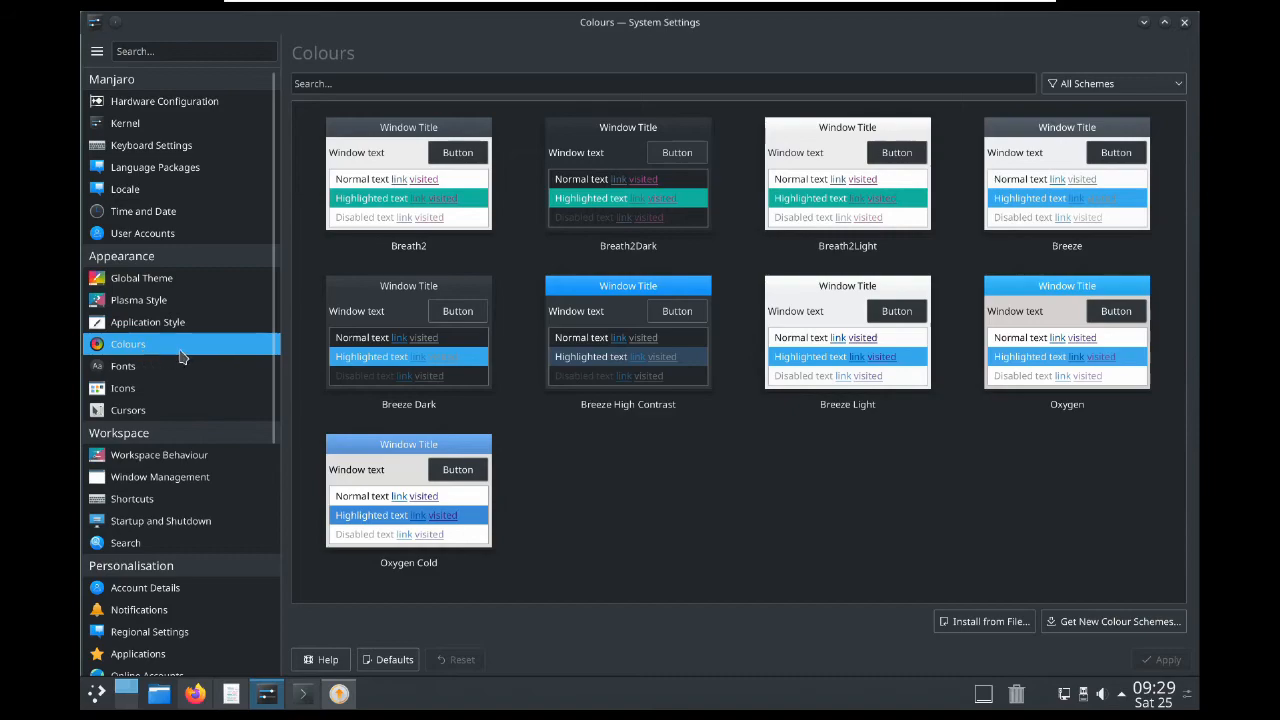
{"action": "left_click", "coordinate": [408, 330]}
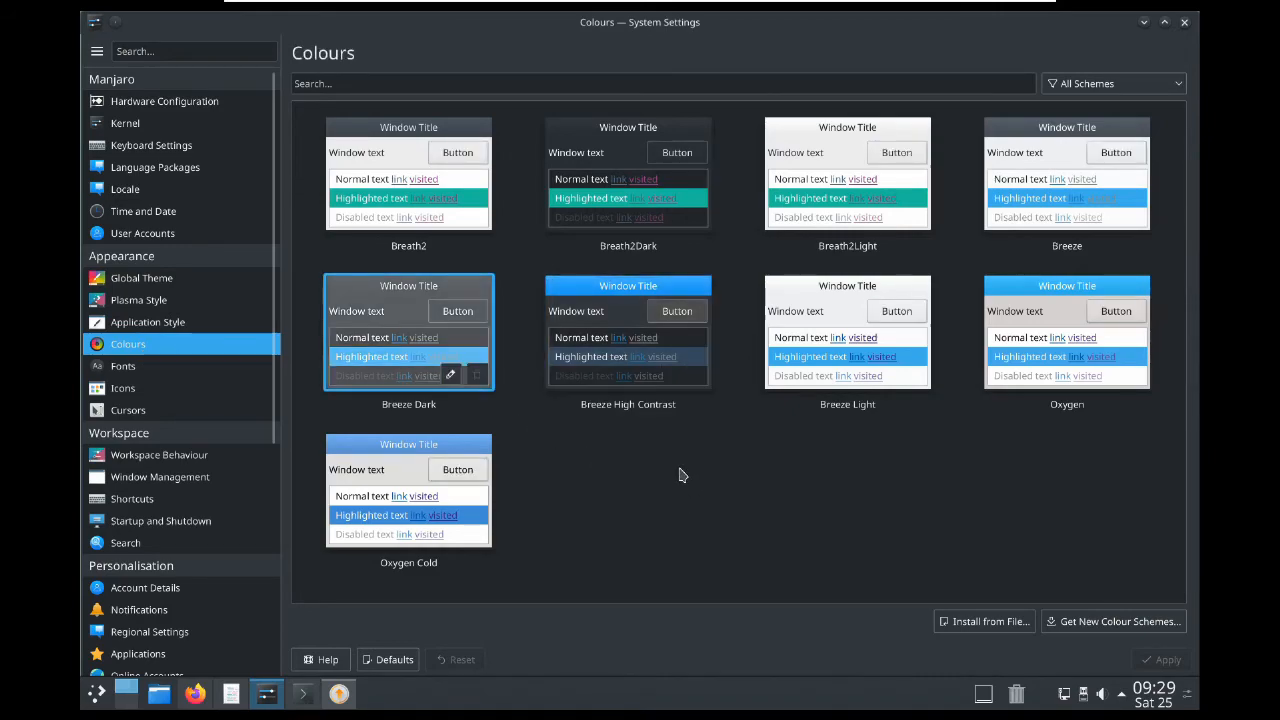
{"action": "mouse_move", "coordinate": [324, 290]}
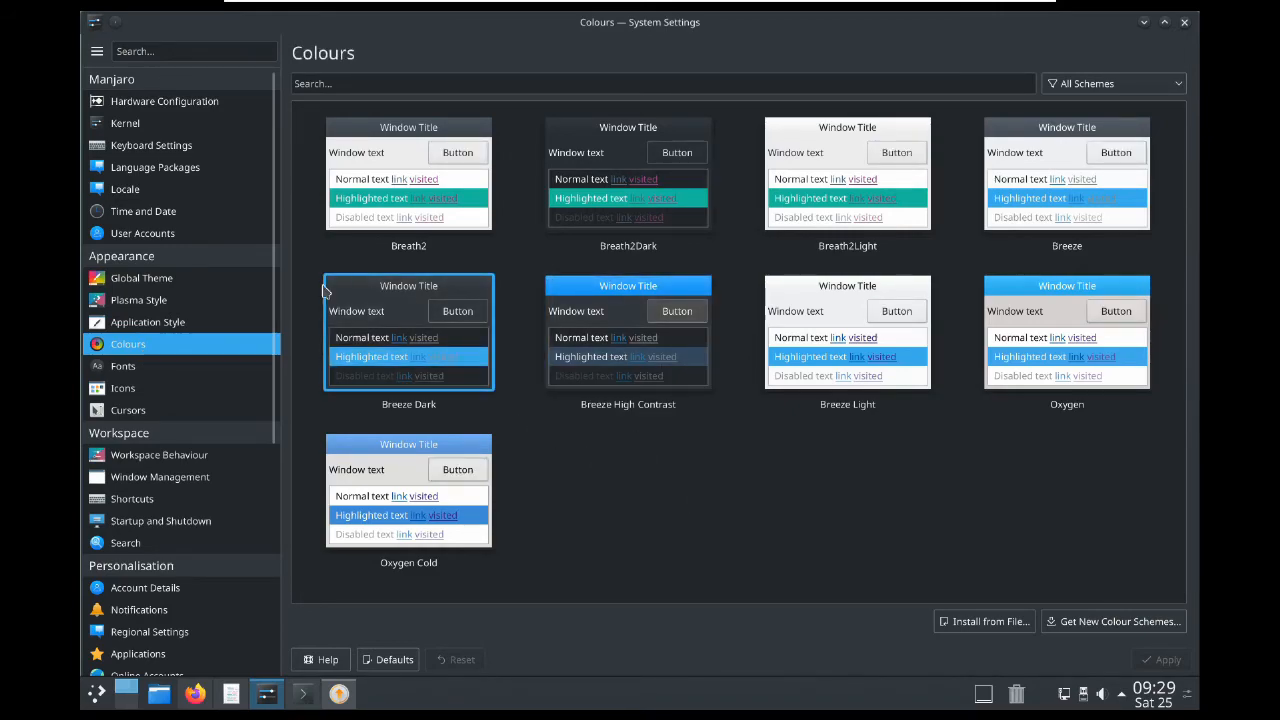
{"action": "mouse_move", "coordinate": [370, 356]}
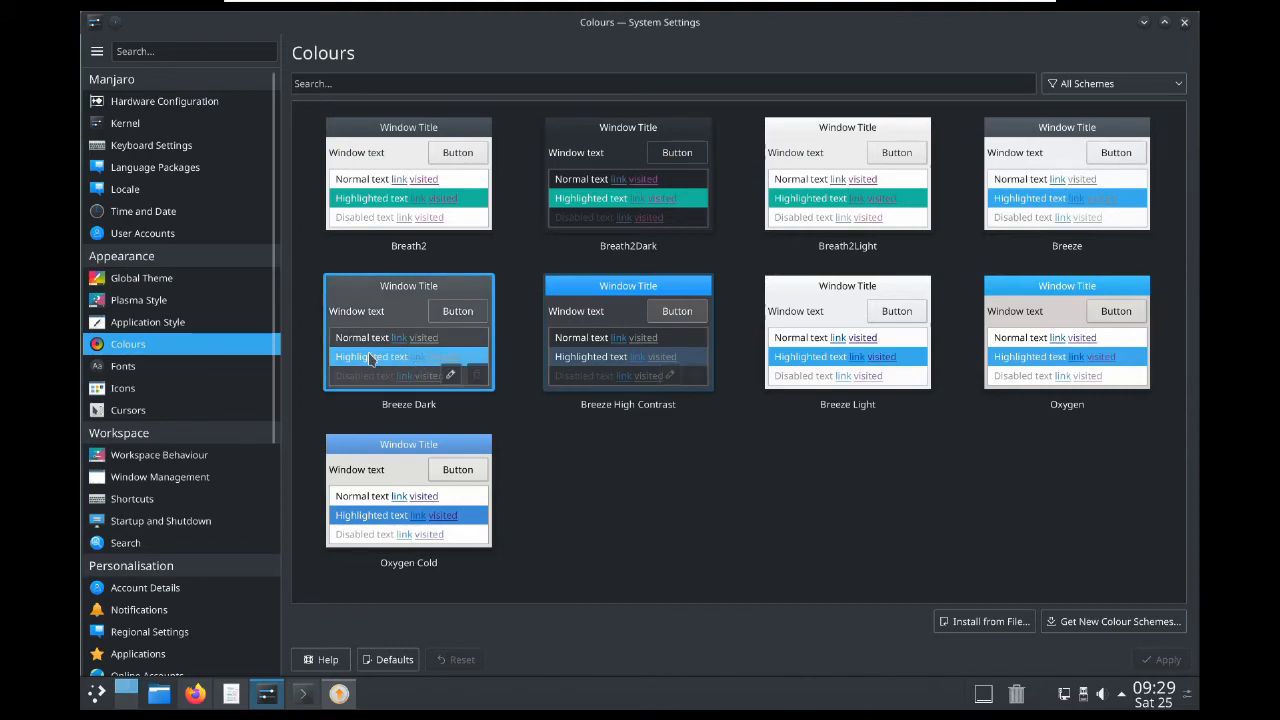
{"action": "mouse_move", "coordinate": [130, 396]}
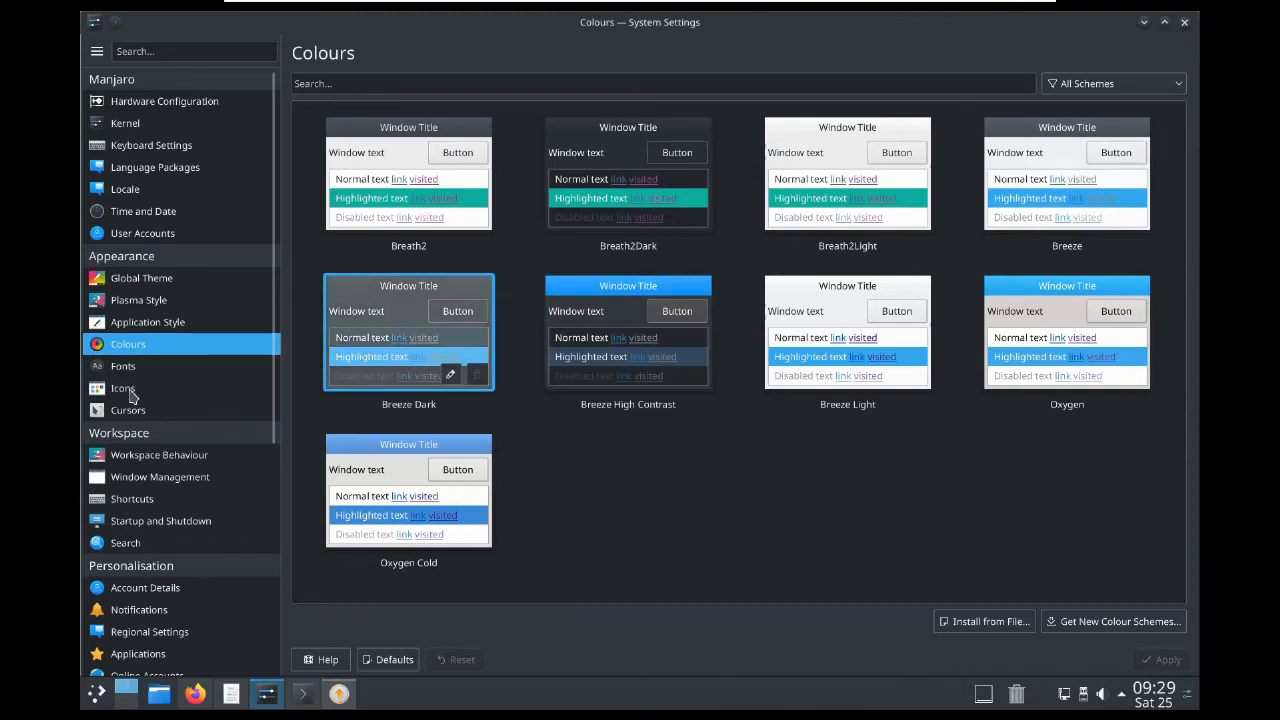
{"action": "left_click", "coordinate": [124, 366]}
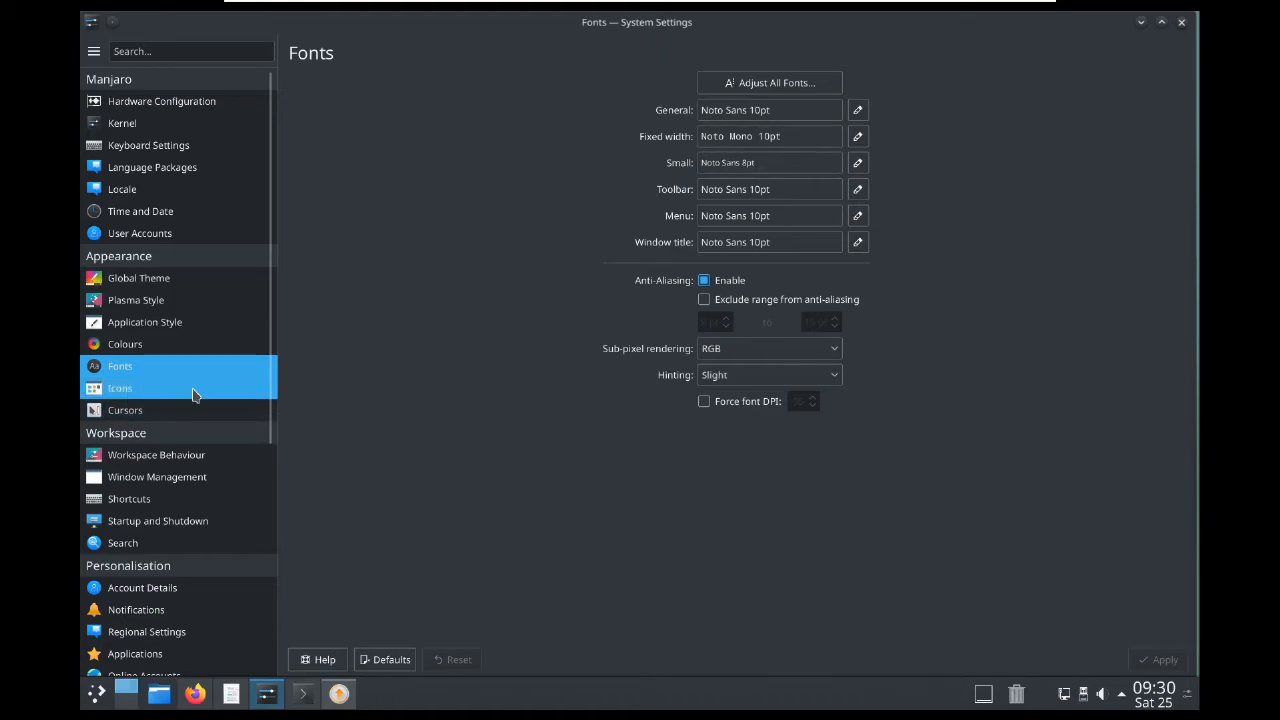
Review the icon themes on the Icons page, leaving Breeze Dark selected.
{"action": "left_click", "coordinate": [120, 388]}
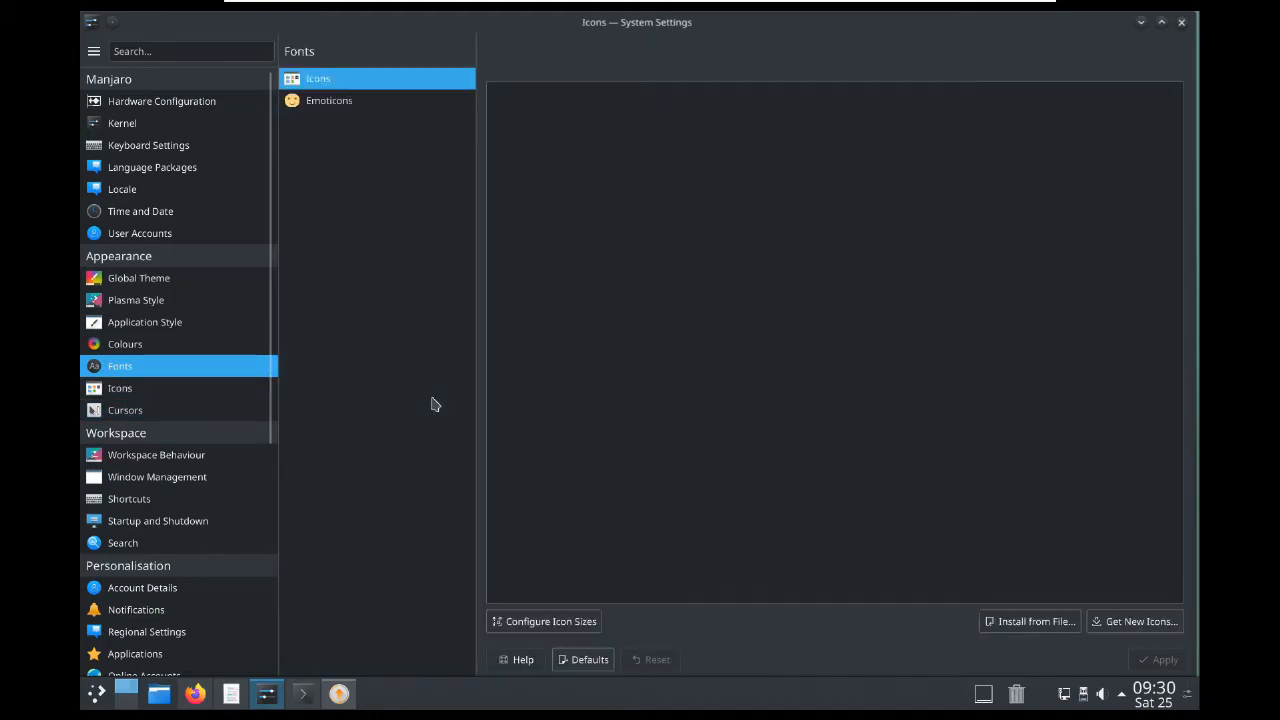
{"action": "left_click", "coordinate": [120, 388]}
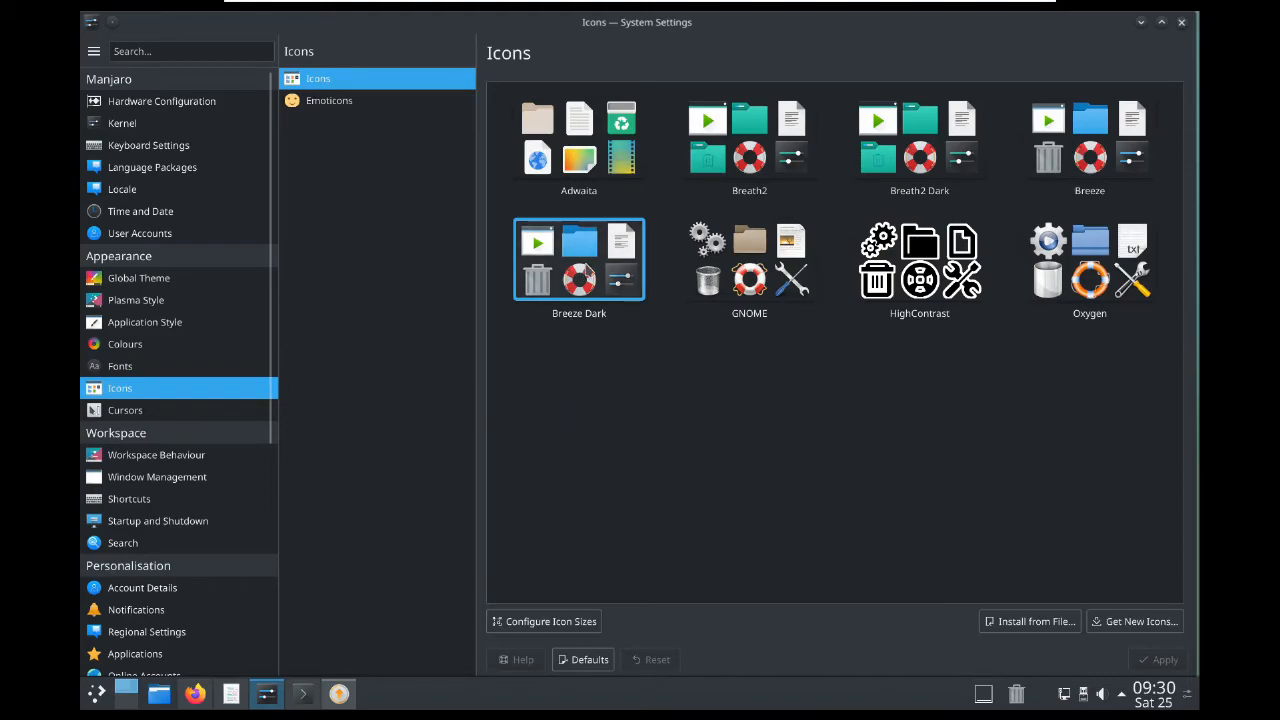
{"action": "mouse_move", "coordinate": [912, 460]}
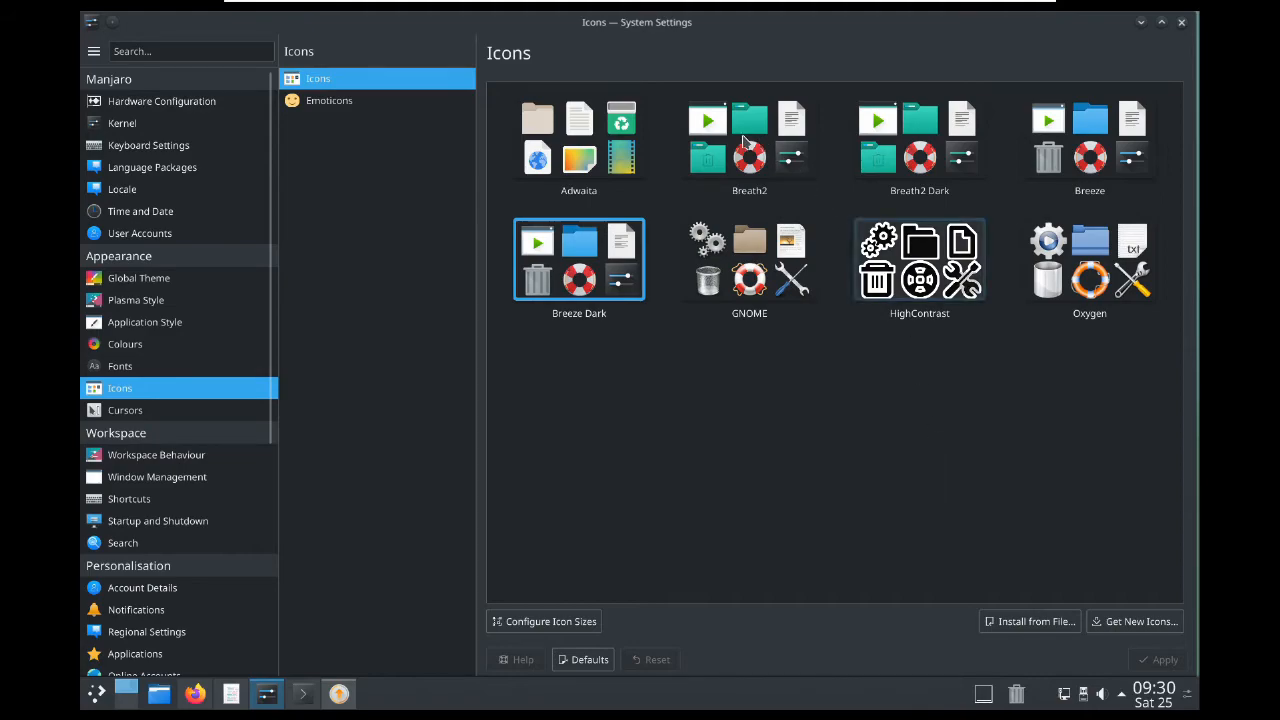
{"action": "left_click", "coordinate": [748, 136]}
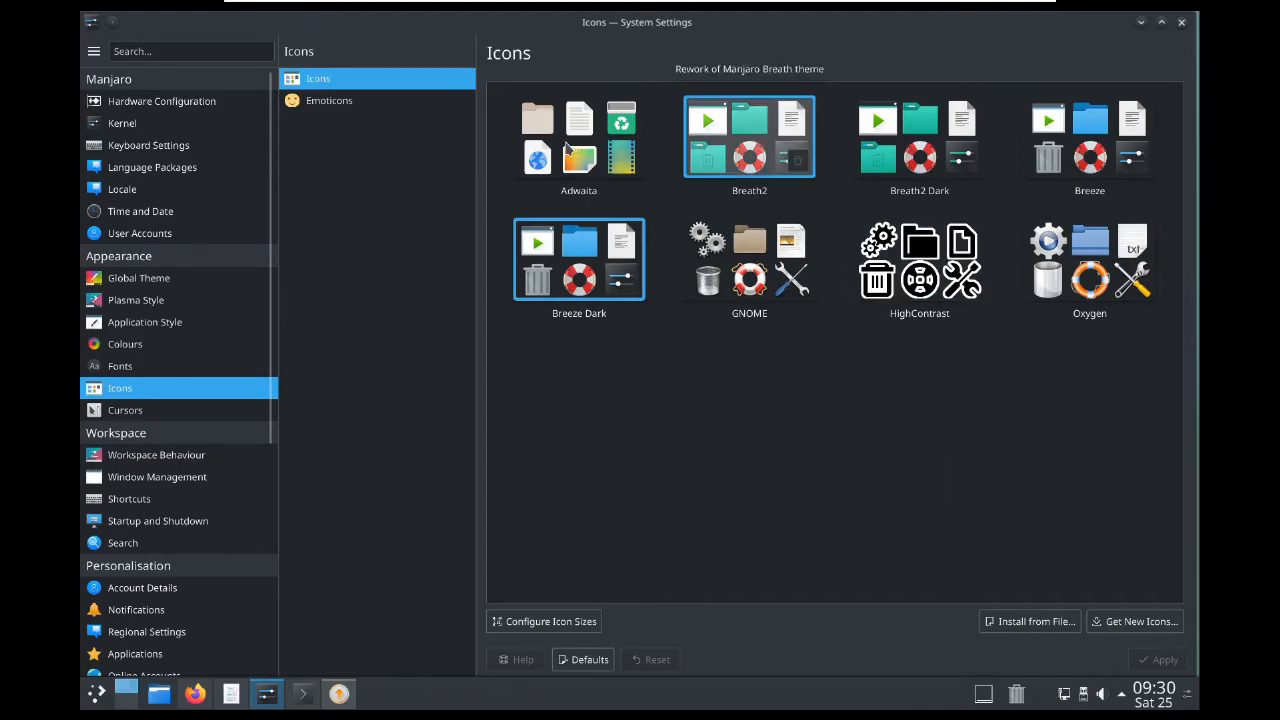
{"action": "left_click", "coordinate": [578, 136]}
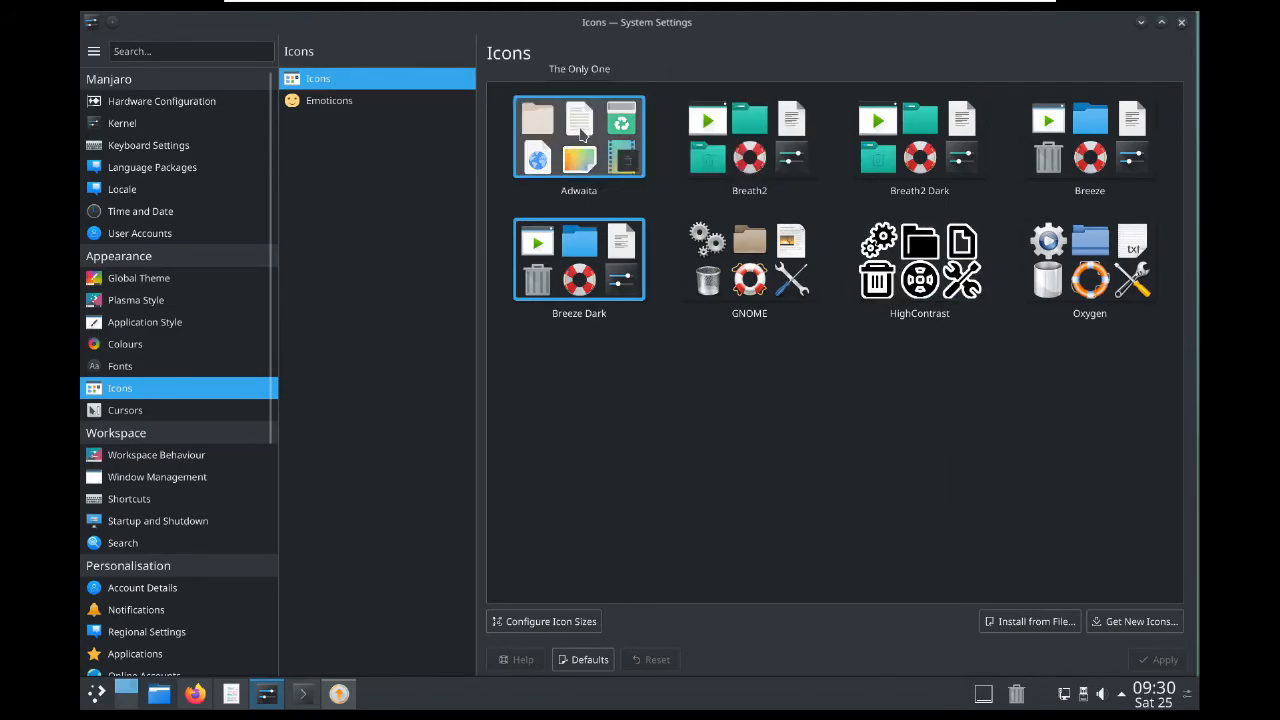
{"action": "left_click", "coordinate": [580, 136]}
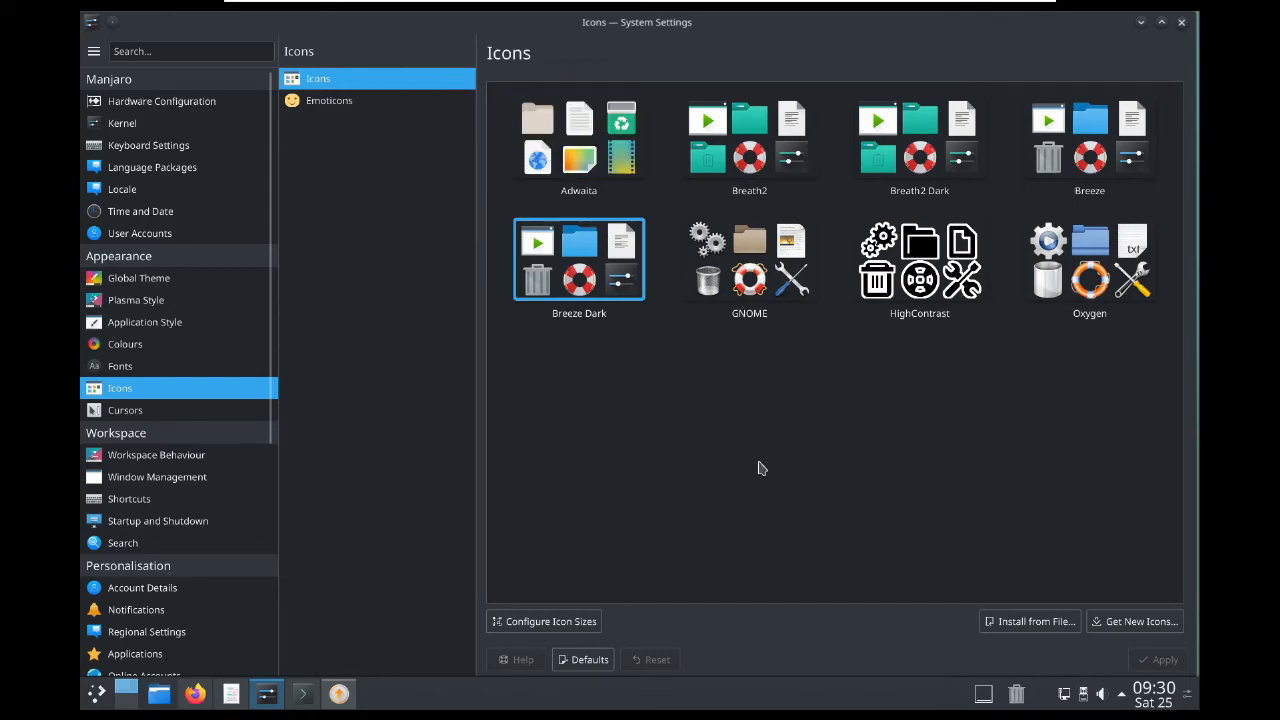
{"action": "mouse_move", "coordinate": [704, 436]}
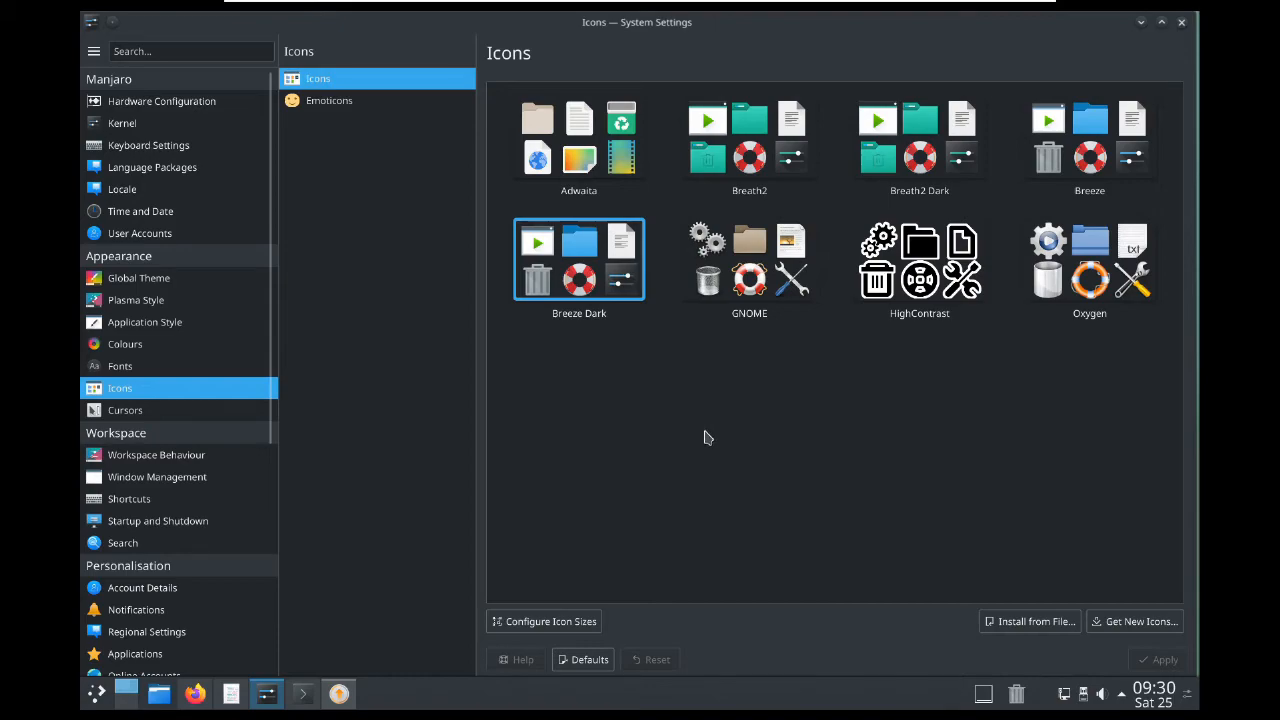
{"action": "mouse_move", "coordinate": [160, 410]}
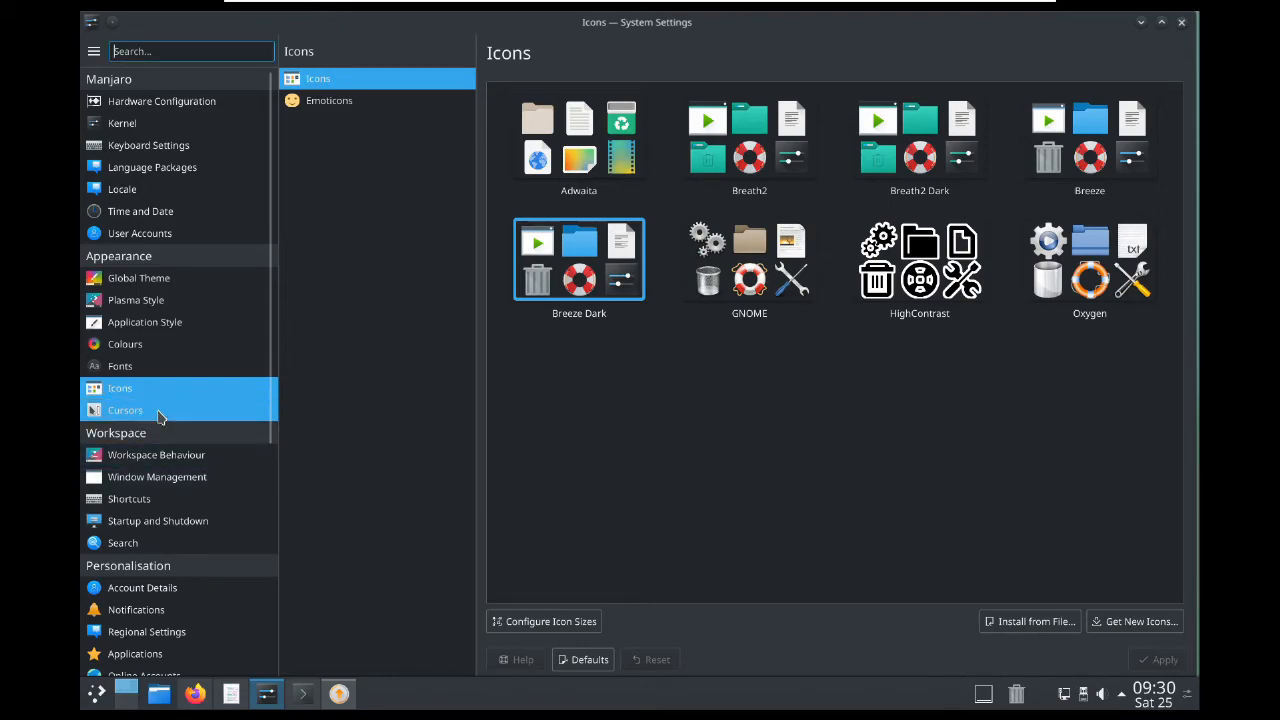
Make Oxygen Blue the cursor theme and apply it, noting the Plasma session restart warning.
{"action": "left_click", "coordinate": [124, 410]}
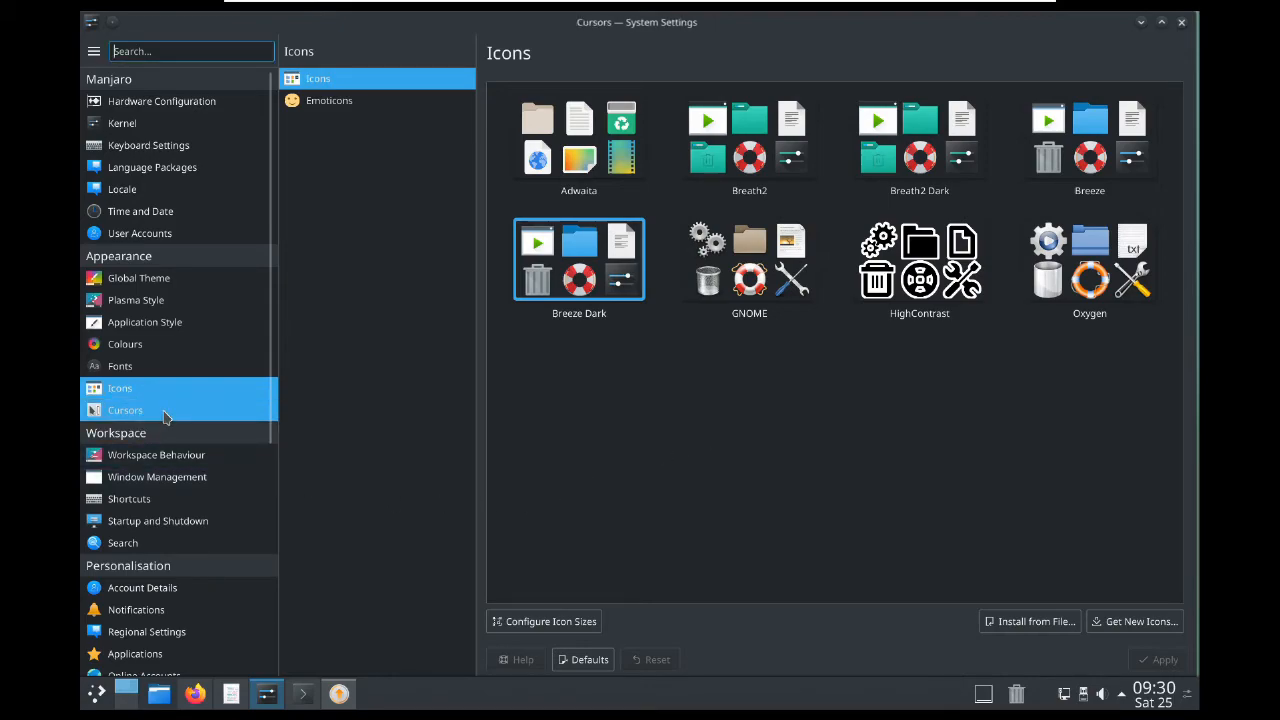
{"action": "left_click", "coordinate": [124, 410]}
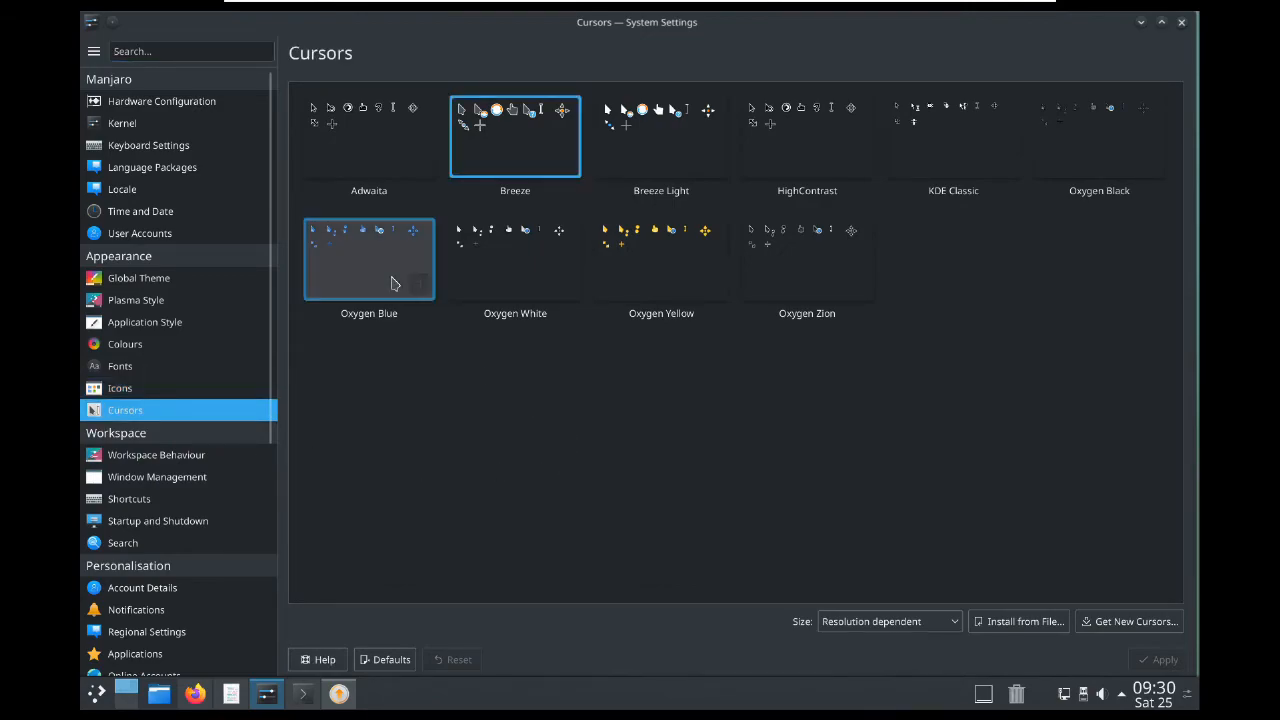
{"action": "left_click", "coordinate": [368, 258]}
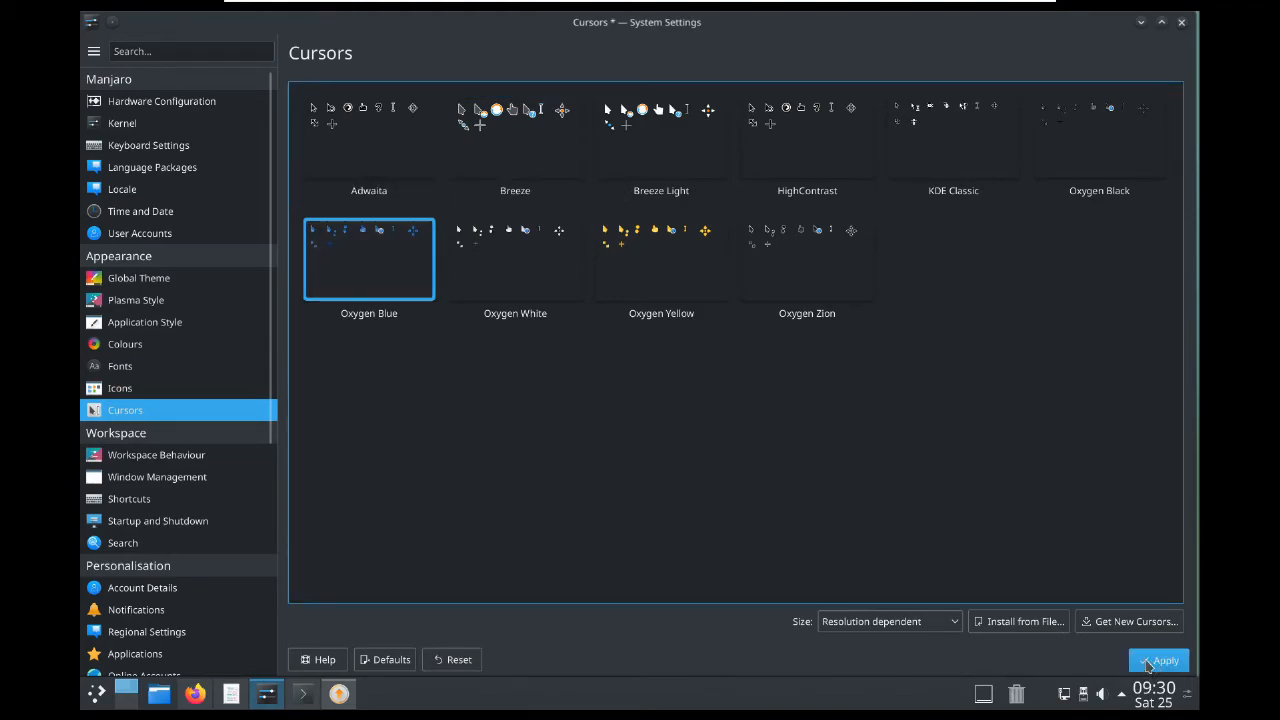
{"action": "left_click", "coordinate": [1158, 660]}
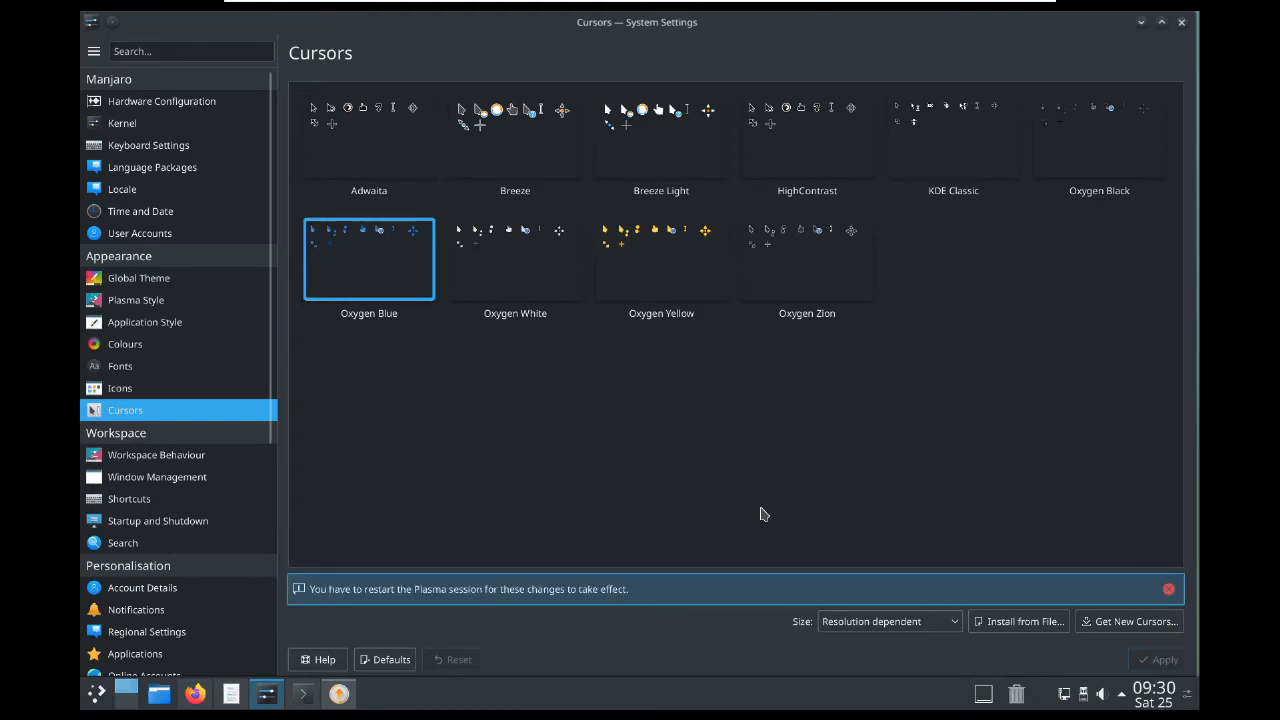
{"action": "mouse_move", "coordinate": [708, 466]}
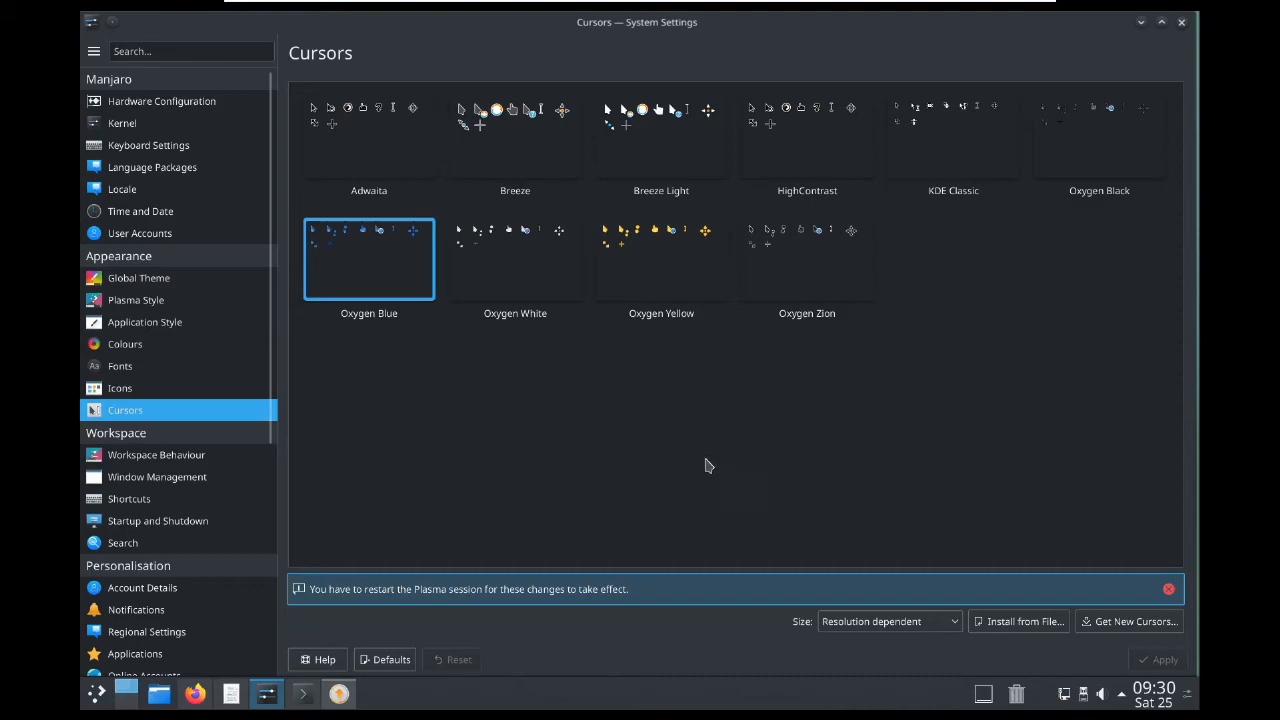
{"action": "left_click", "coordinate": [516, 258]}
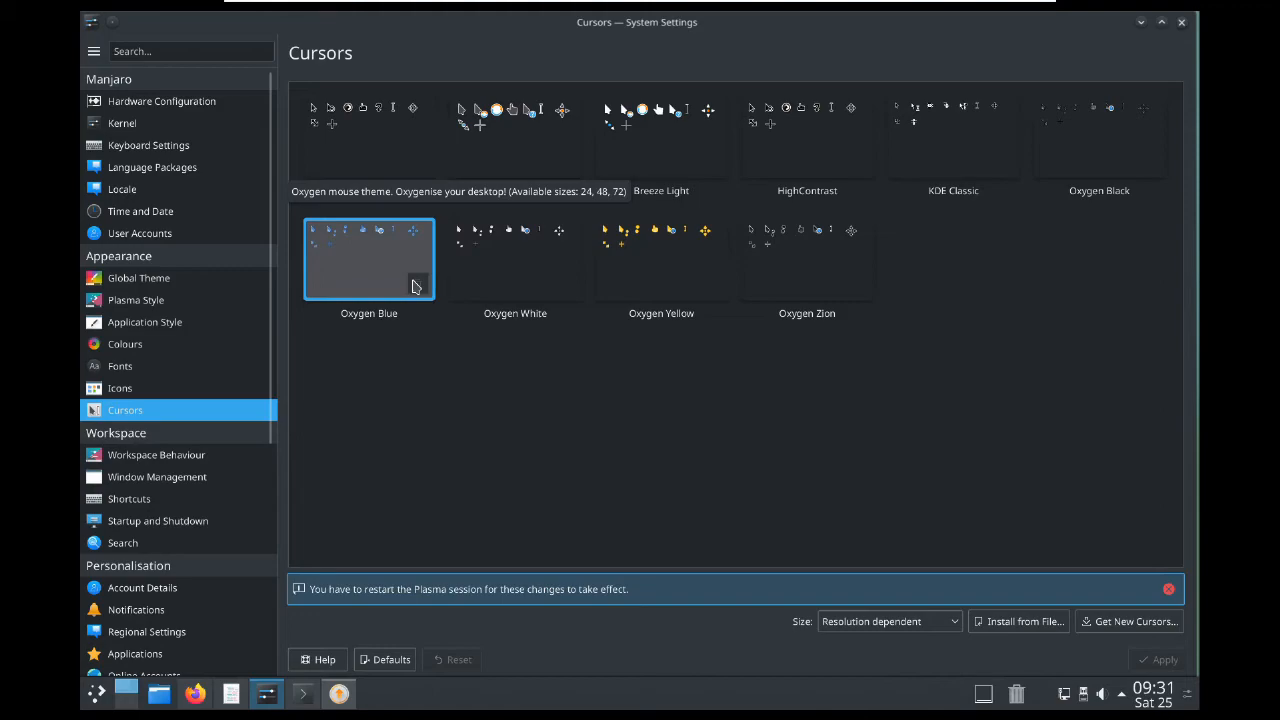
{"action": "left_click", "coordinate": [516, 258]}
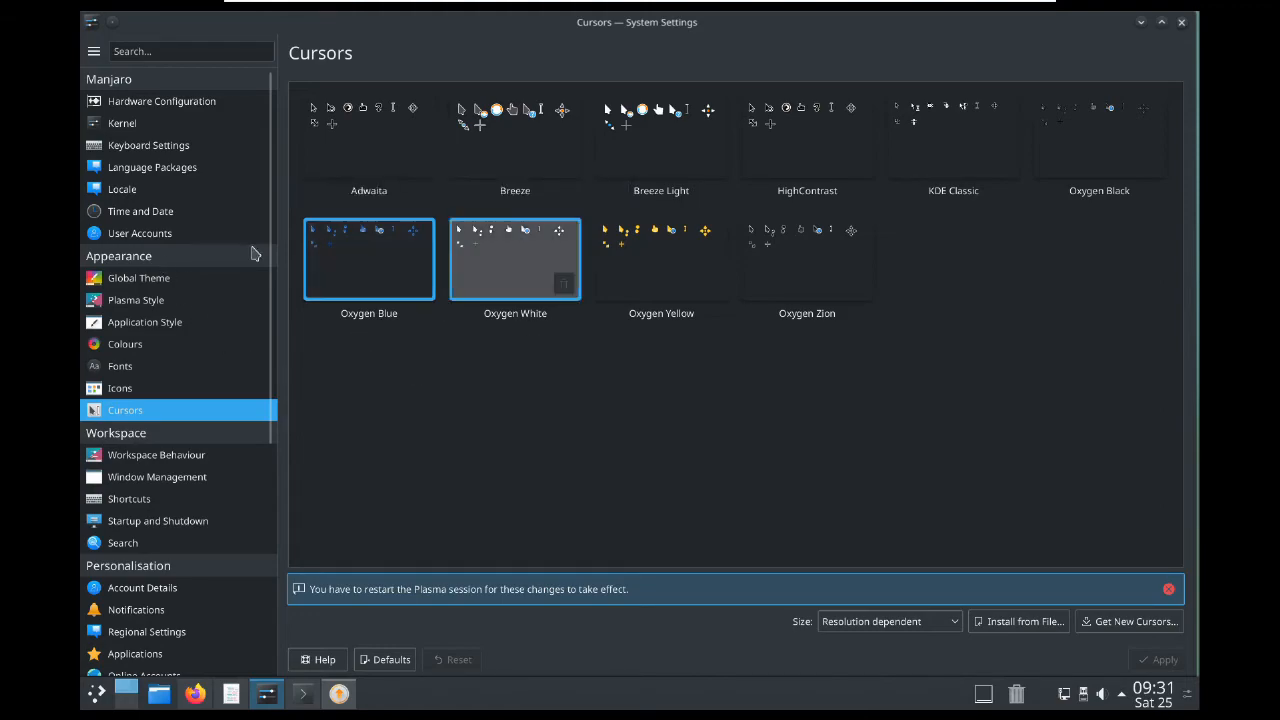
{"action": "left_click", "coordinate": [368, 258]}
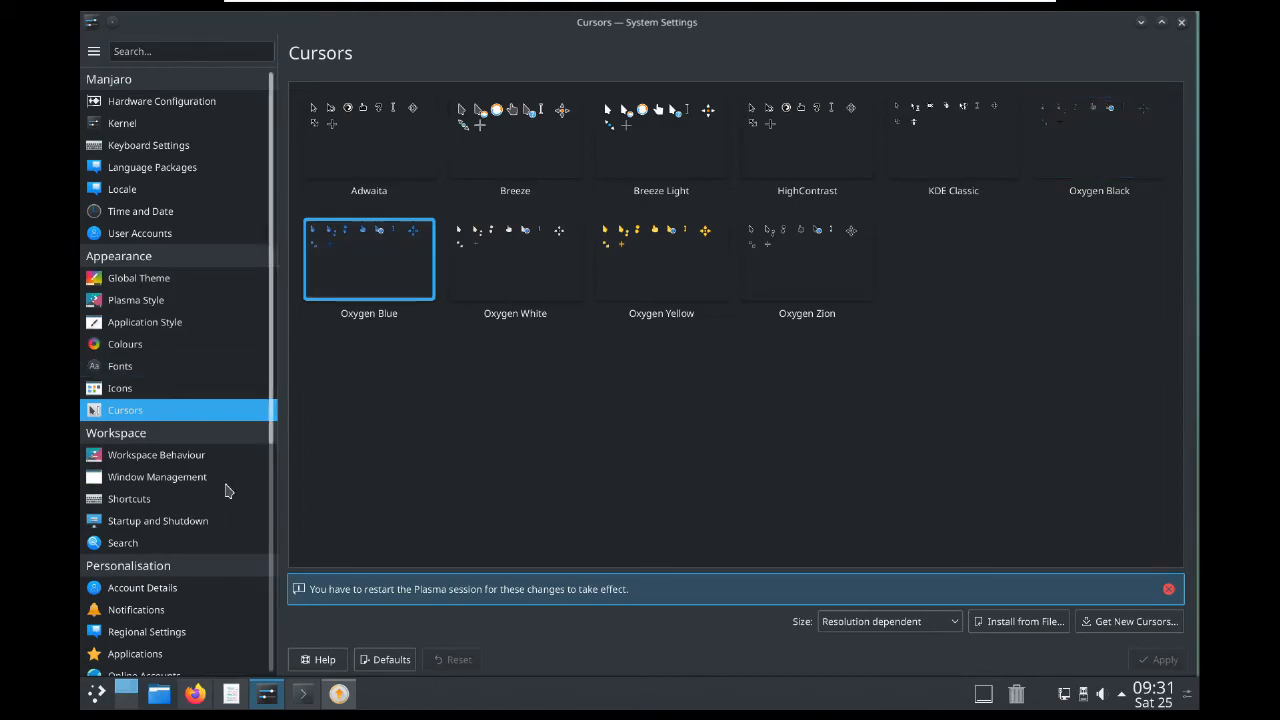
In Workspace Behaviour, review the Desktop Effects list and move to the Screen Edges page.
{"action": "left_click", "coordinate": [156, 454]}
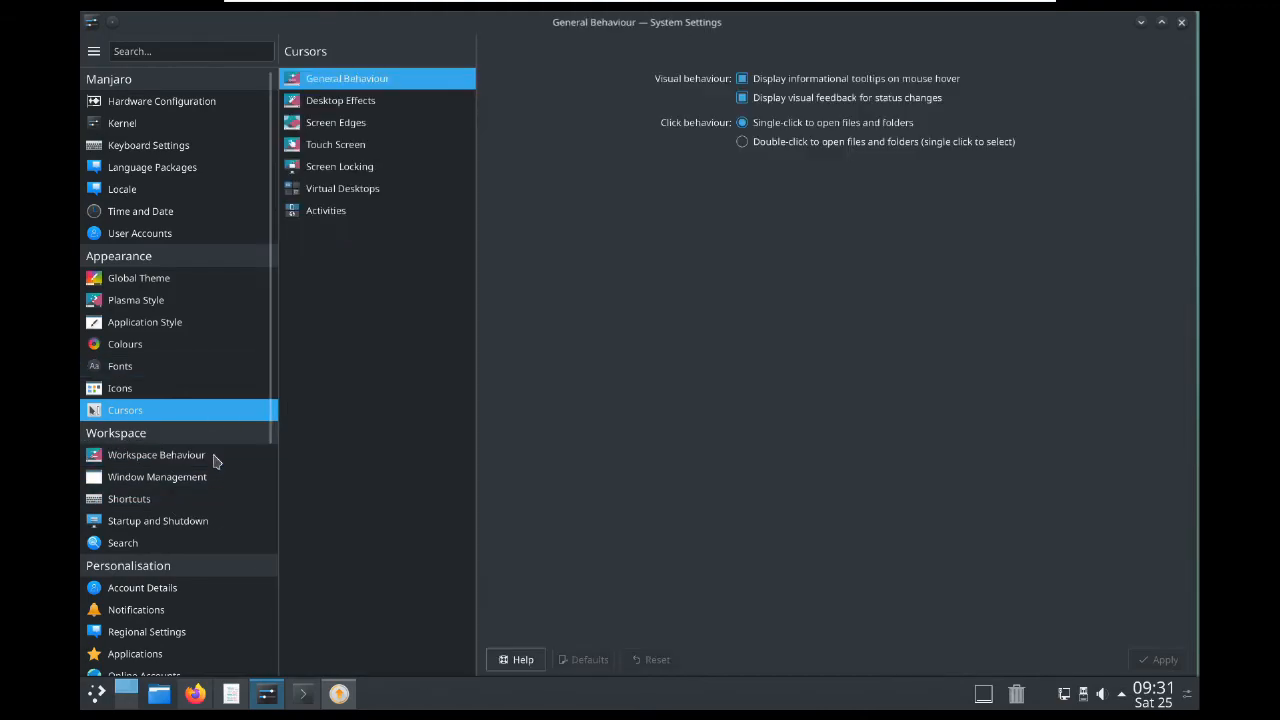
{"action": "left_click", "coordinate": [156, 454]}
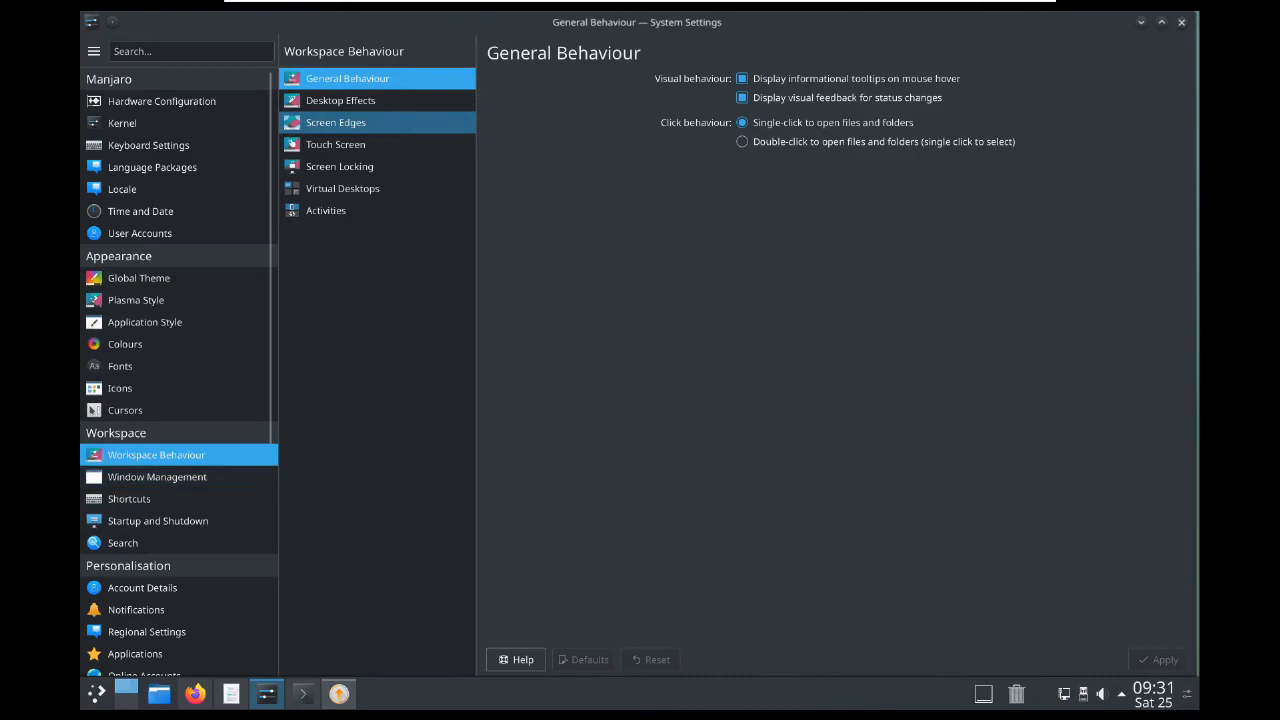
{"action": "mouse_move", "coordinate": [576, 394]}
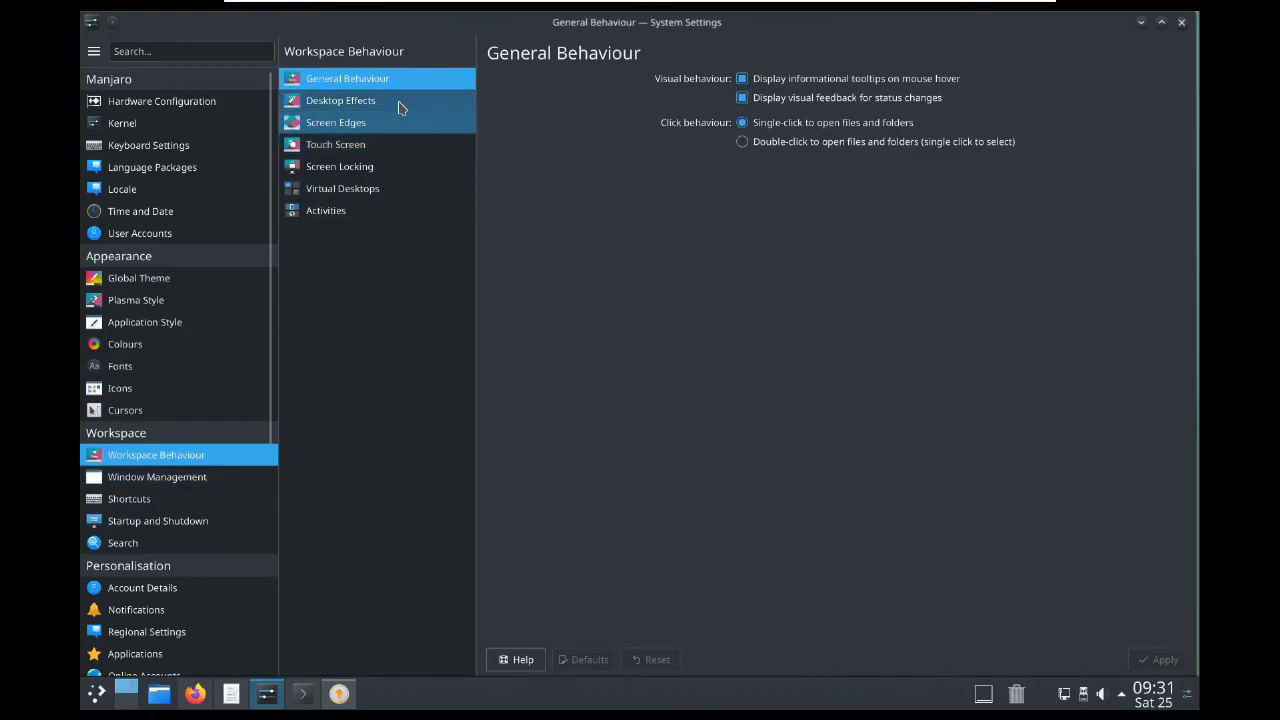
{"action": "left_click", "coordinate": [340, 100]}
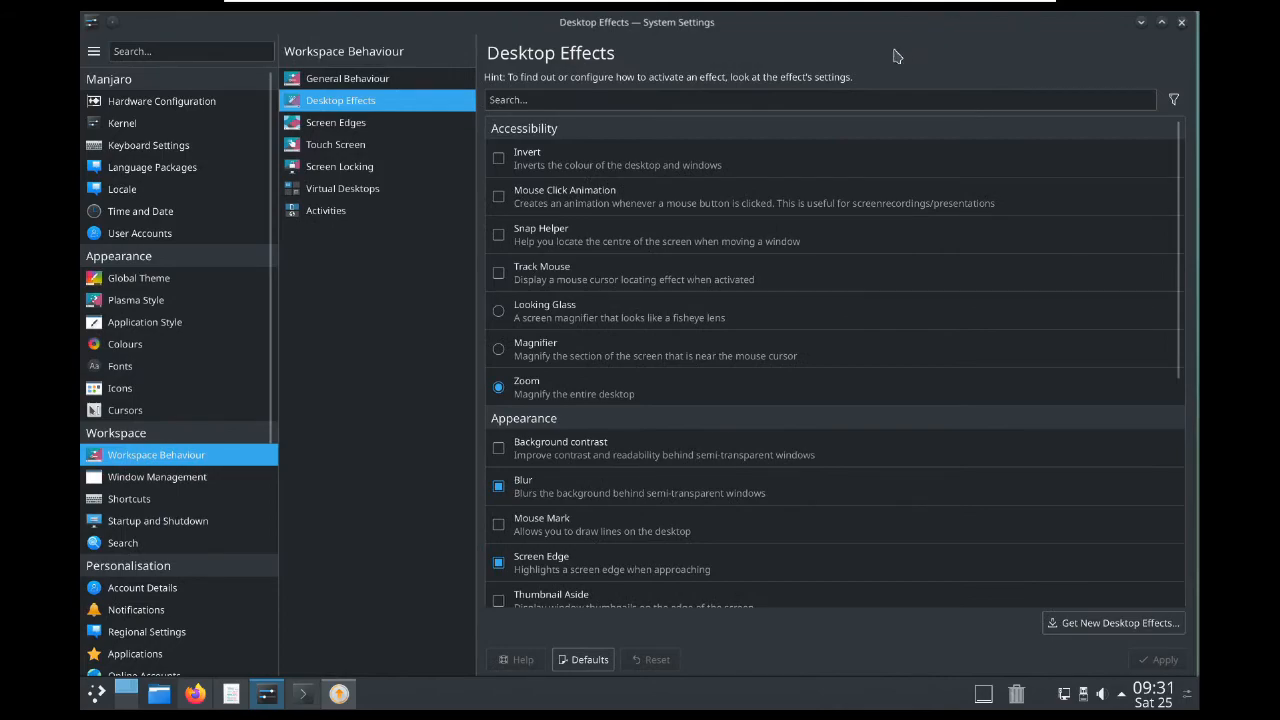
{"action": "left_click", "coordinate": [336, 122]}
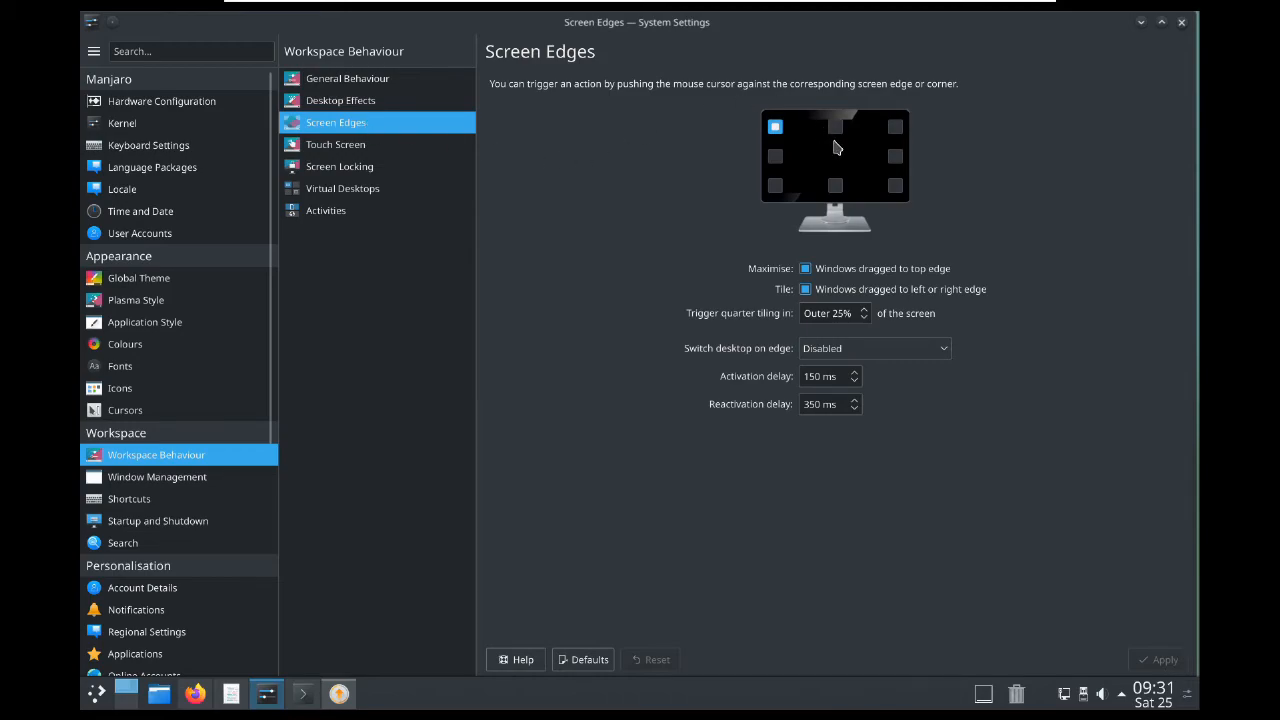
{"action": "mouse_move", "coordinate": [844, 184]}
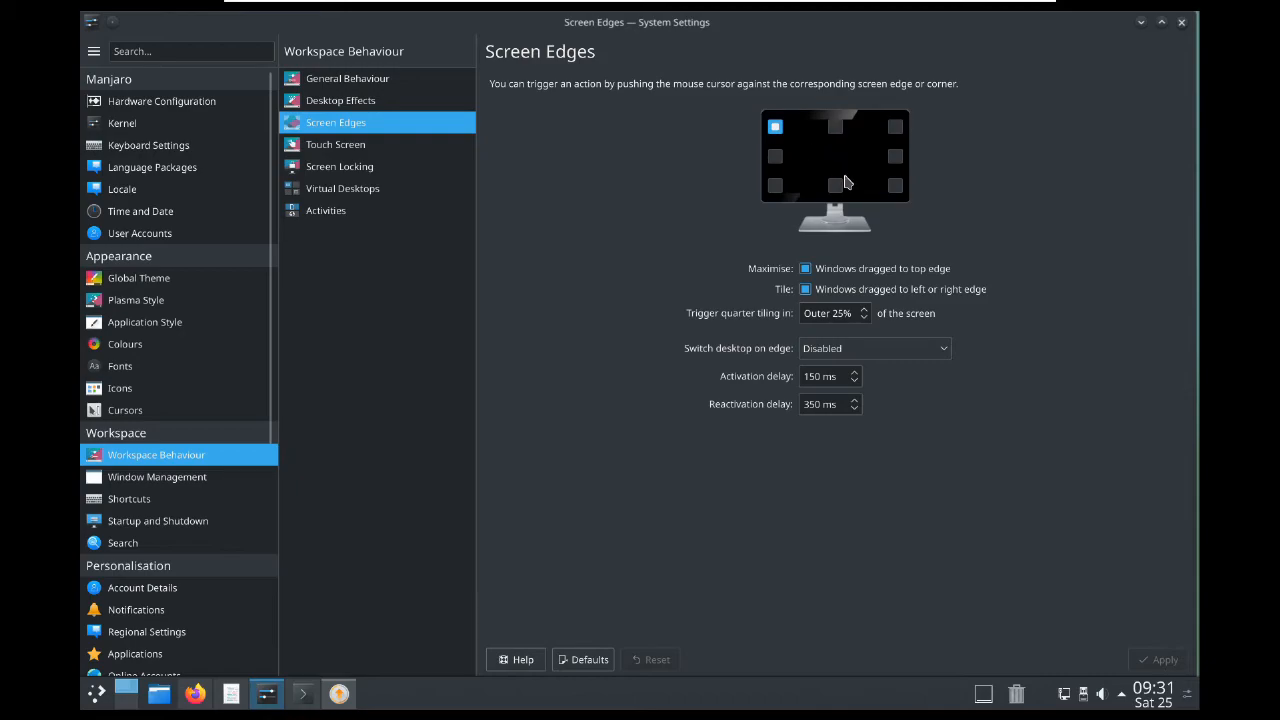
{"action": "mouse_move", "coordinate": [696, 32]}
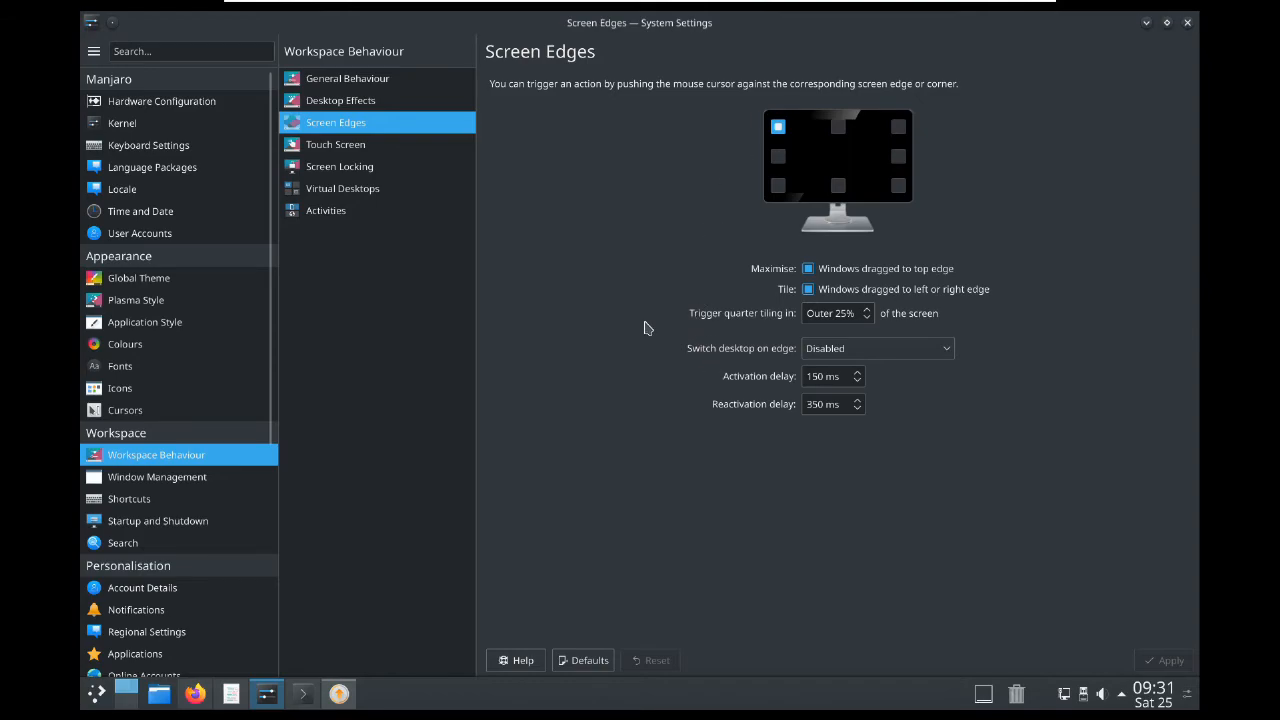
{"action": "mouse_move", "coordinate": [390, 216]}
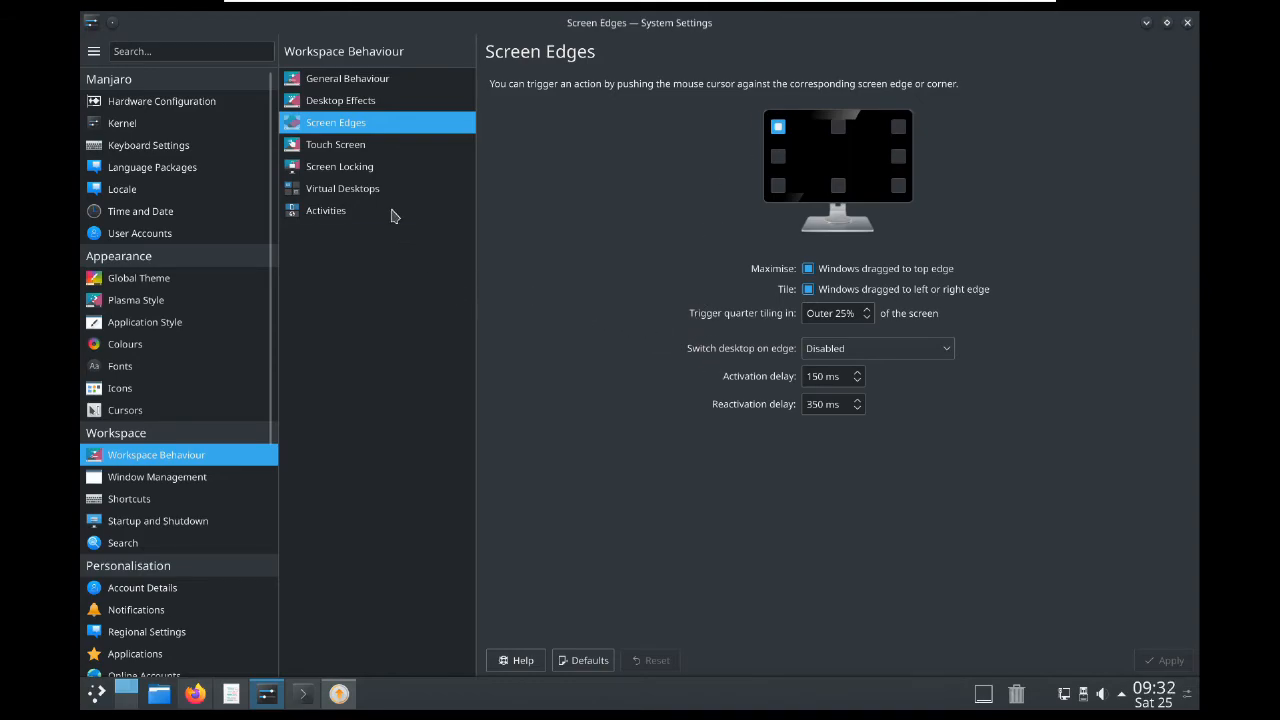
Set the virtual desktop layout to 3 rows and apply the change.
{"action": "left_click", "coordinate": [342, 188]}
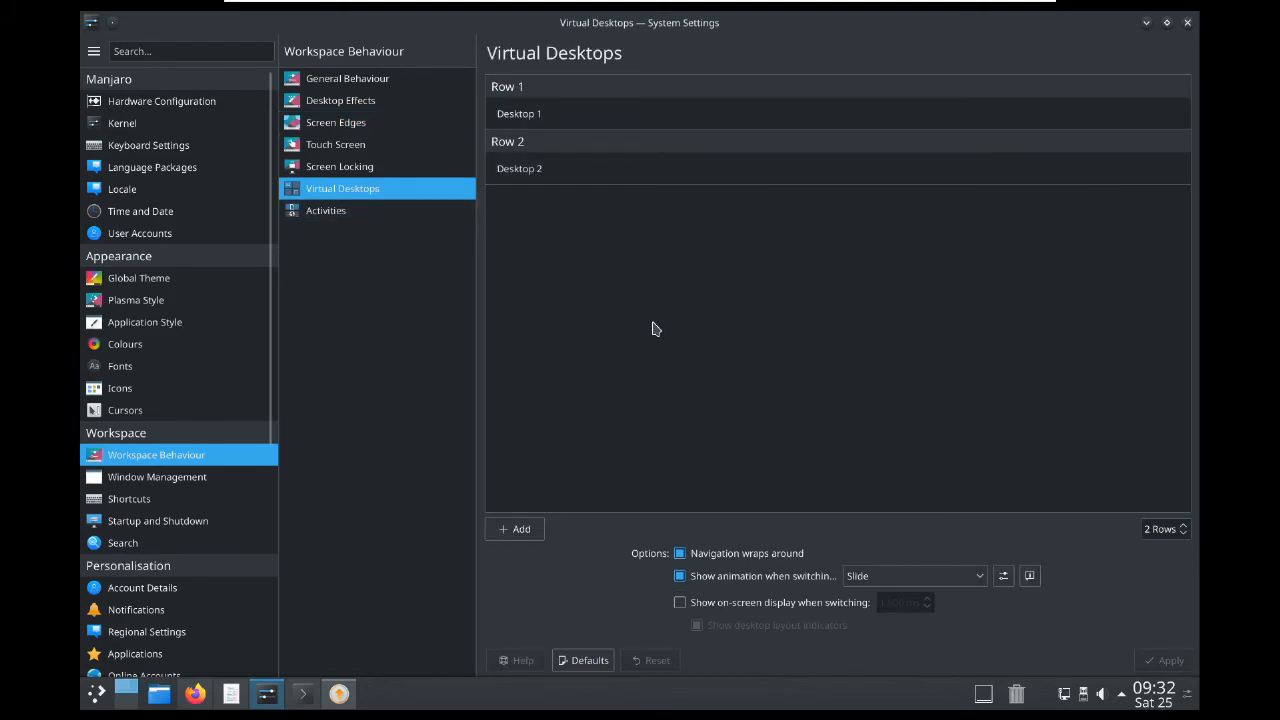
{"action": "mouse_move", "coordinate": [1084, 574]}
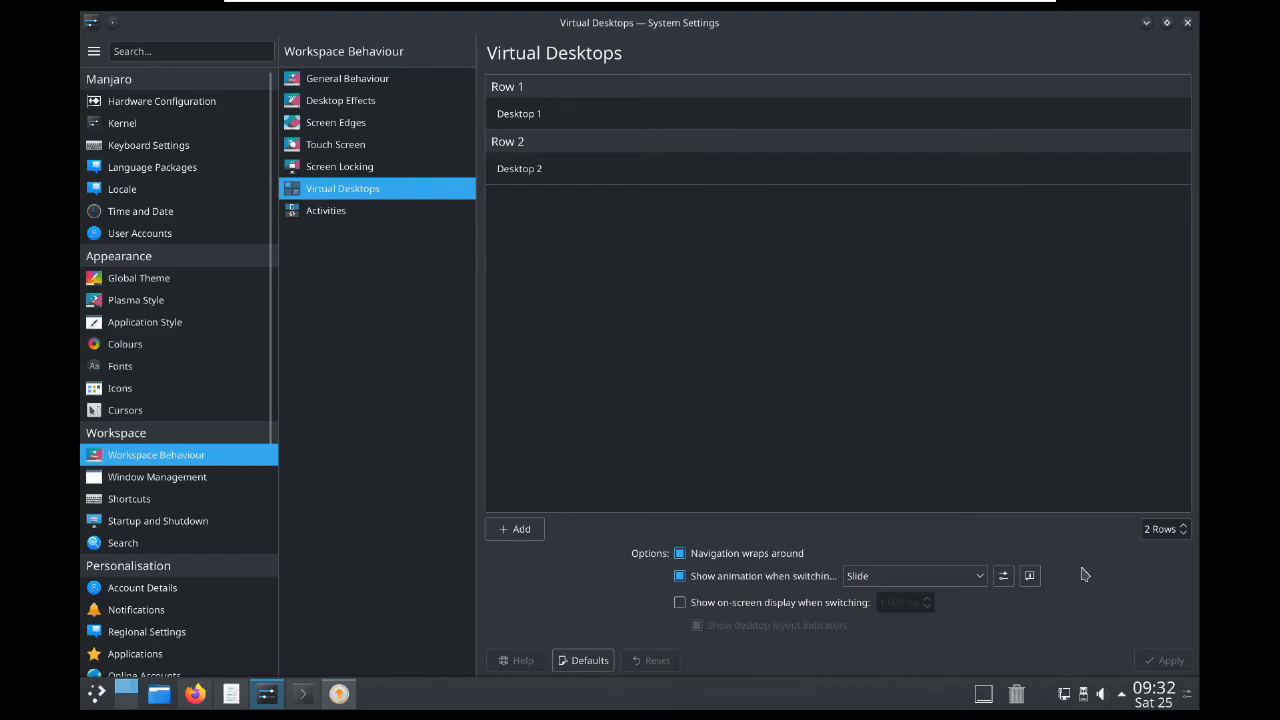
{"action": "mouse_move", "coordinate": [1182, 540]}
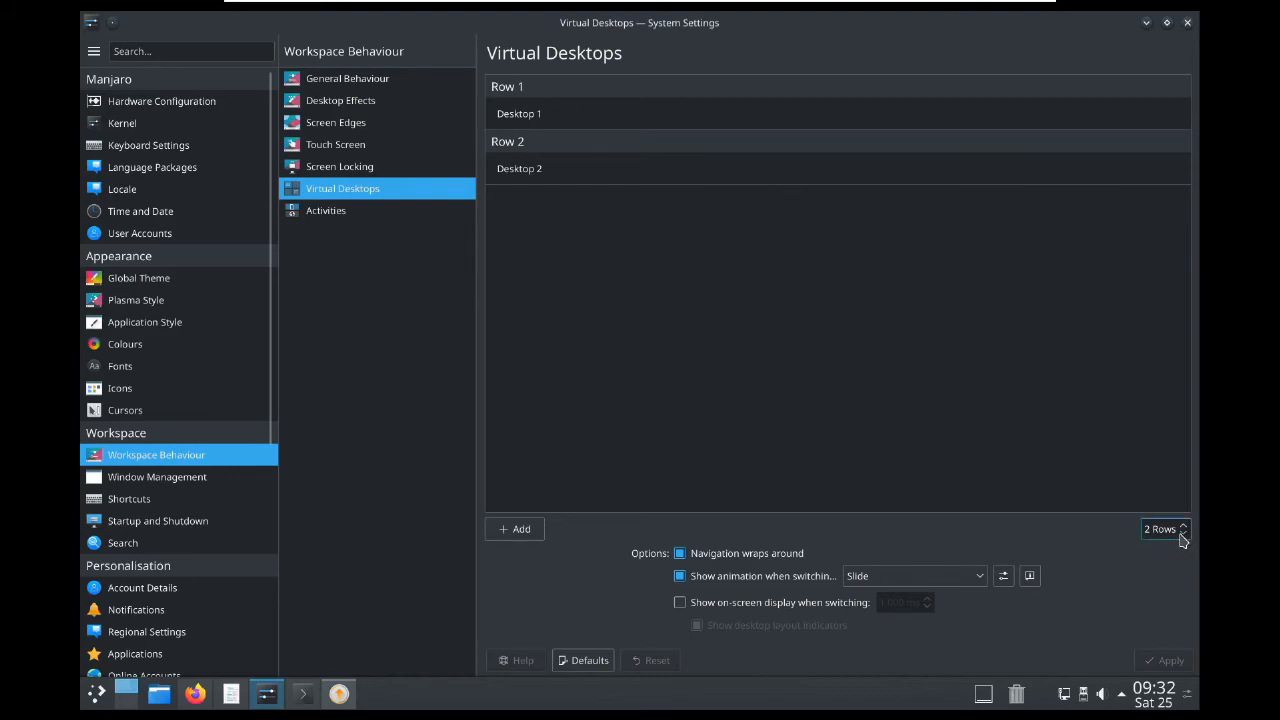
{"action": "left_click", "coordinate": [1182, 524]}
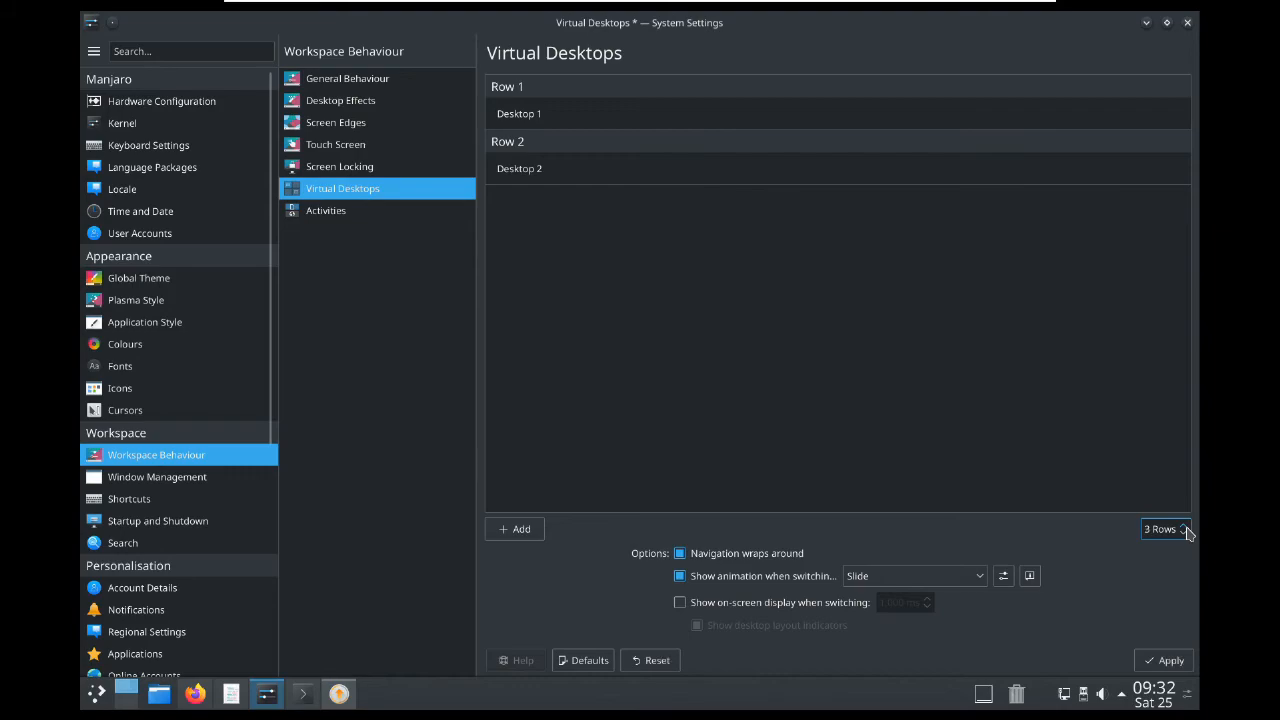
{"action": "mouse_move", "coordinate": [178, 708]}
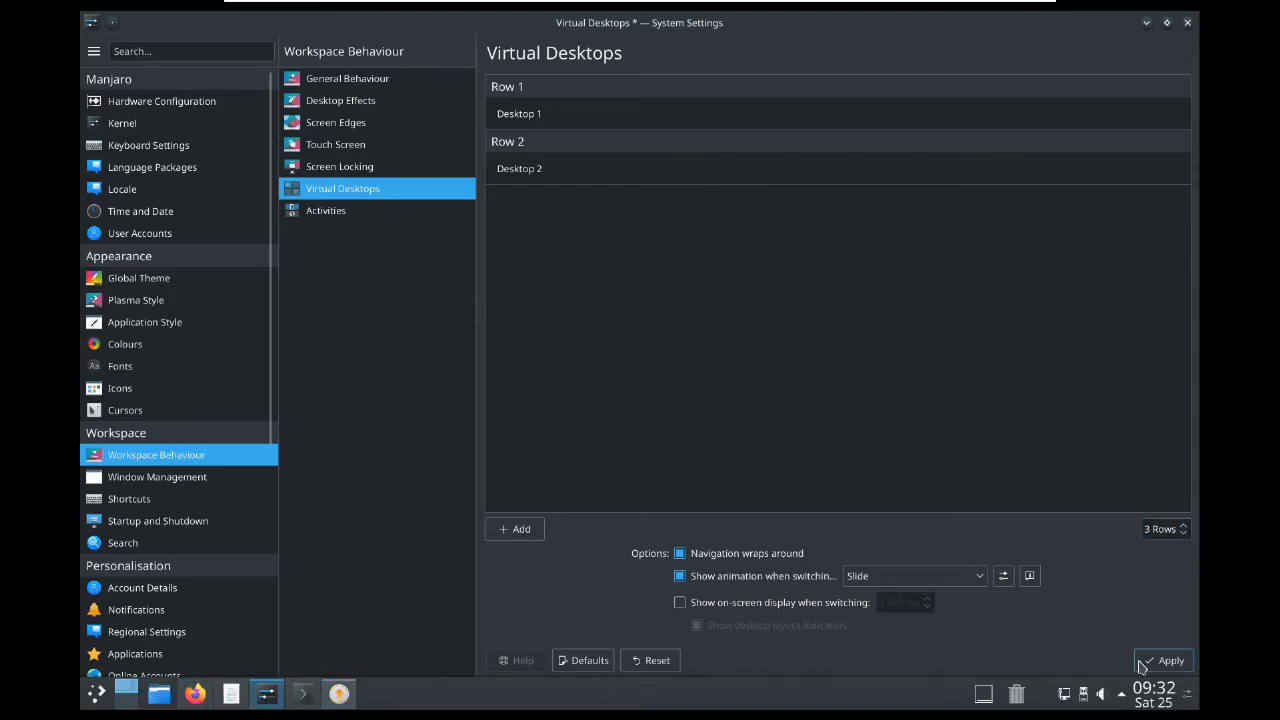
{"action": "left_click", "coordinate": [1170, 660]}
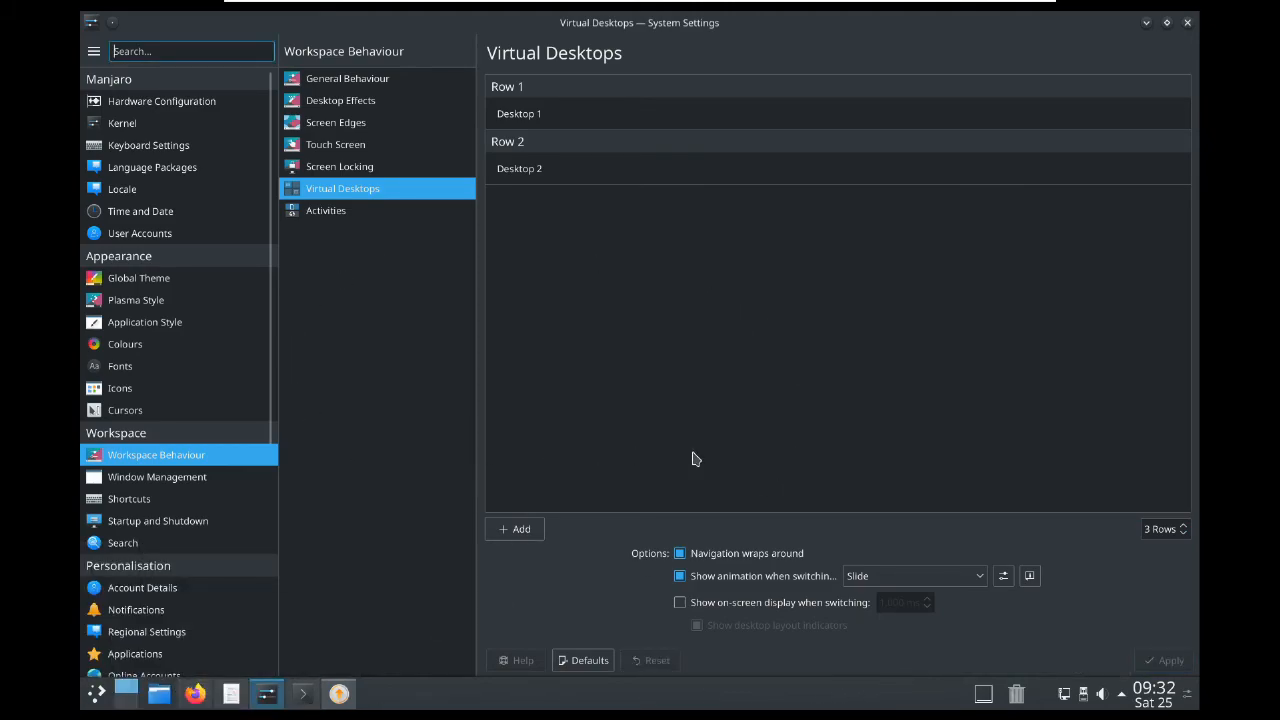
{"action": "mouse_move", "coordinate": [688, 456]}
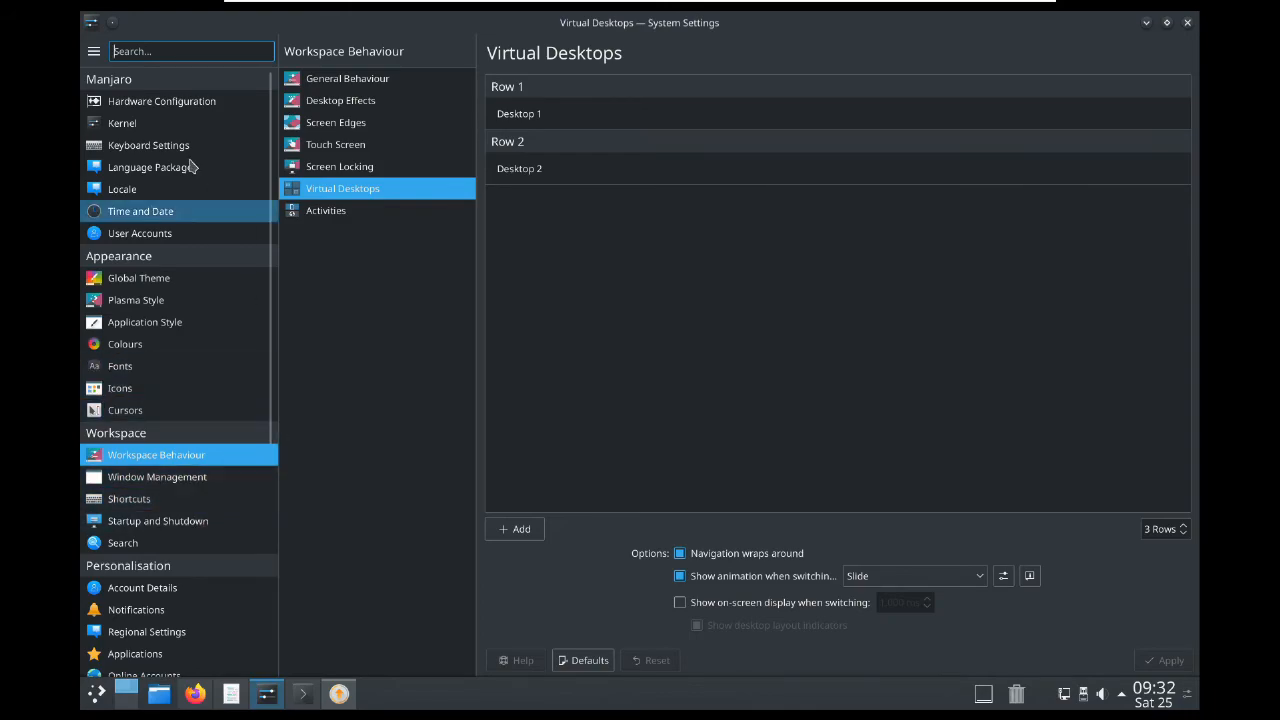
{"action": "mouse_move", "coordinate": [1196, 40]}
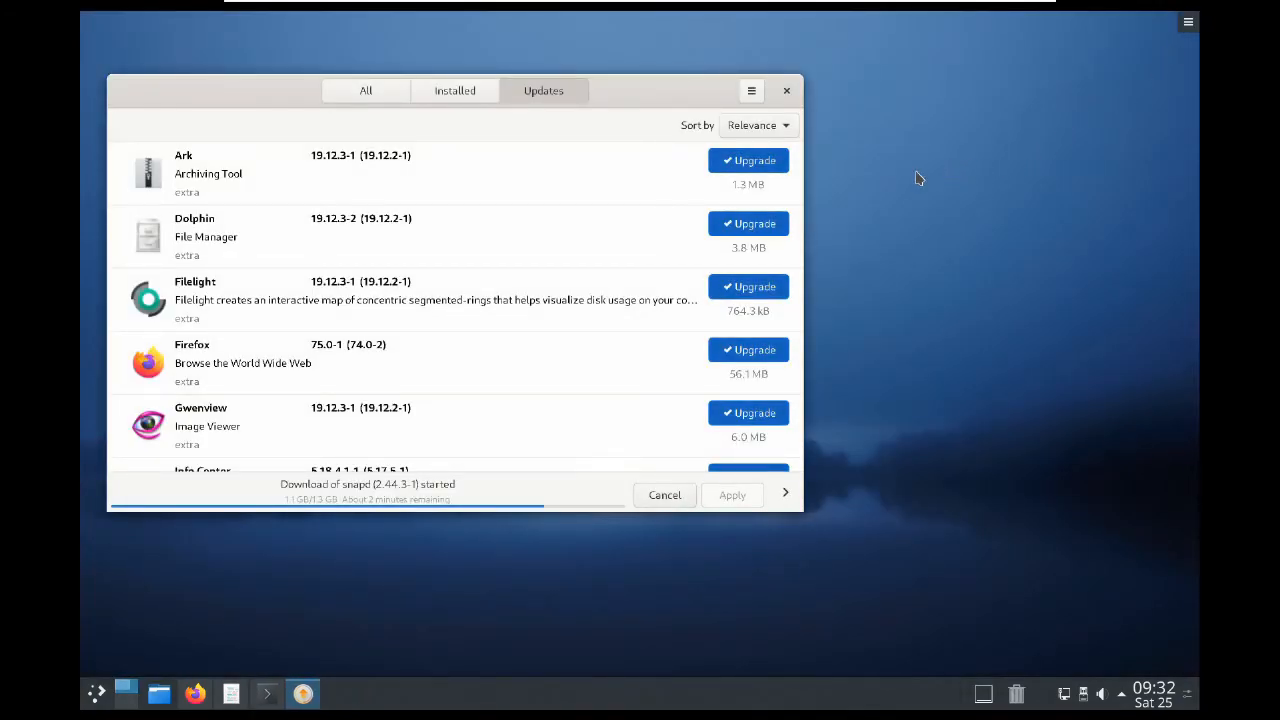
{"action": "mouse_move", "coordinate": [670, 356]}
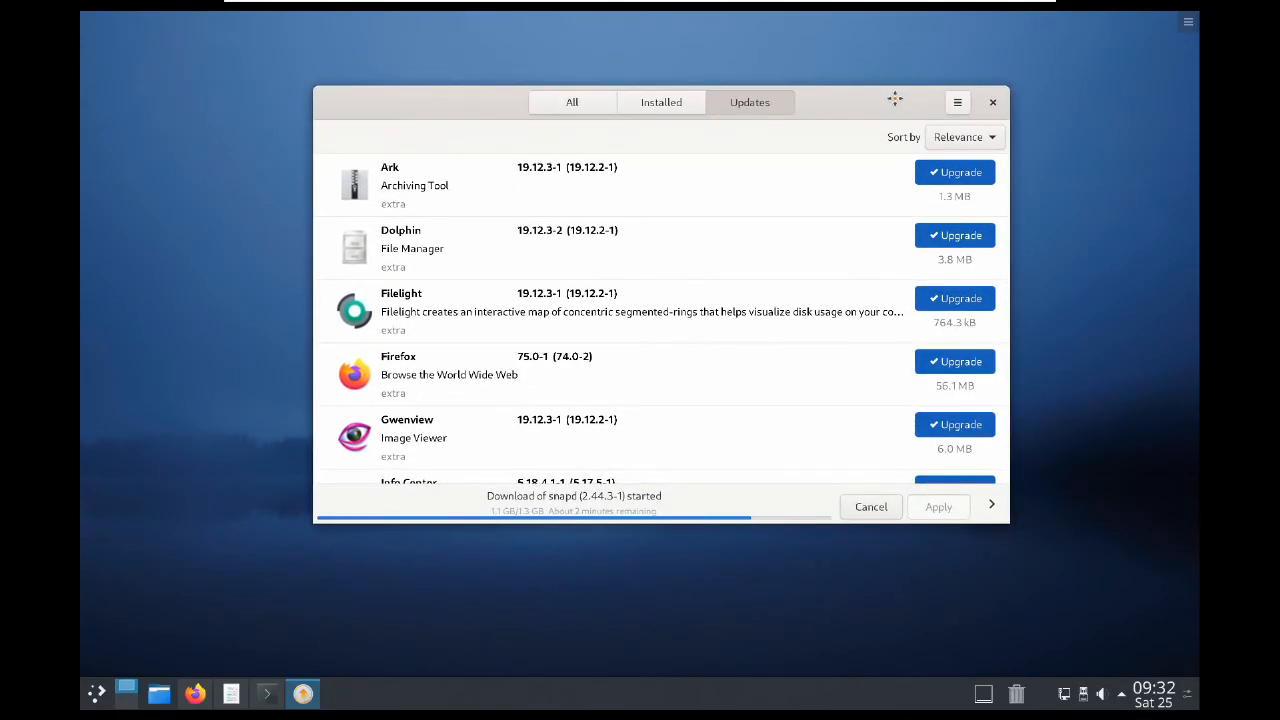
{"action": "mouse_move", "coordinate": [896, 98]}
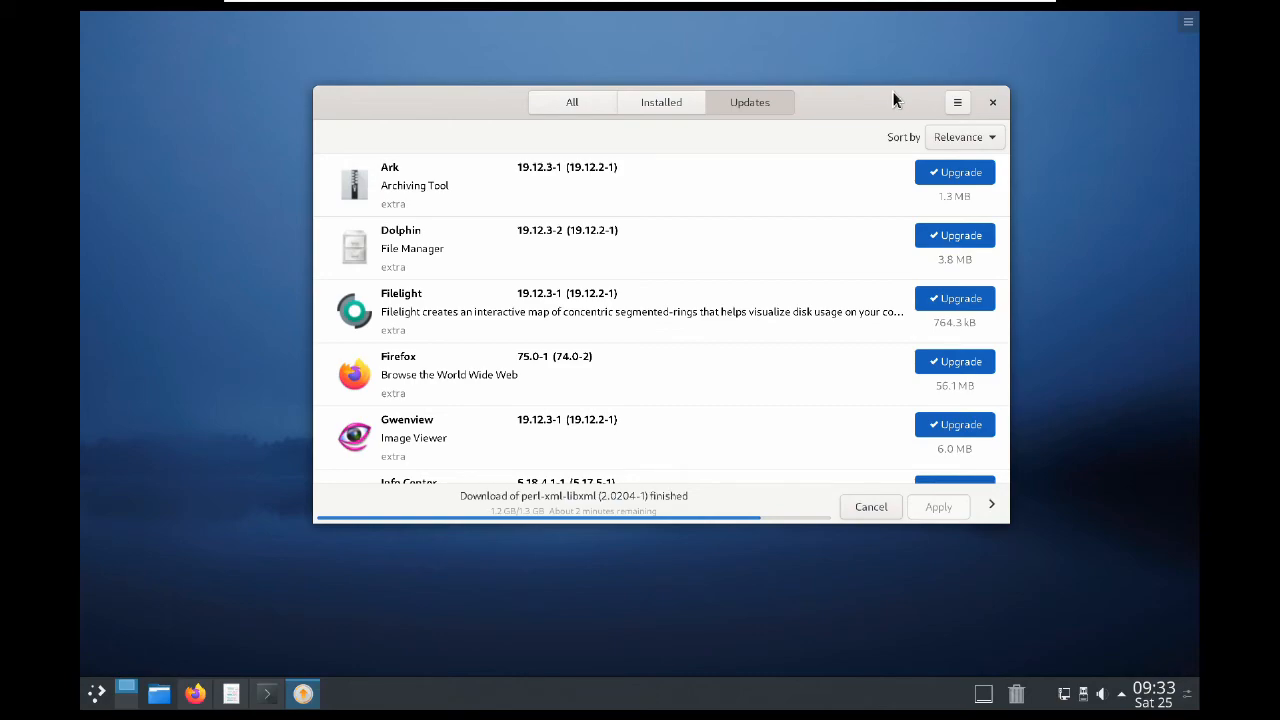
{"action": "mouse_move", "coordinate": [692, 268]}
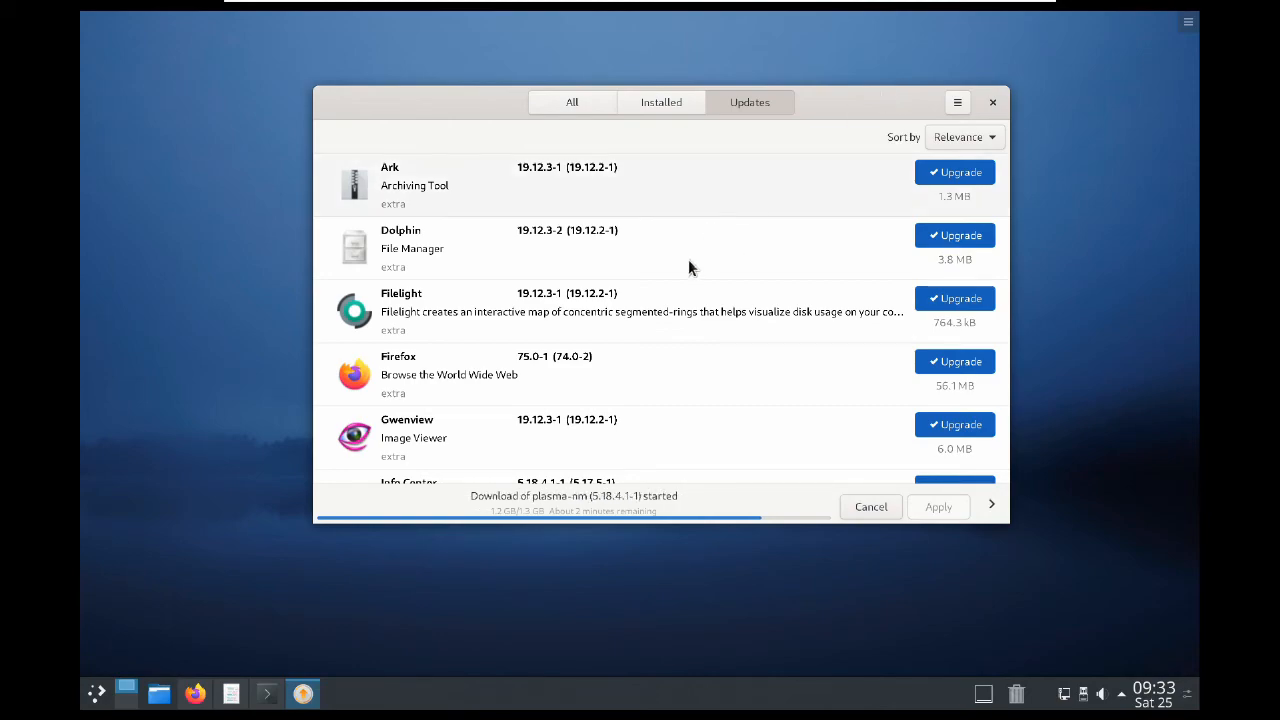
{"action": "mouse_move", "coordinate": [704, 608]}
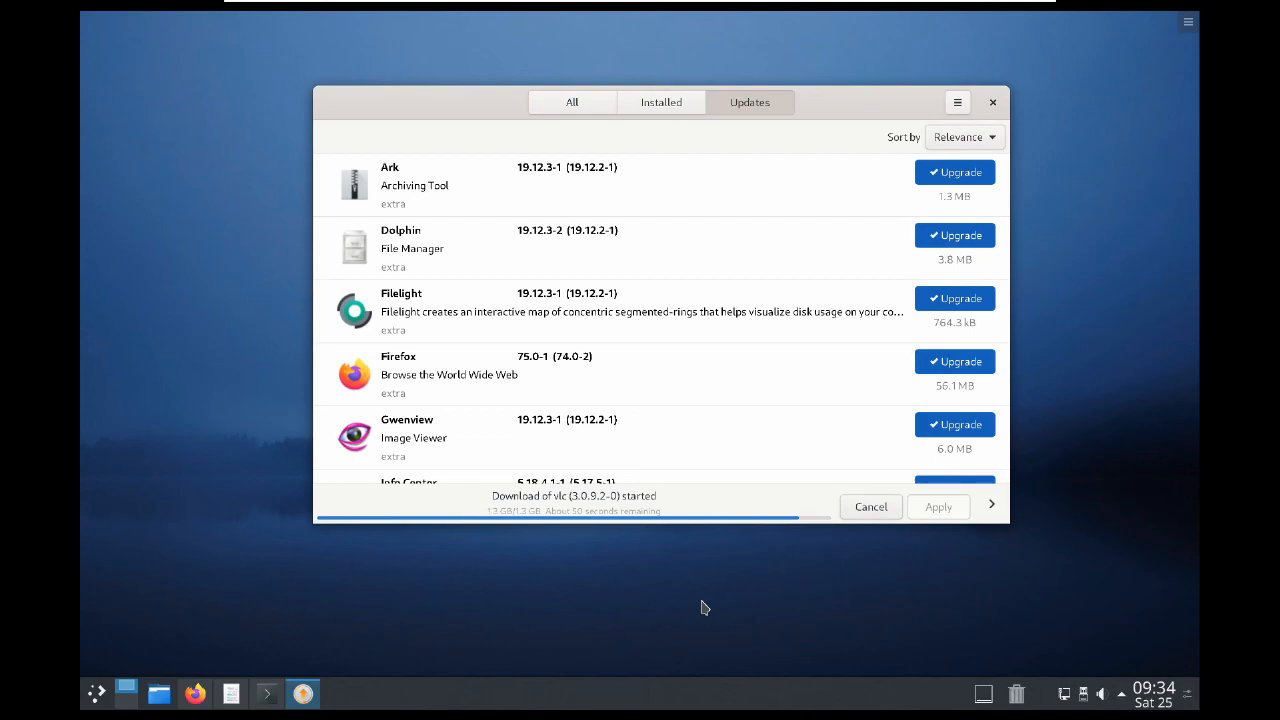
{"action": "mouse_move", "coordinate": [1090, 702]}
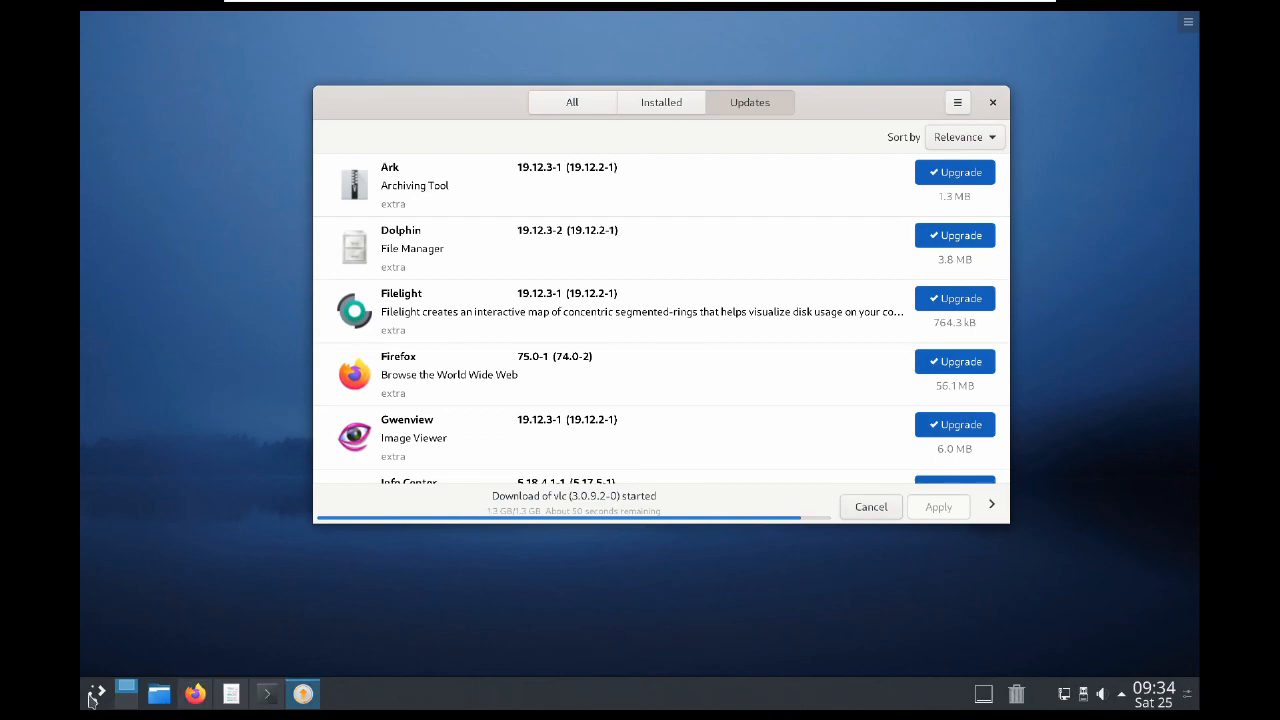
Bring up the application launcher and list all installed applications by category.
{"action": "left_click", "coordinate": [96, 692]}
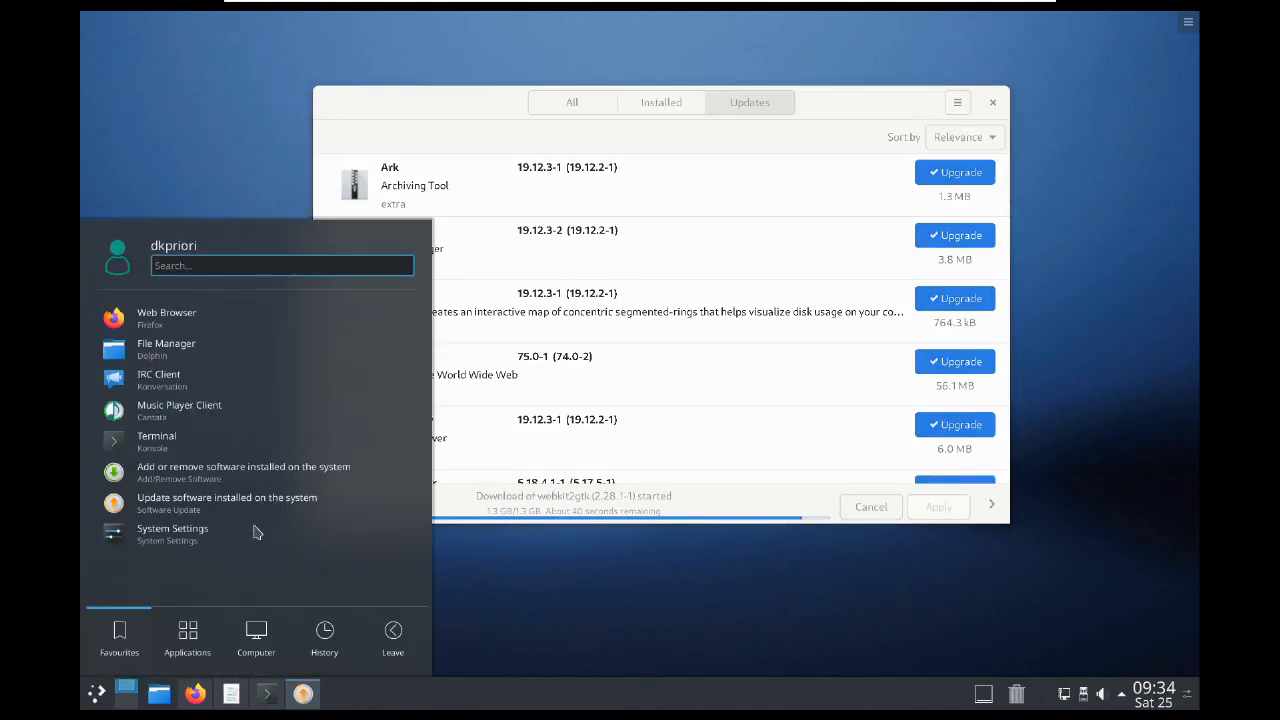
{"action": "left_click", "coordinate": [188, 636]}
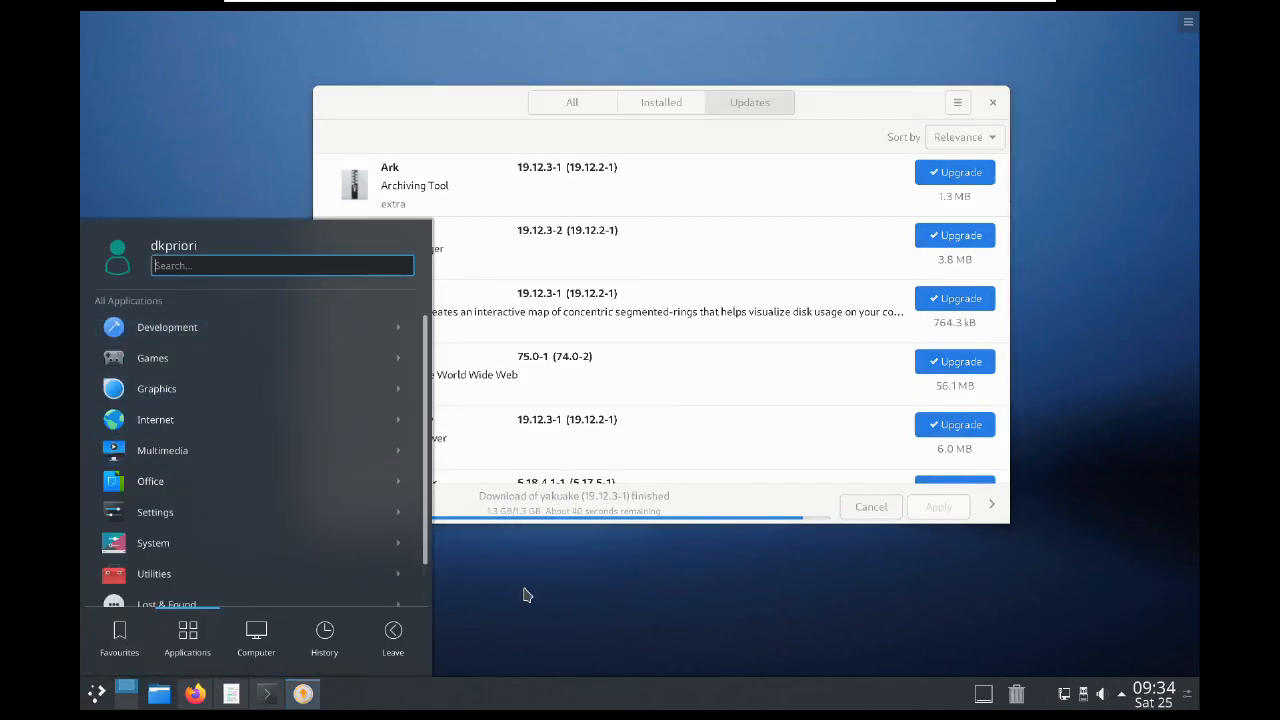